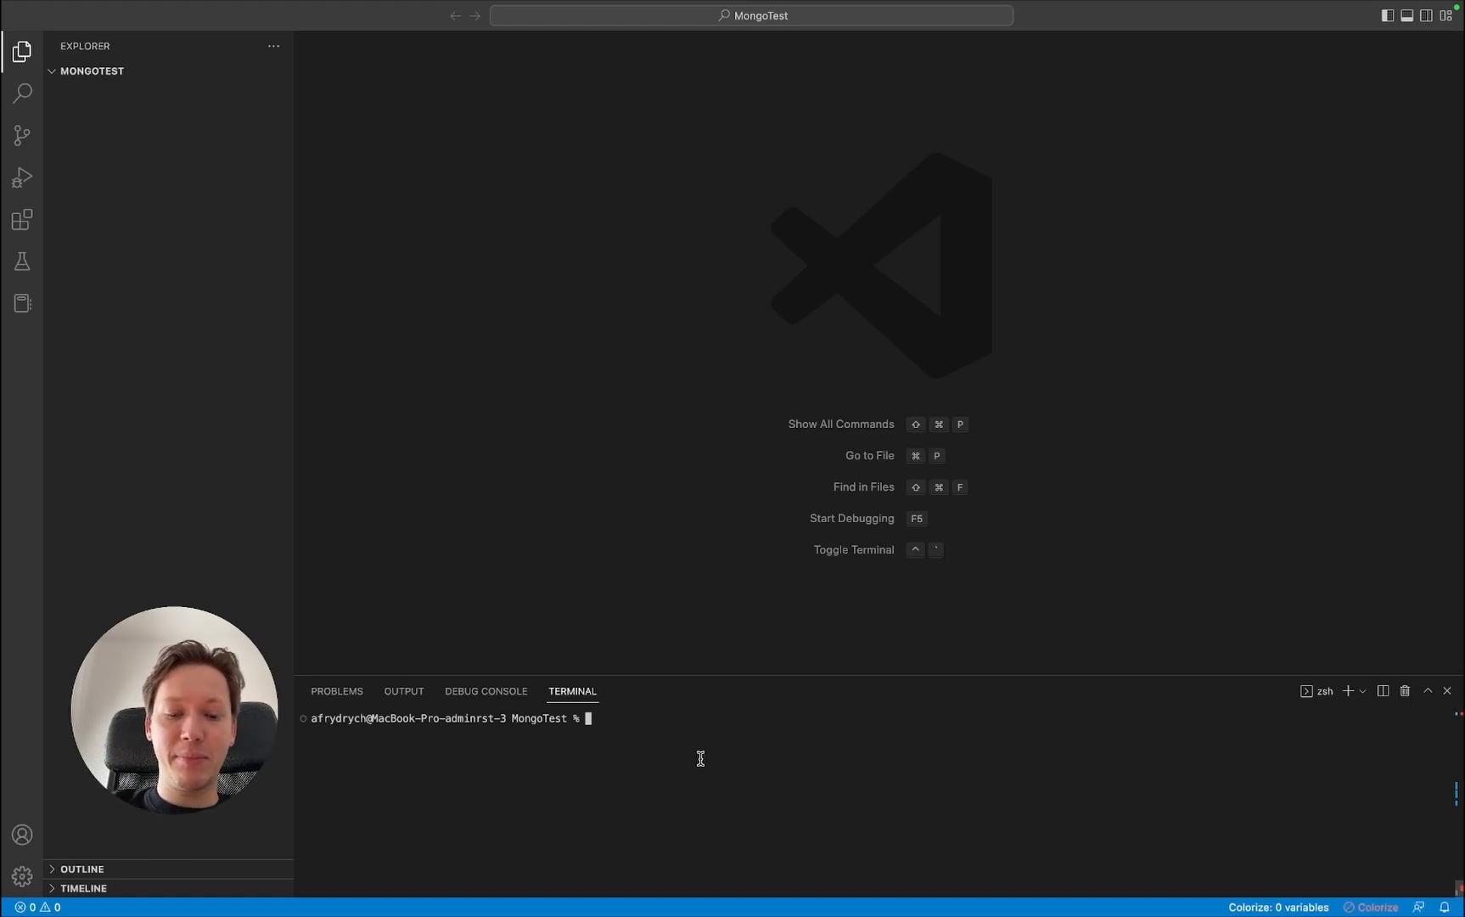
Step: Run yarn init with name mongo-test, entry point ./index.ts and MIT license
text(yarn)
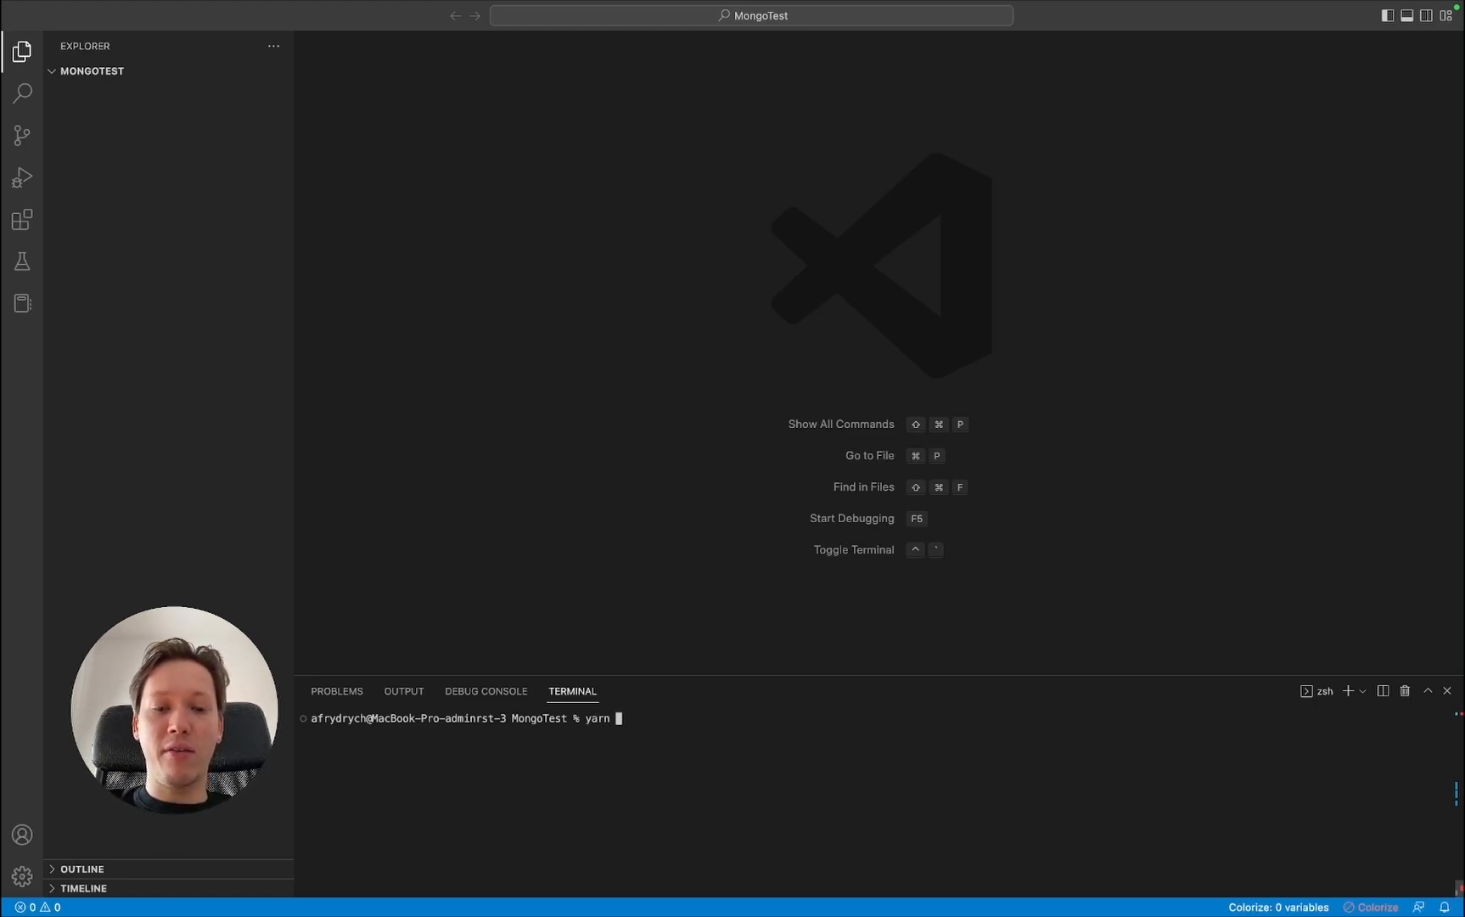
text(init)
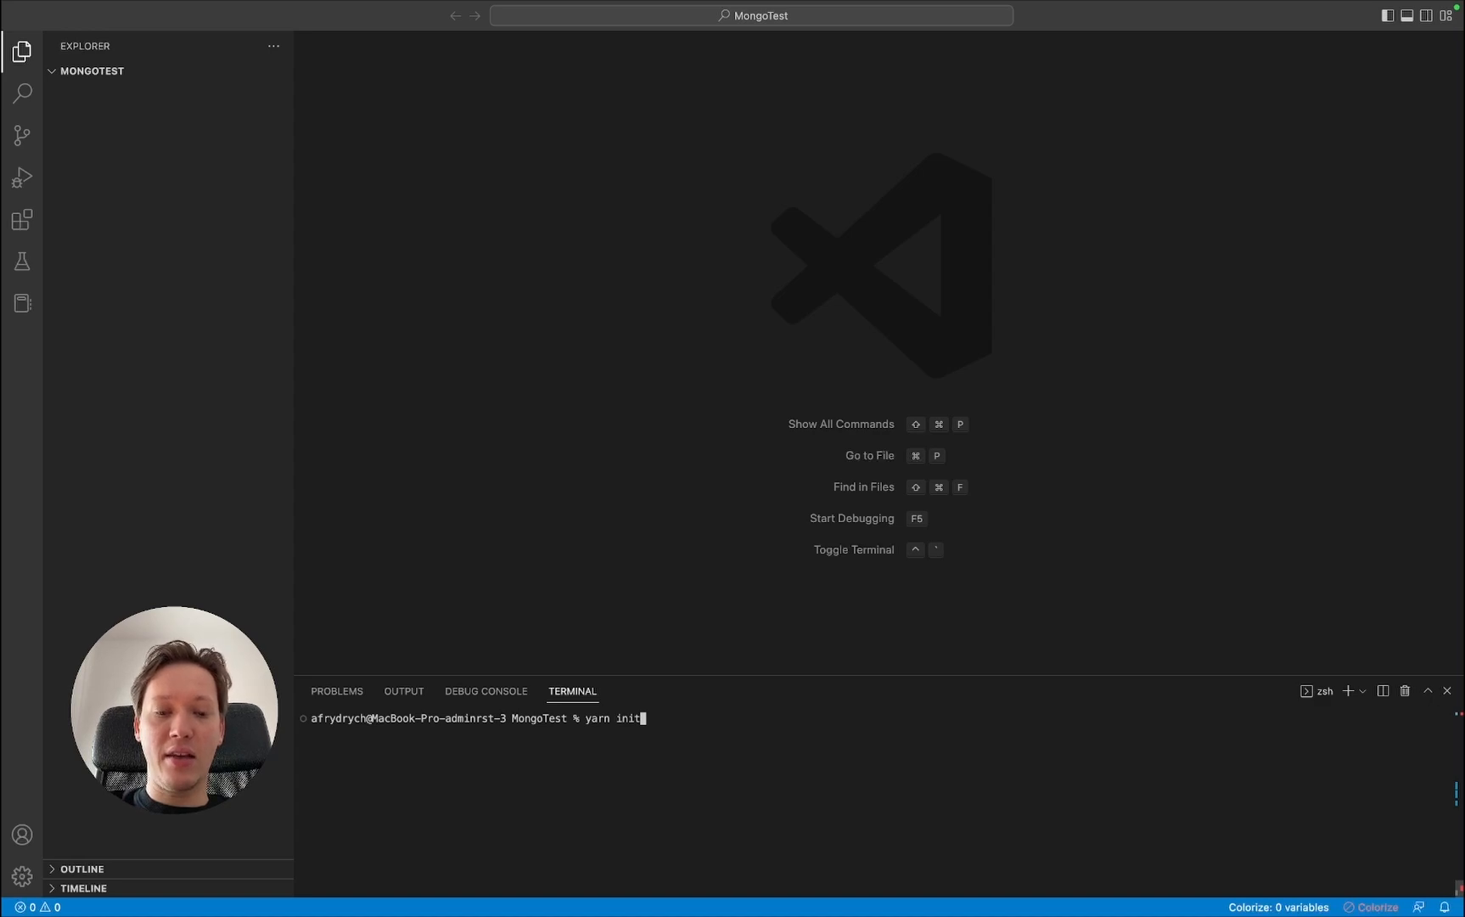
key(Return)
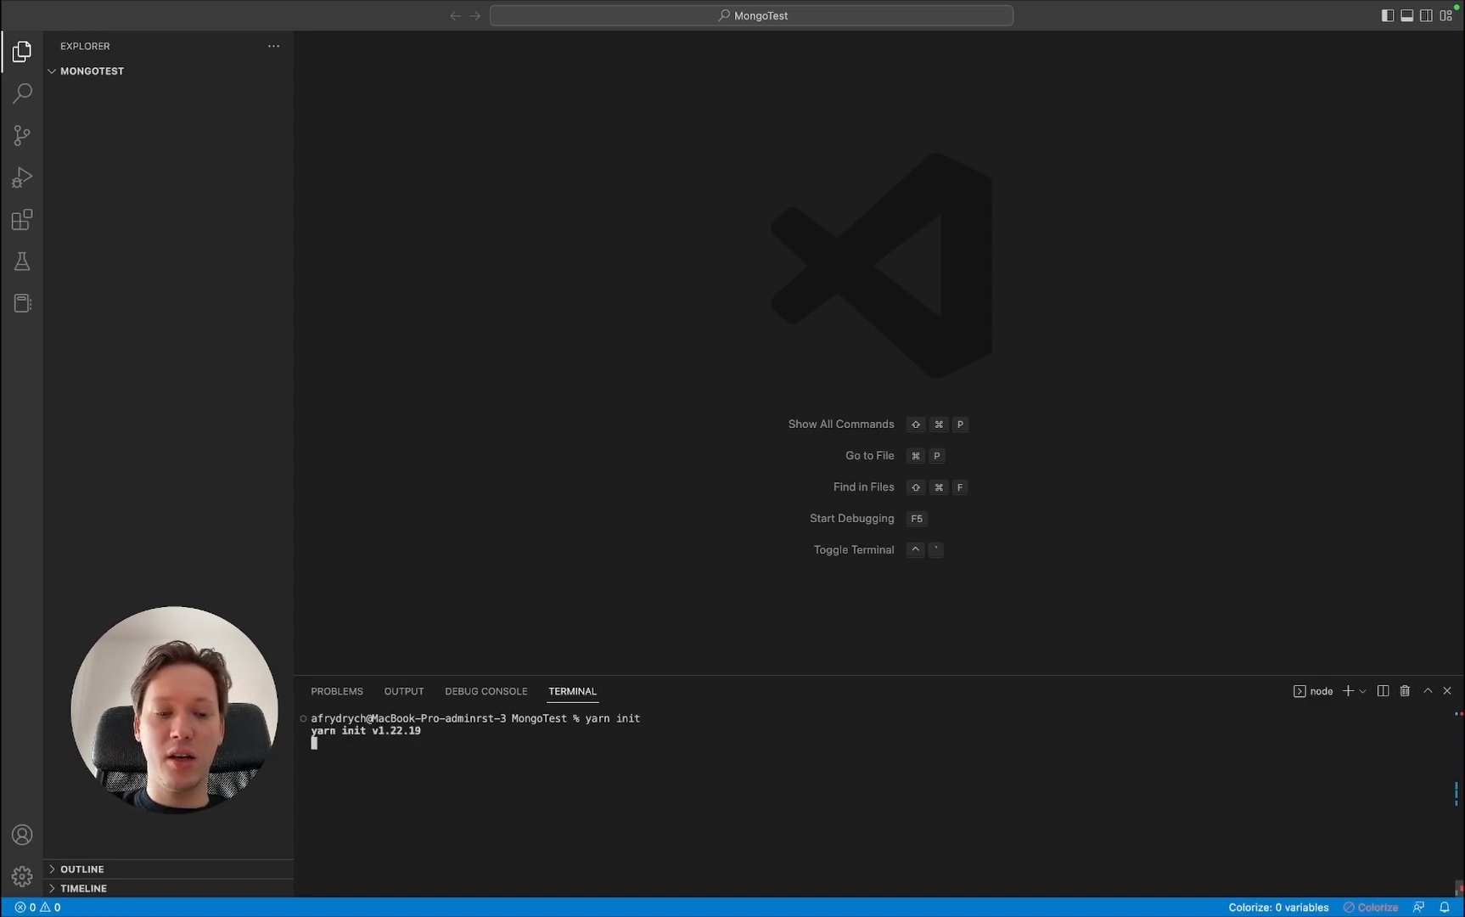
text(mongo-te)
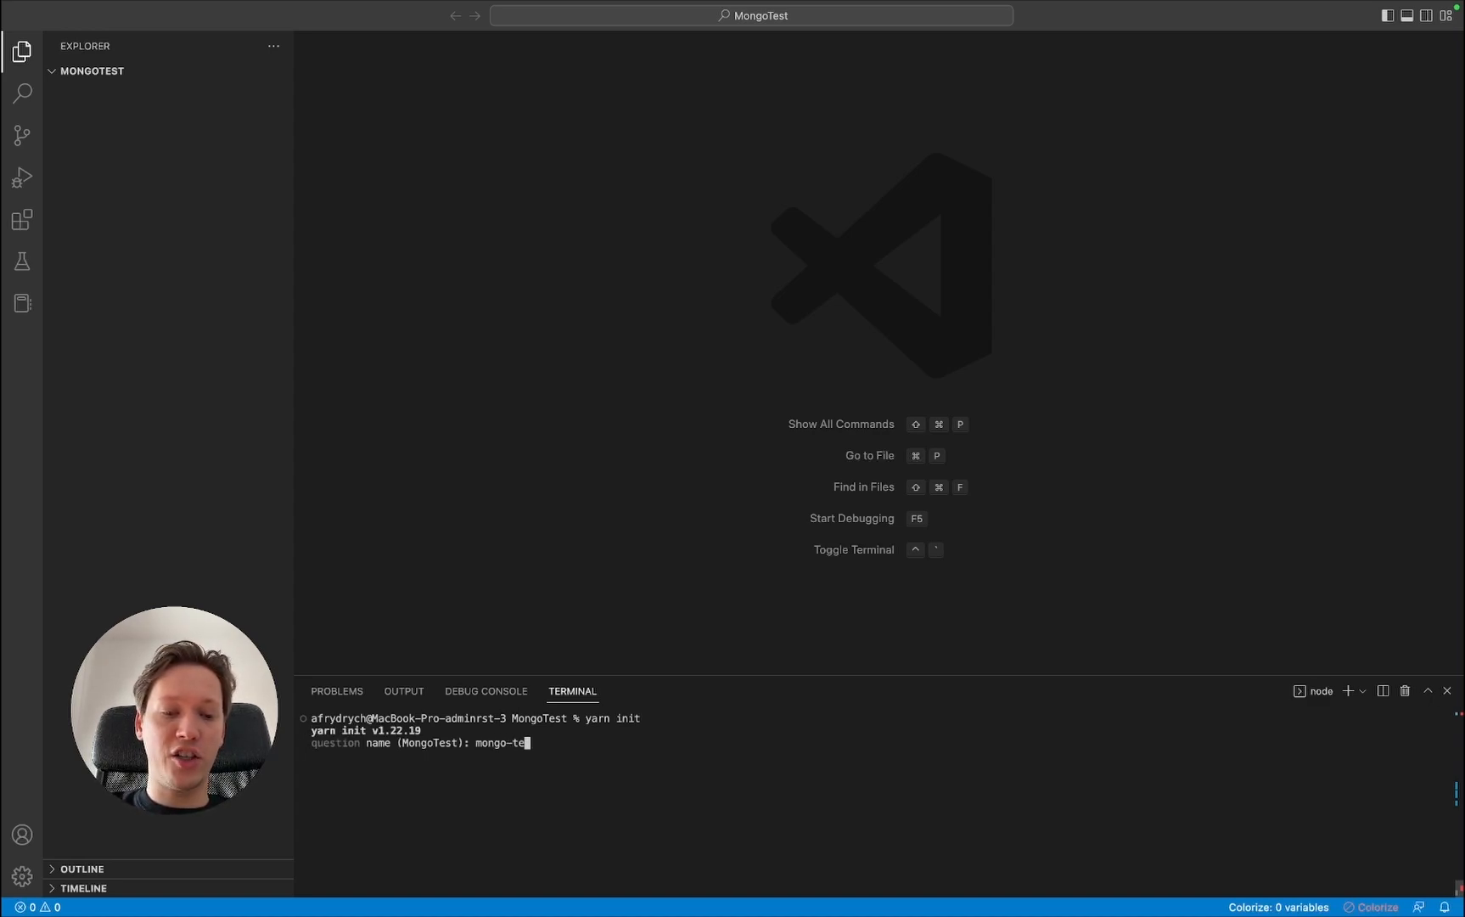
key(Return)
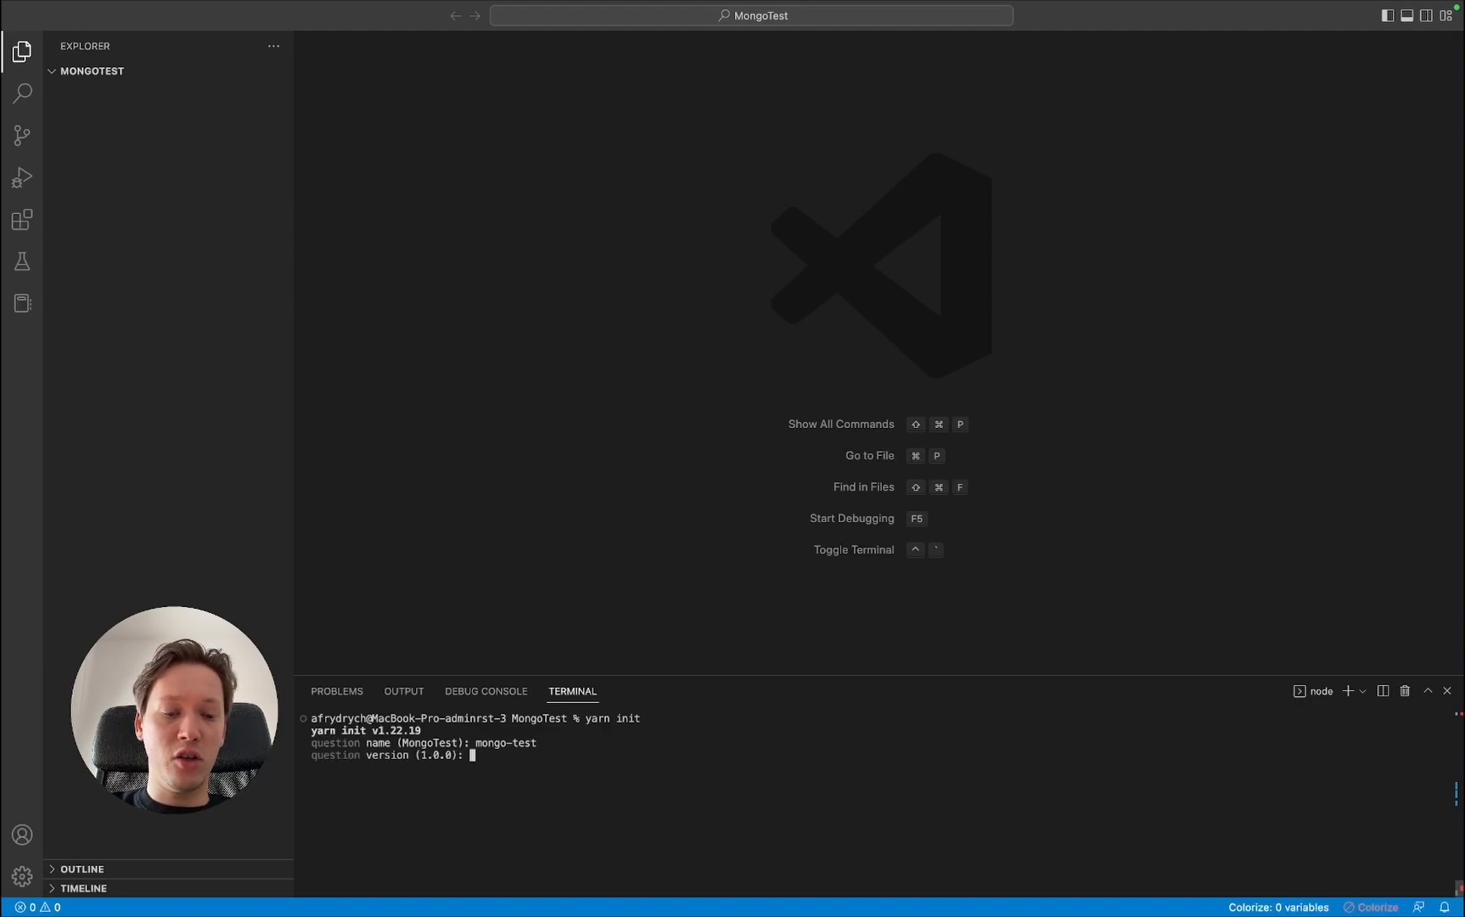
key(Return)
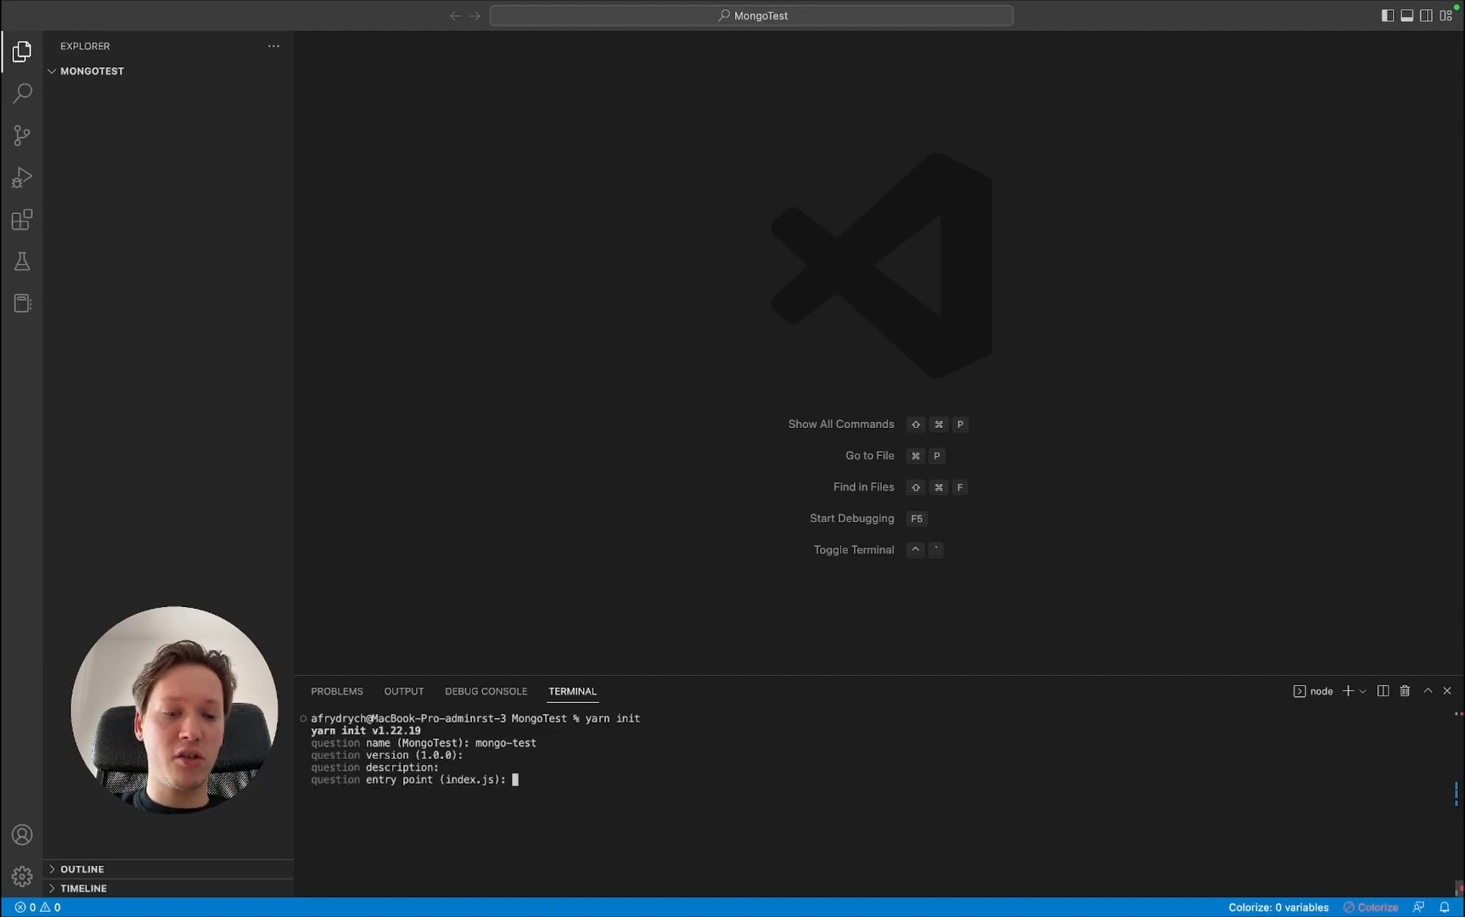
text(./)
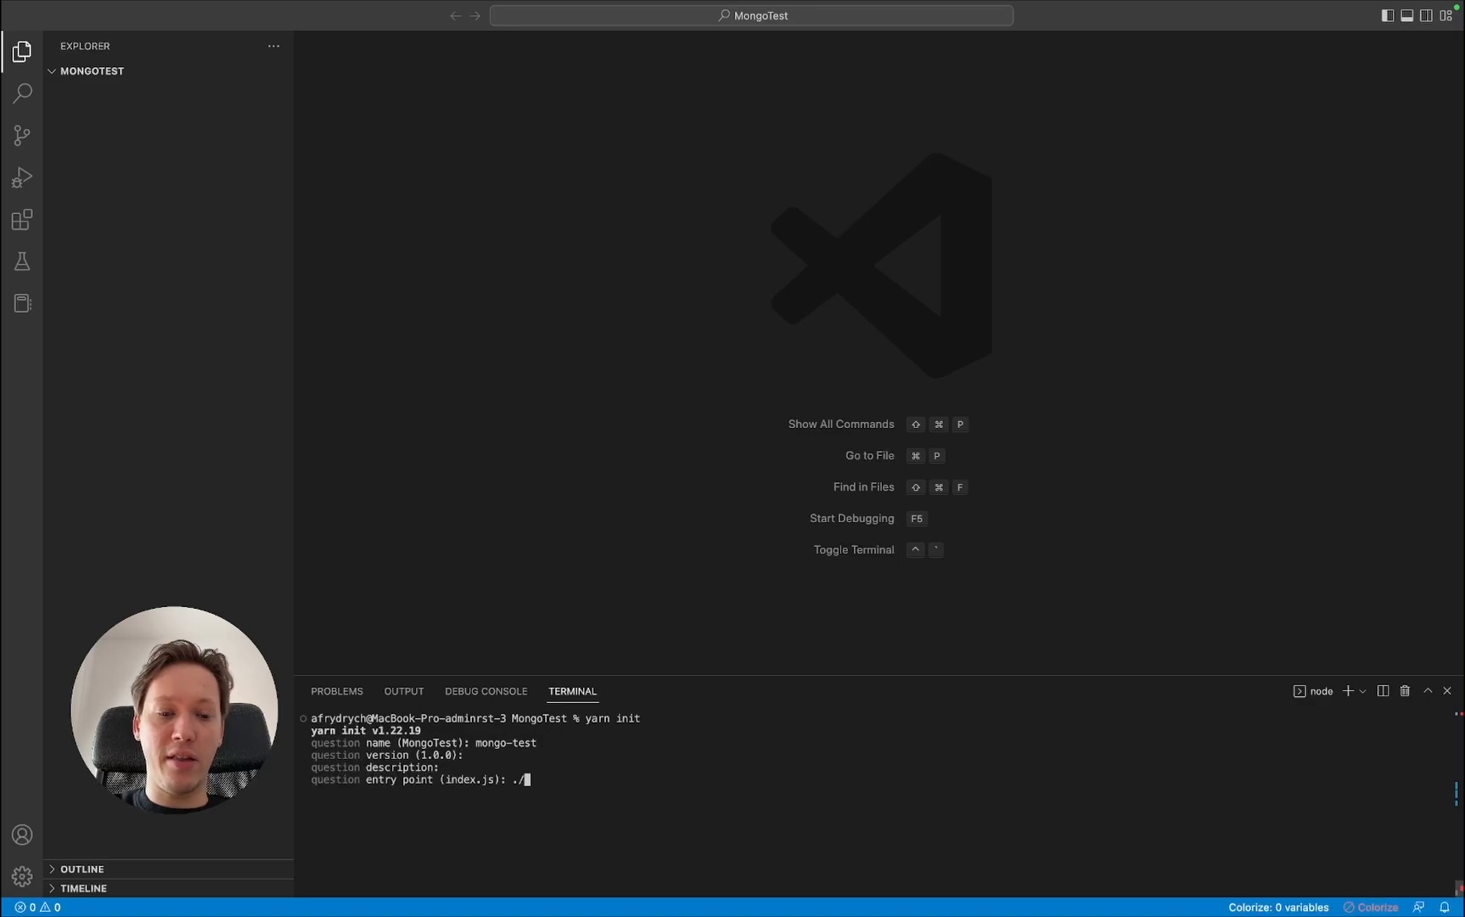
text(index.ts)
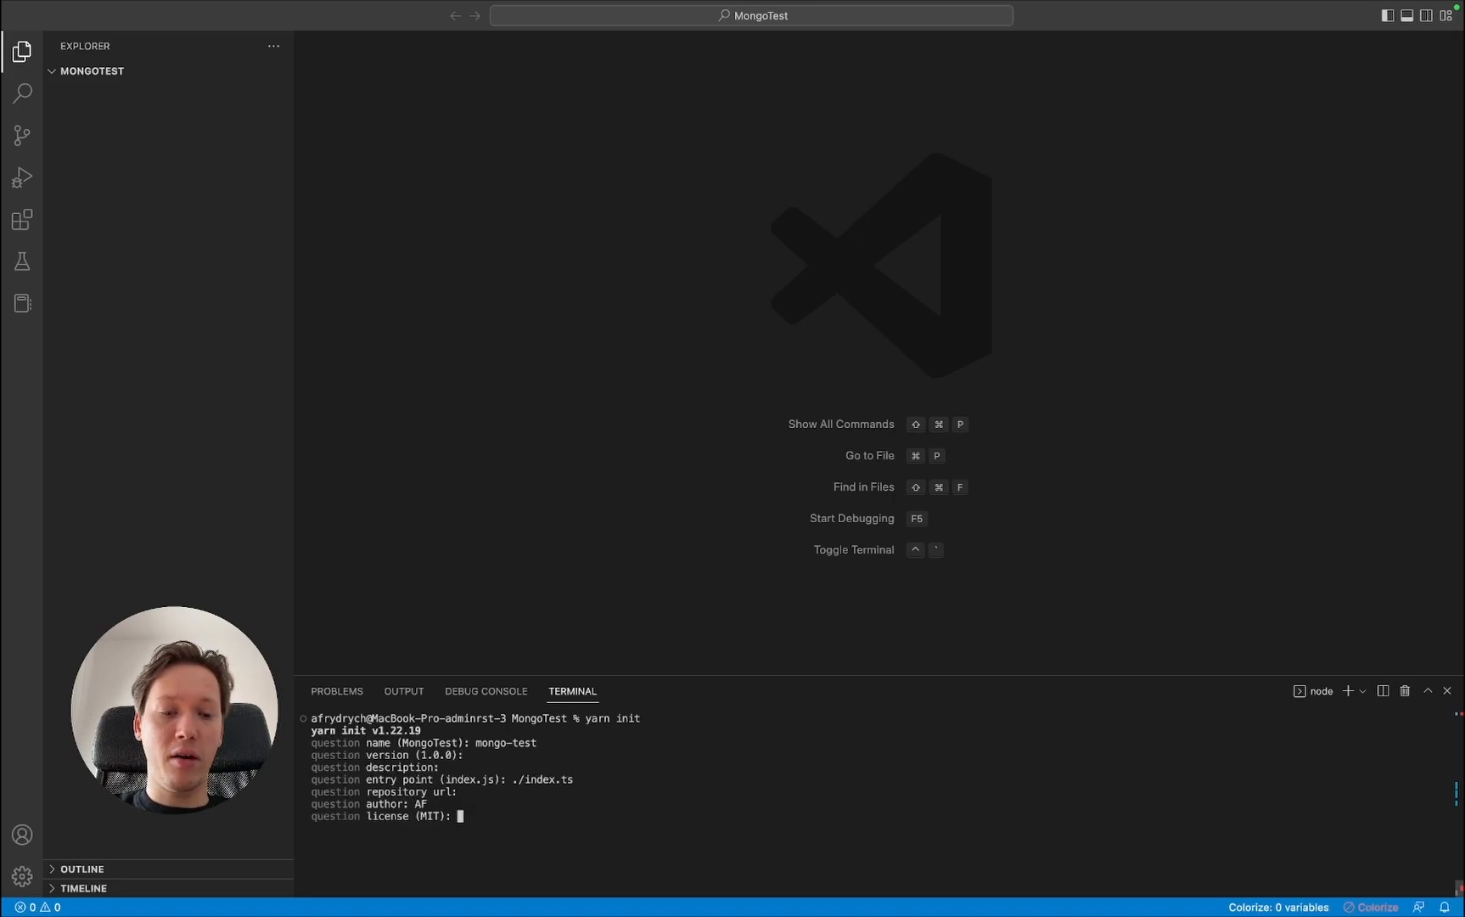
key(Return)
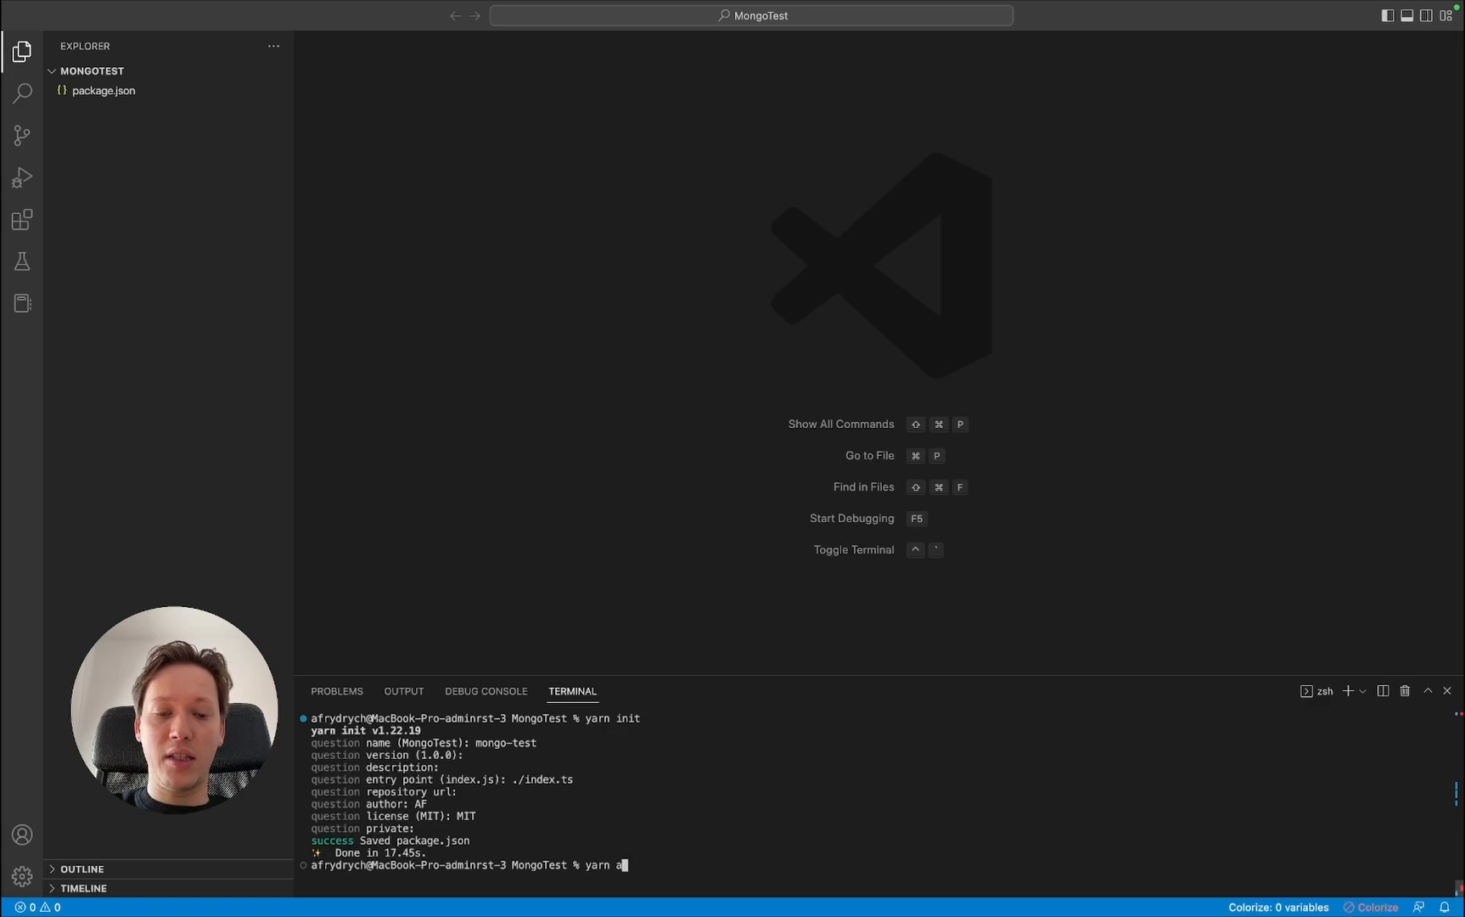
text(dd)
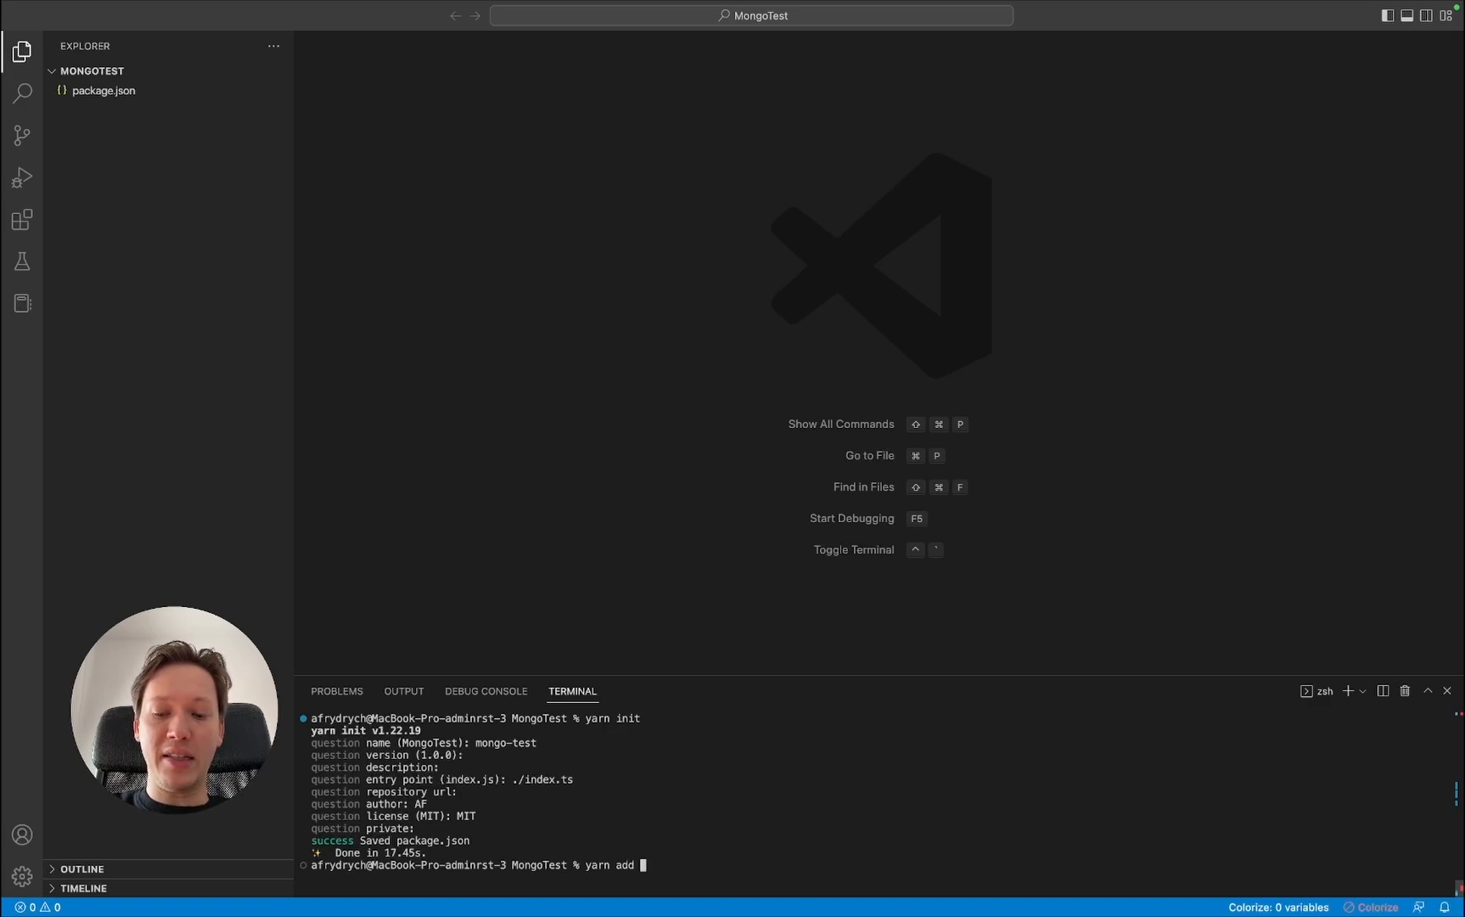
text(-D)
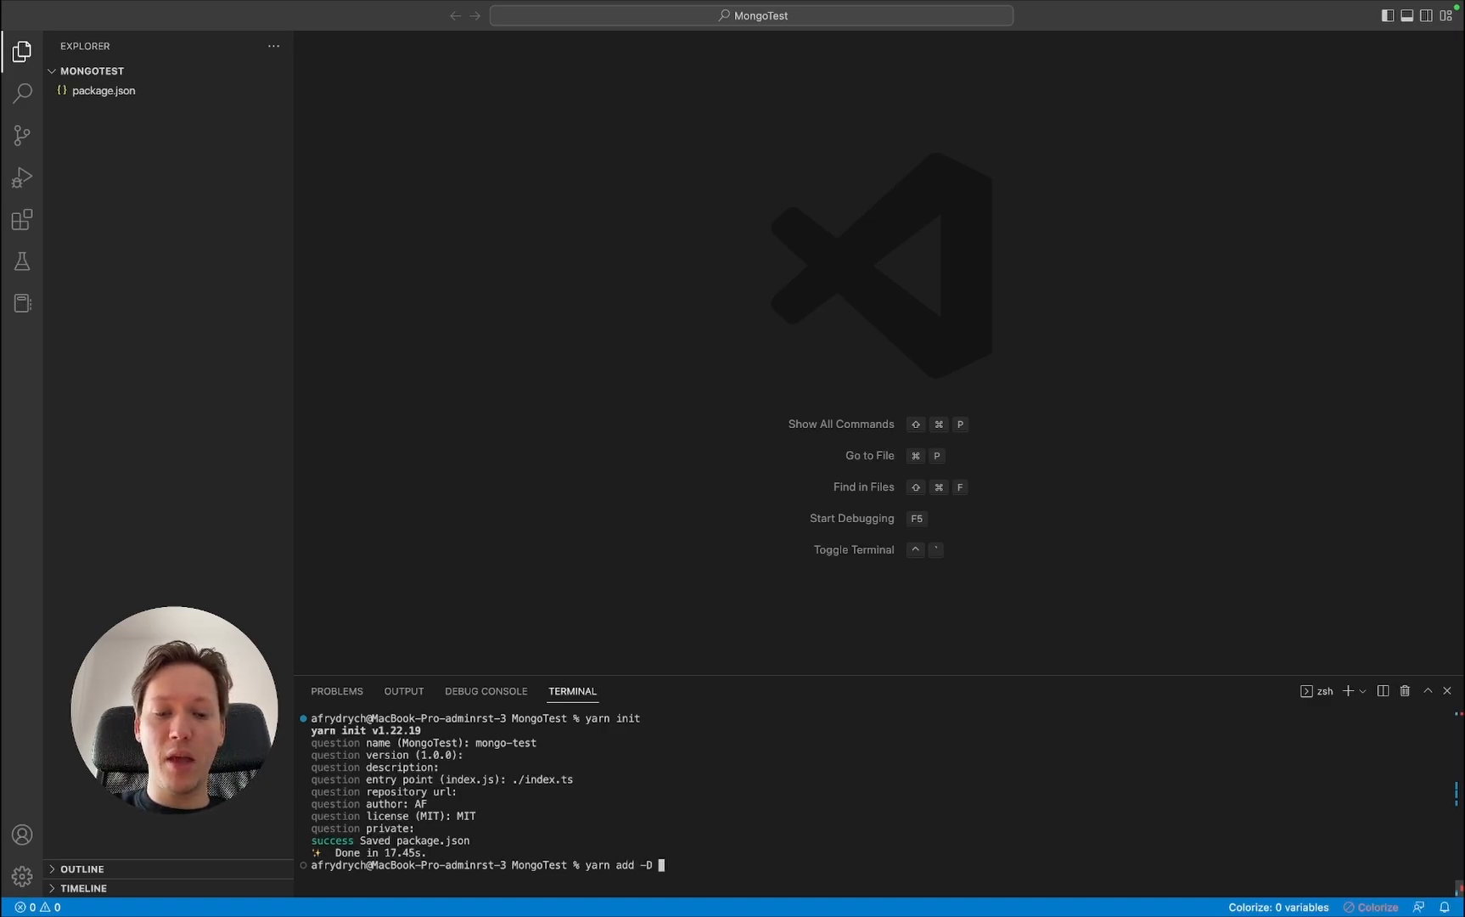
text(ts-node)
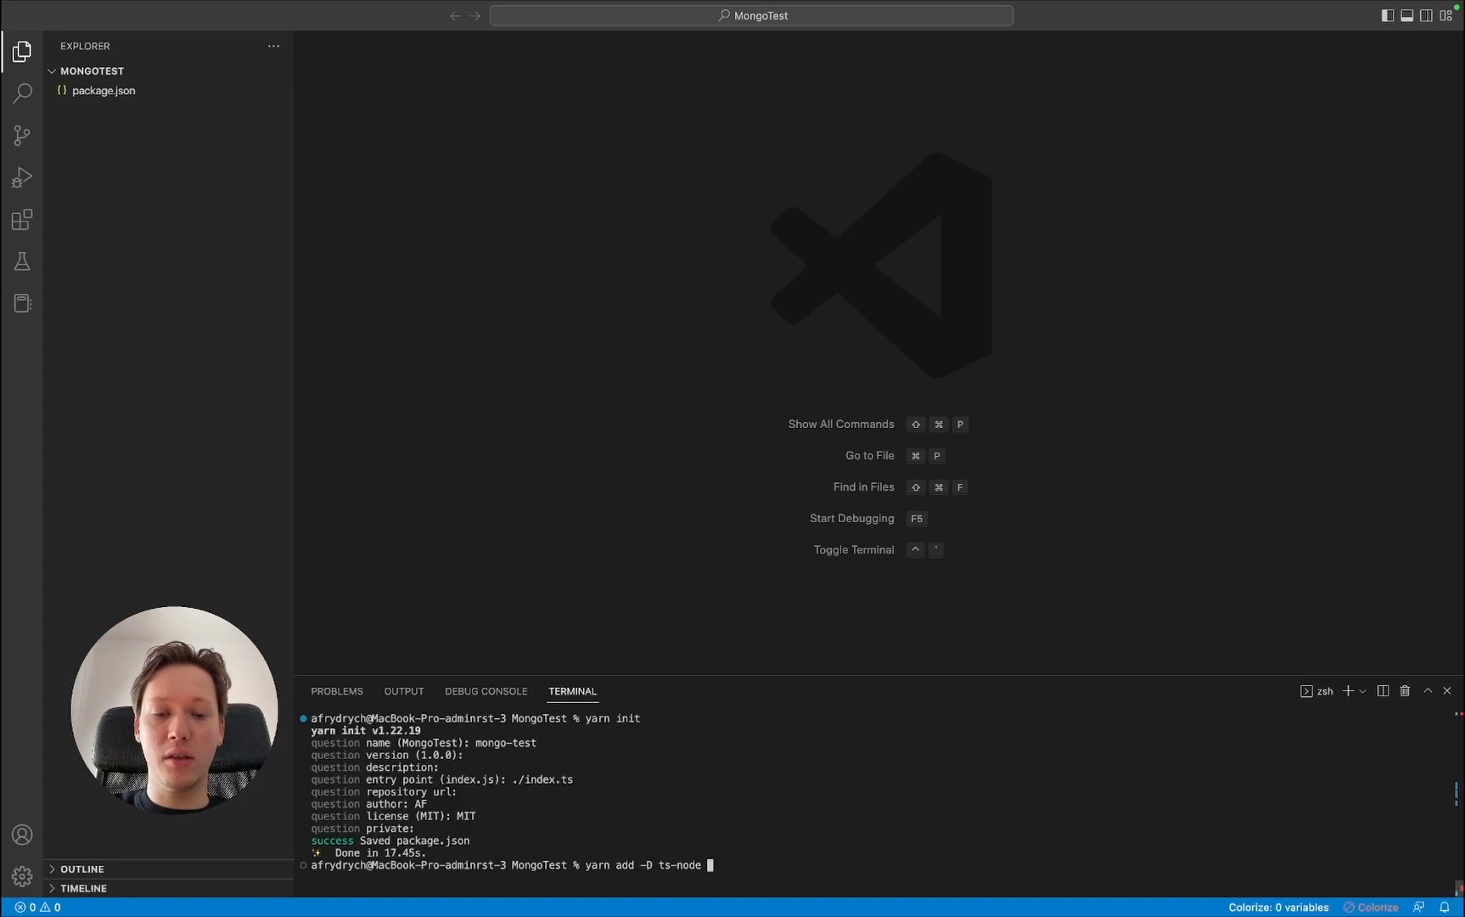
text(tslib typ)
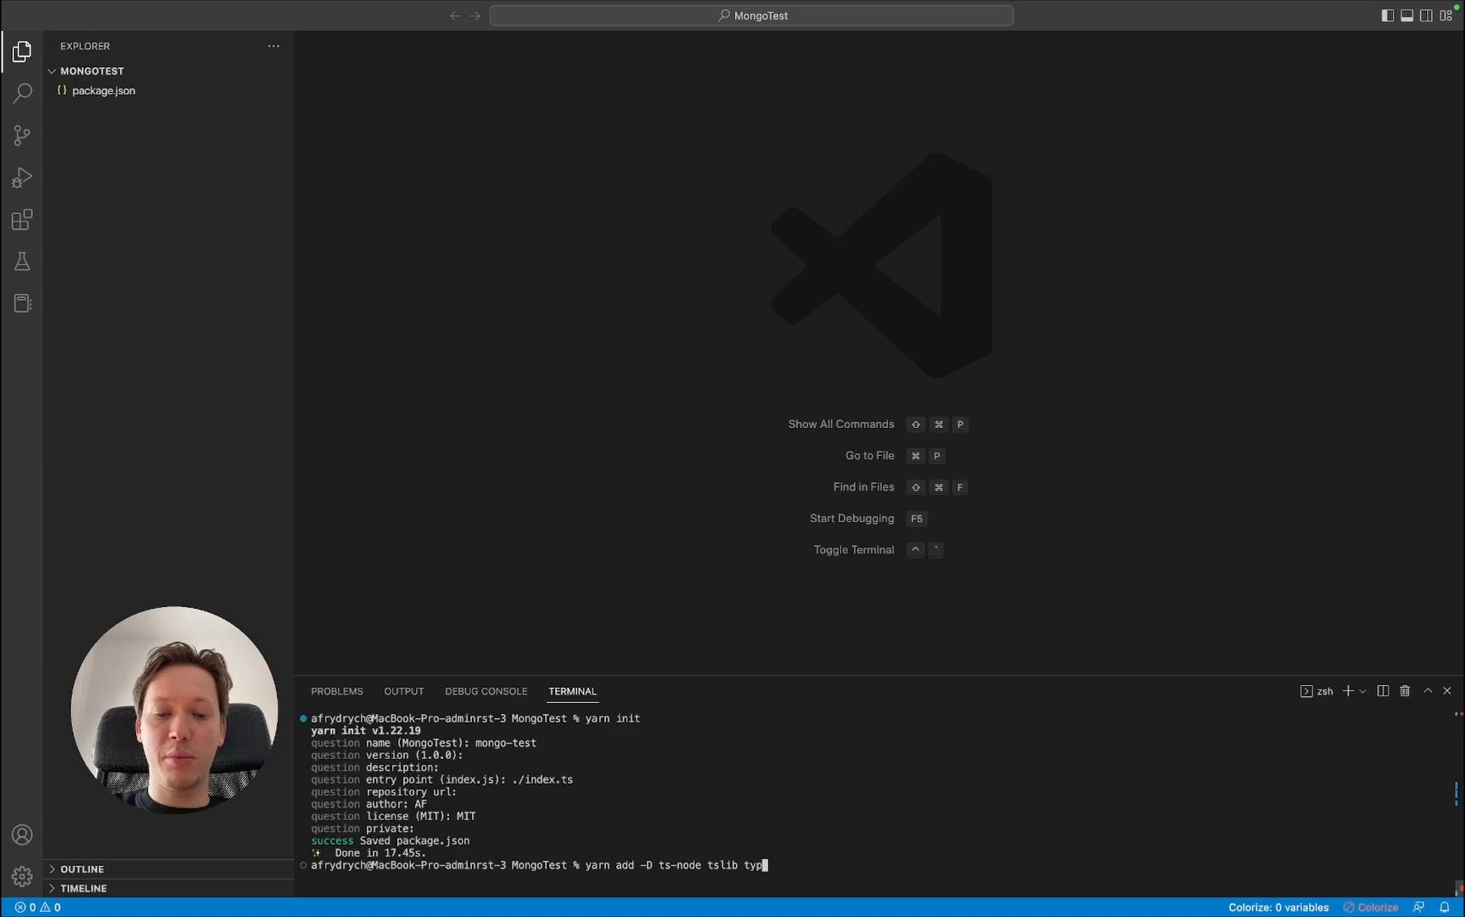
text(escript)
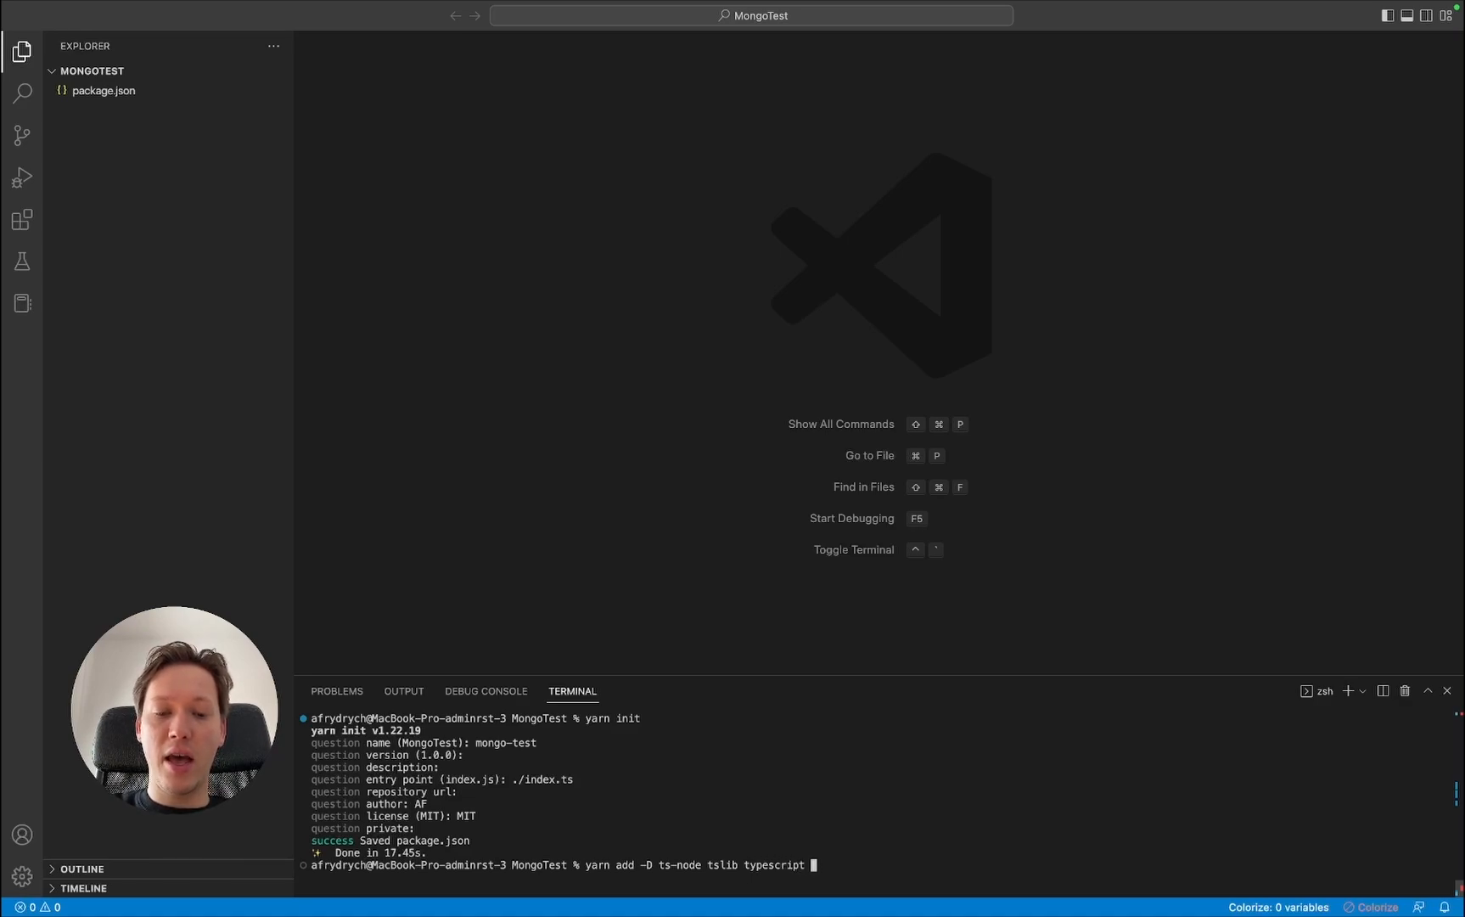
text(@types/ex)
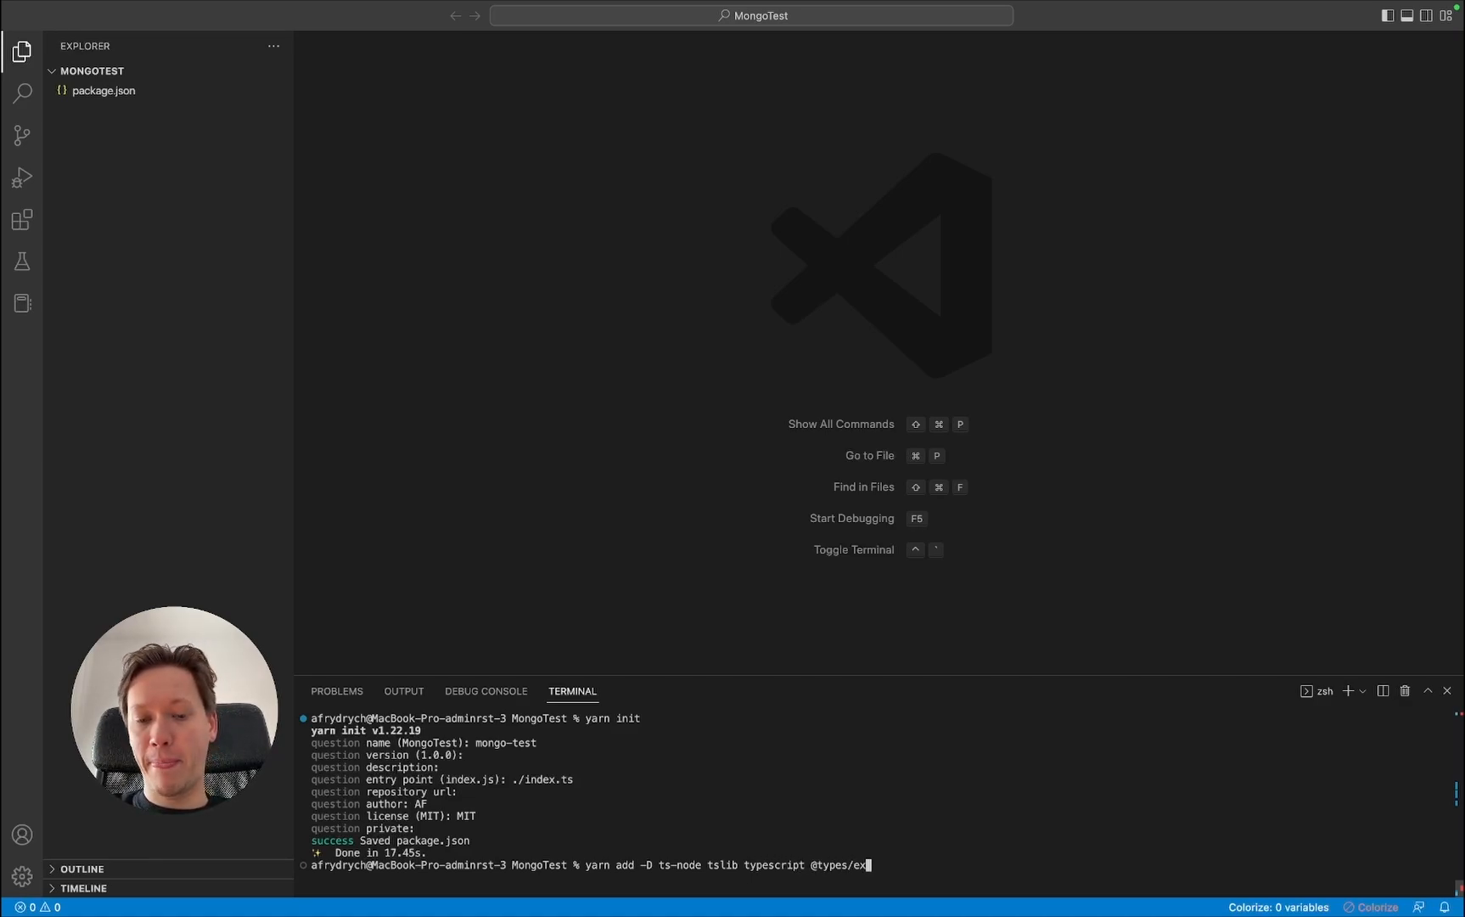
key(Return)
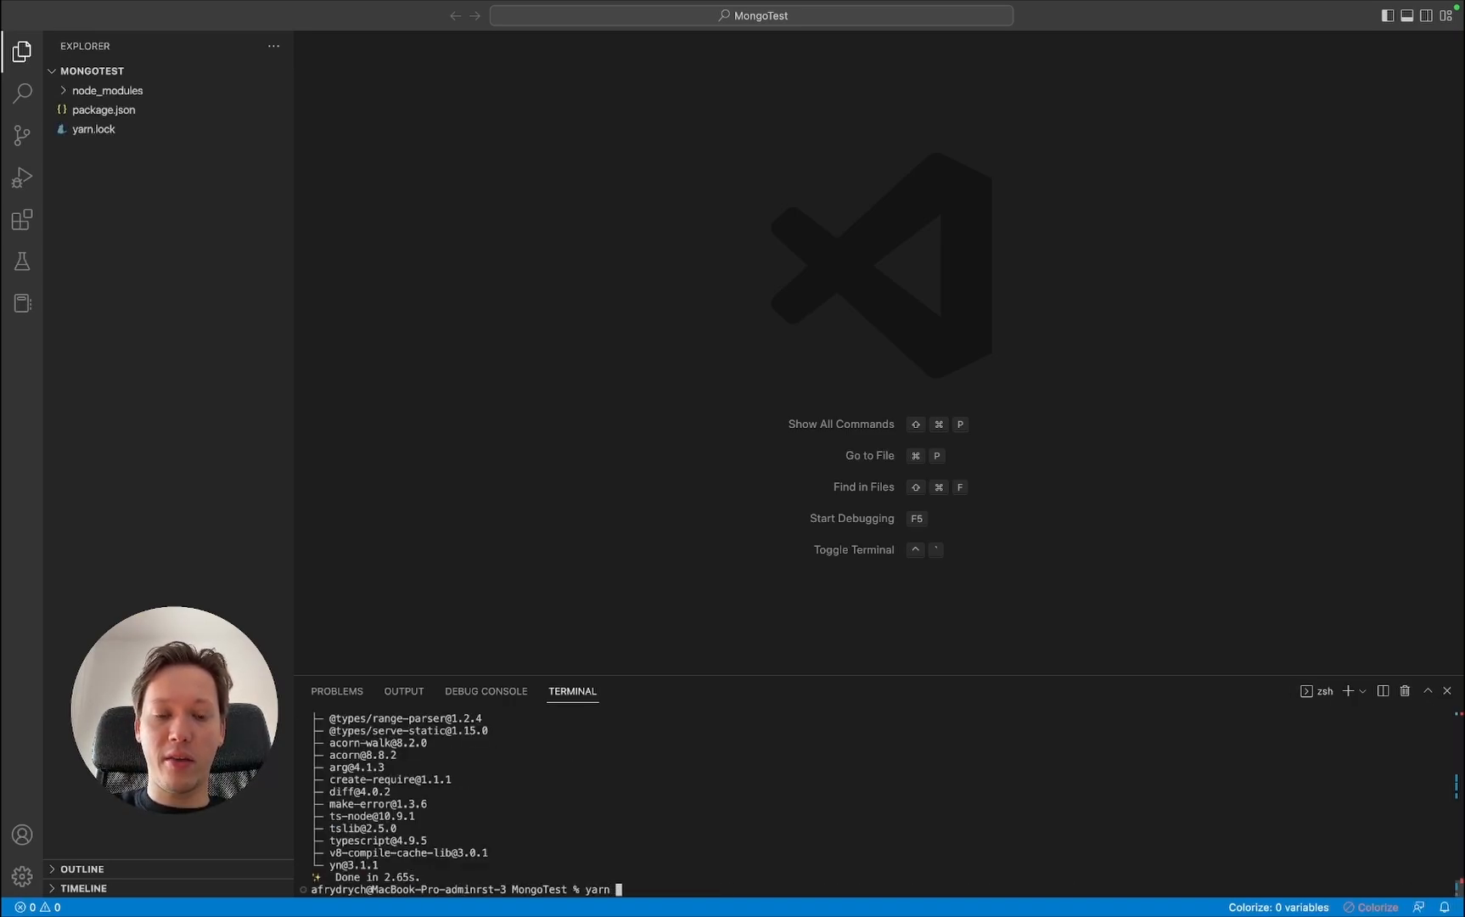
text(a)
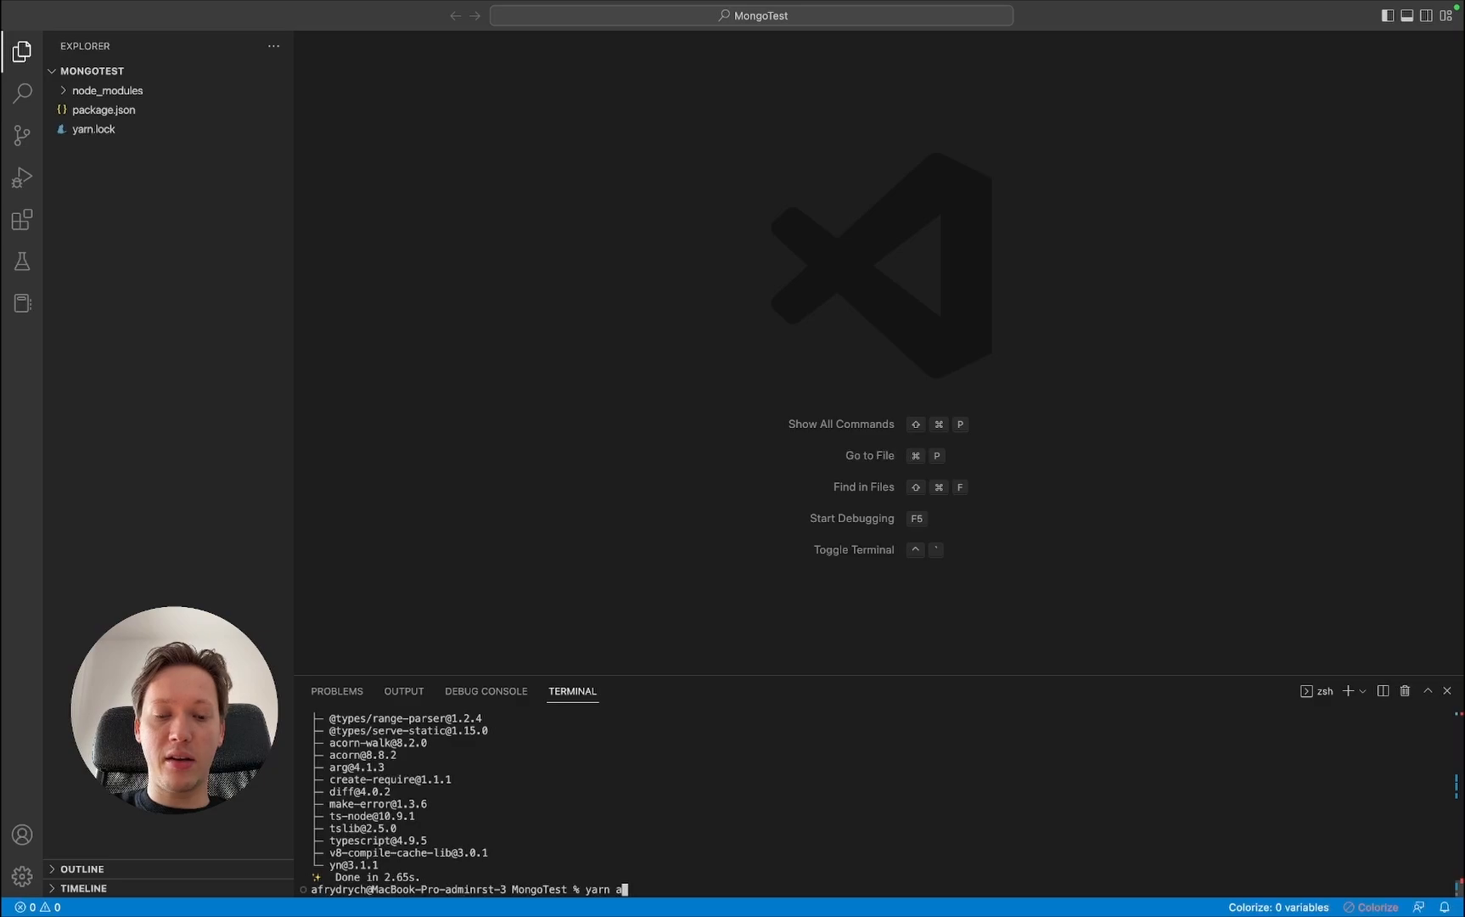
text(dd)
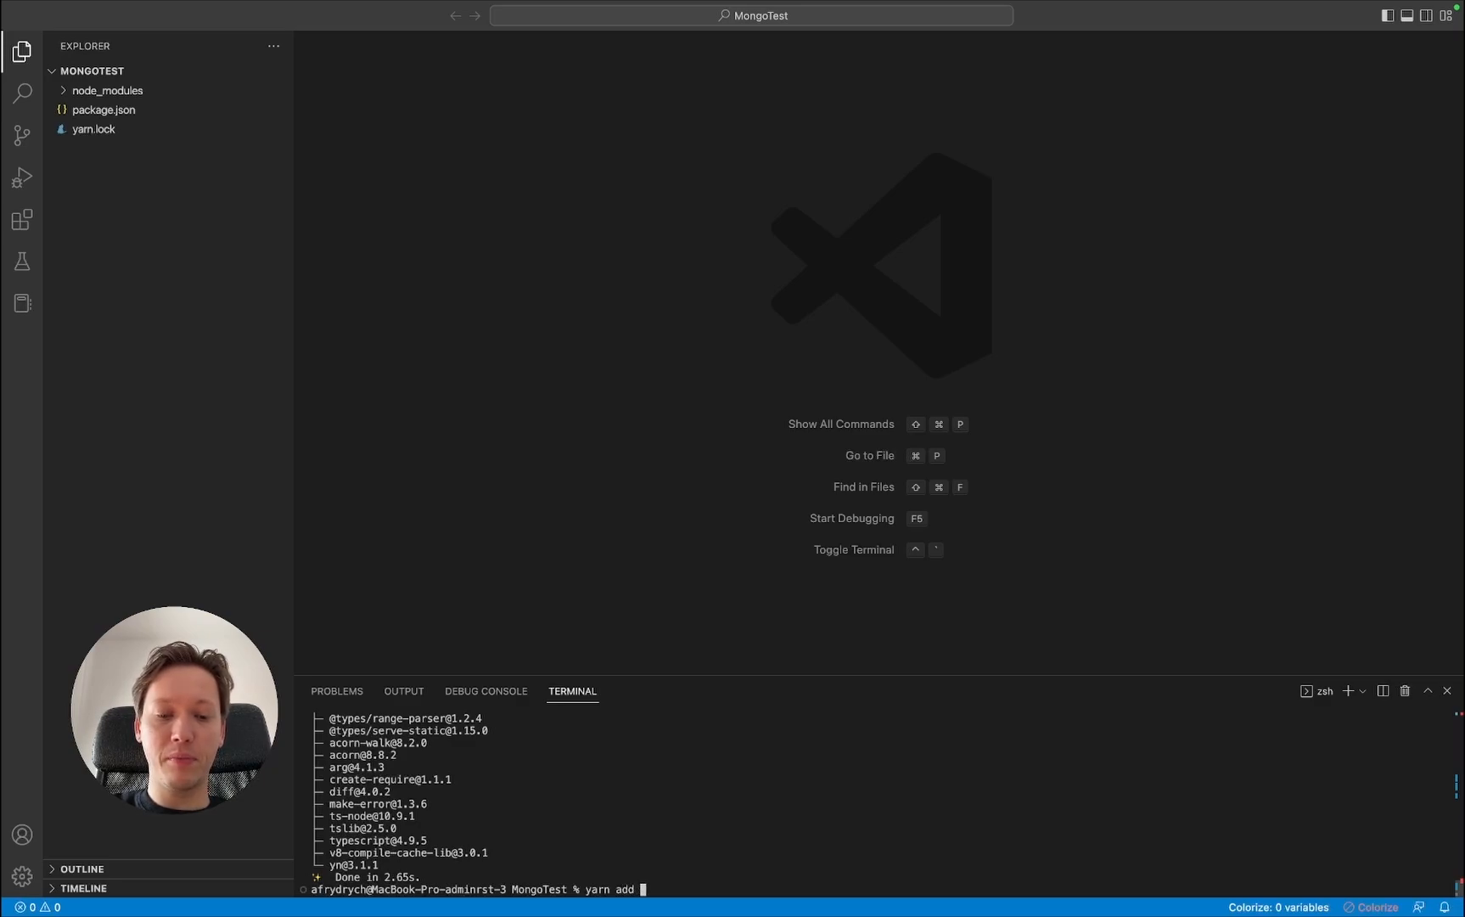
text(adminjs)
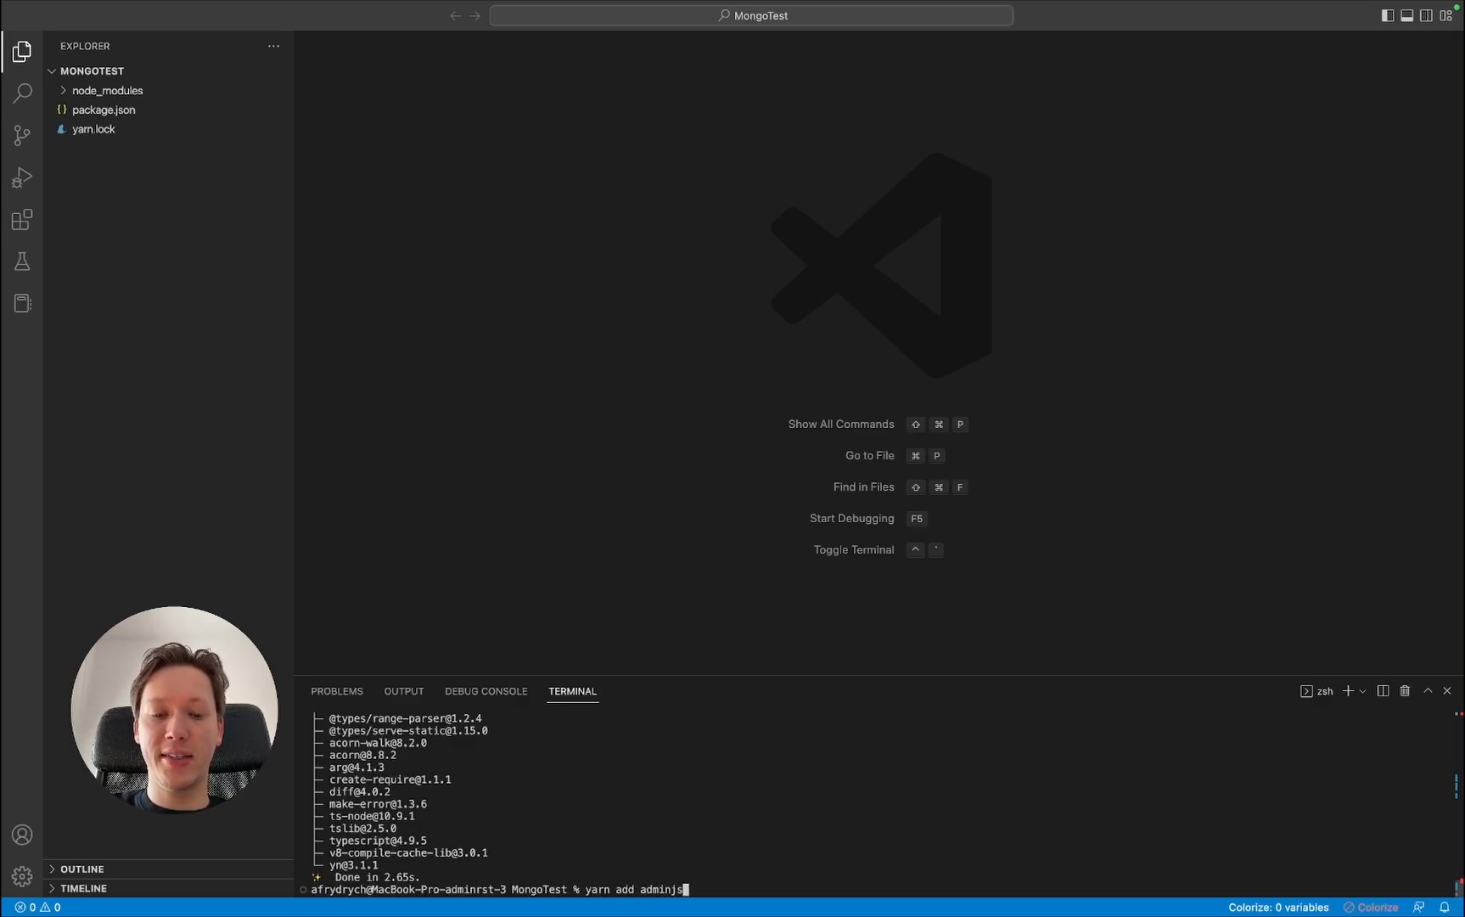
text(@adminjs/express)
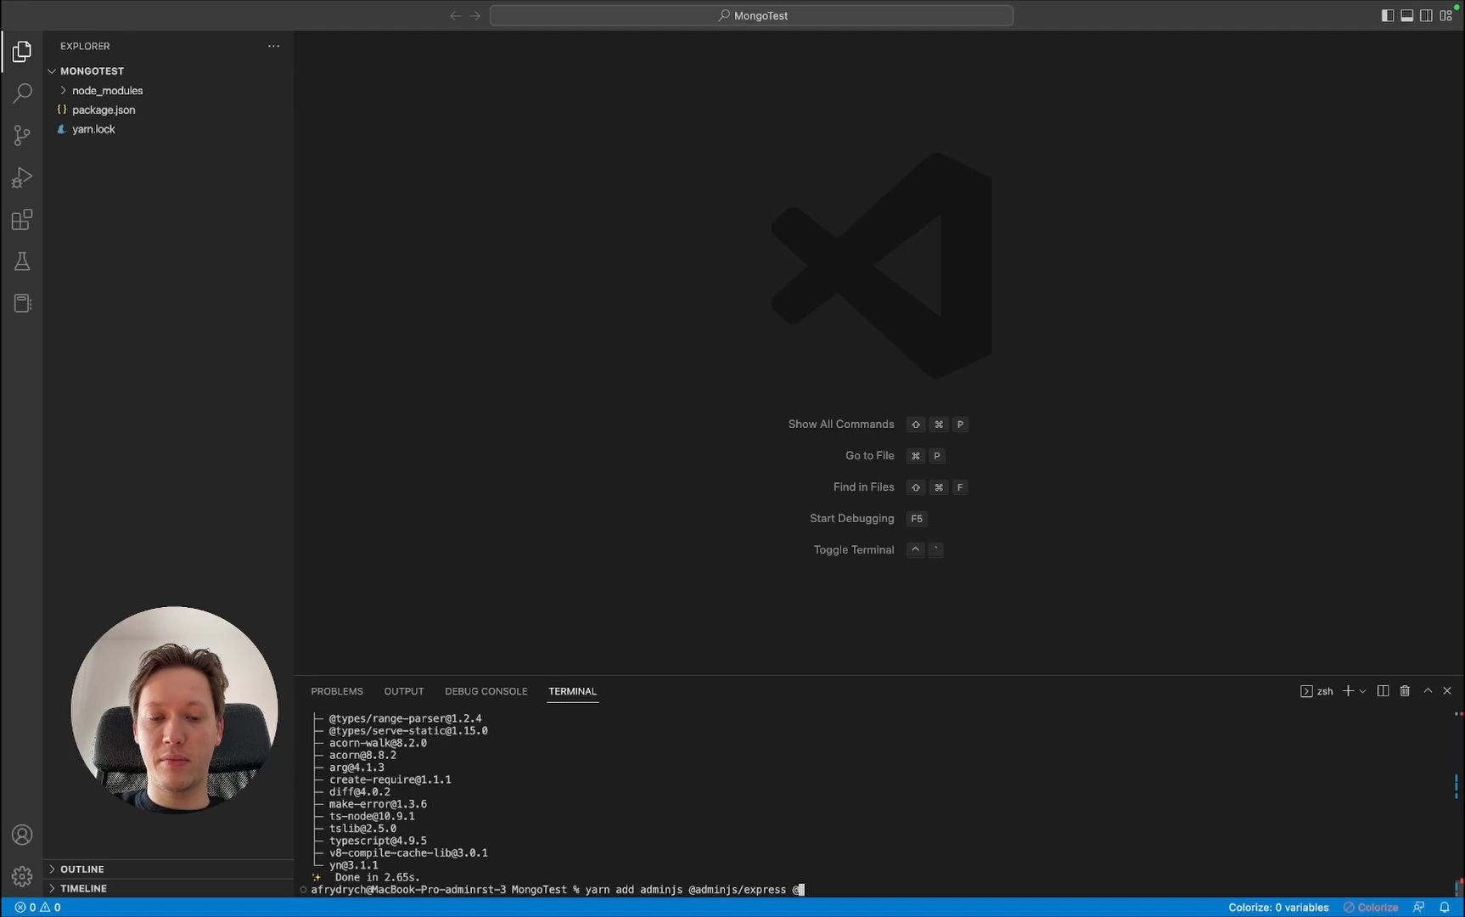
text(@adminjs)
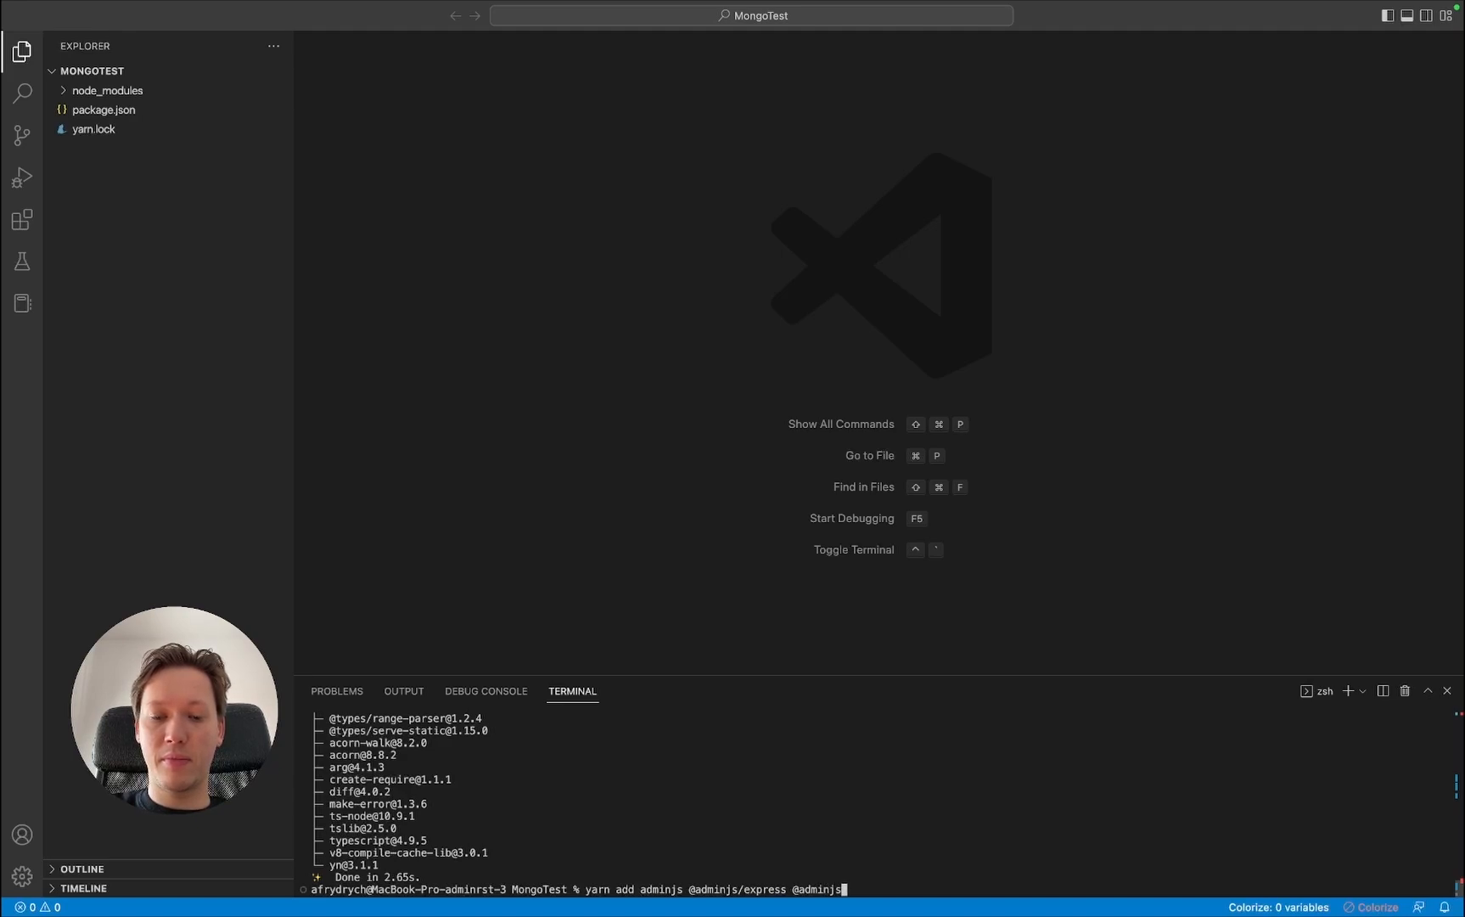
text(/mongoose)
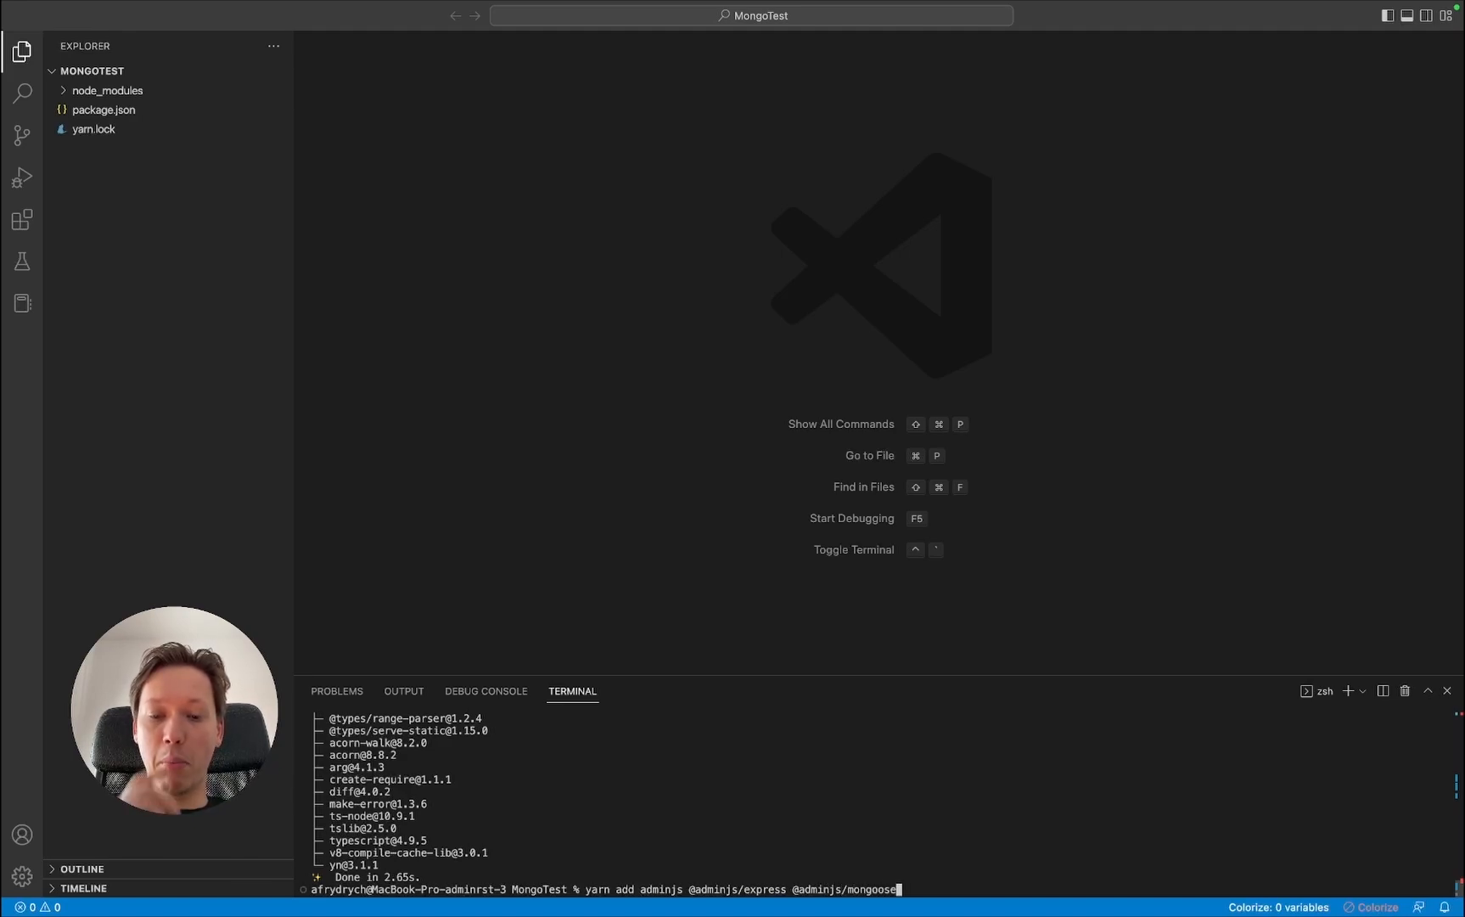
text(mongoose e)
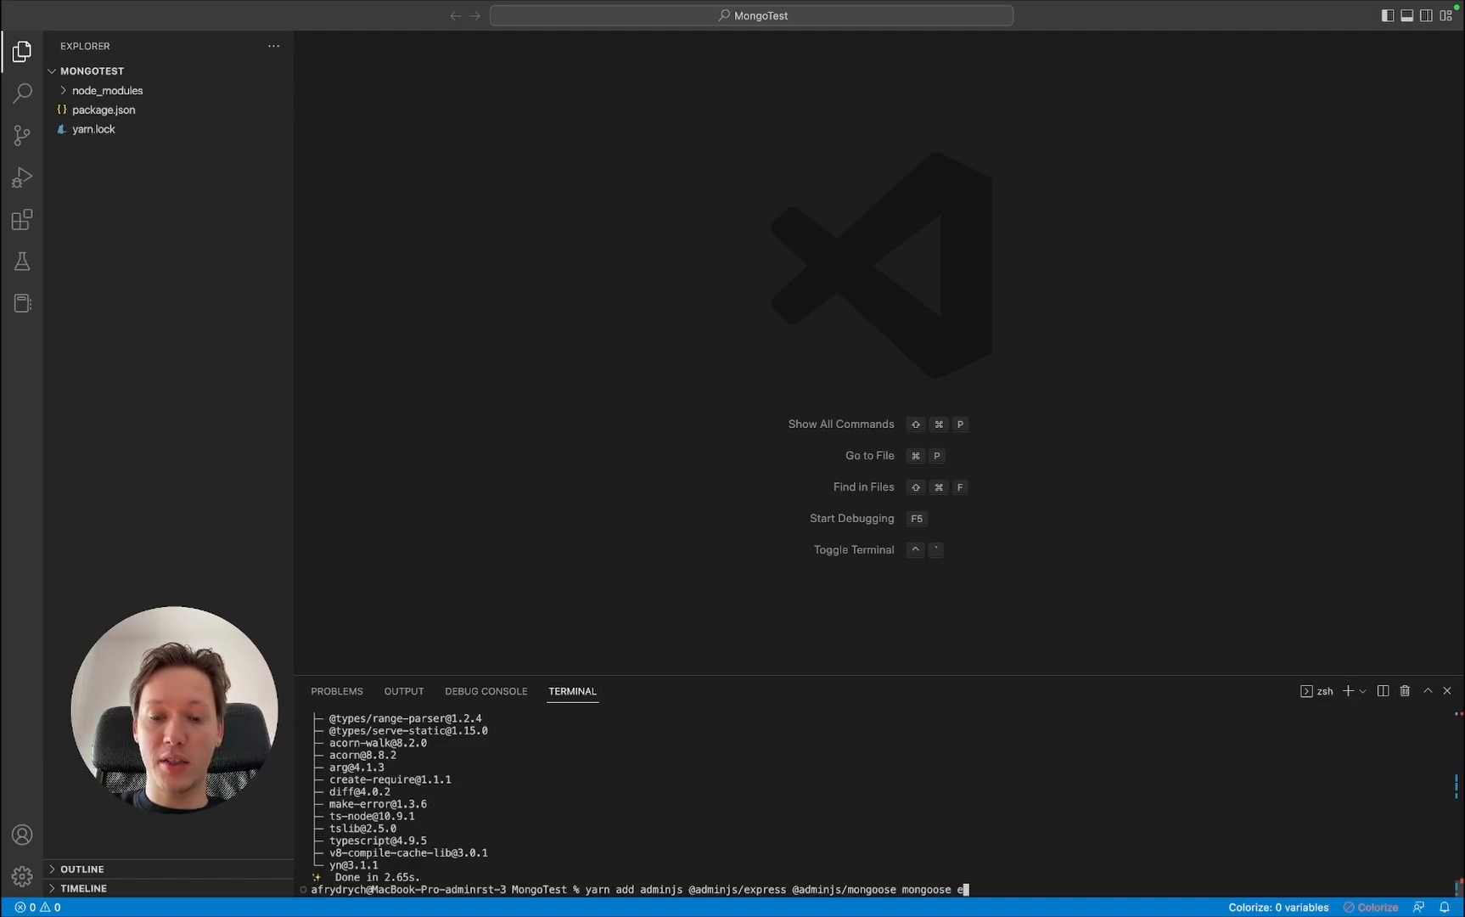
text(xpress)
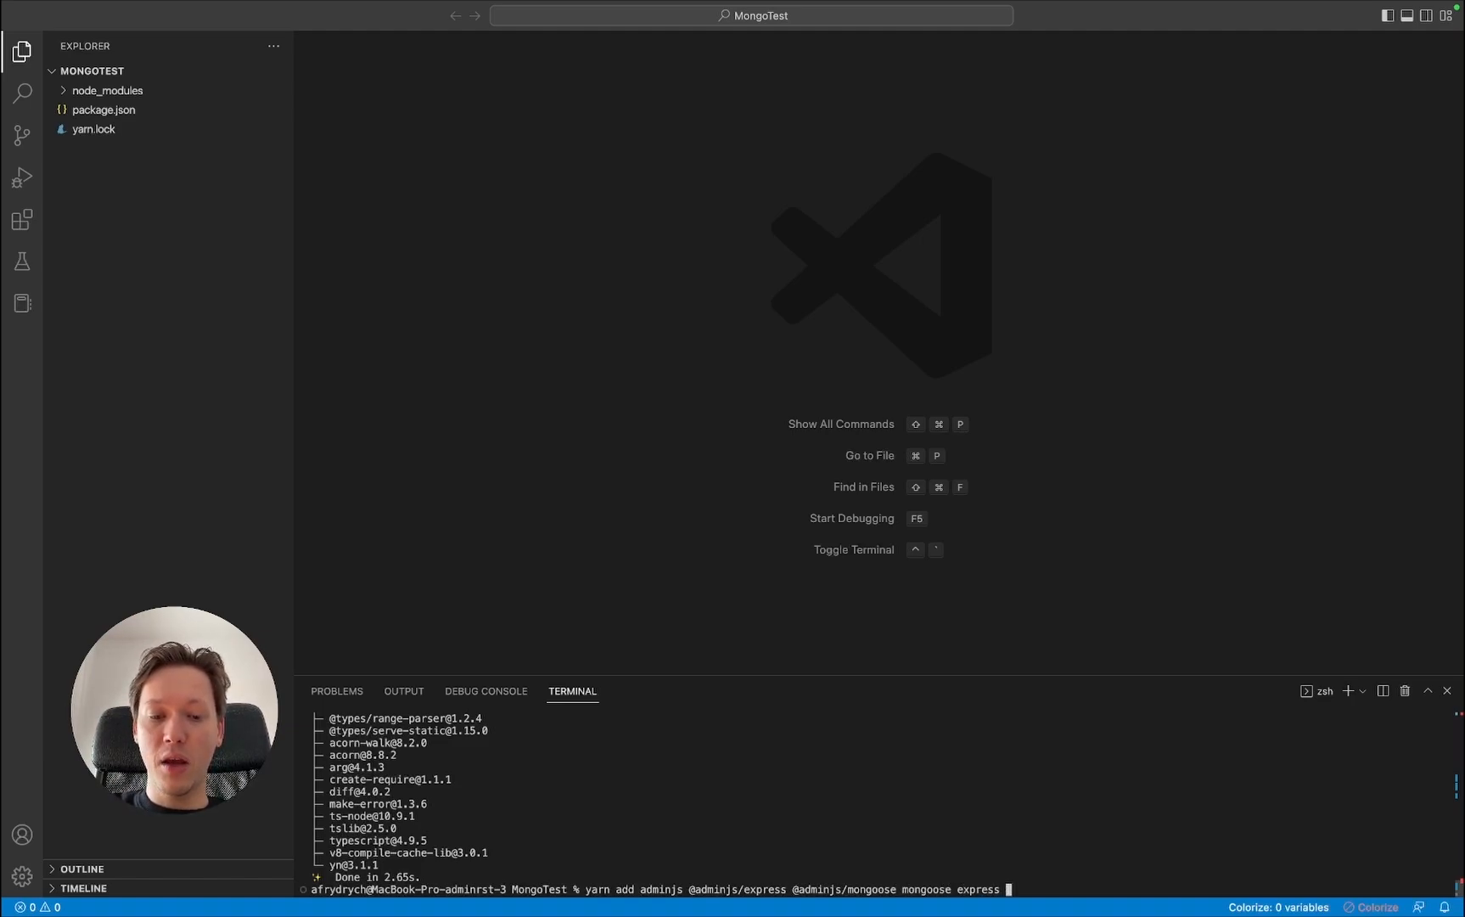
text(dotenv)
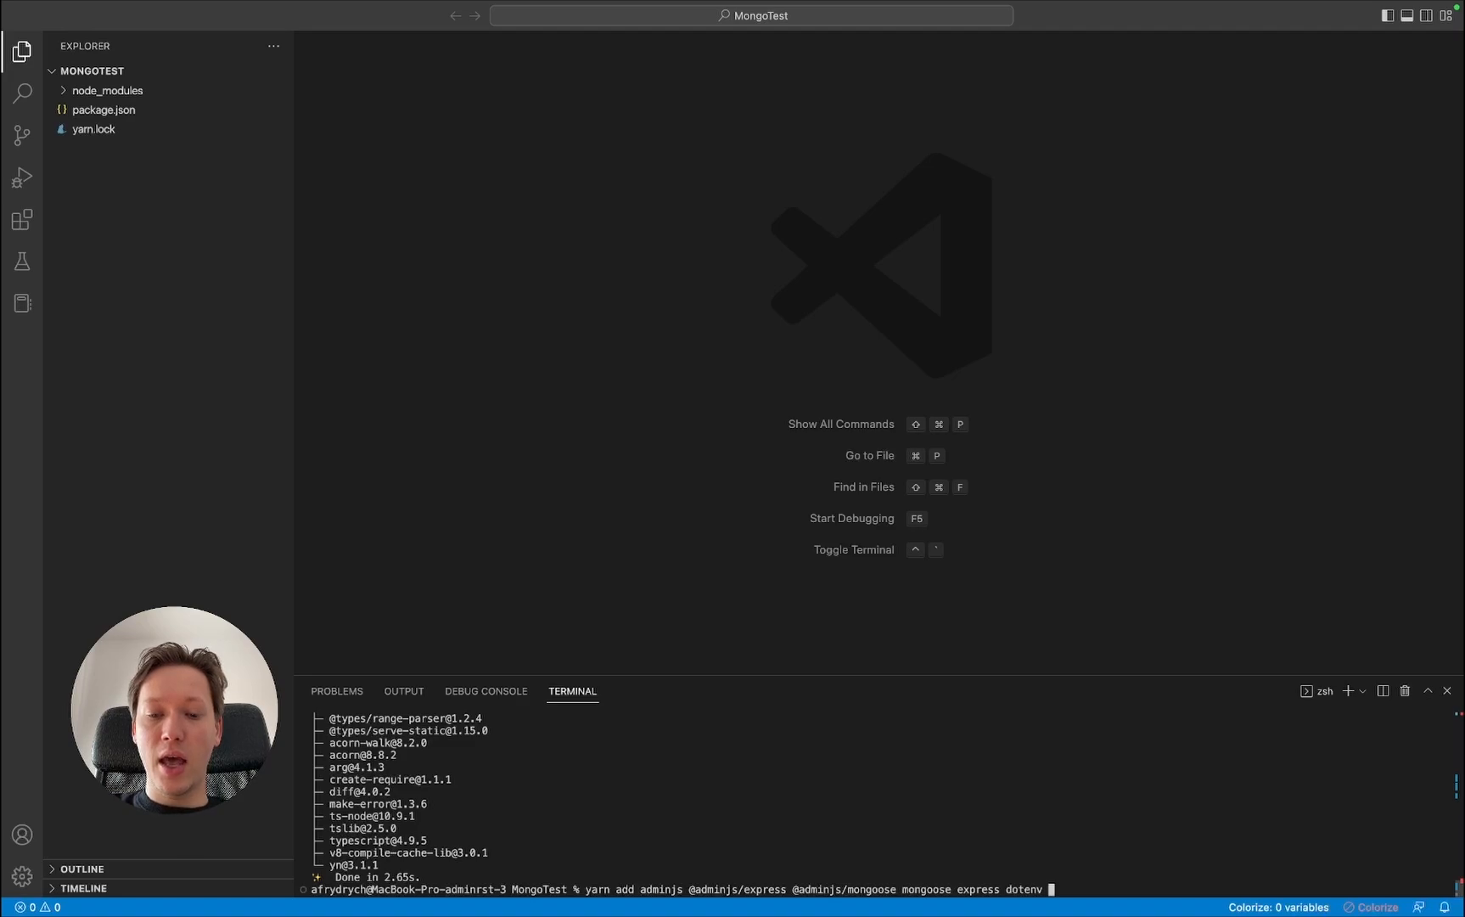
text(express-)
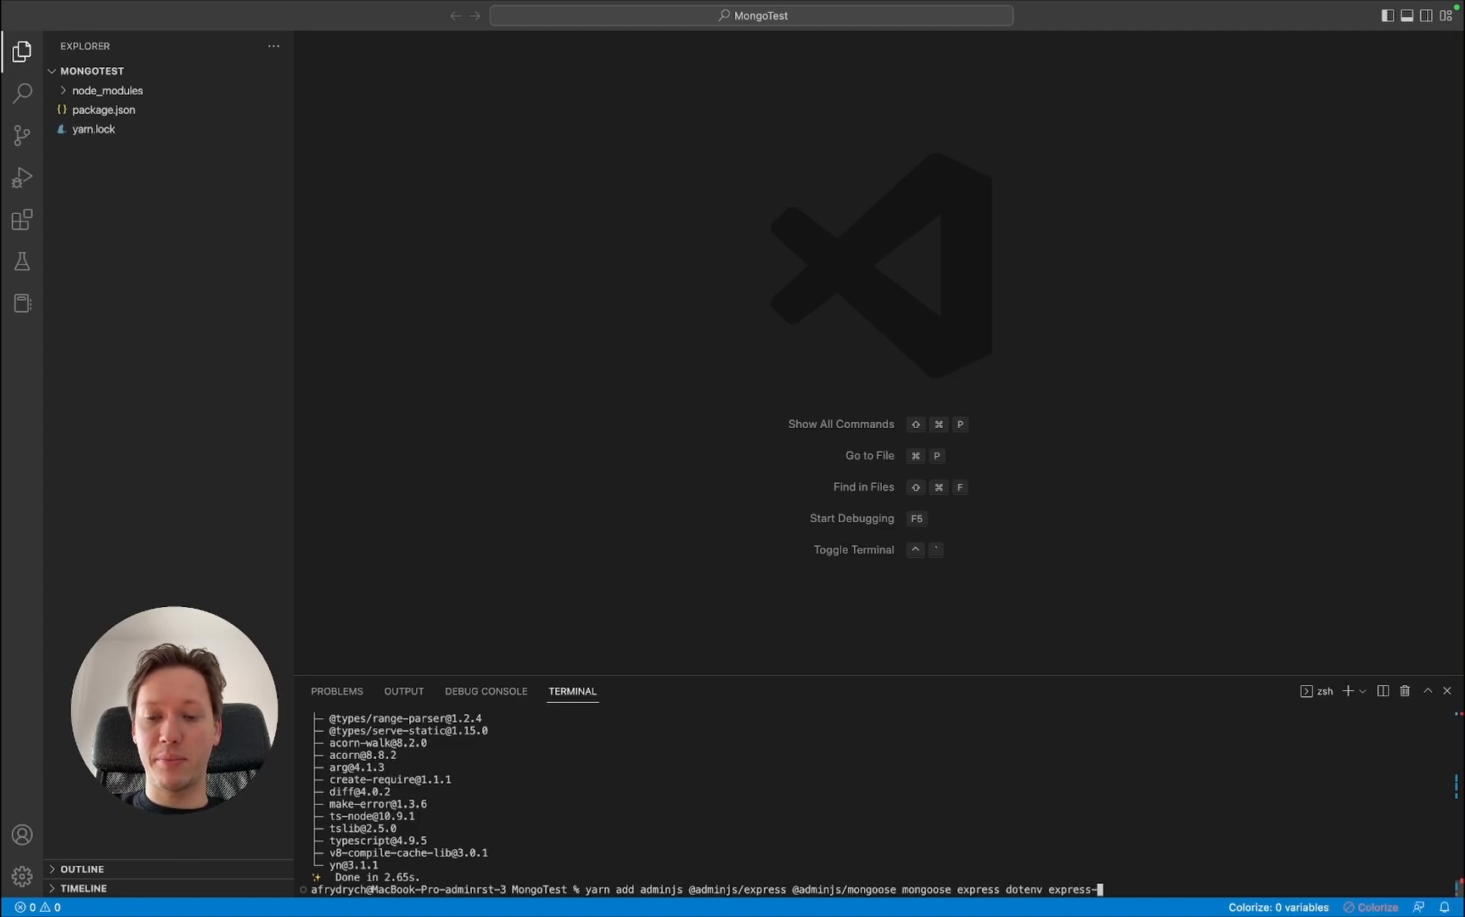
text(formidable)
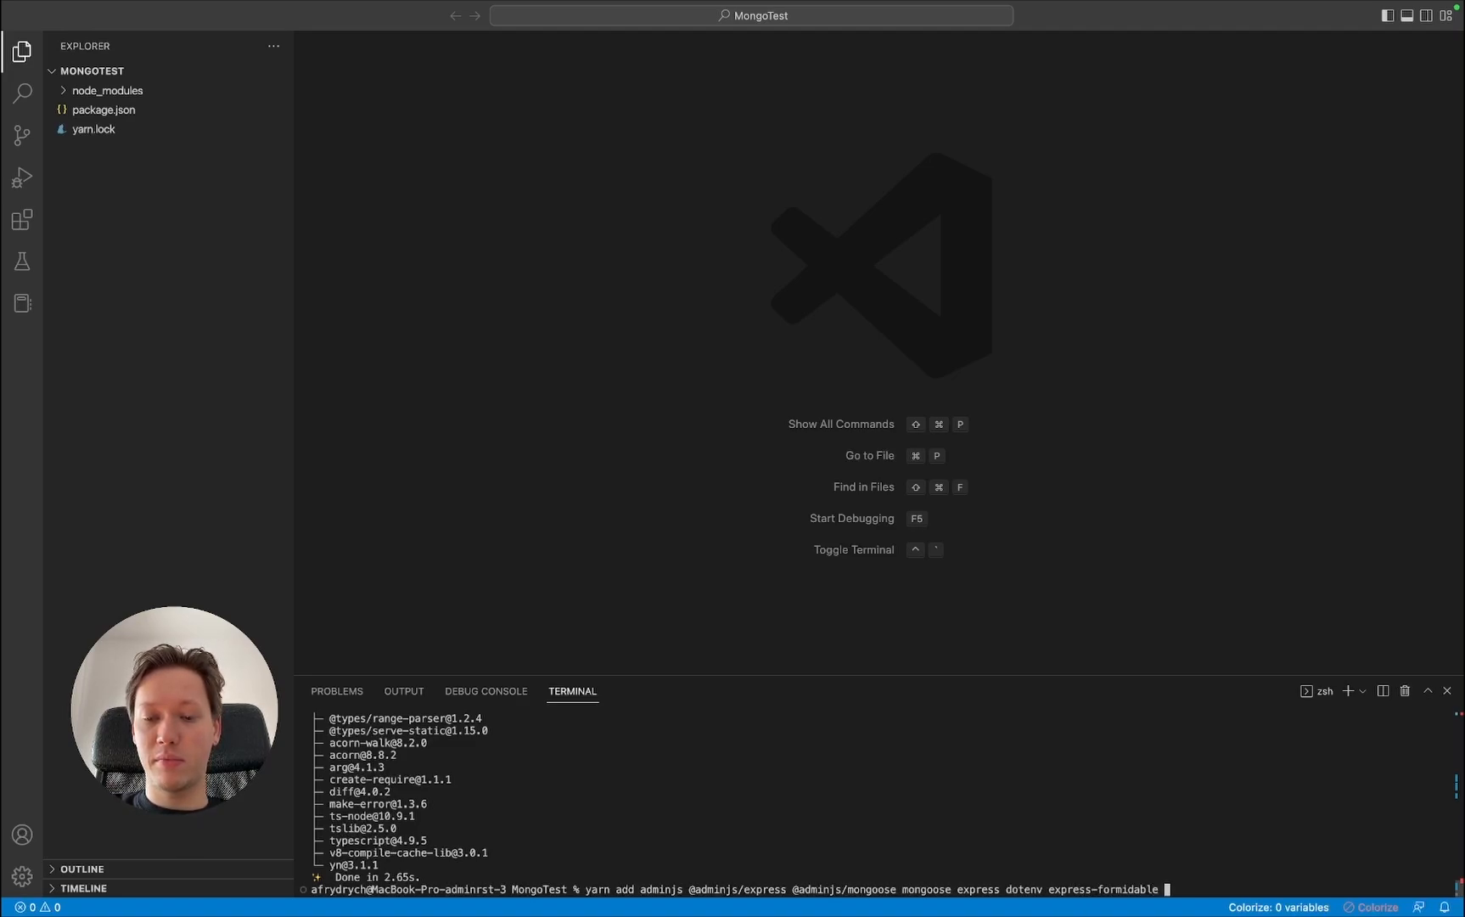
text(express-session)
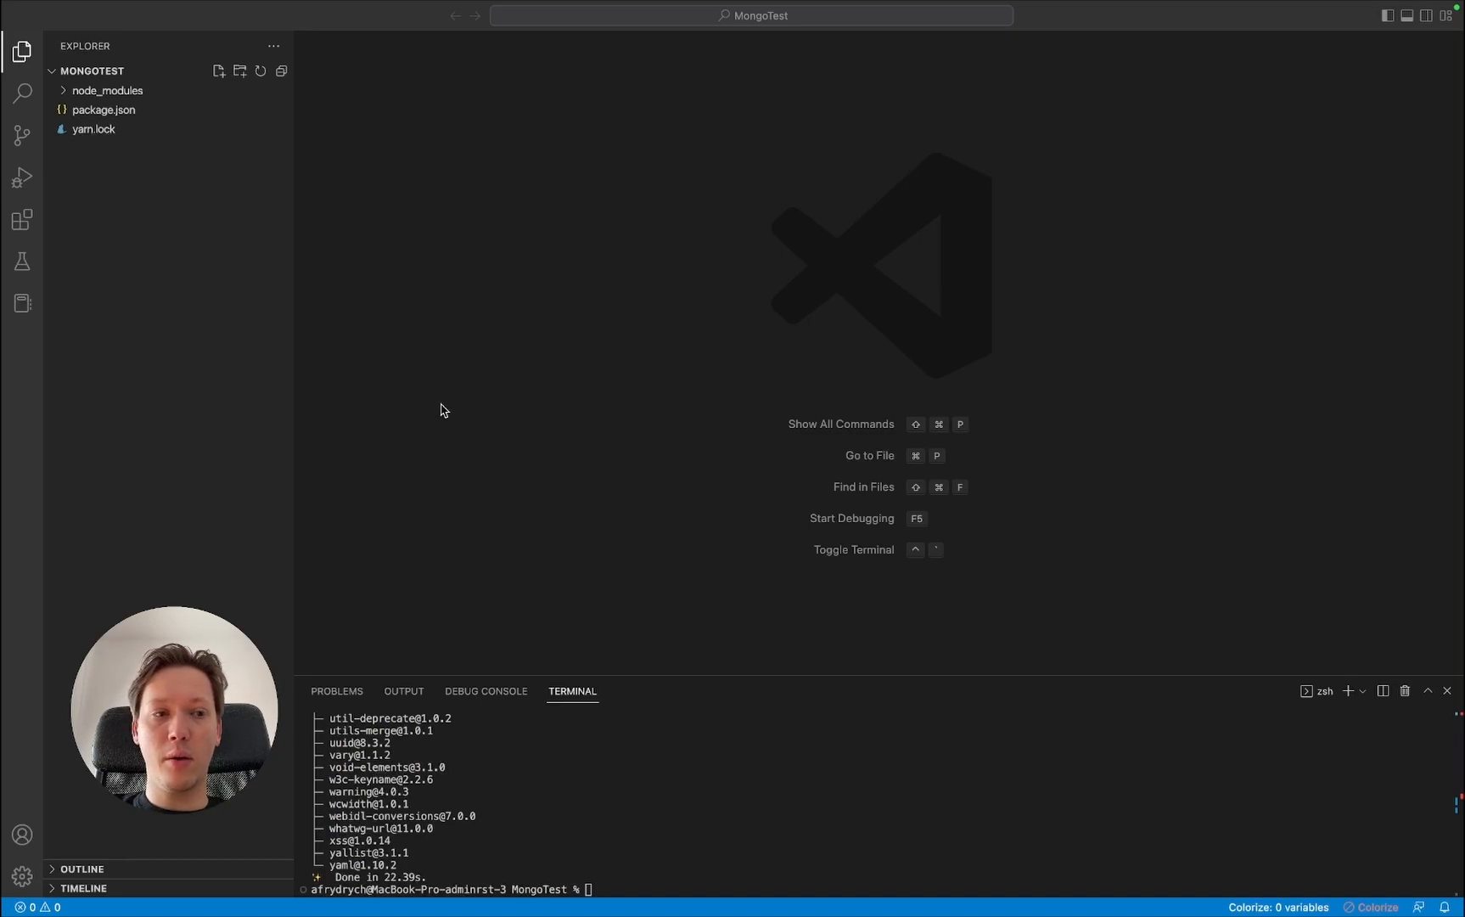
mouse_move(184, 219)
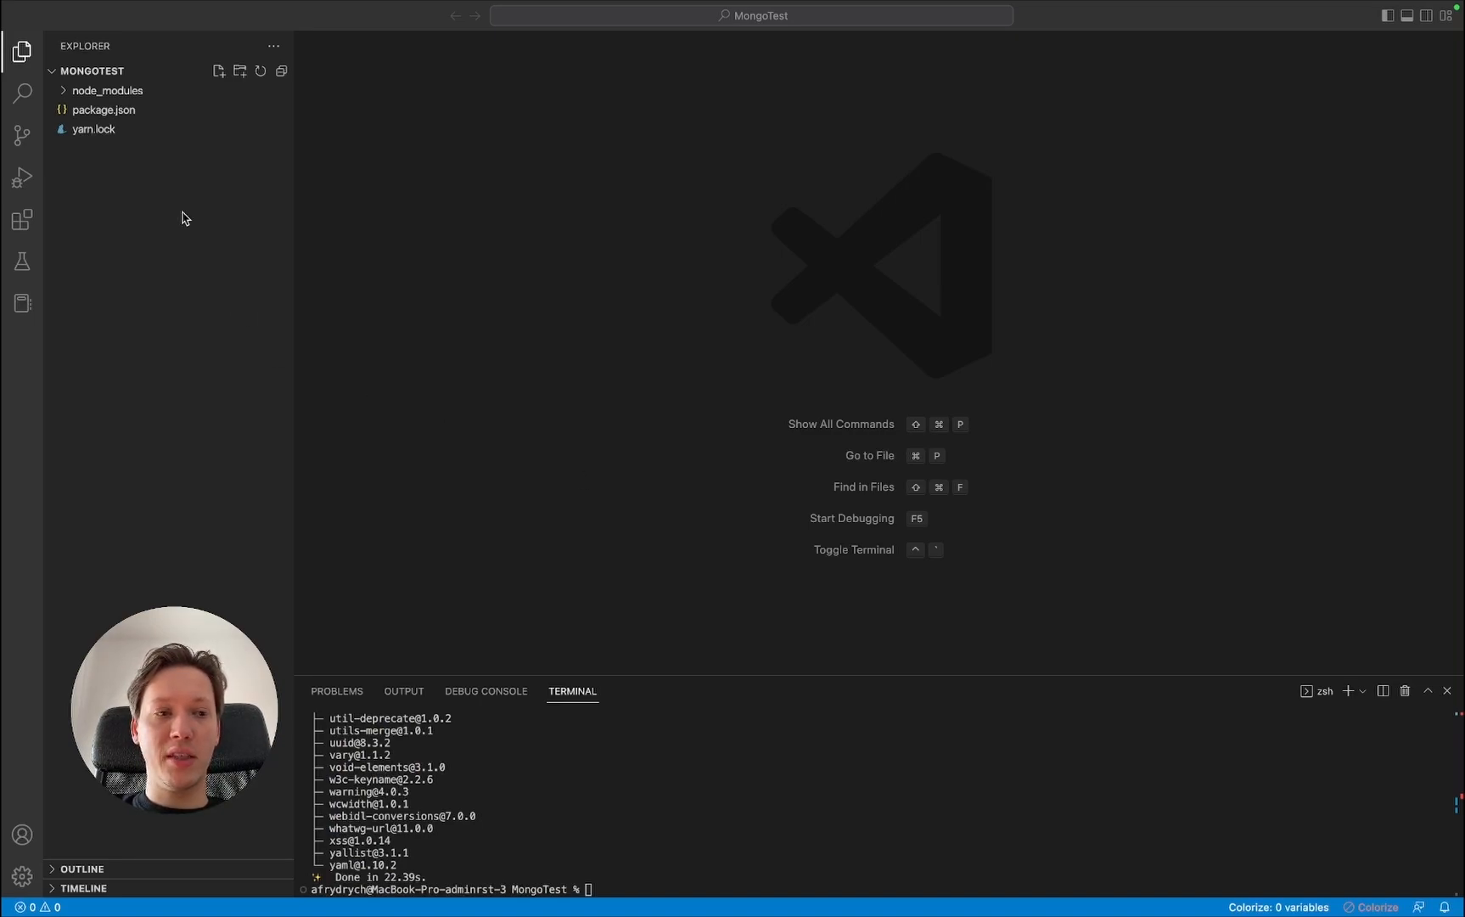
Step: Create a new index.ts file in the MongoTest project Explorer
click(217, 72)
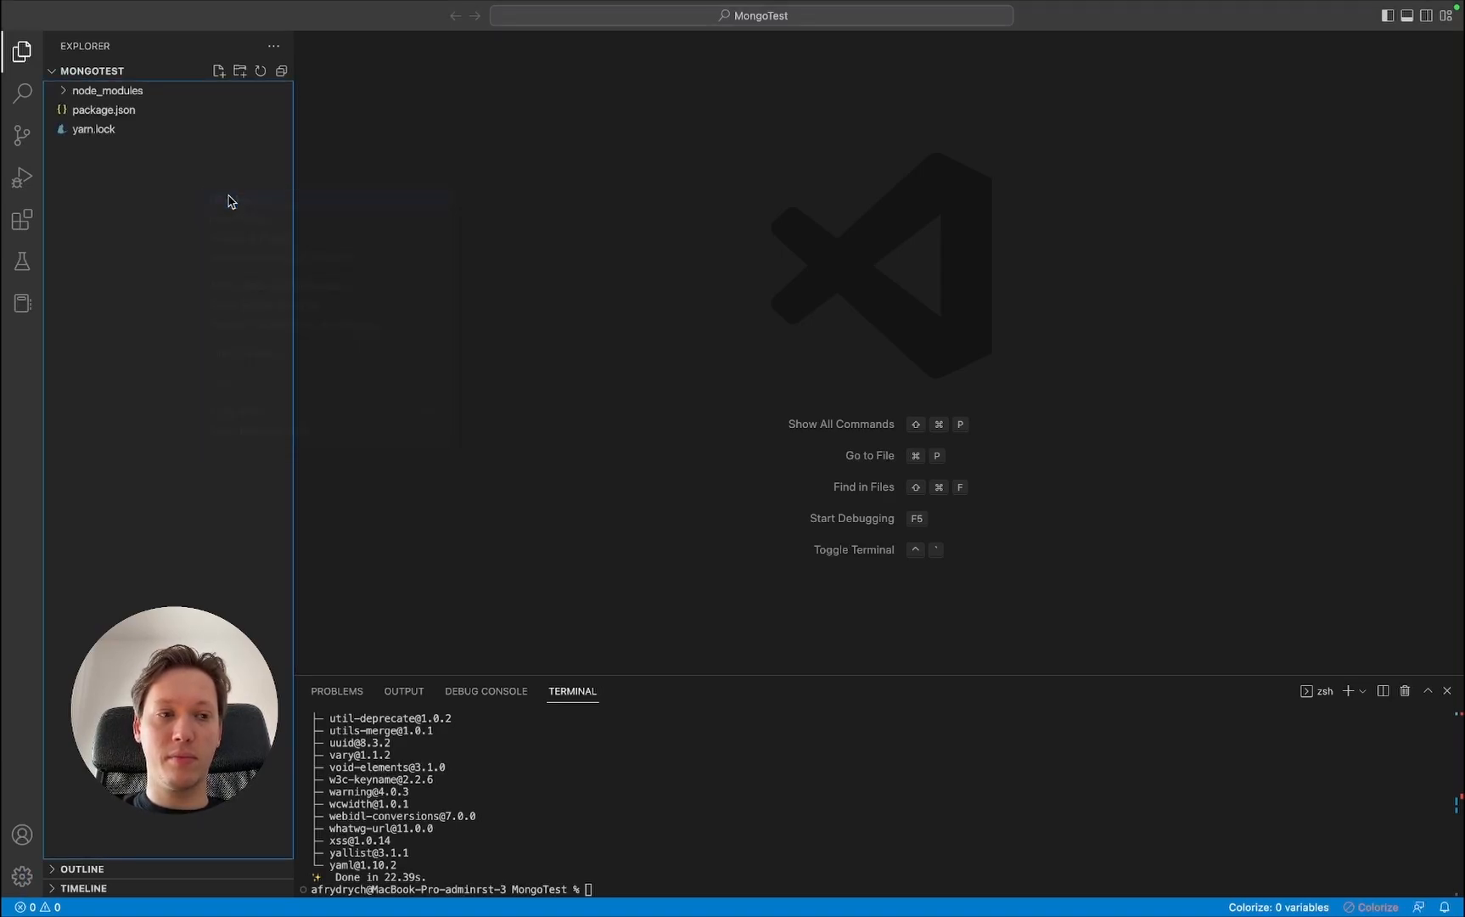
click(219, 71)
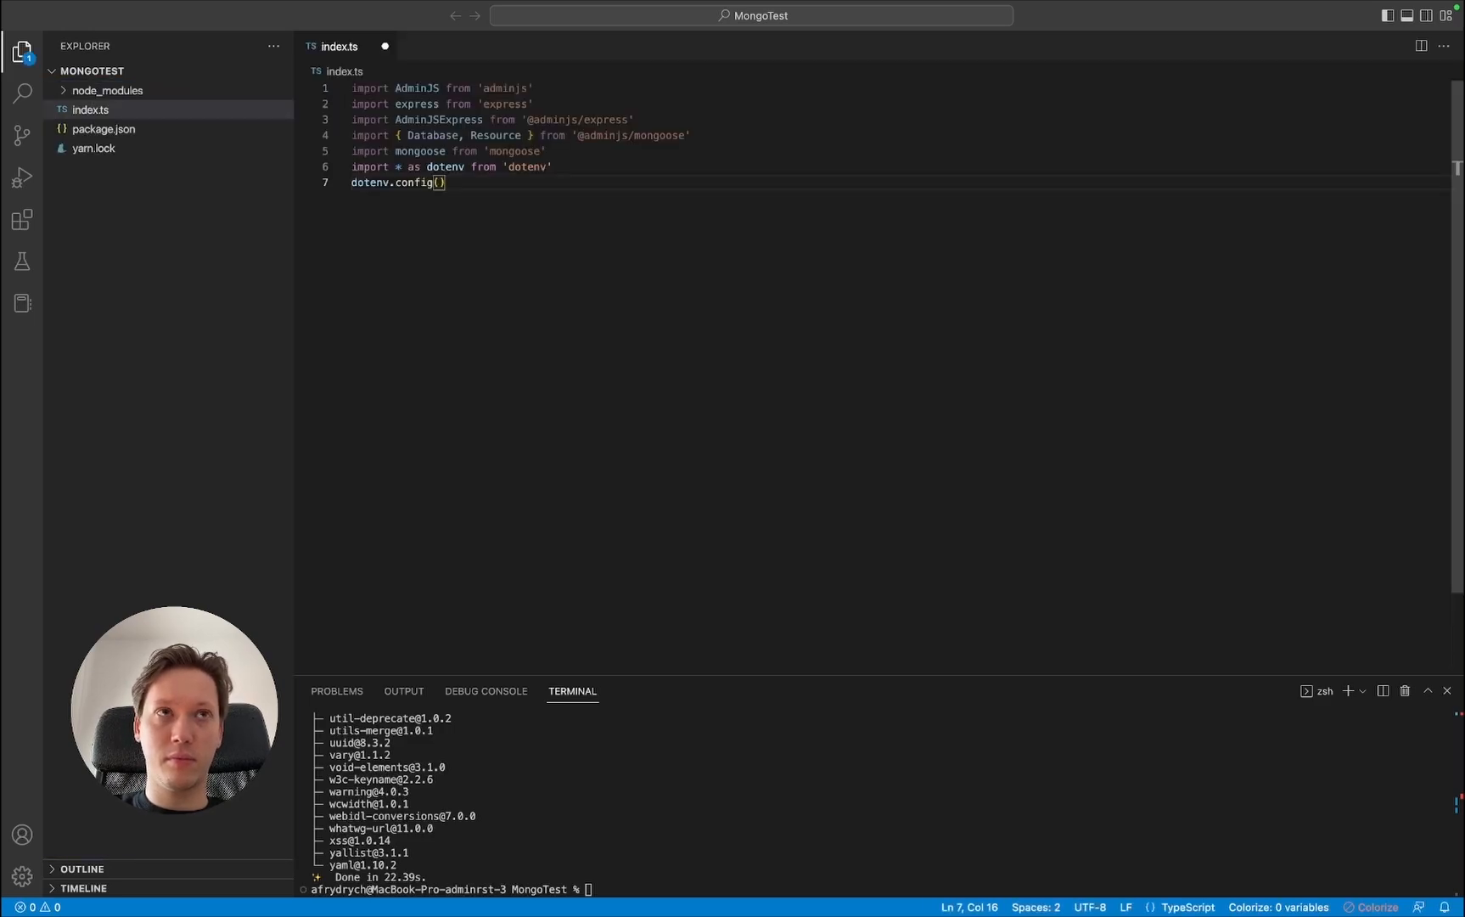
Step: Add const PORT = 3001 and AdminJS.registerAdapter({ Database, Resource }) to index.ts
text(const PORT)
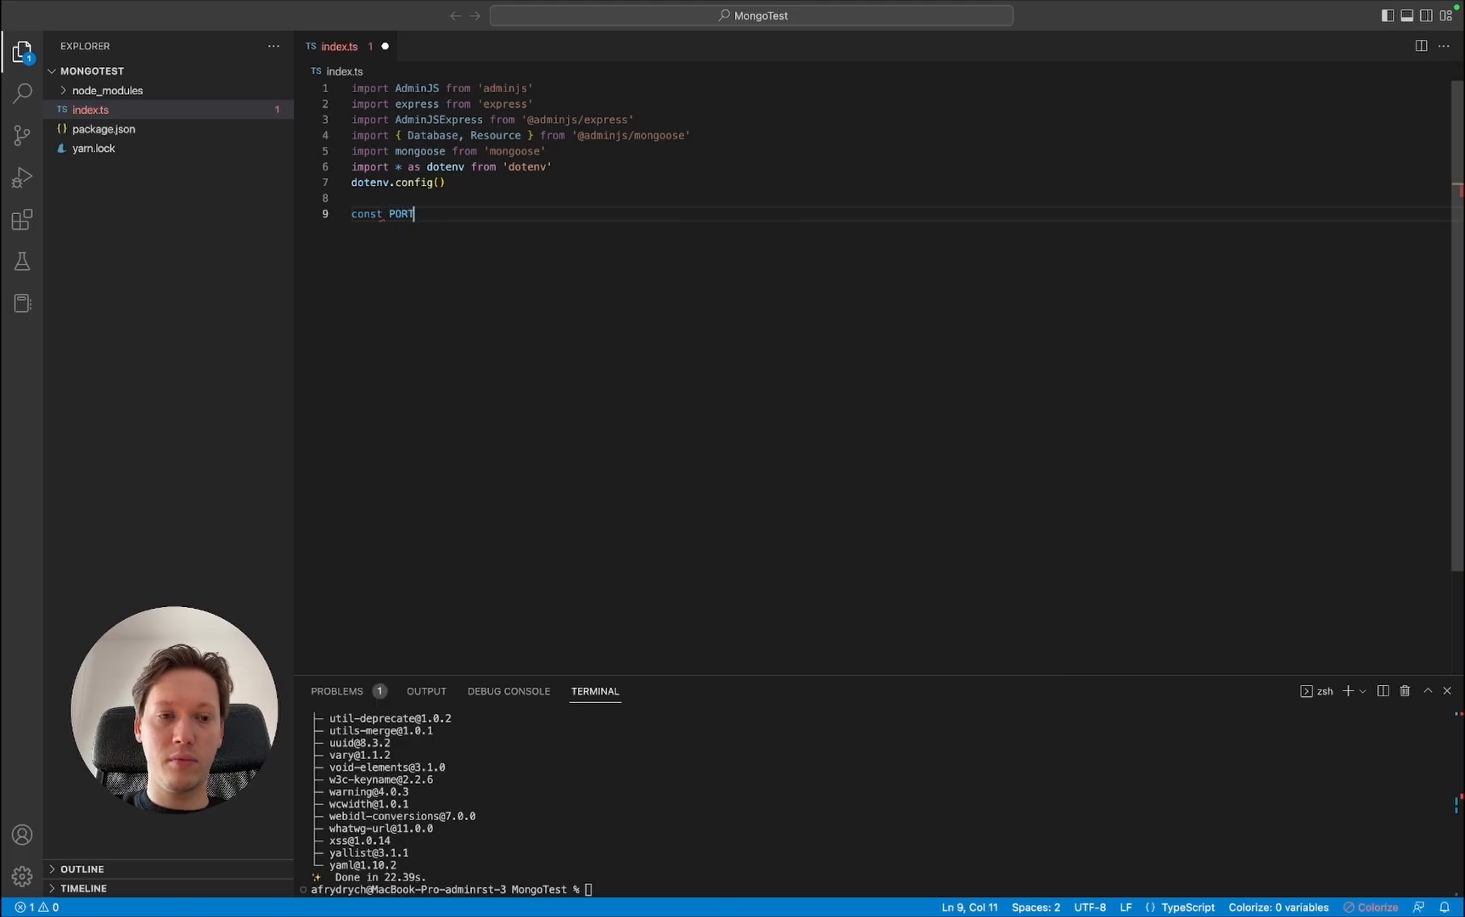
text(= 3001)
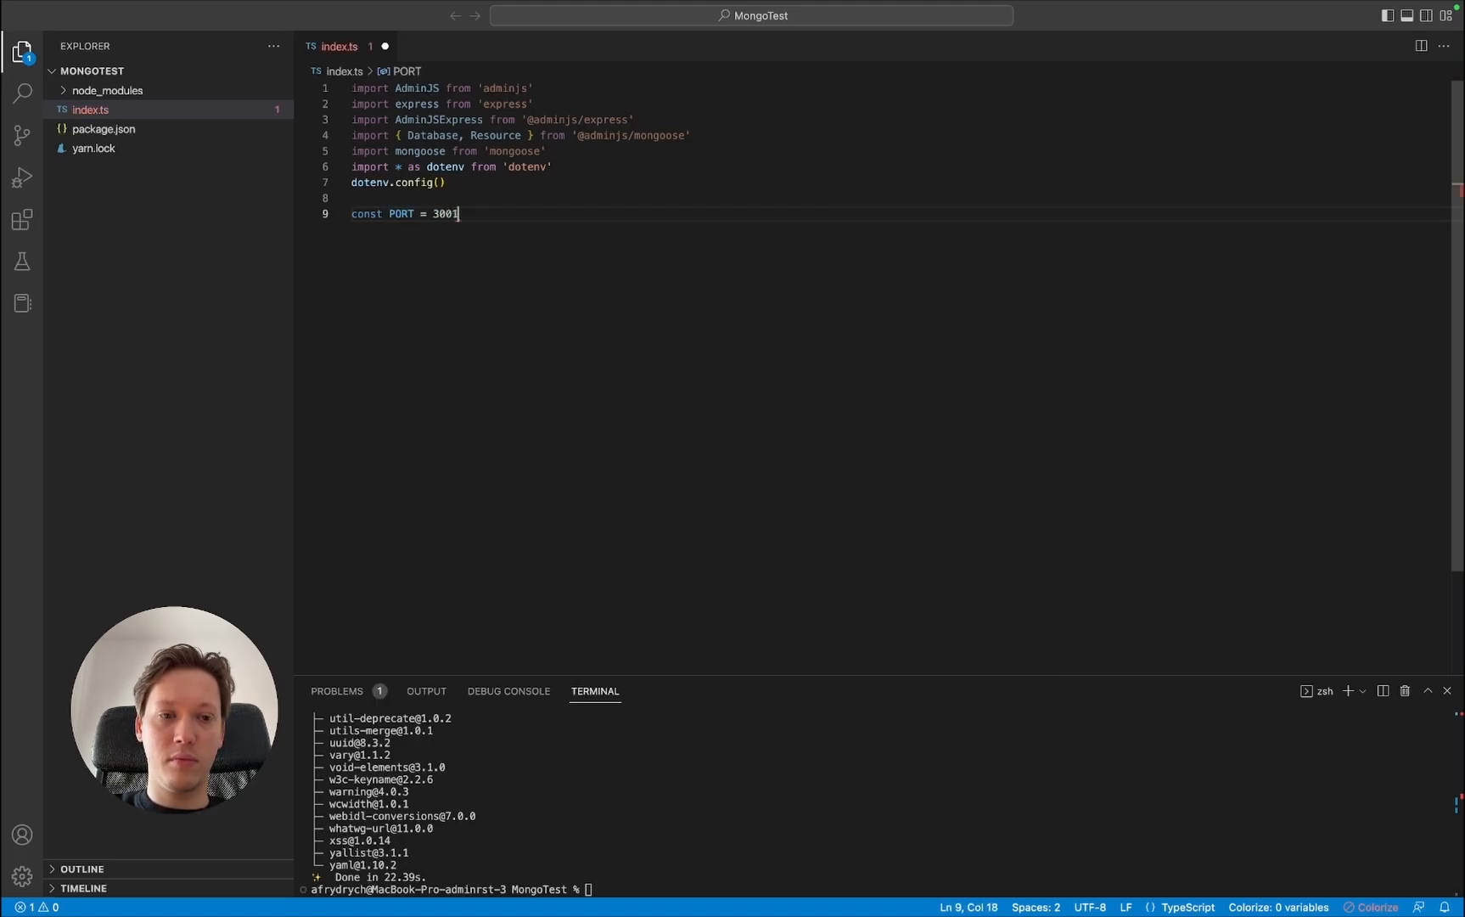
key(Enter)
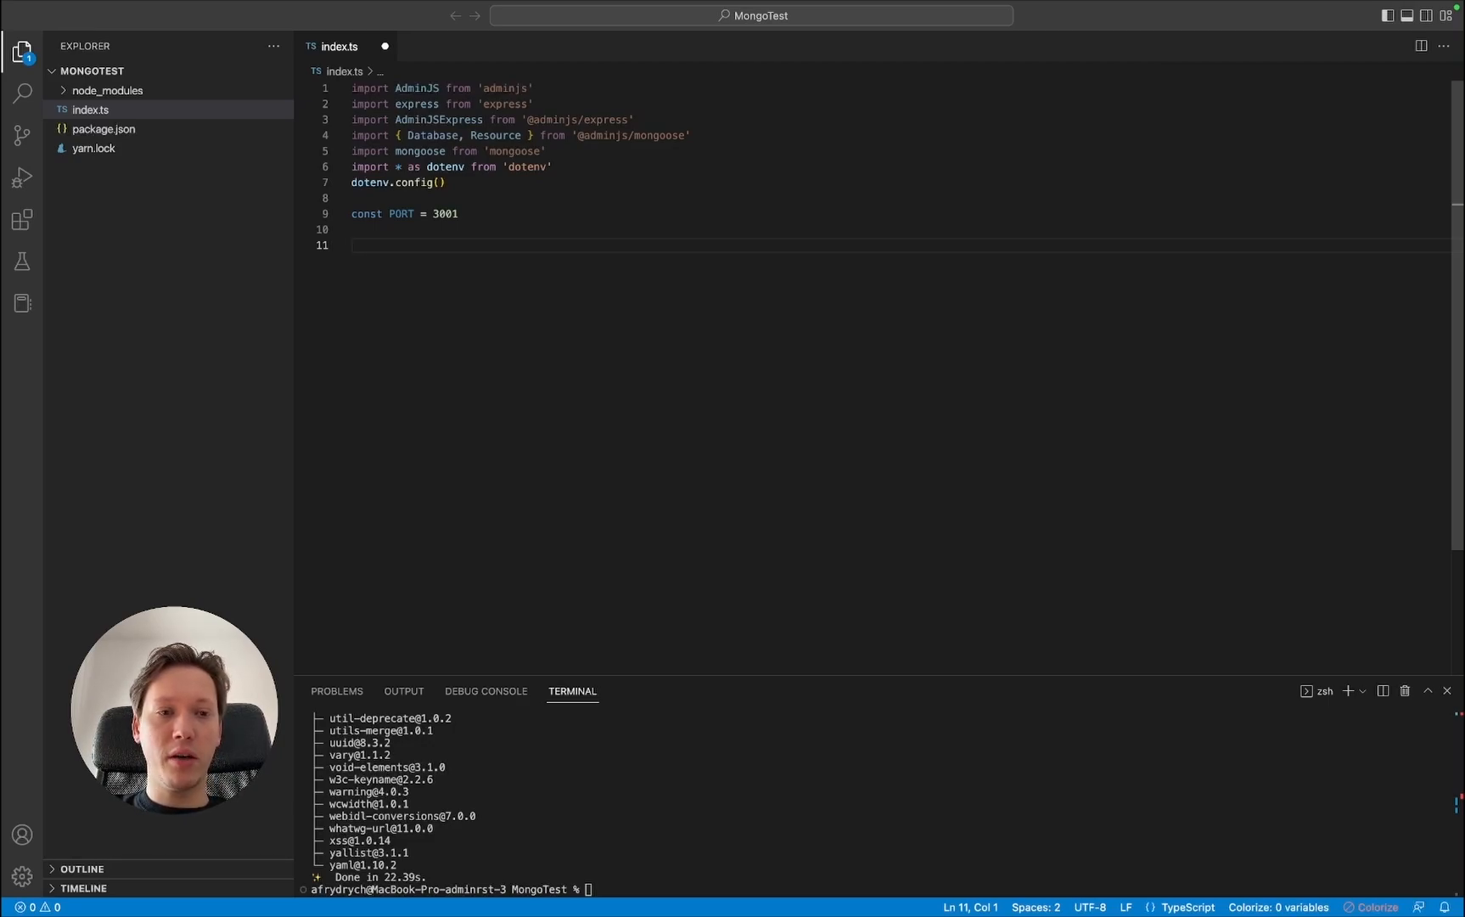
text(Admin)
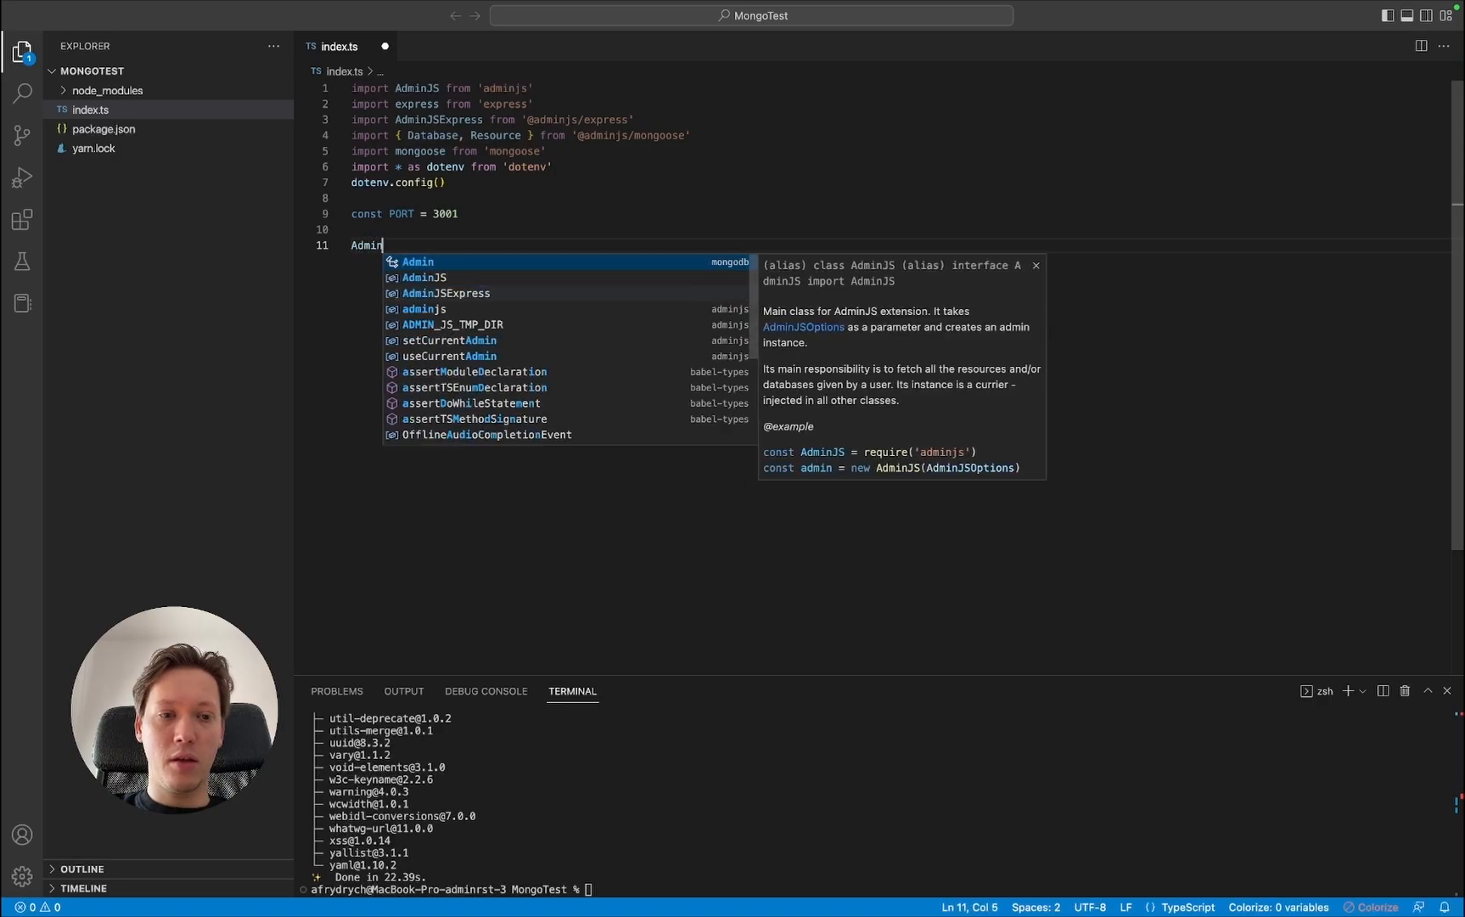
text(JS)
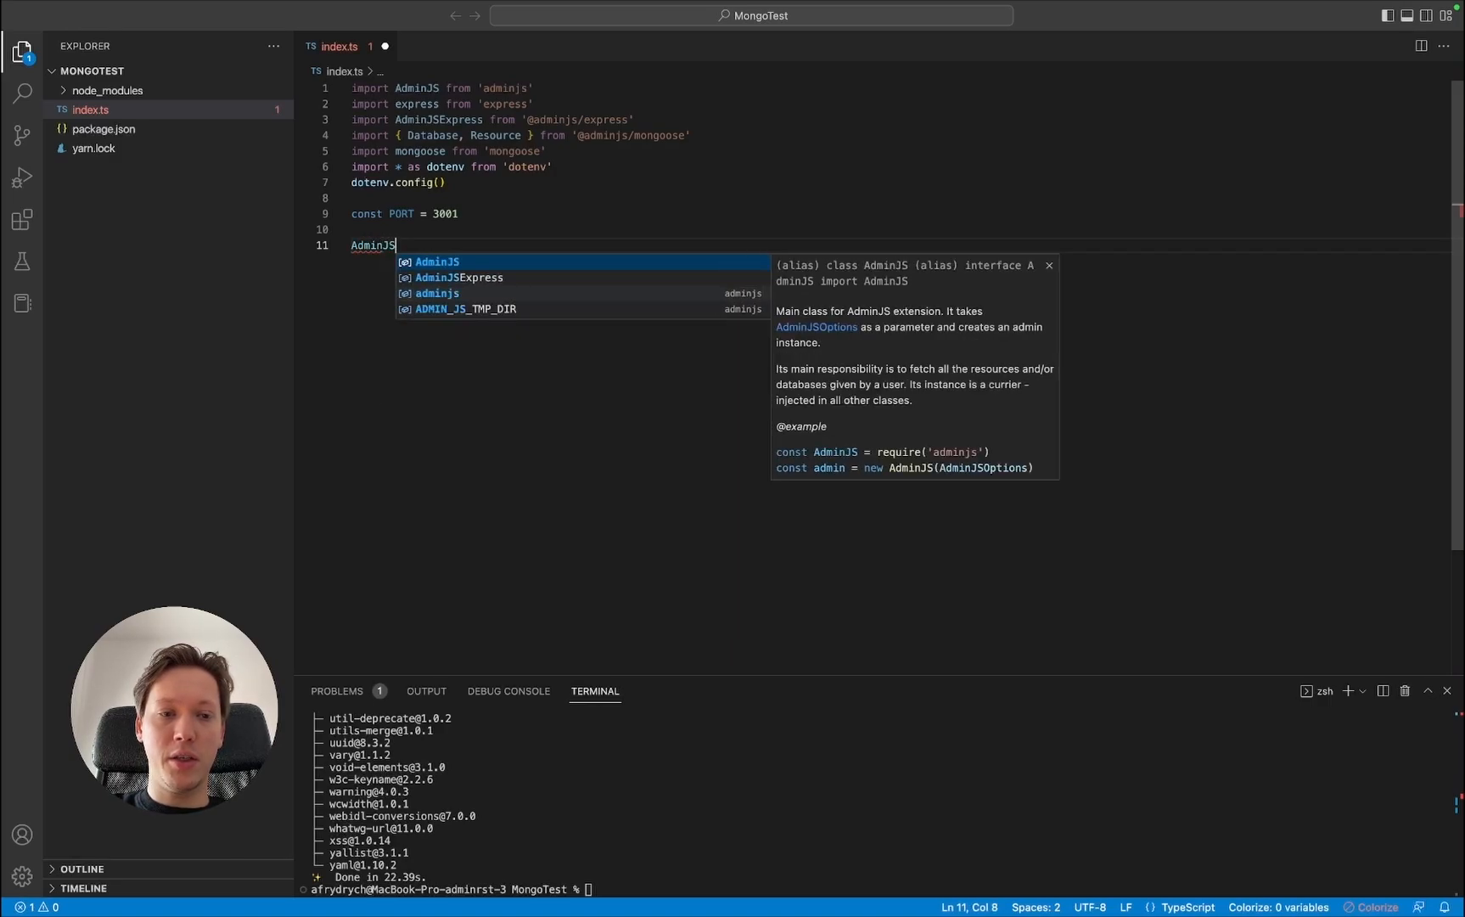
text(.registerAdapter)
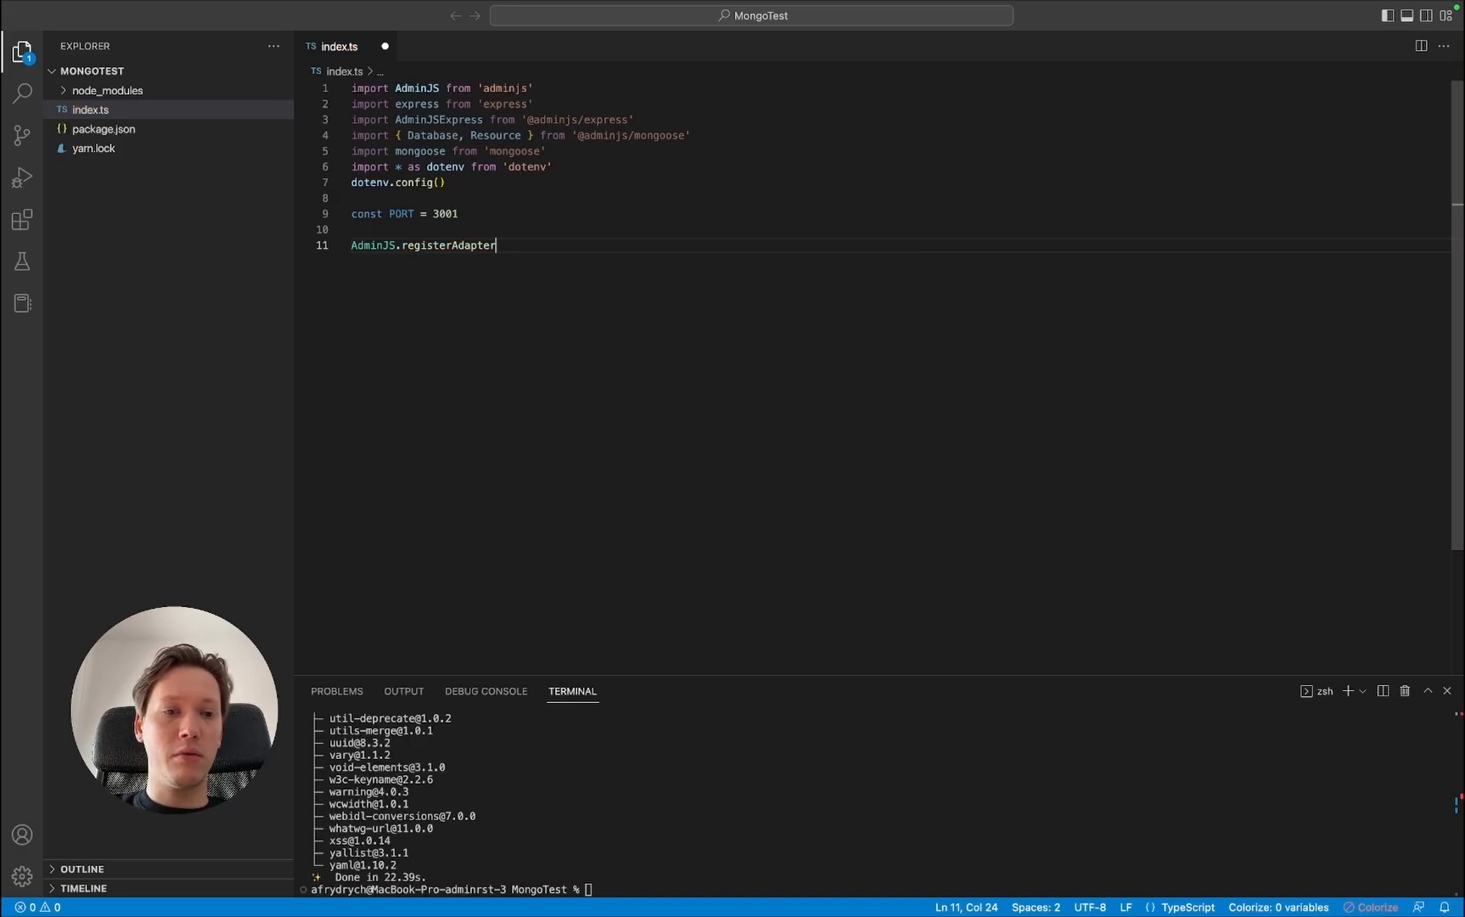
text(({)
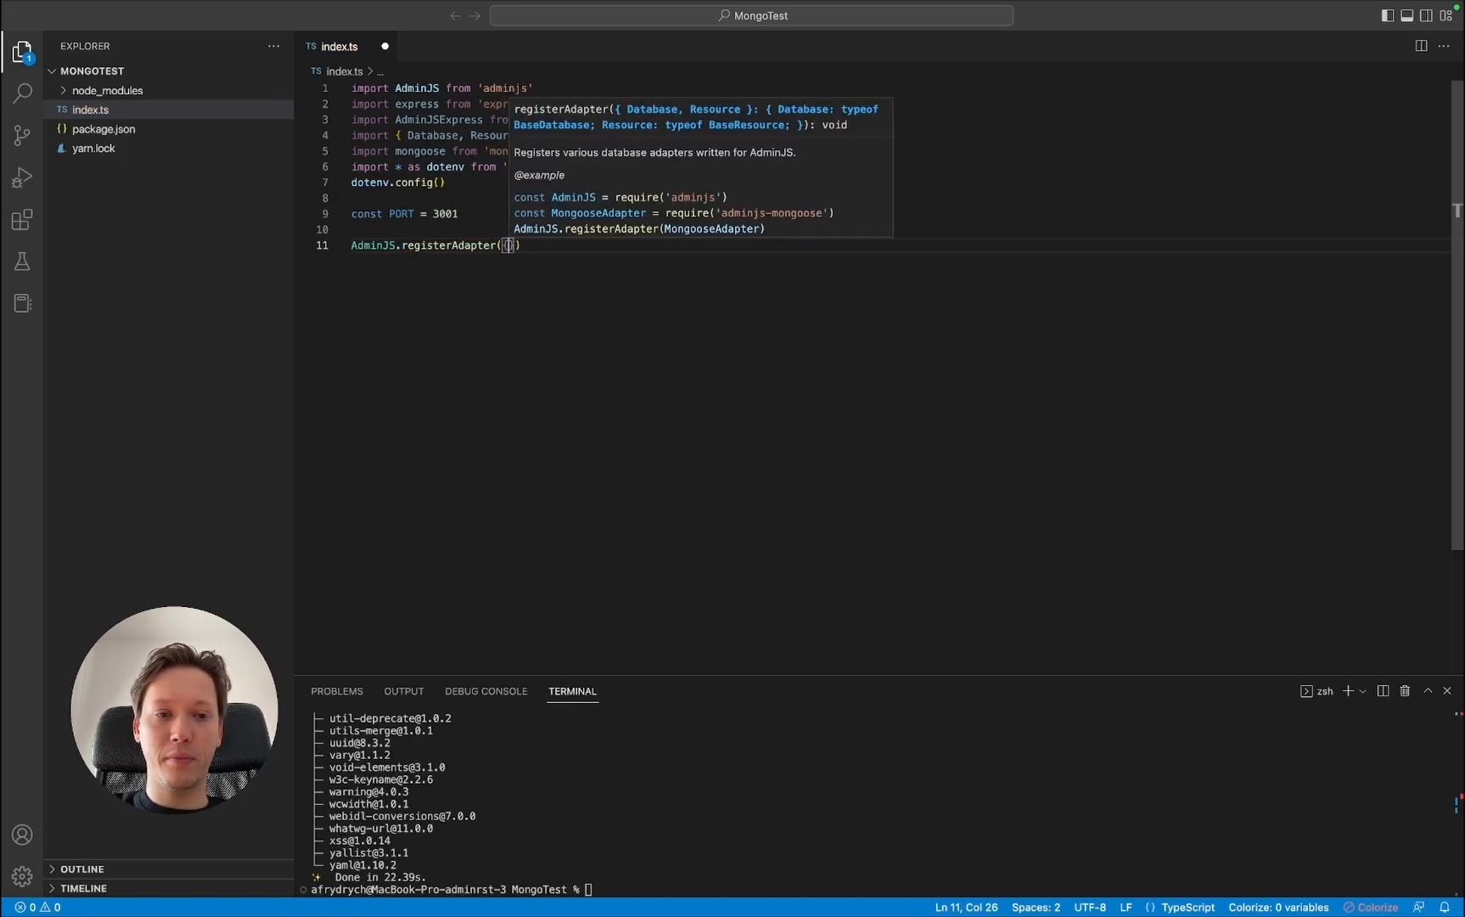
text(DAt)
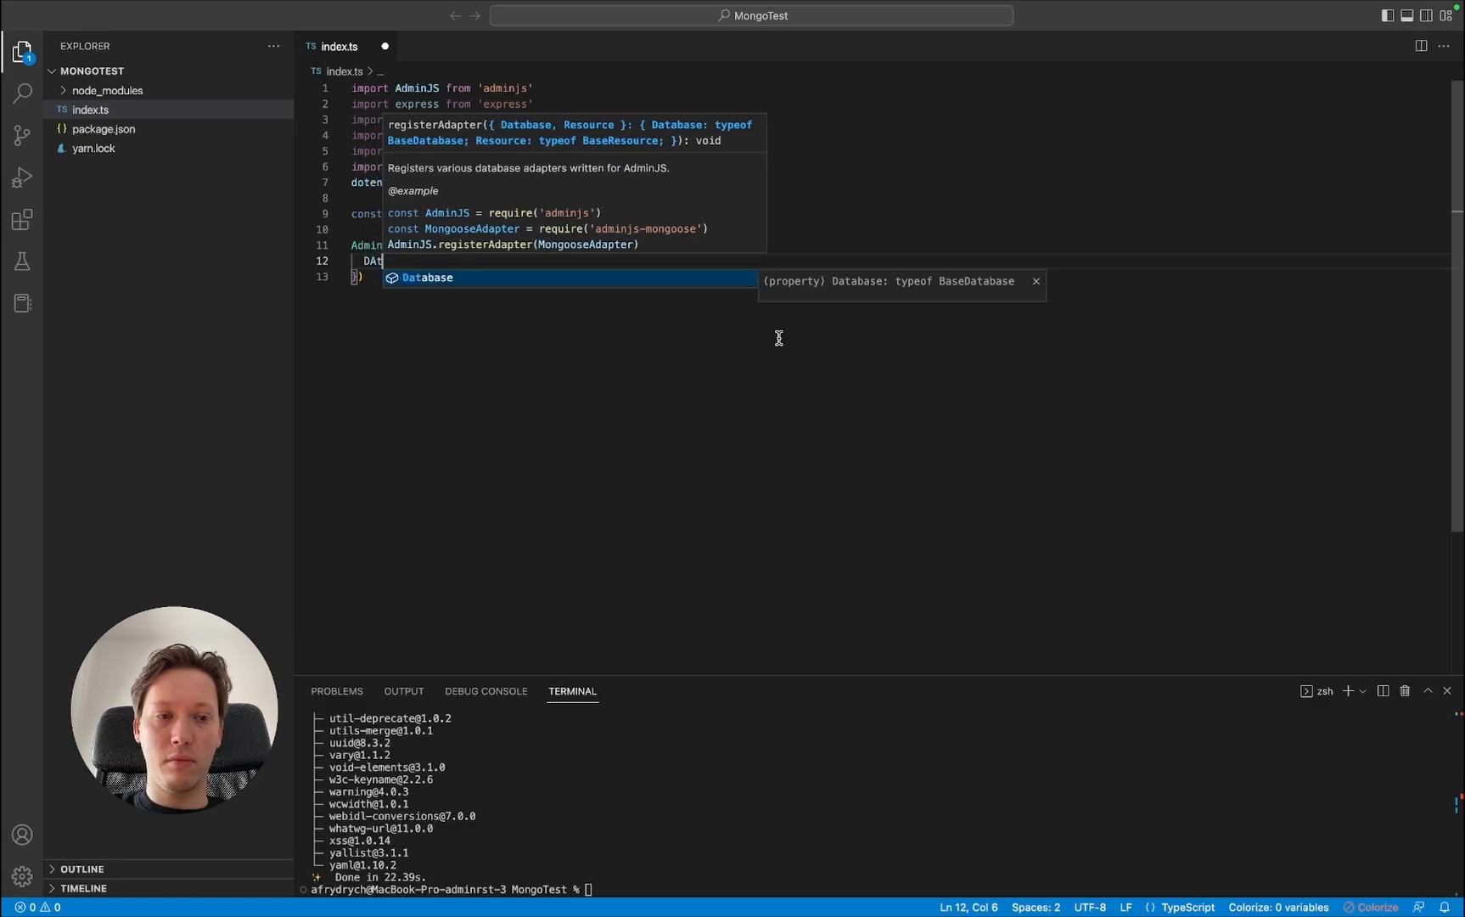
text(Res)
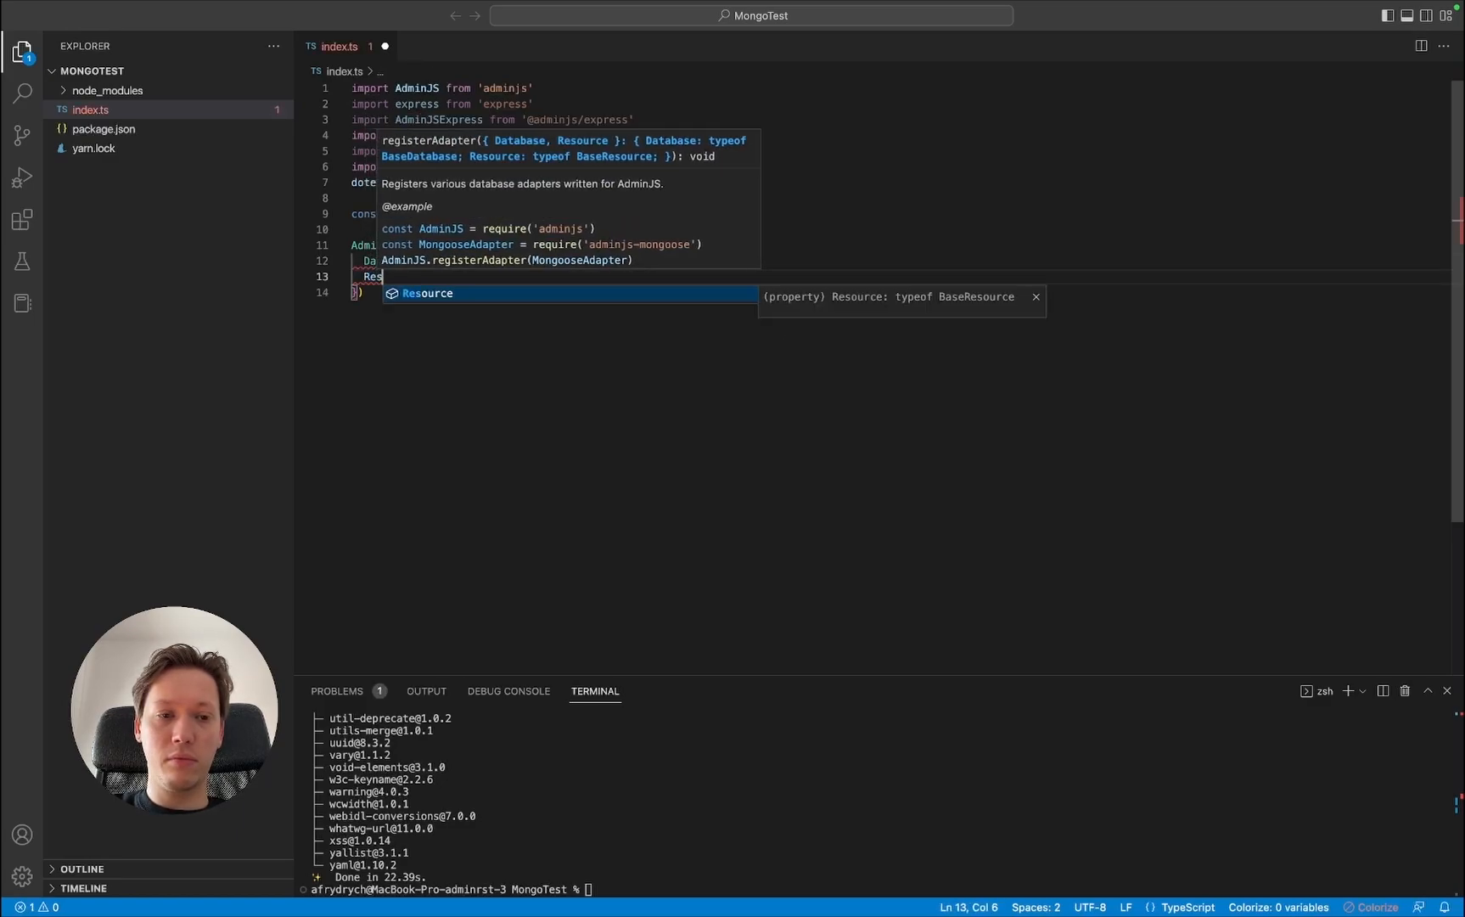
key(Enter)
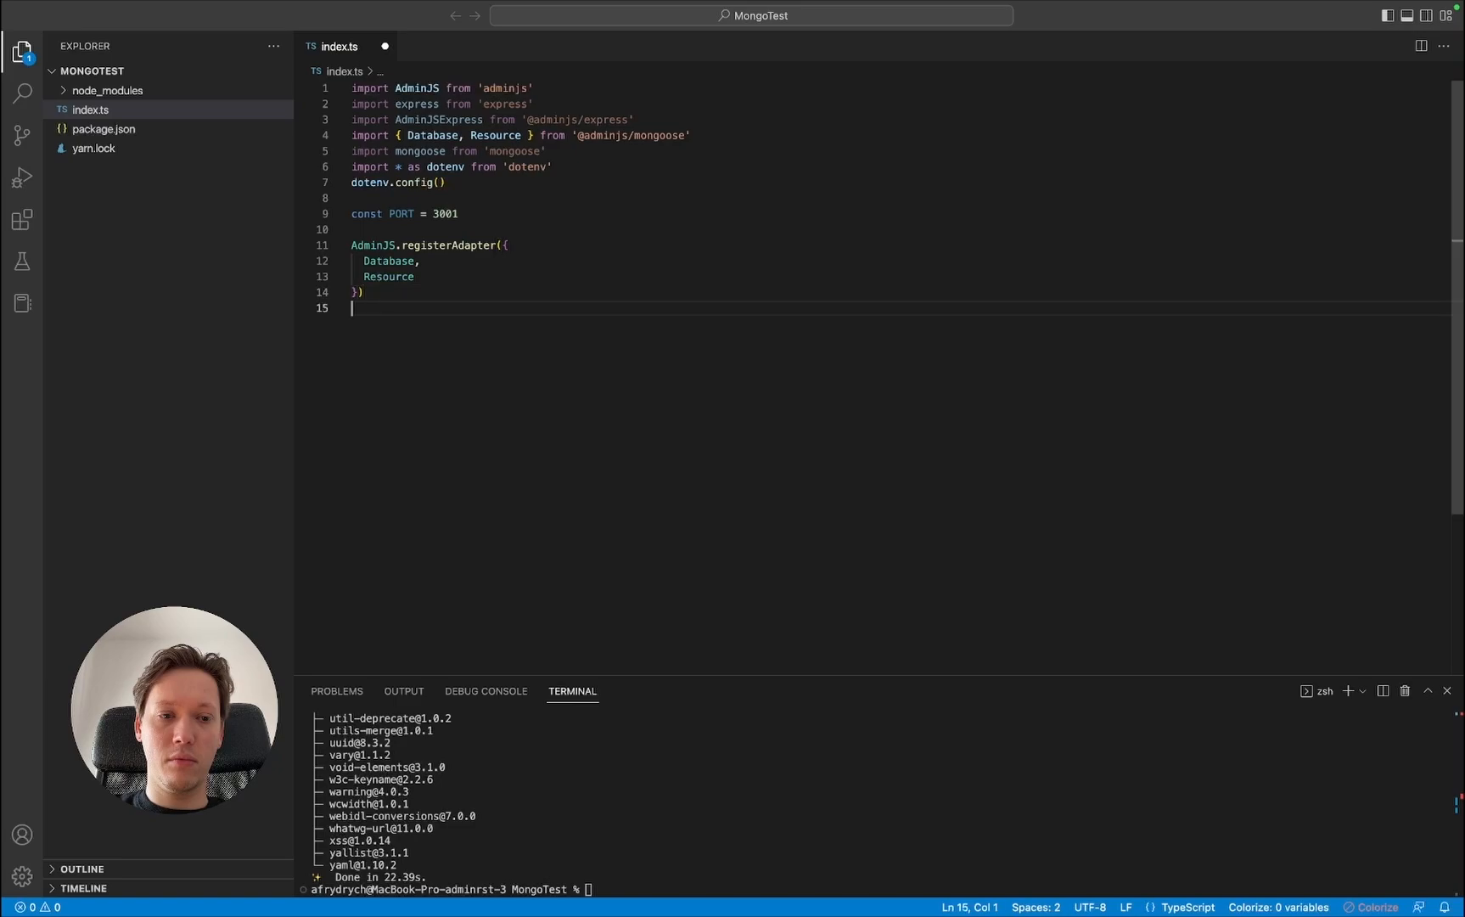
Step: Declare const start as an async arrow function returning Promise<void>
text(const start =)
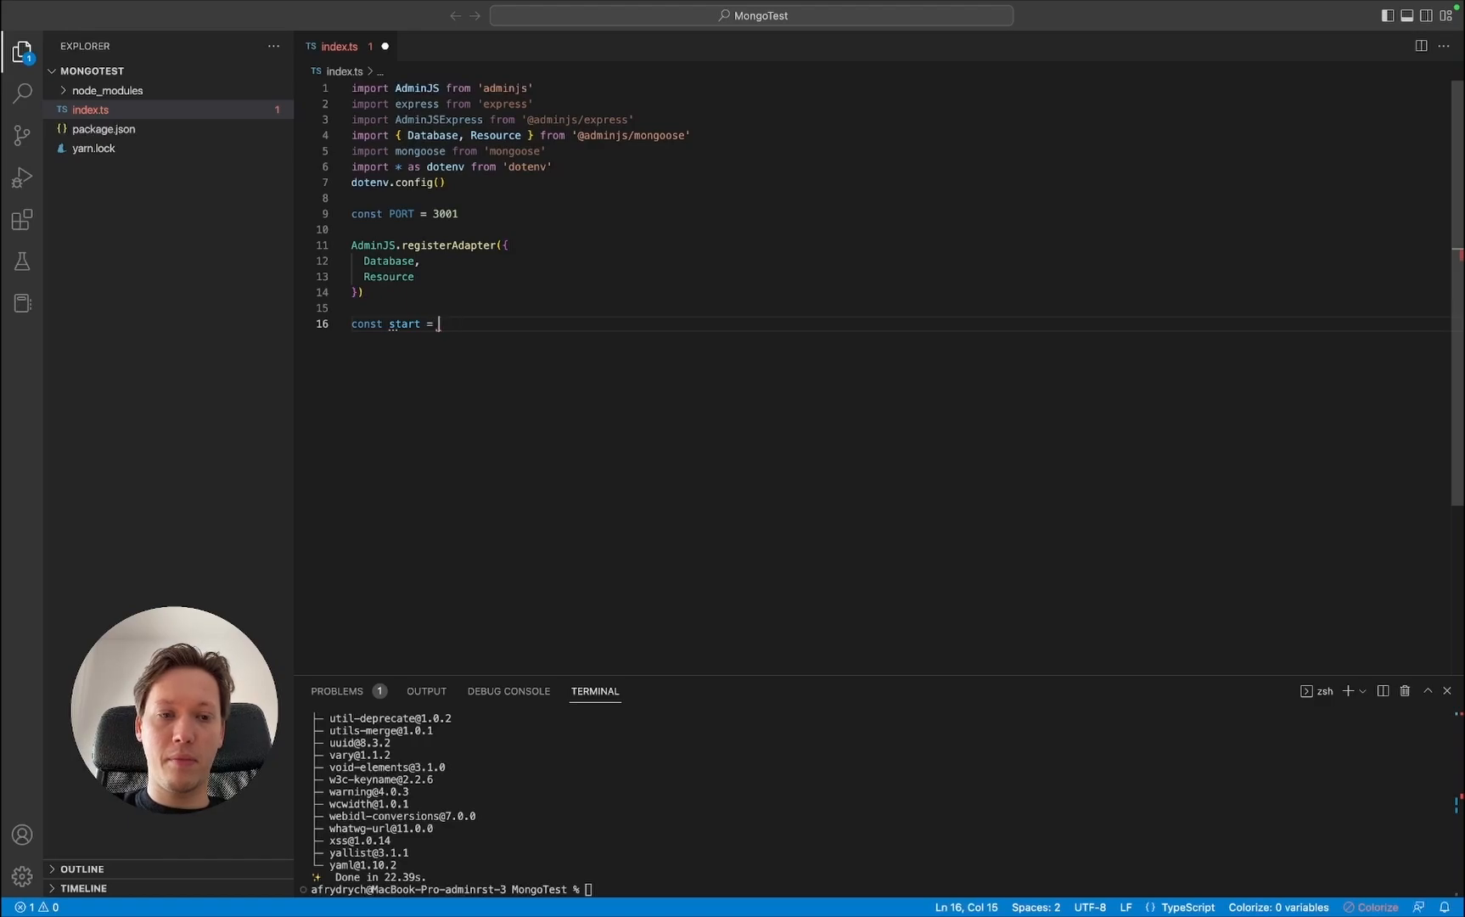
text(async)
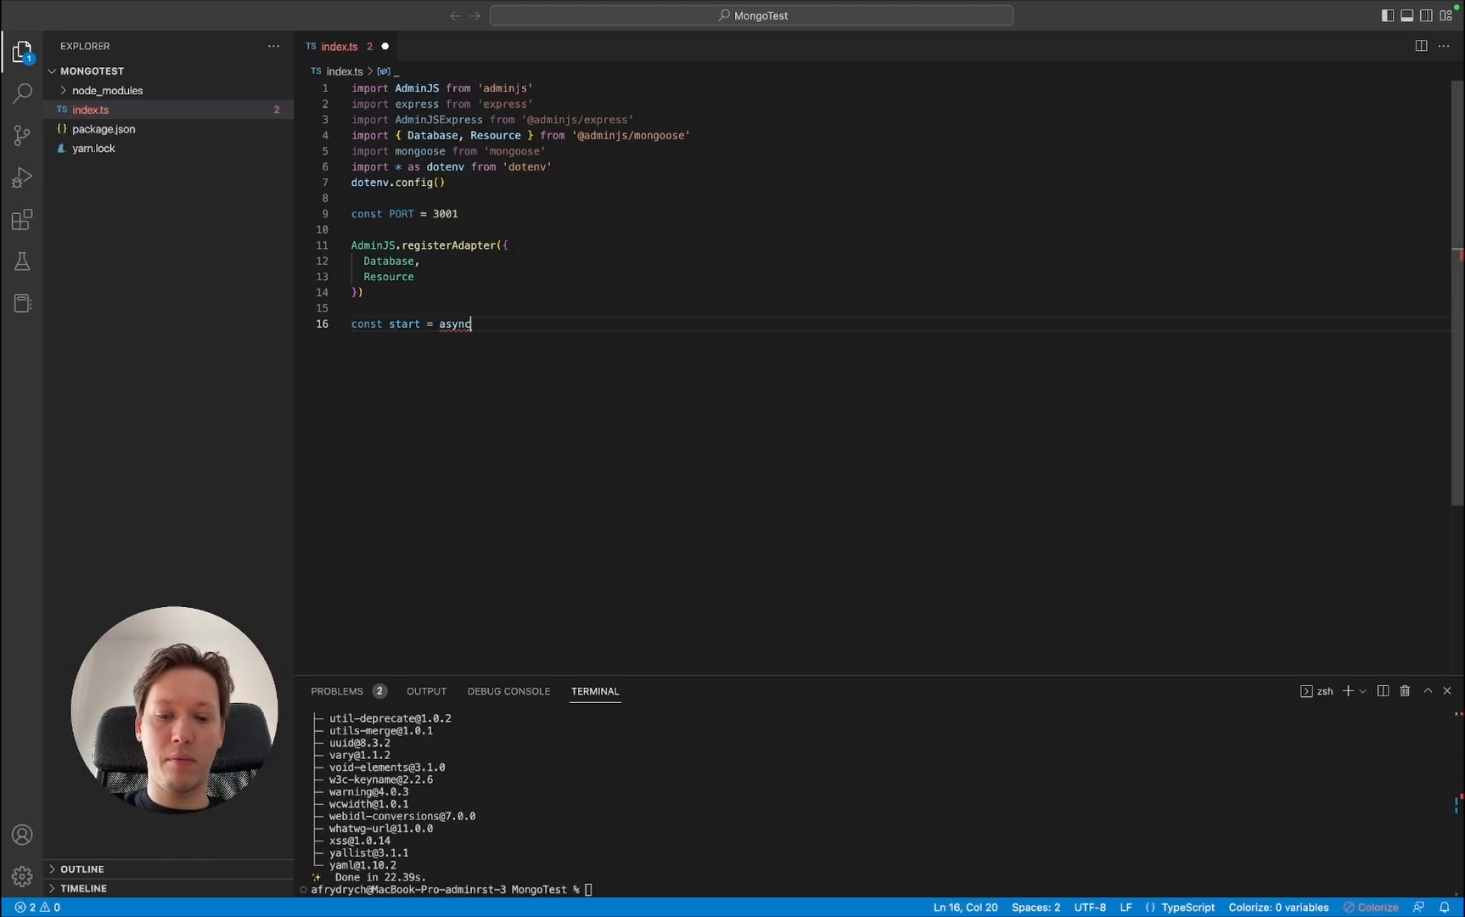
text((): Promise<)
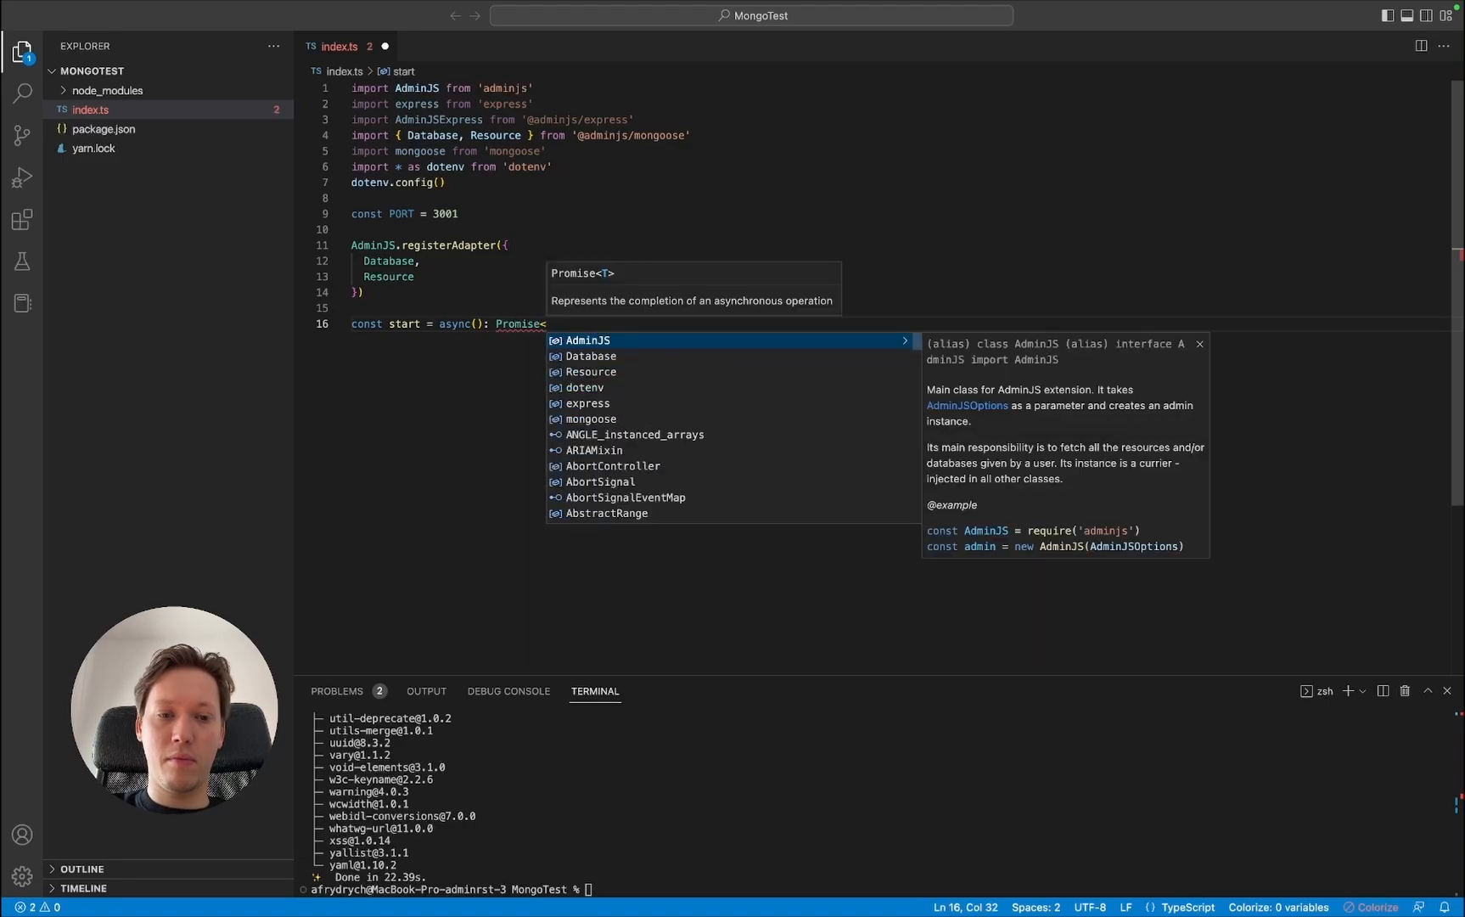
text(void>)
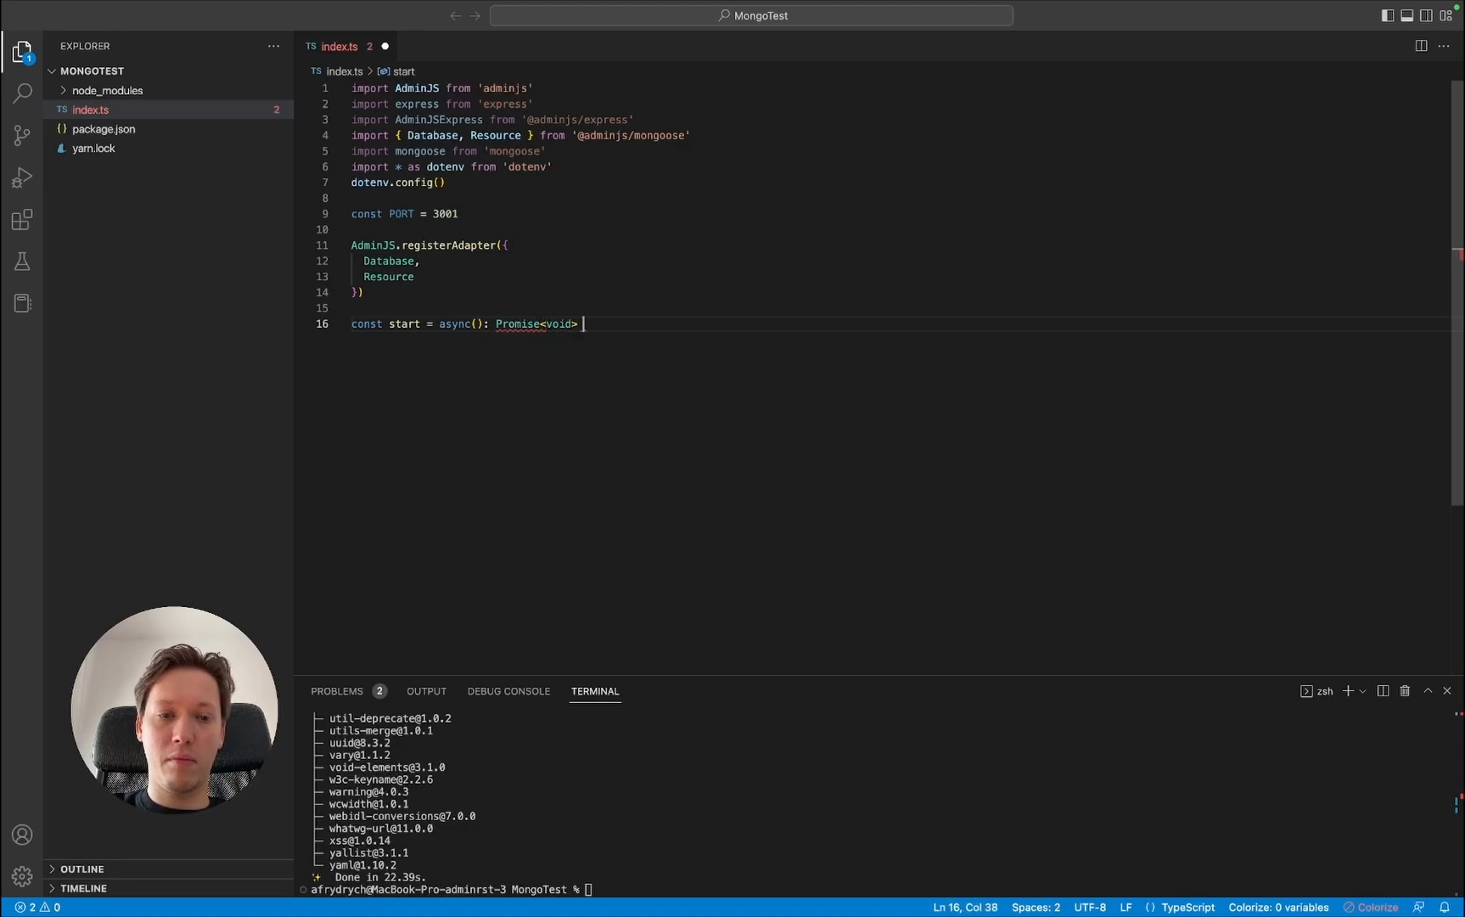
text(=> {)
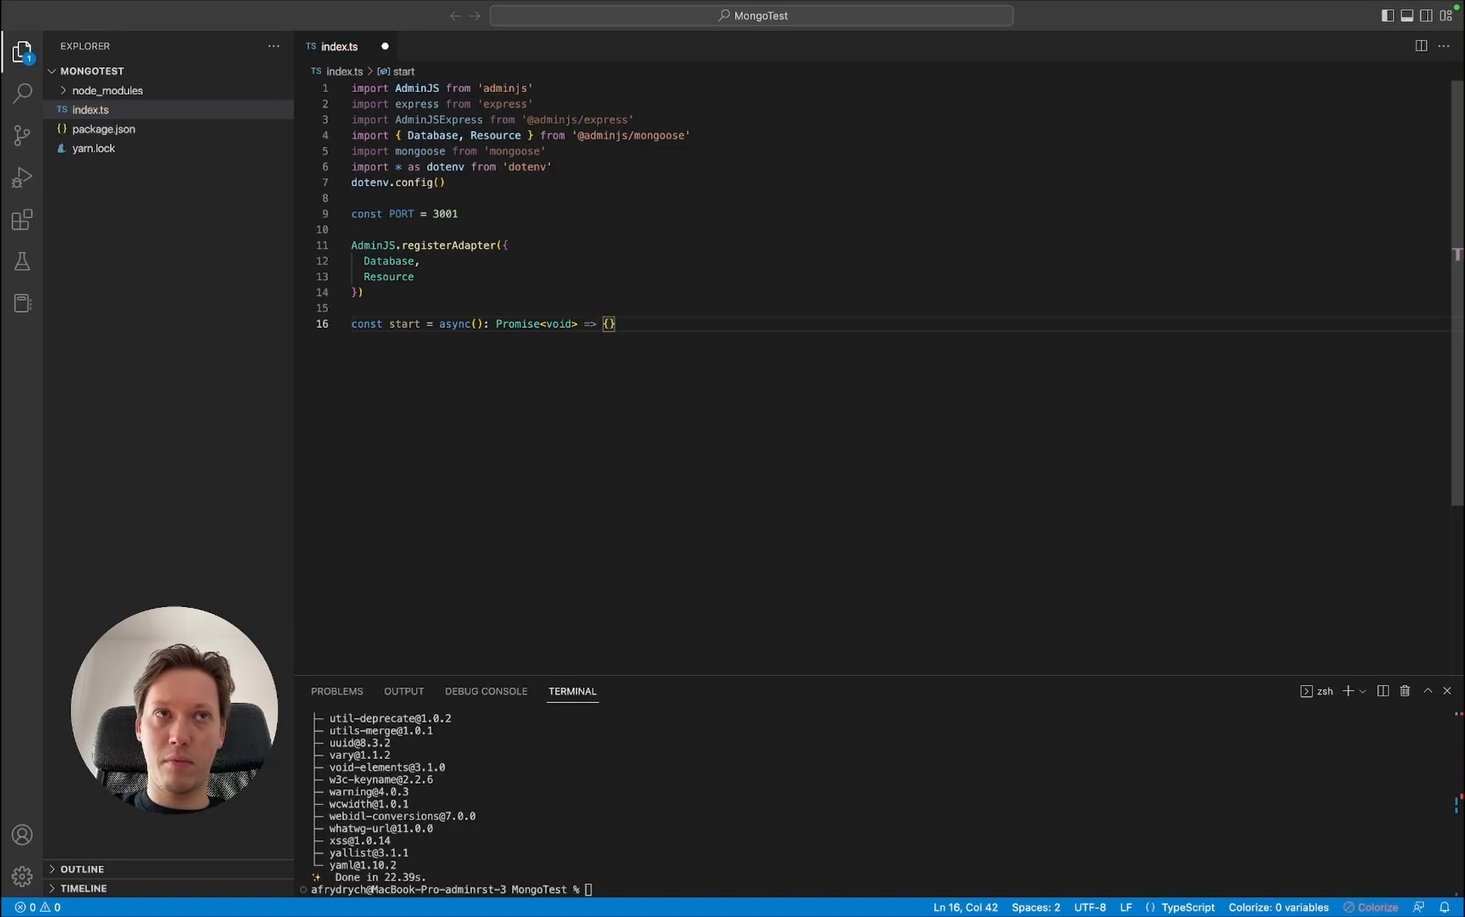
Step: Inside start, create the express app and await mongoose.connect with process.env.MONGO_URL
text(const app = express()
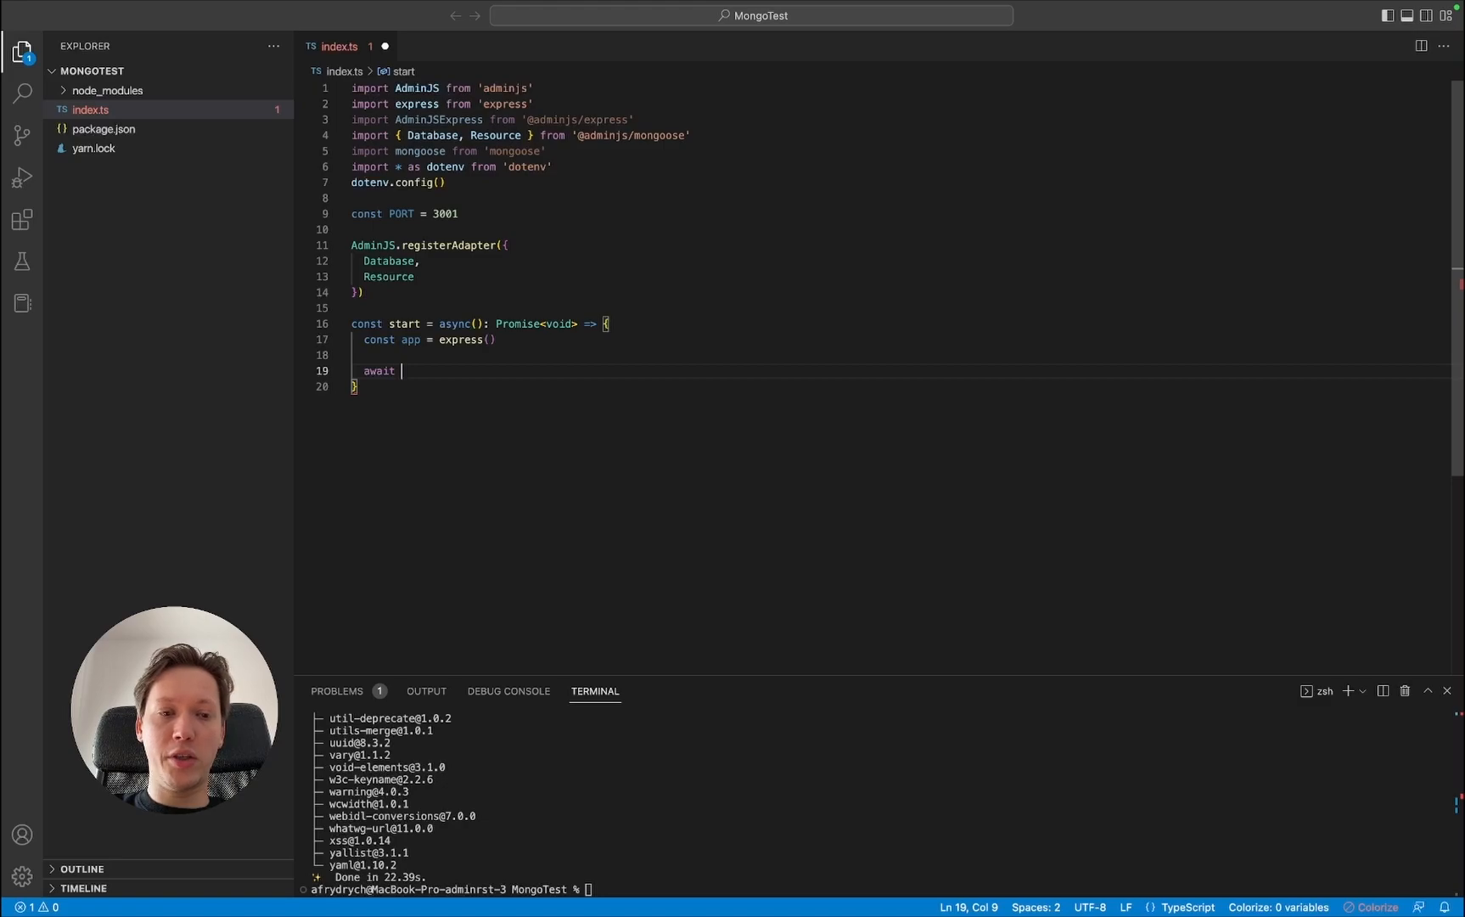
text(mongoose.)
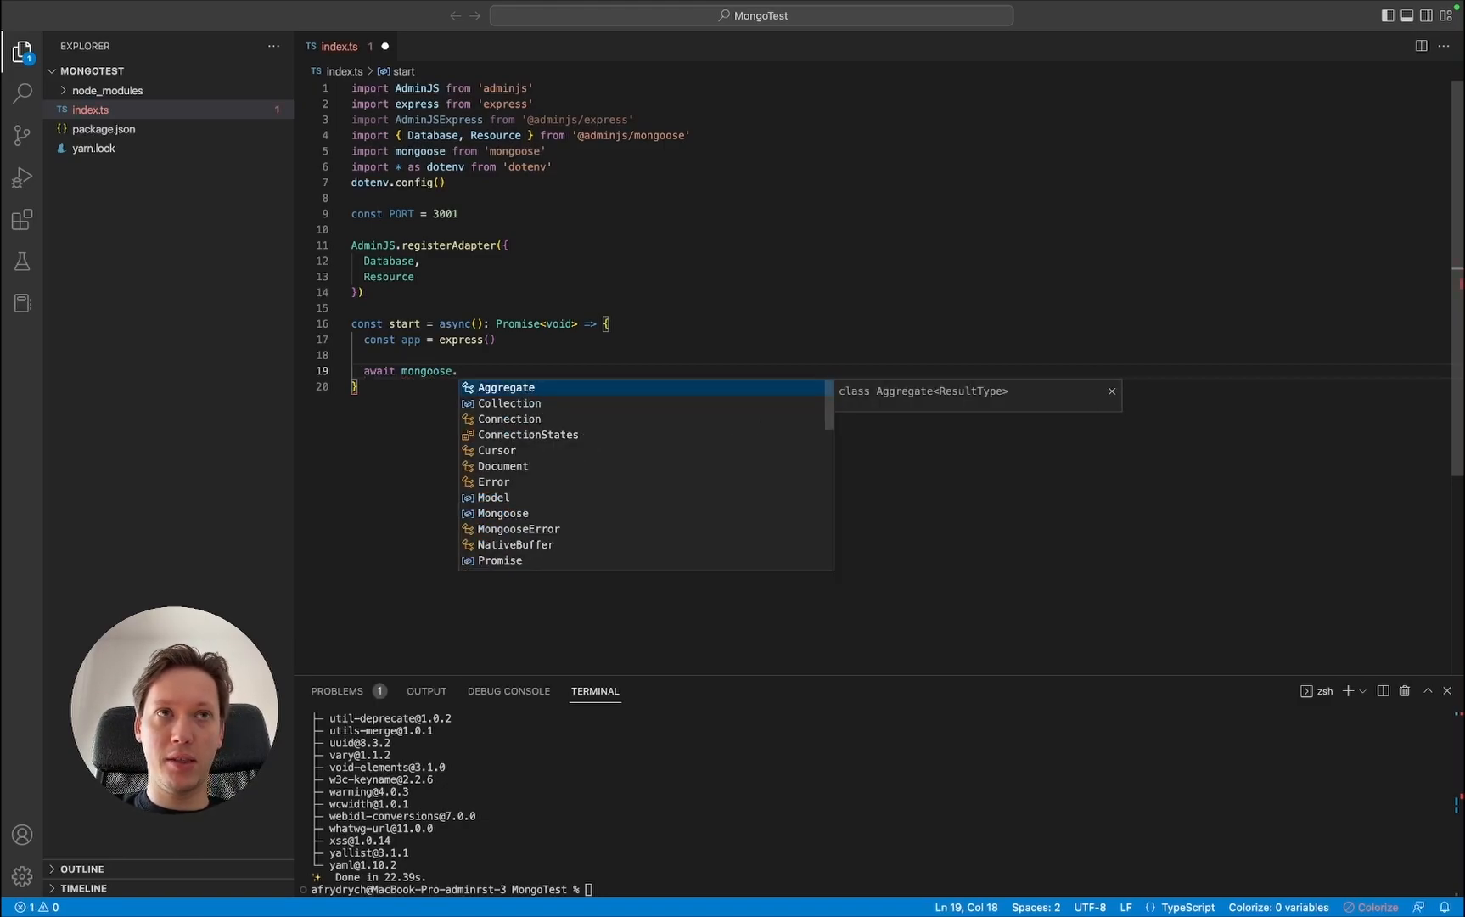
text(connect(`${)
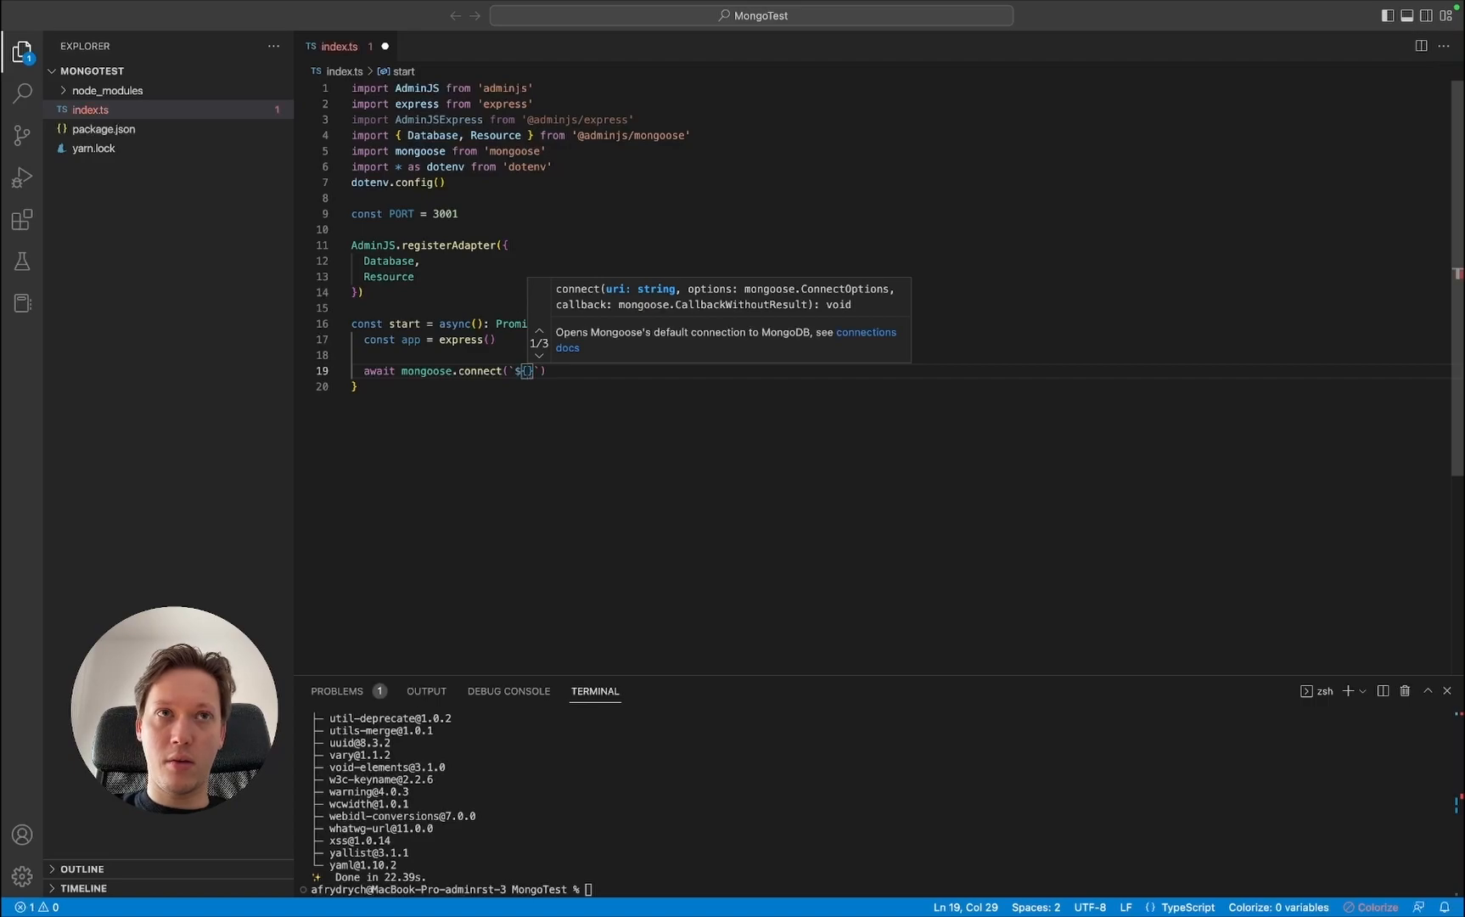
text(process.e)
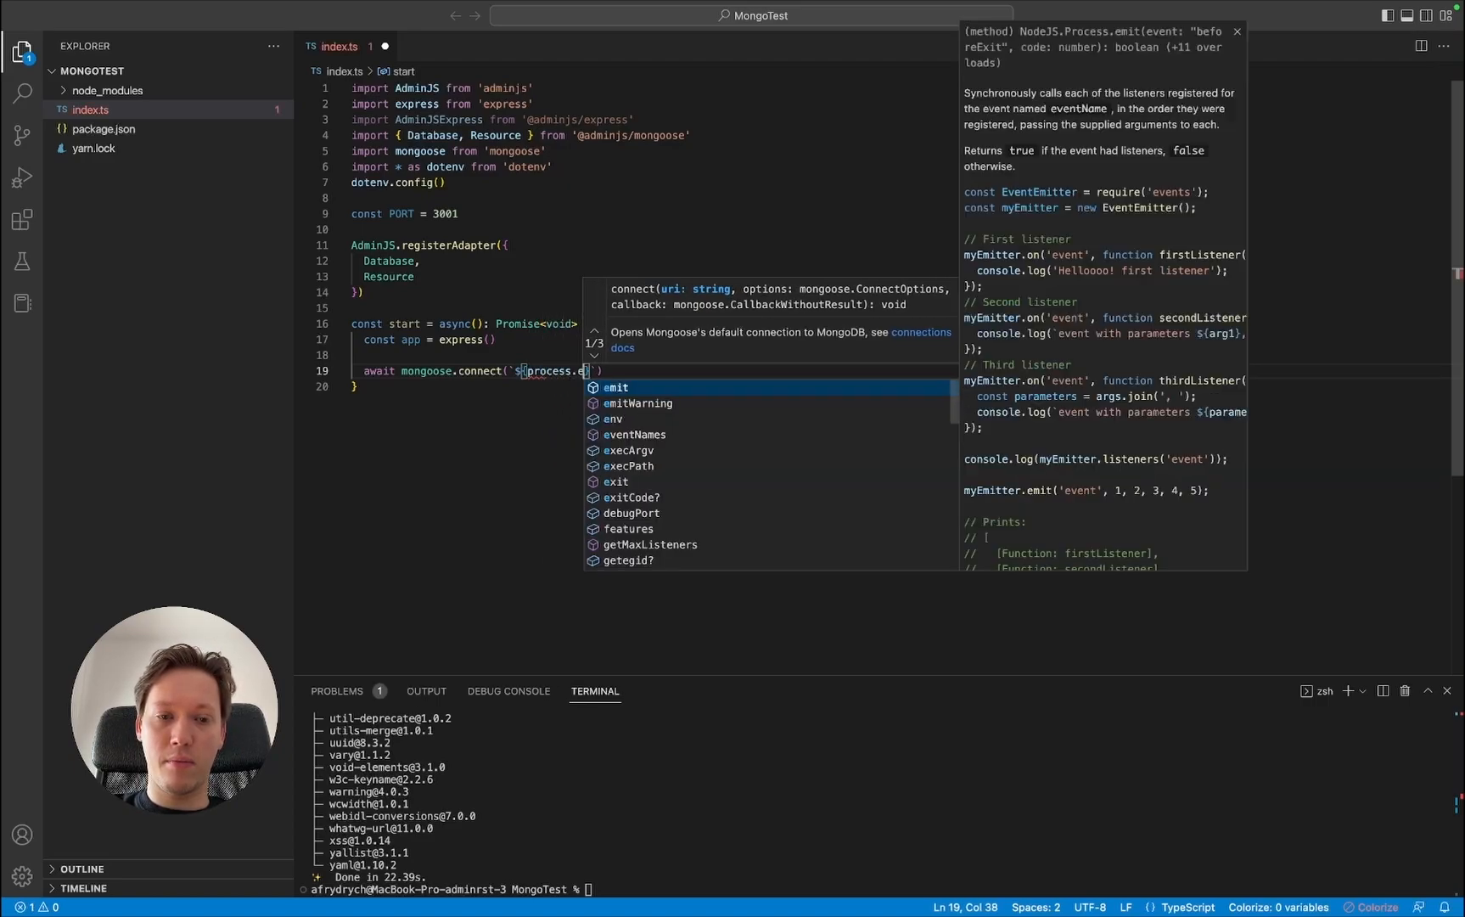
text(nv.M)
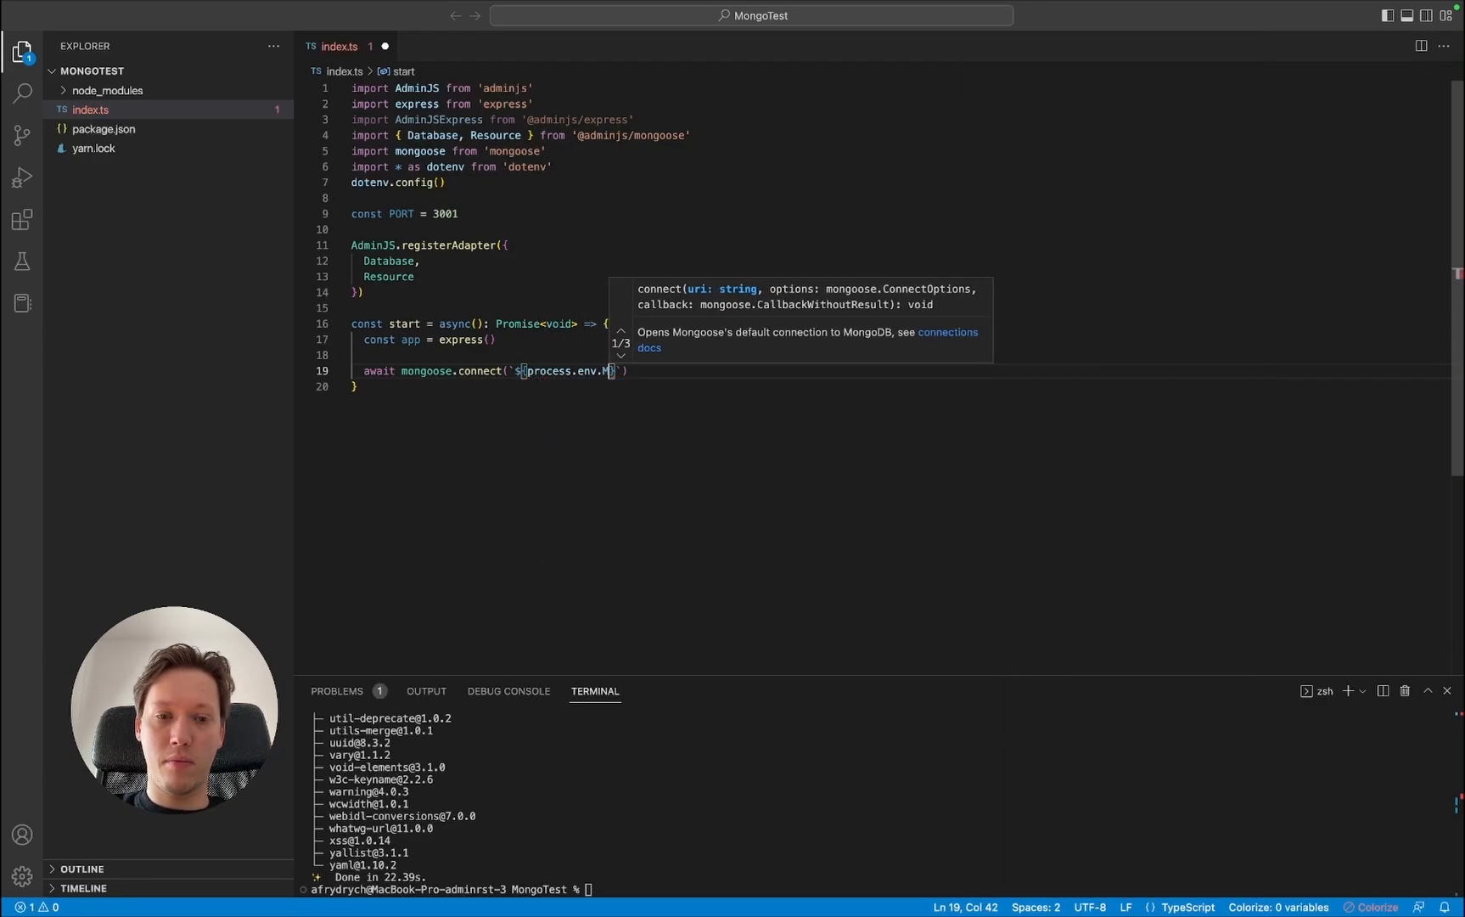
text(ONGO_URL)
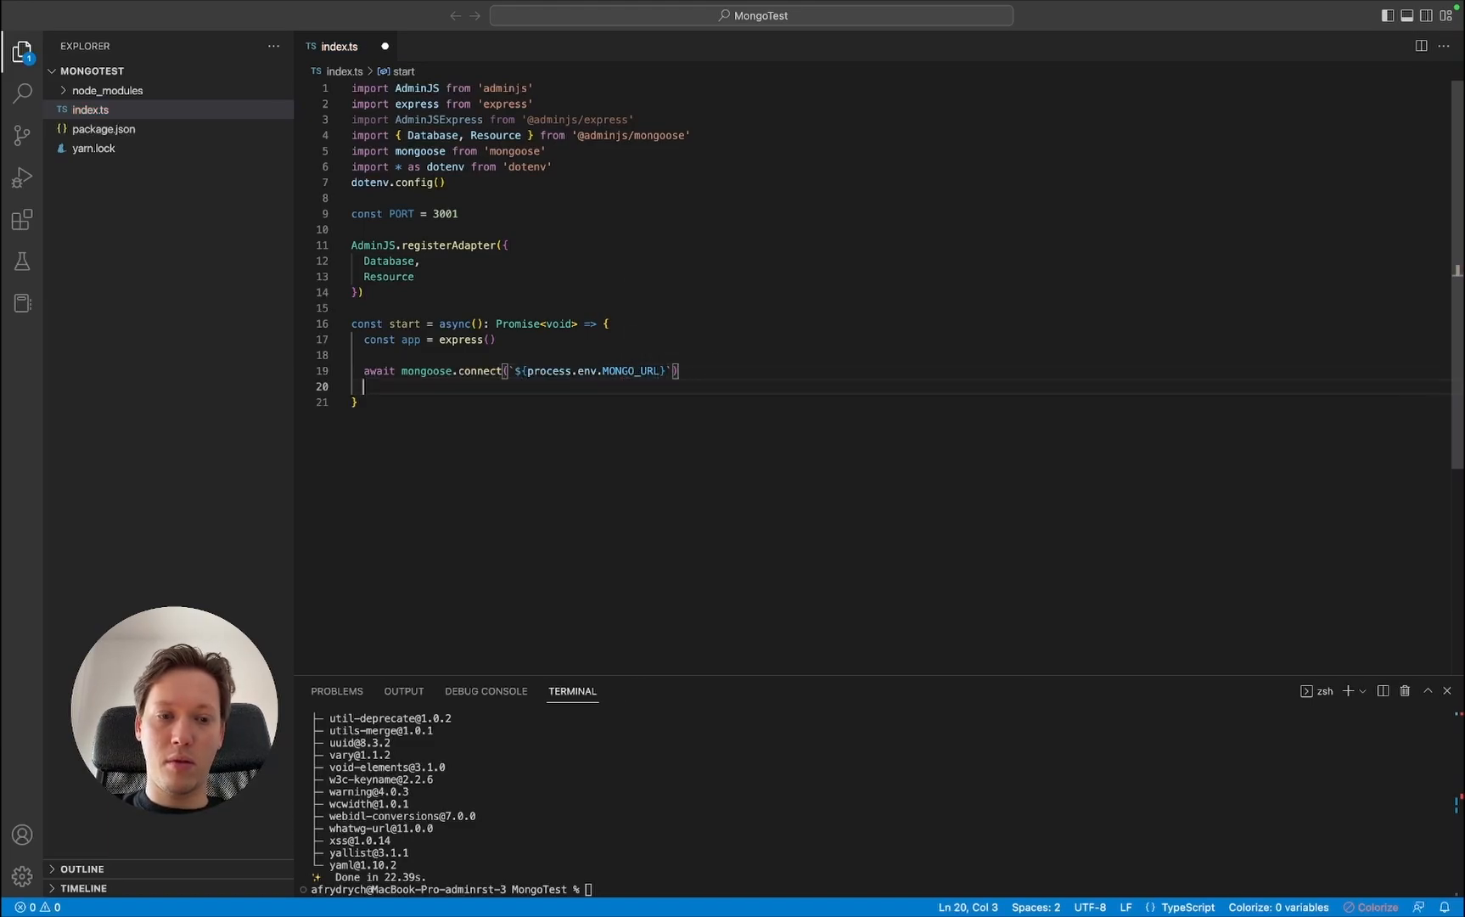
text(const admin)
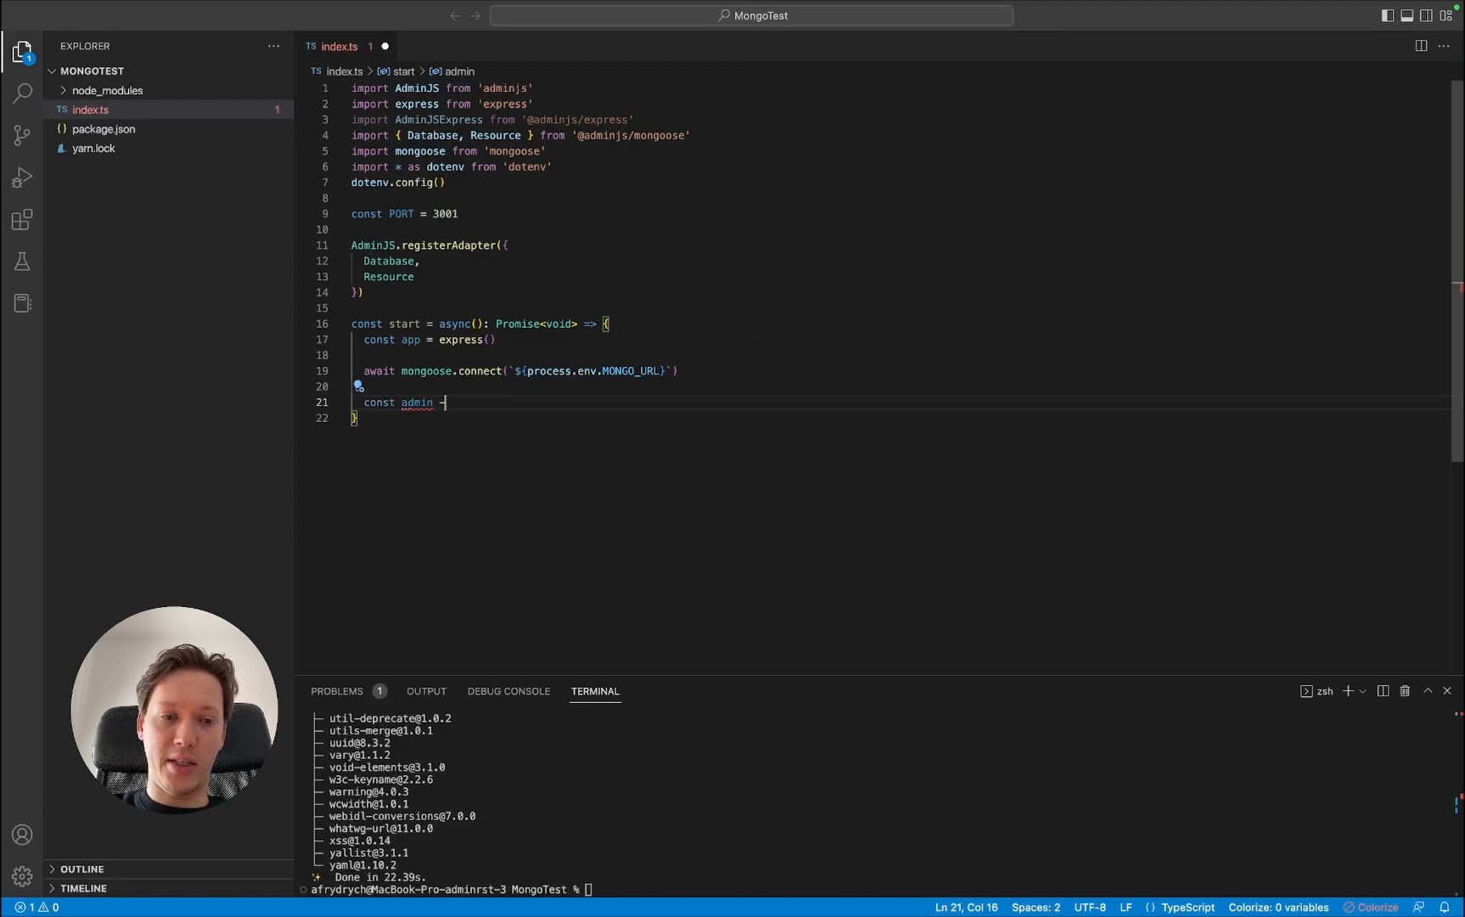
Step: Write const admin = new AdminJS({ resources: [] }) inside start()
text(= new AdminJS()
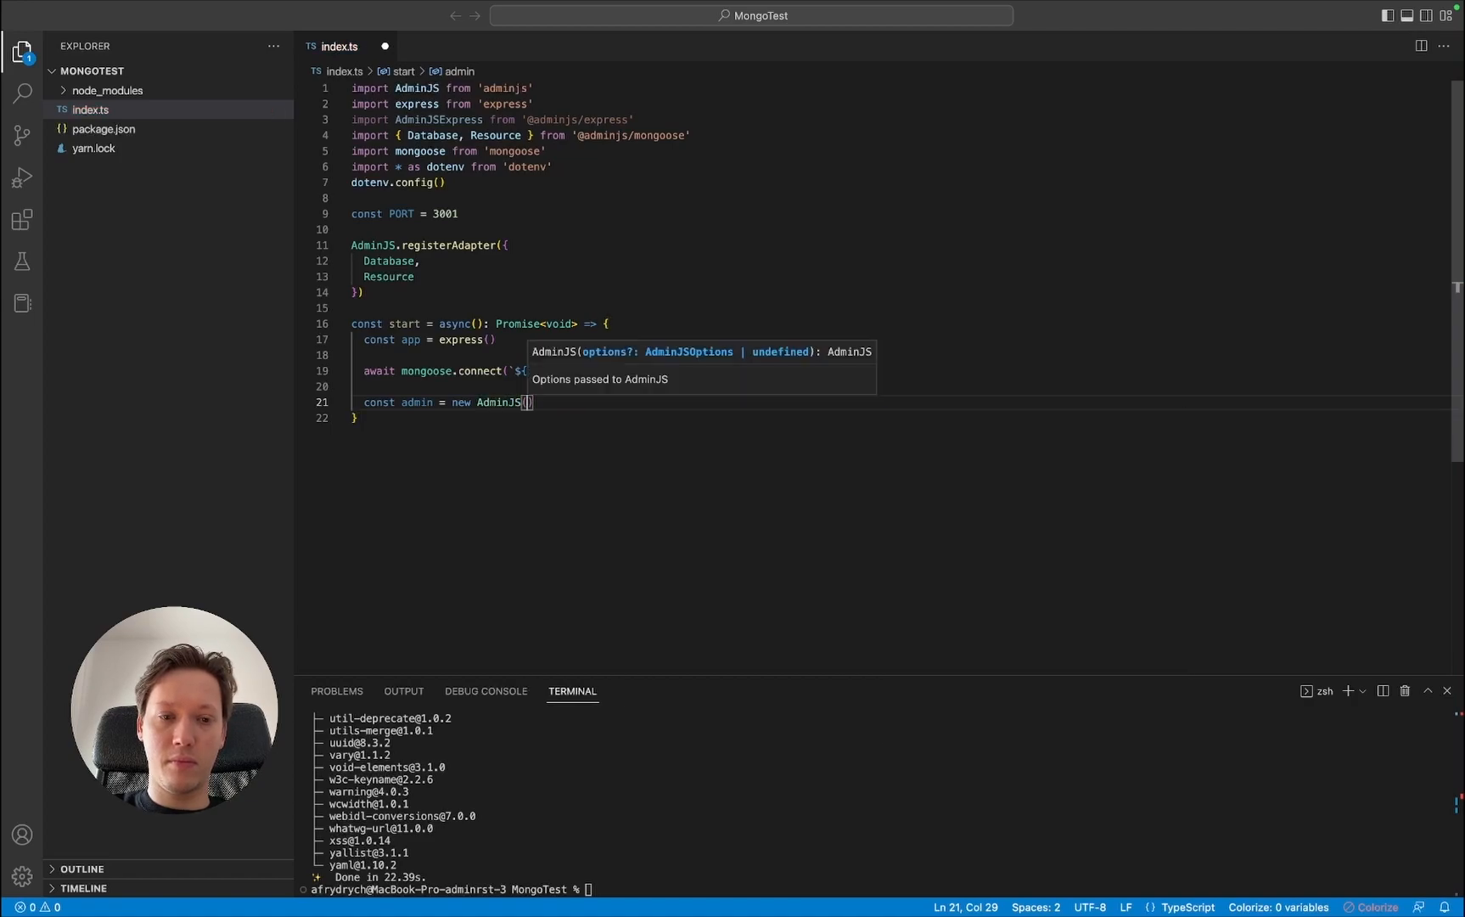
text(resources: [)
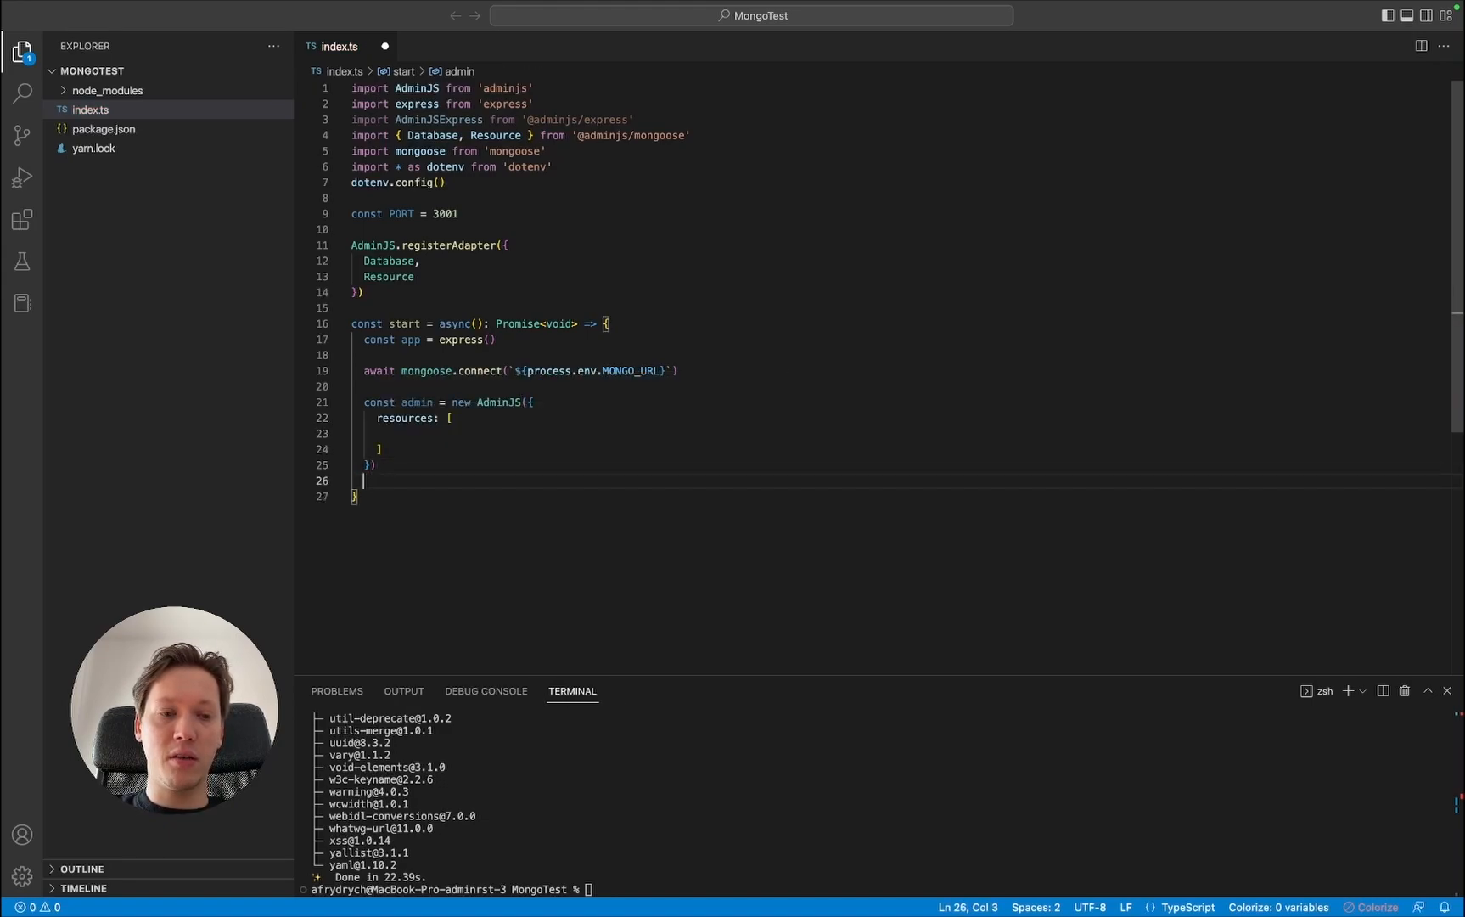
text(const)
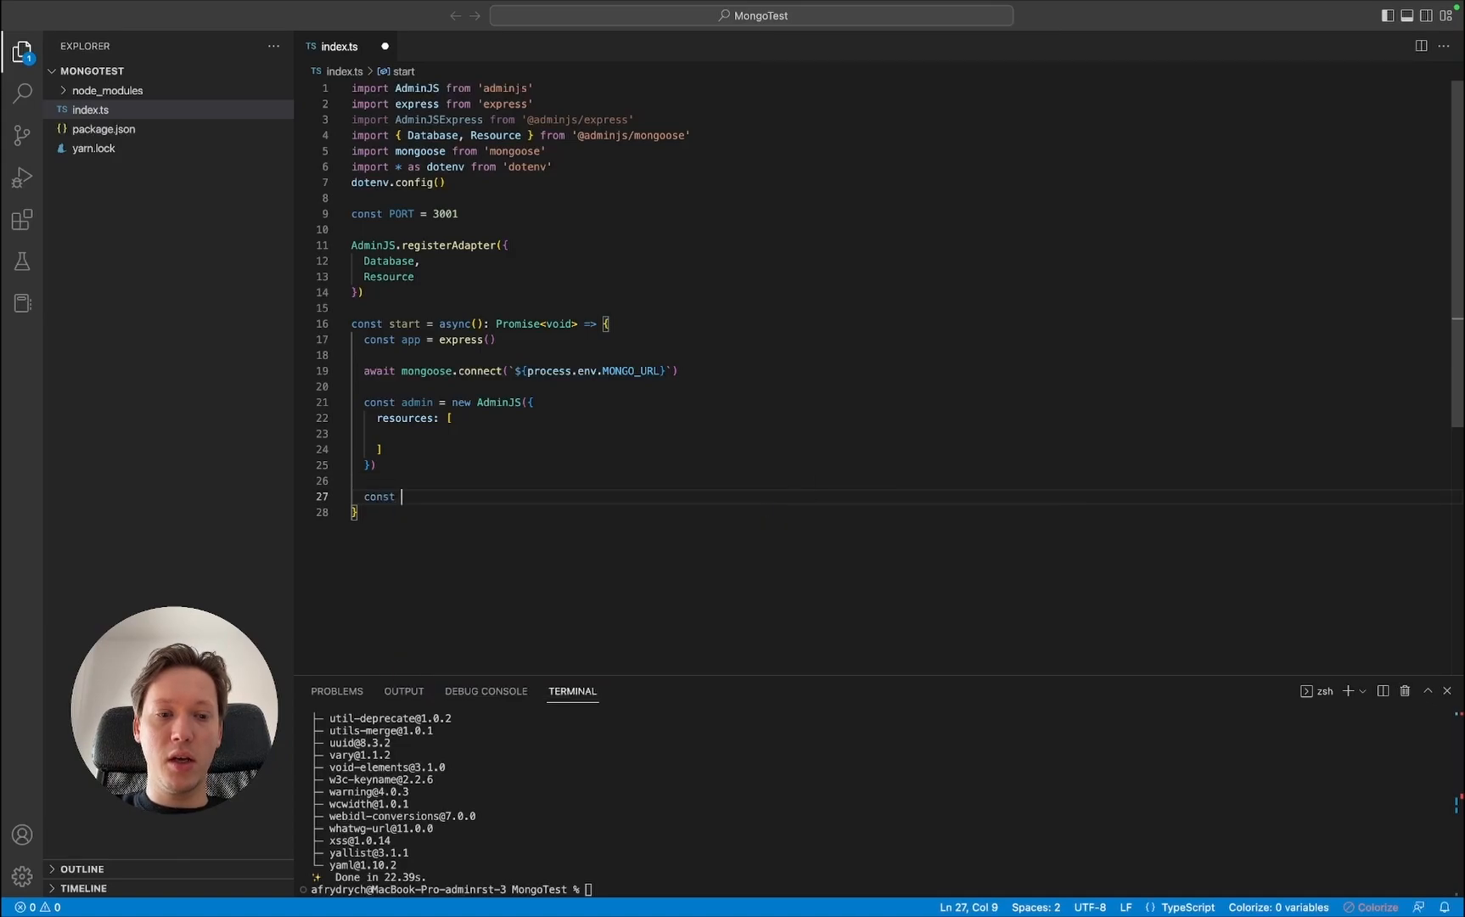
Step: Add adminRouter = AdminJSExpress.buildRouter(admin) and app.use(admin.options.rootPath, adminRouter)
text(admin)
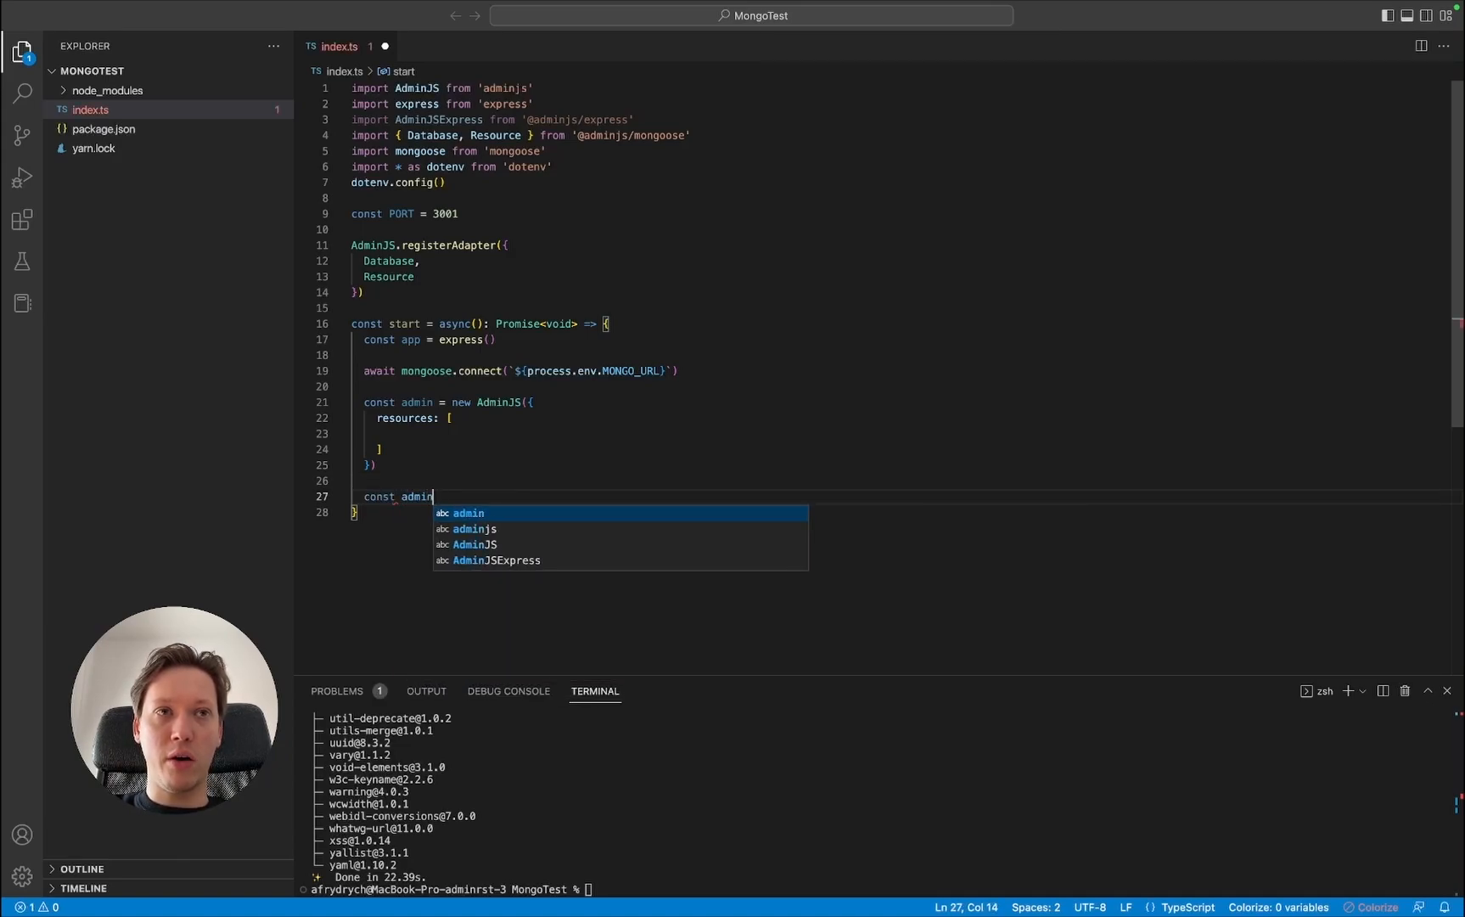
text(Router = AD)
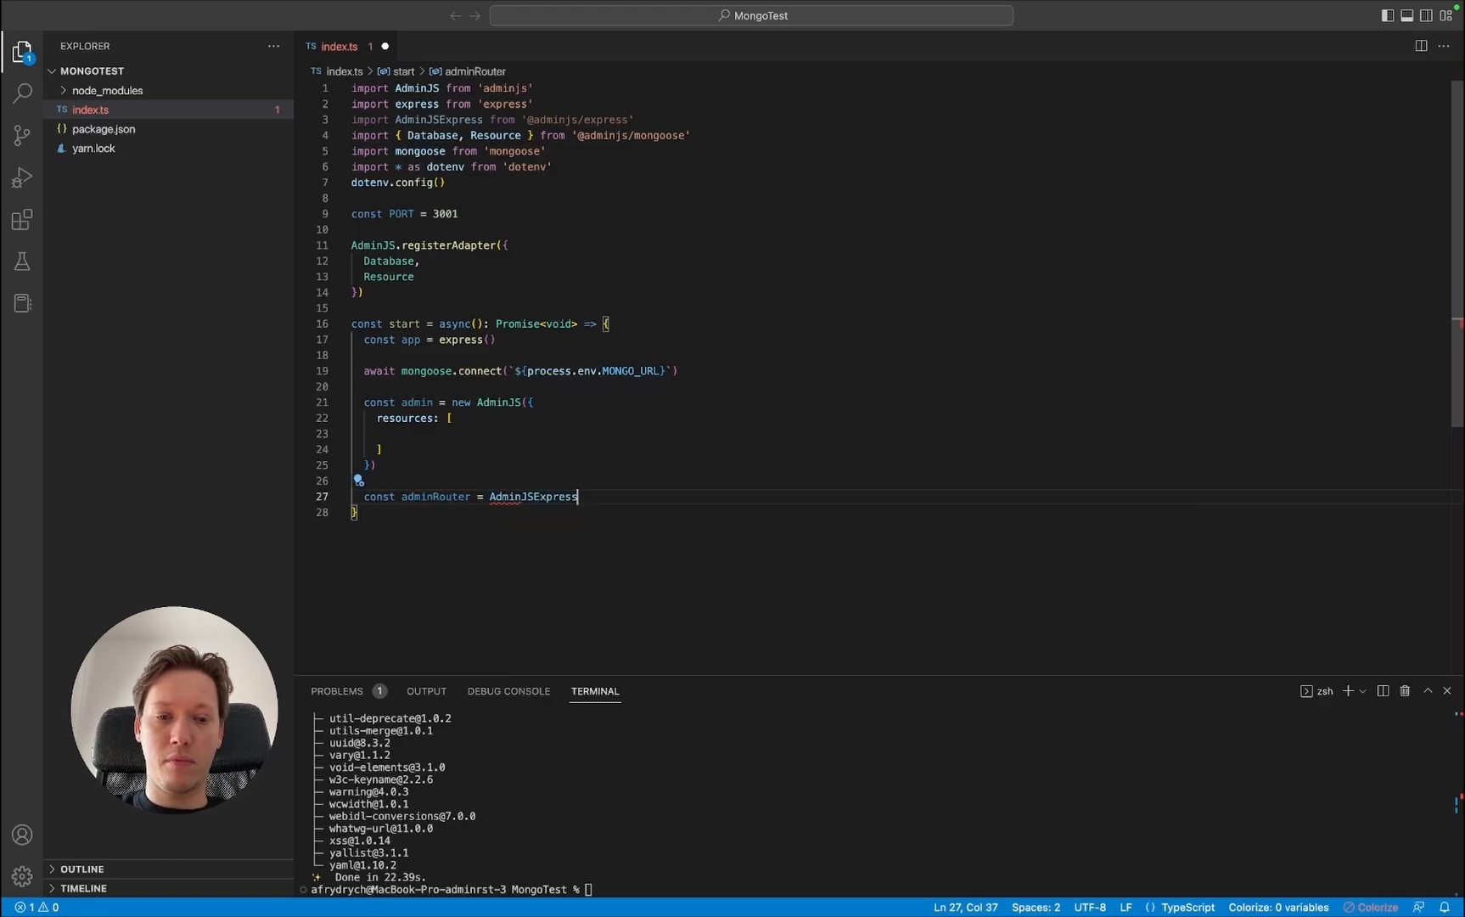
text(.buil)
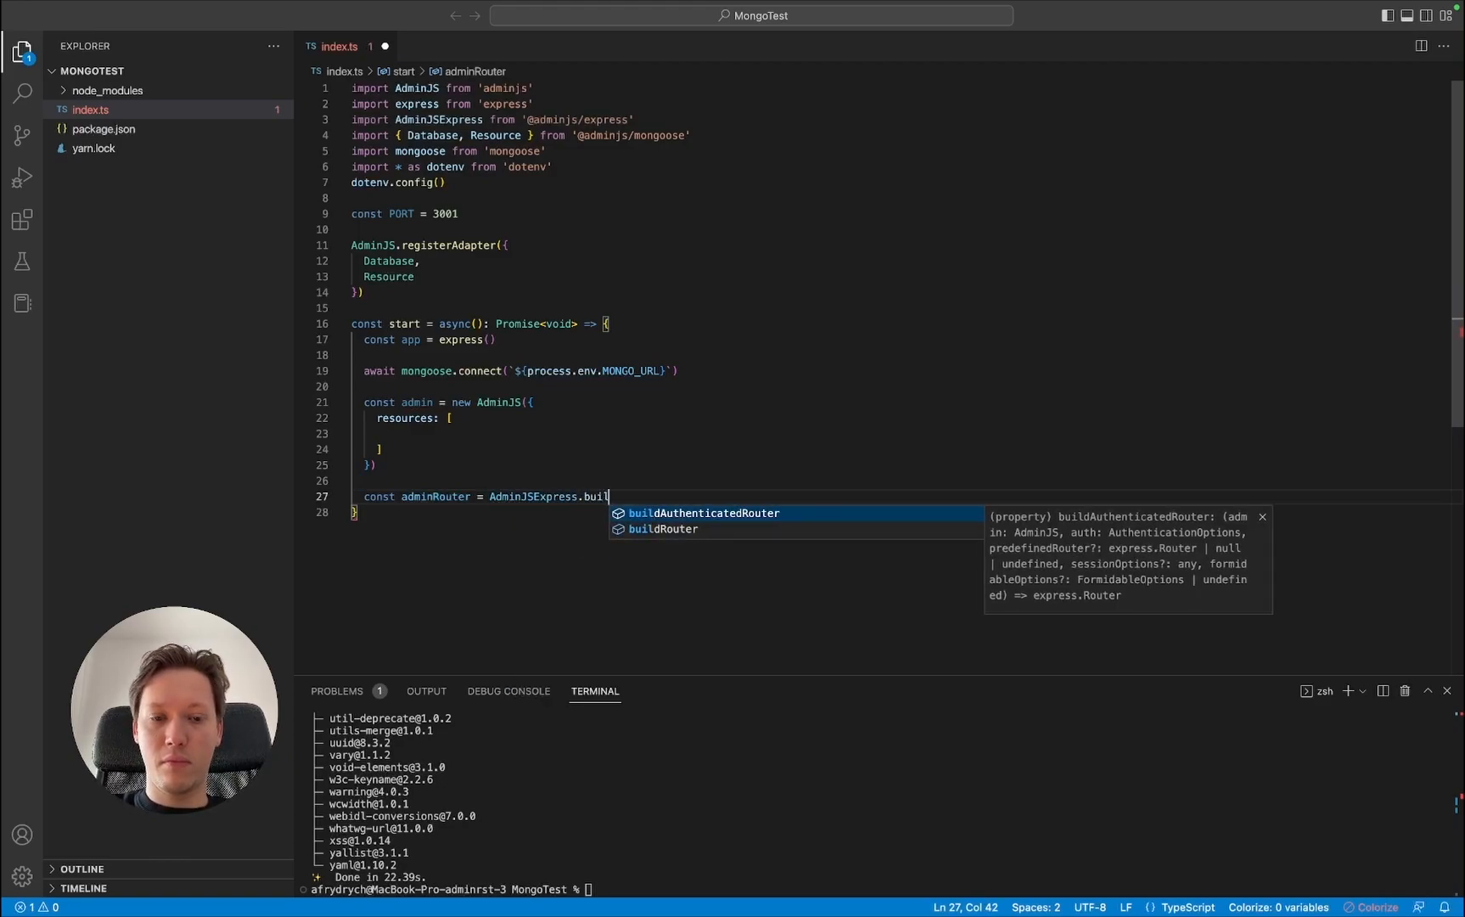
click(661, 528)
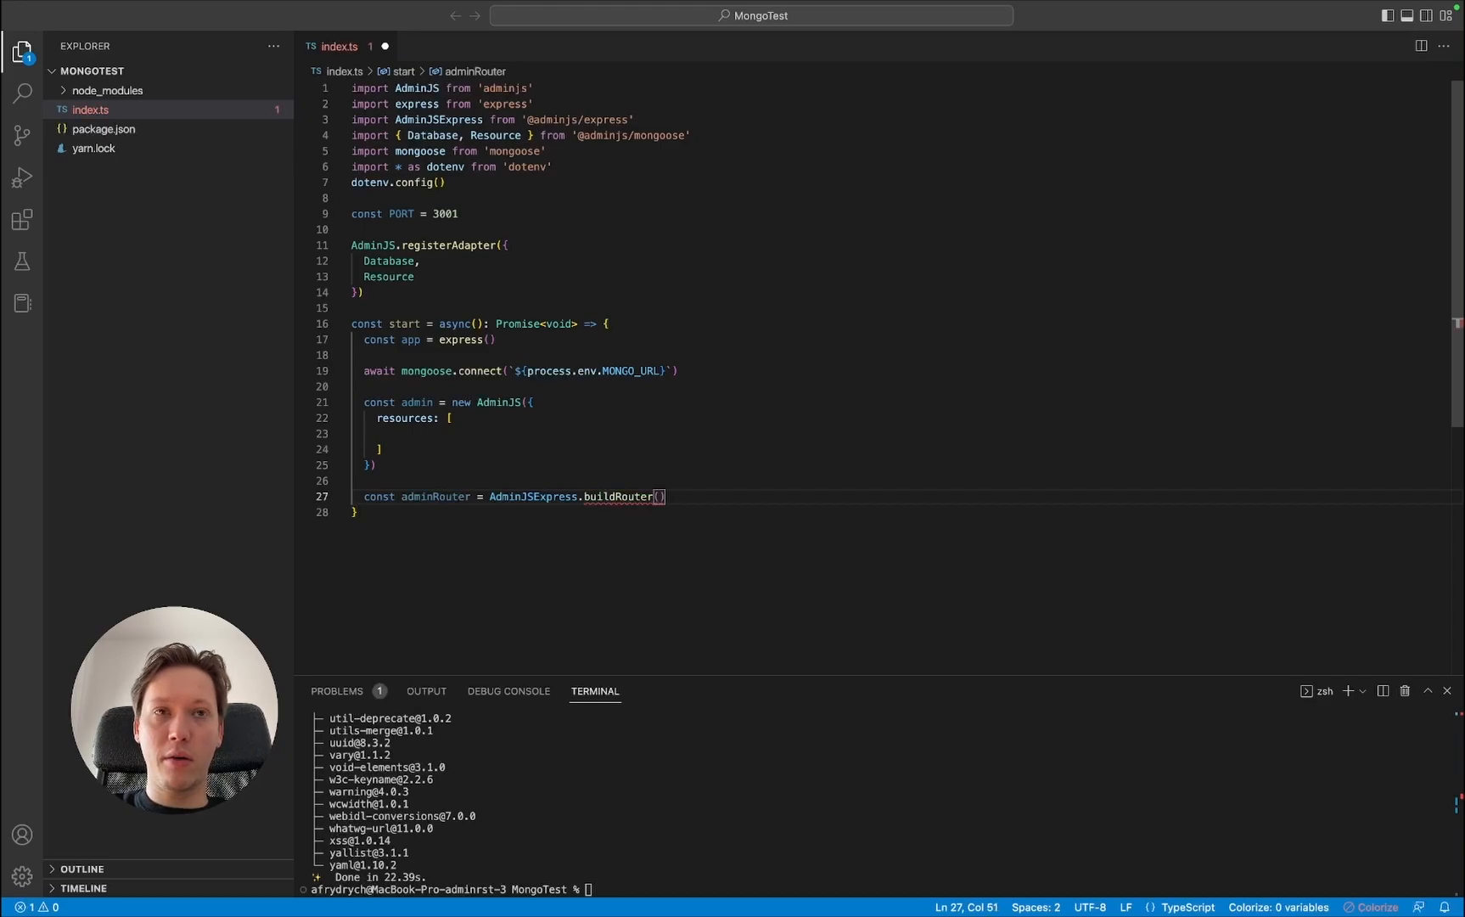
text(a)
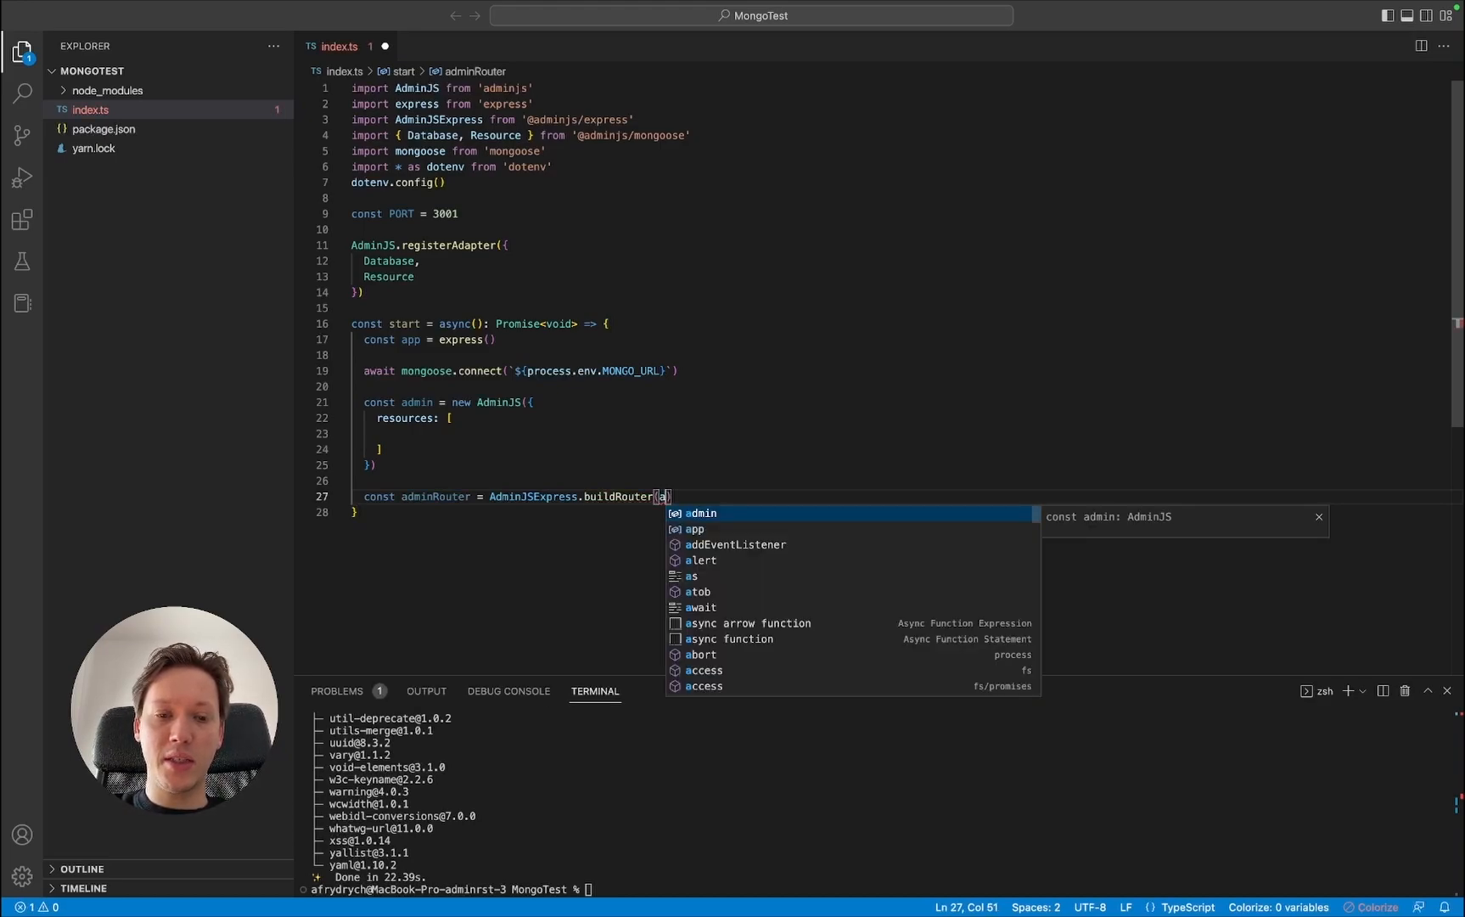
click(699, 511)
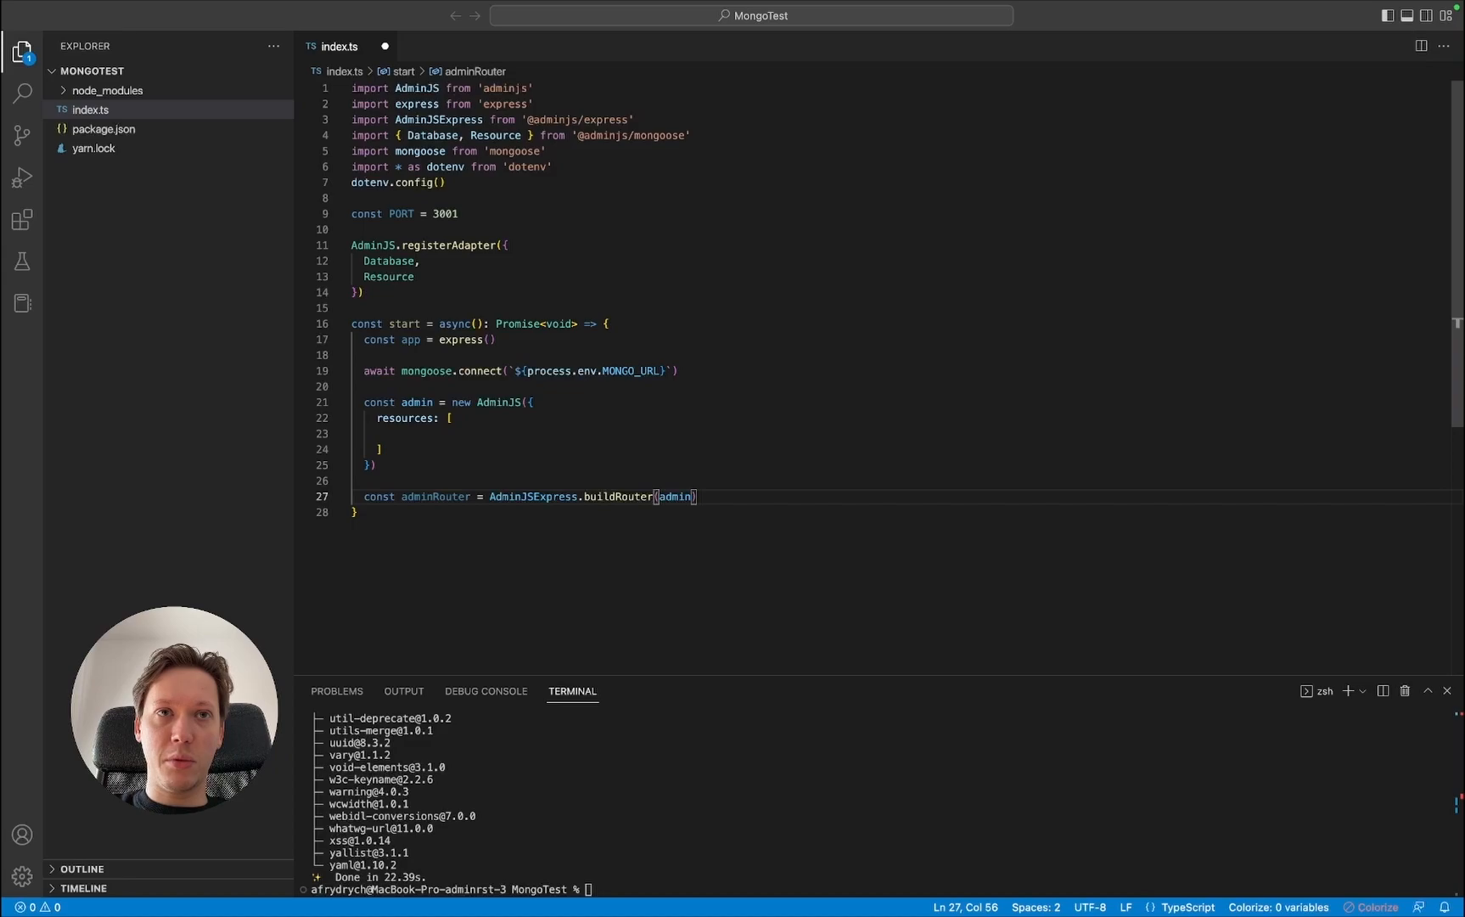
text(app.s)
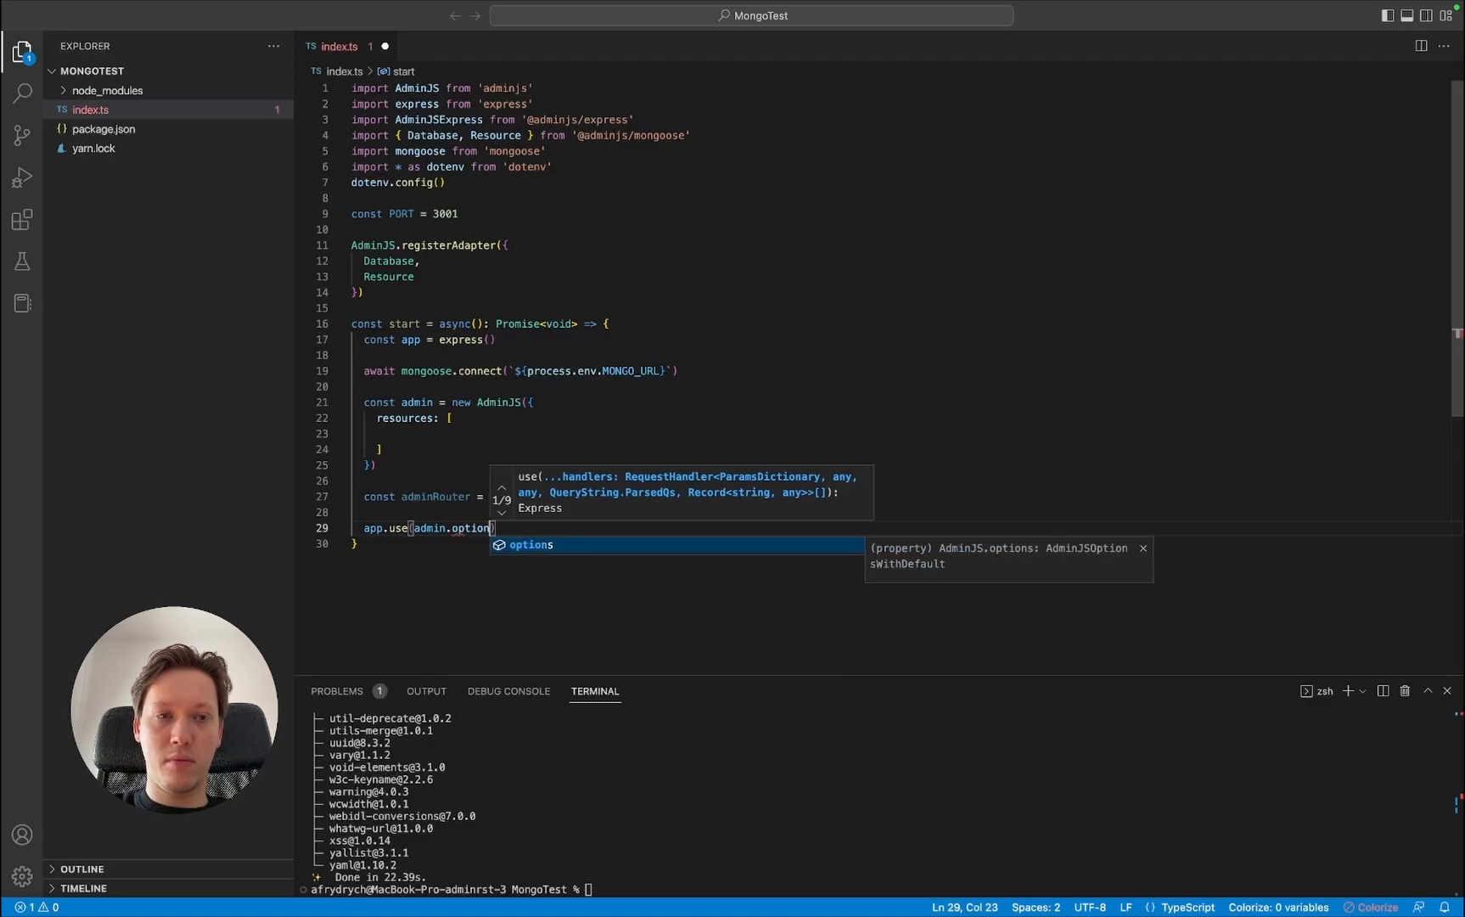
text(.rootPath)
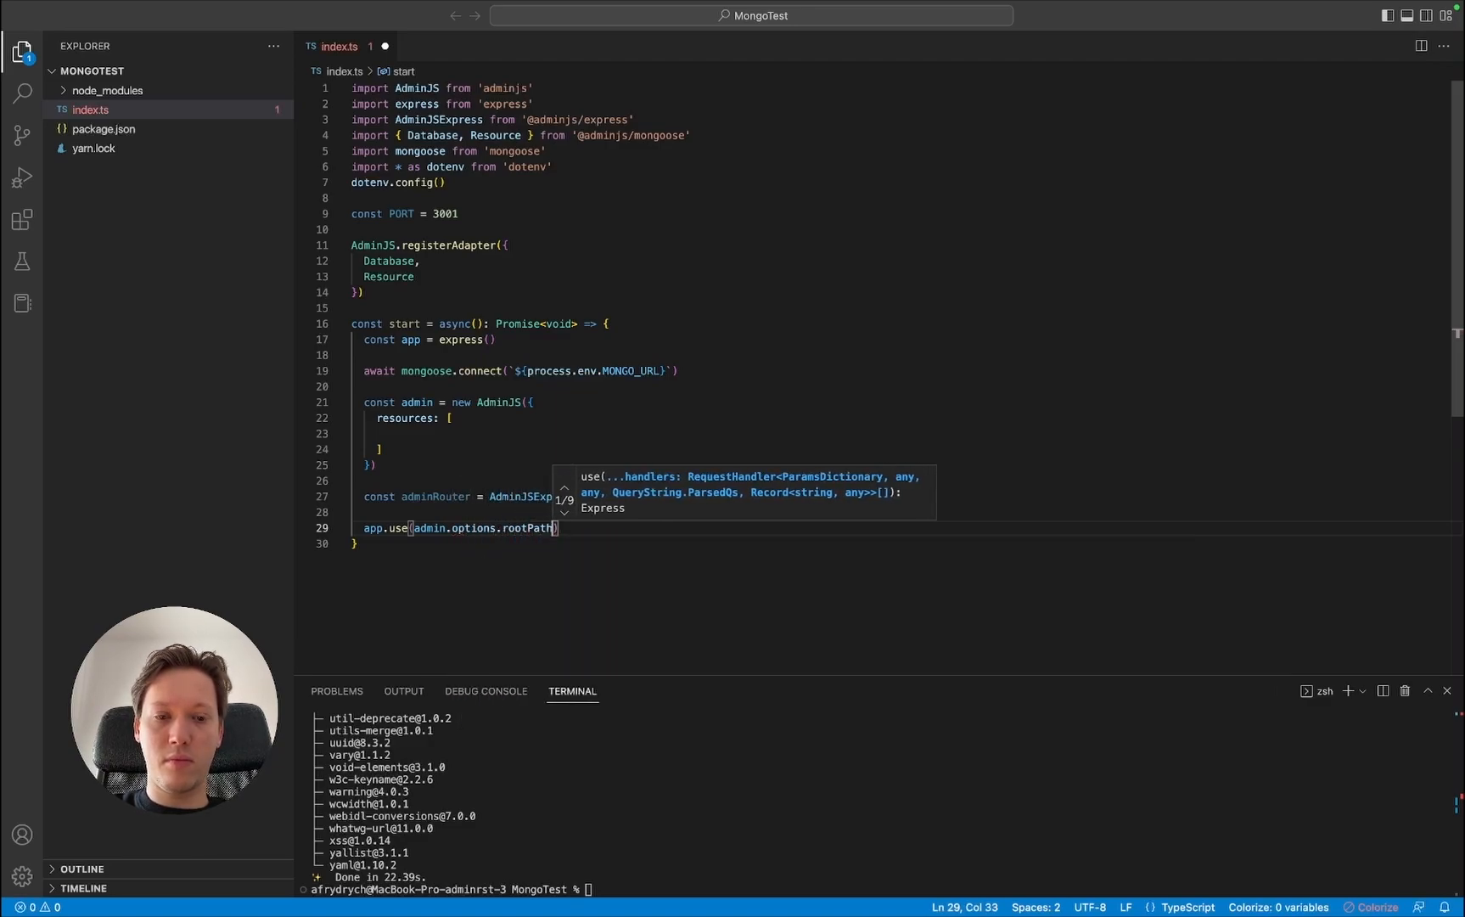
text(, adminRouter)
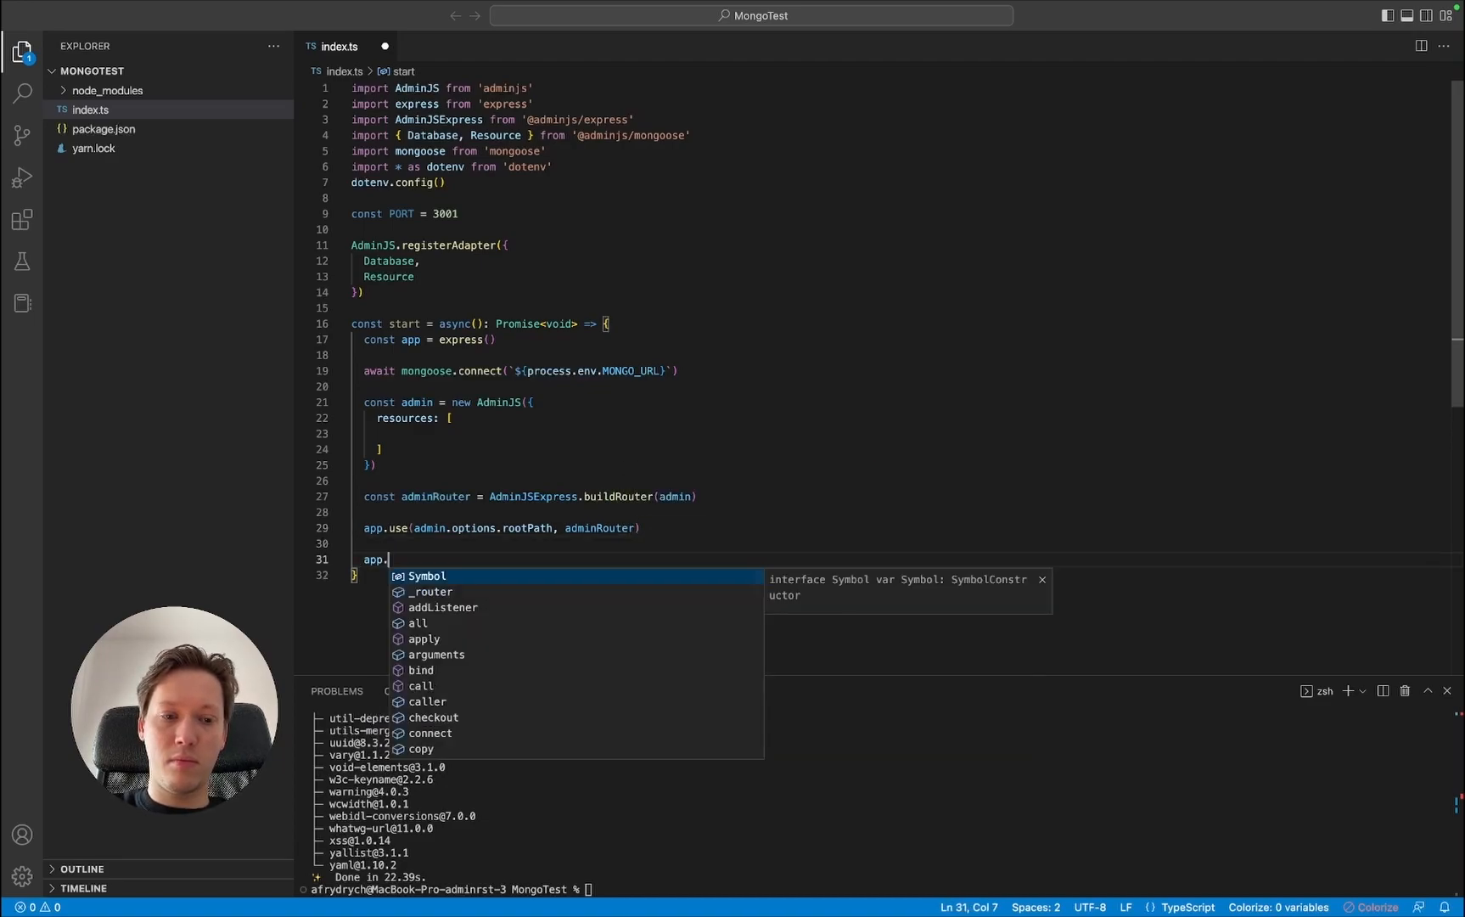
Step: Add app.listen on PORT logging the localhost AdminJS URL, then call start()
text(listen(PORT, () => {)
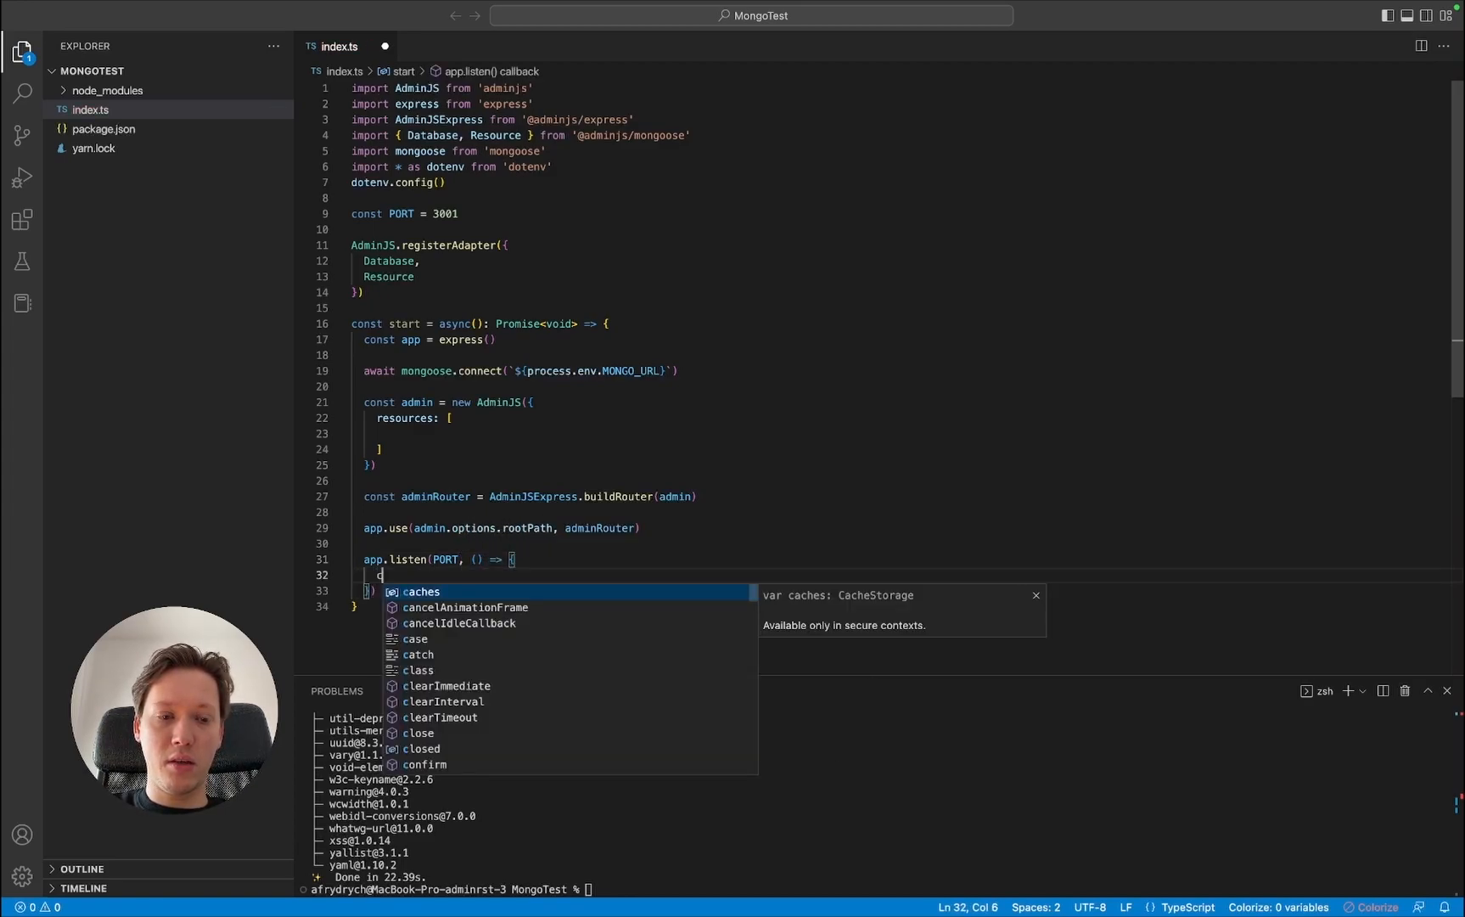
text(onsole.log(`AdminJS started at)
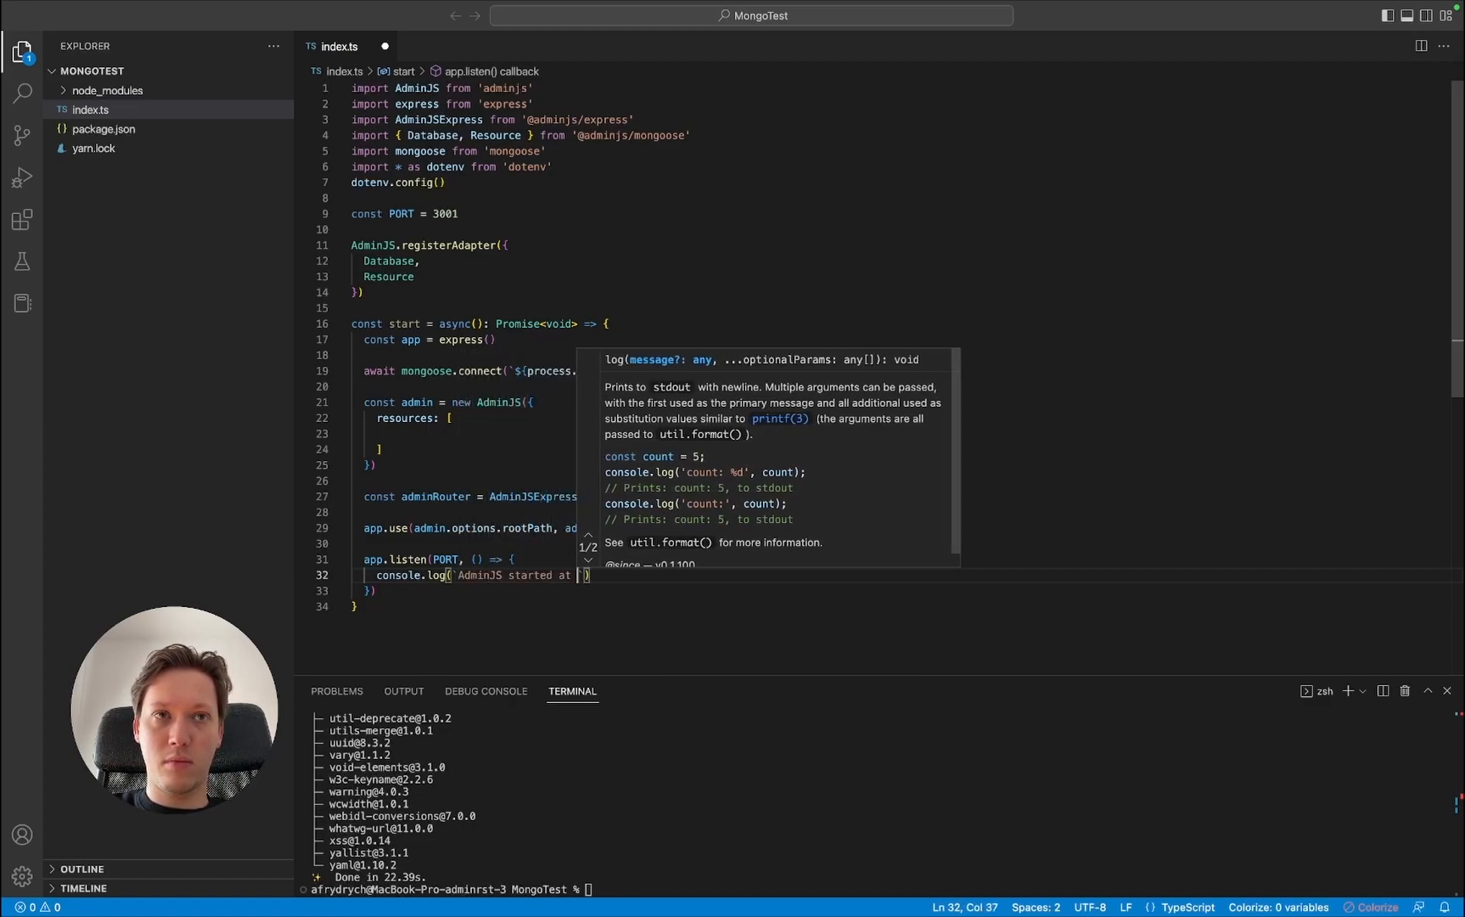
text(https)
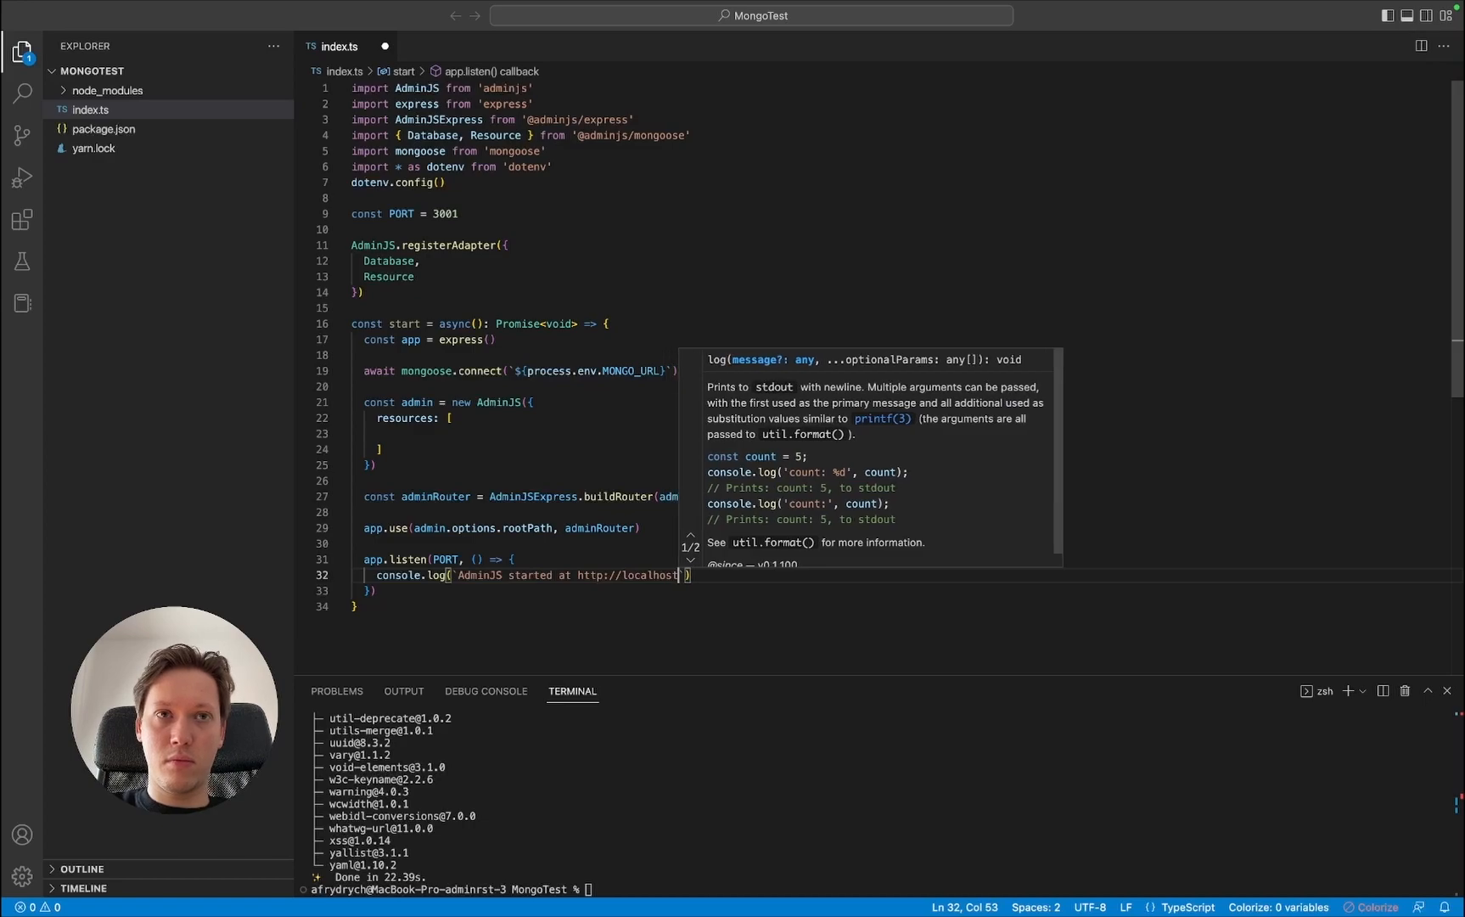
text(${})
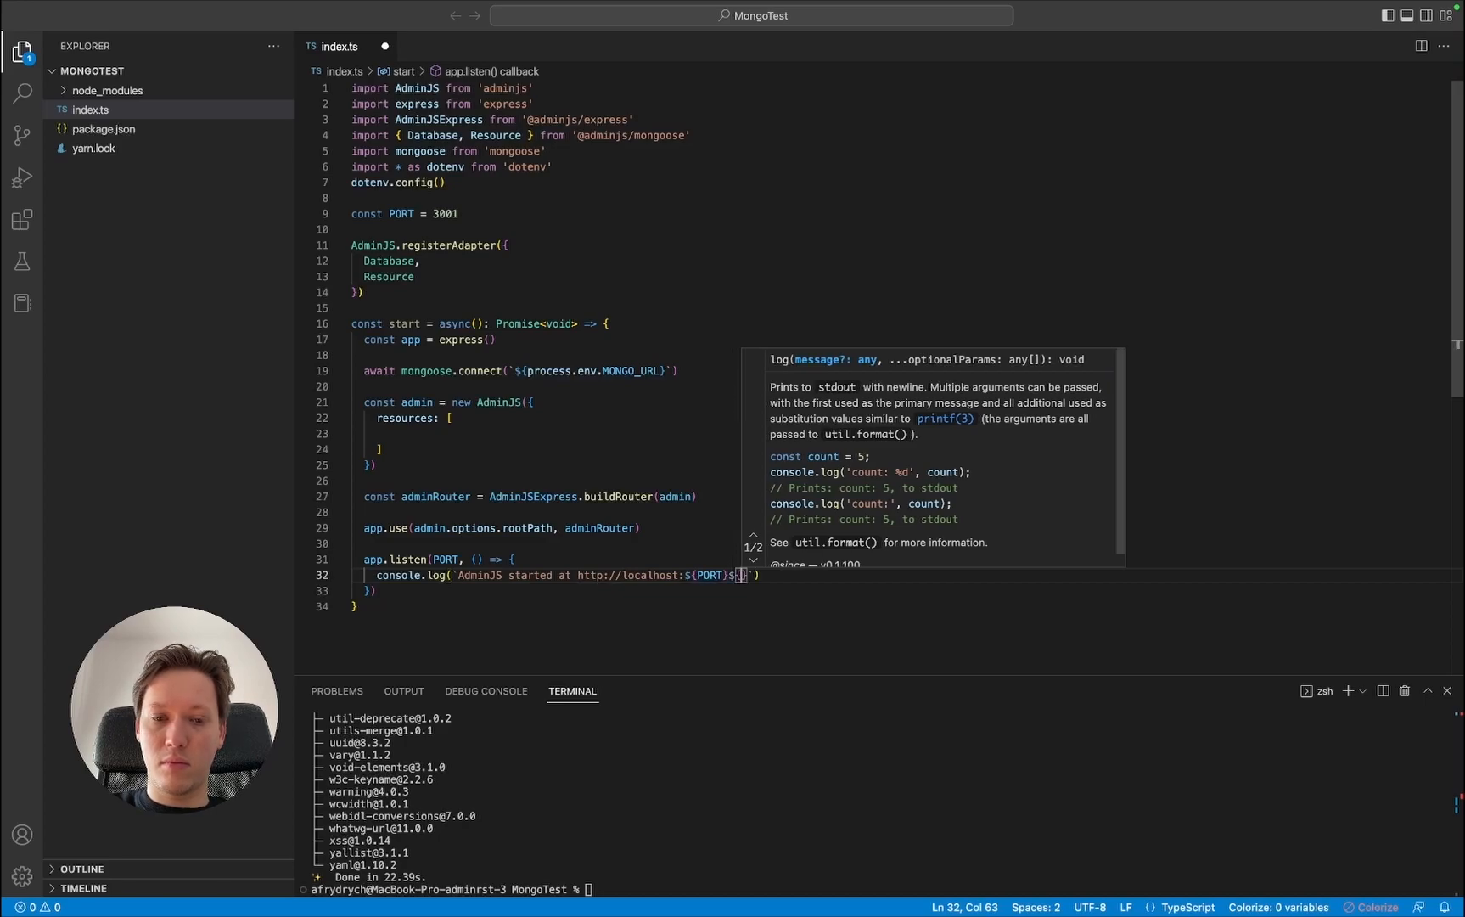
text(admin.options.rootPath)
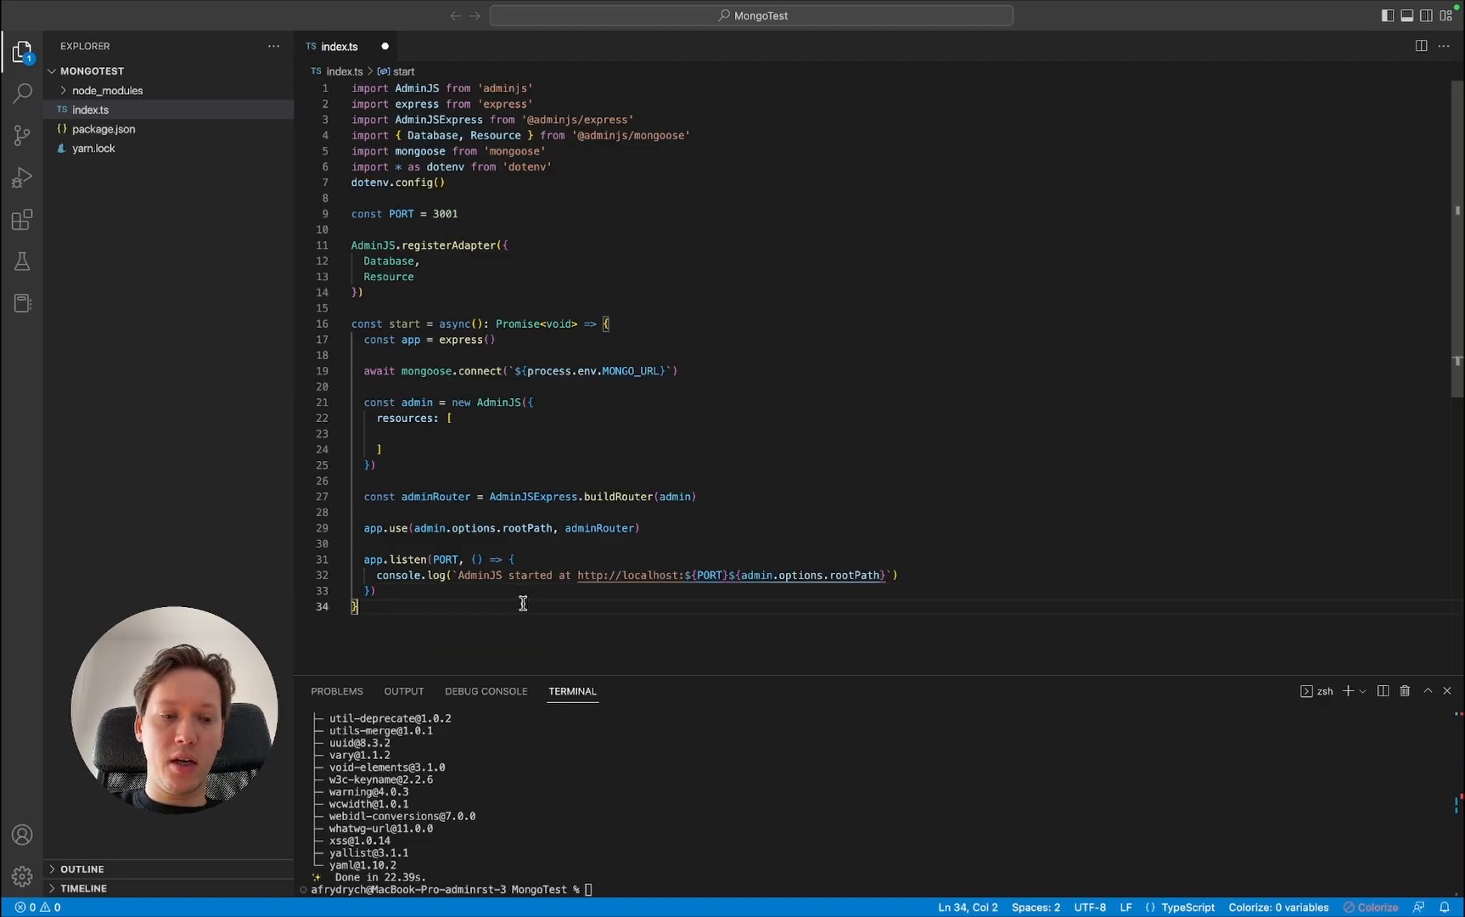
text(start()
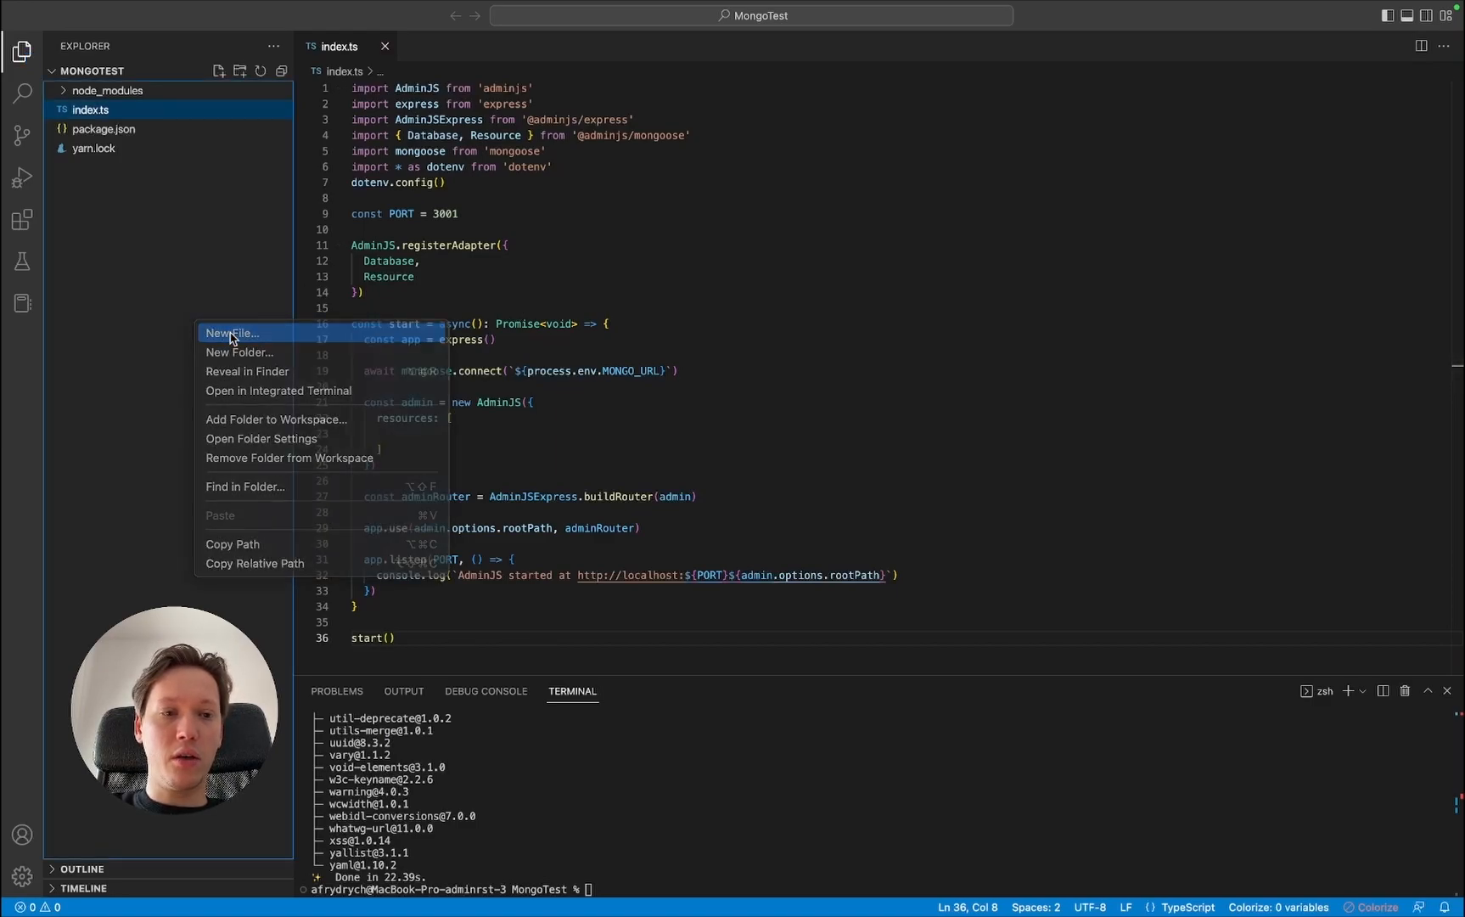
Step: Create model.ts importing model and Schema from 'mongoose'
click(232, 333)
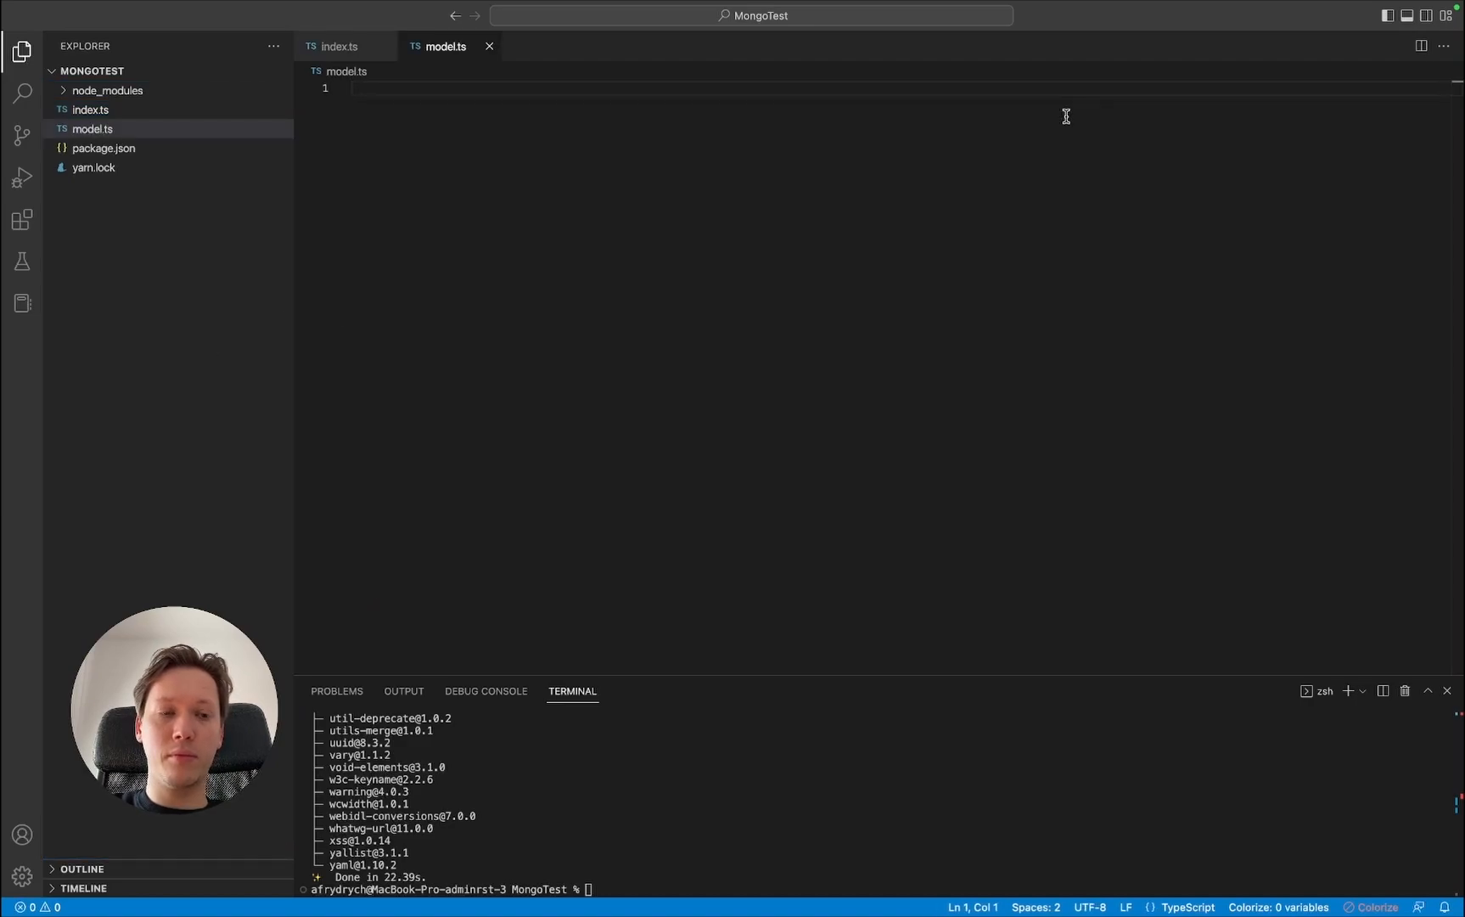
text(import)
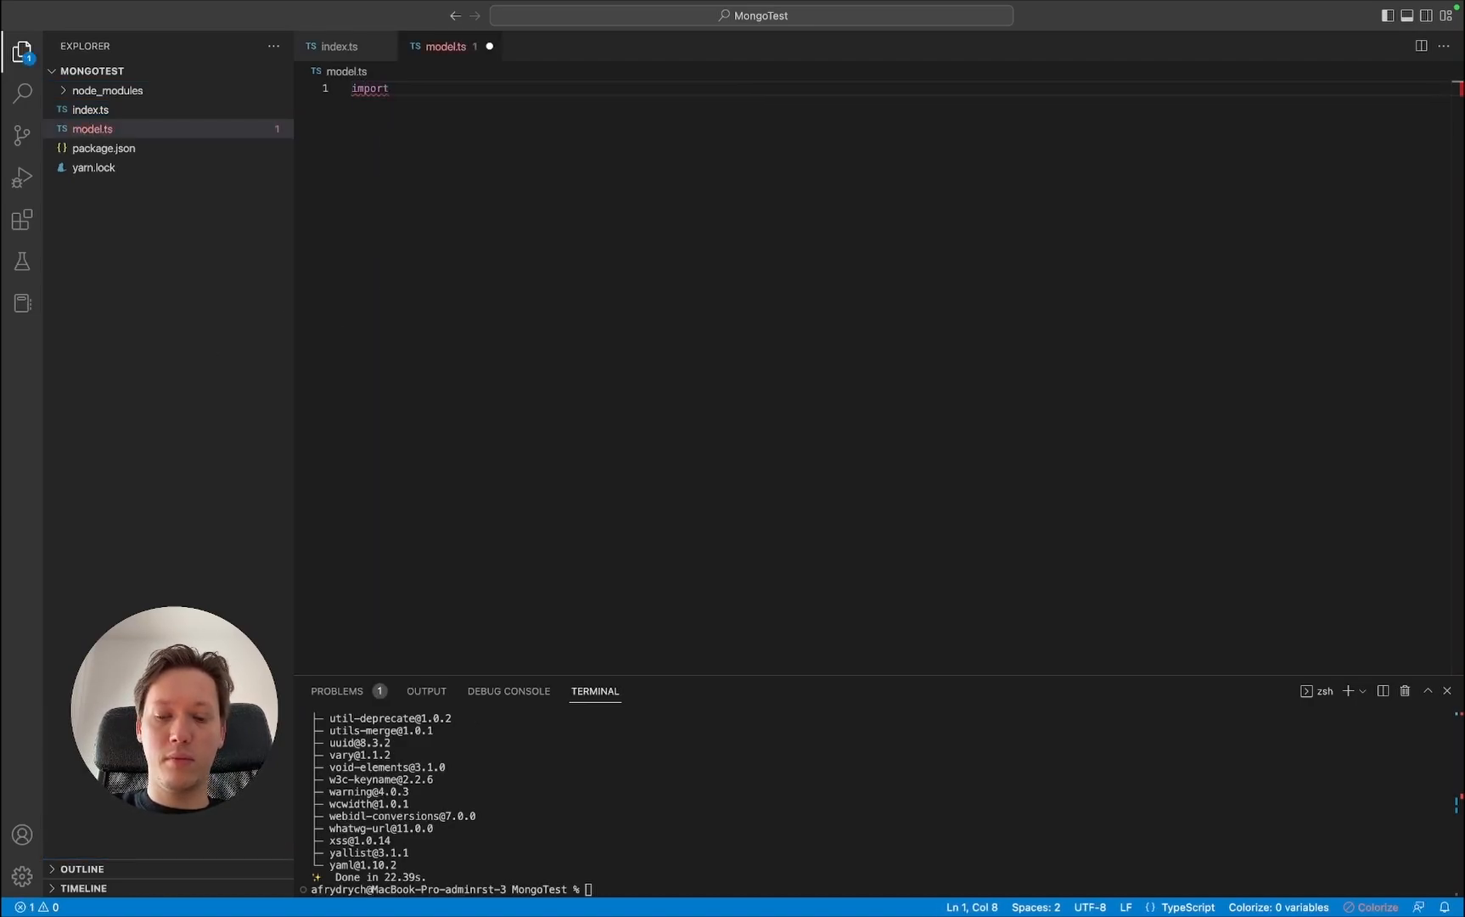
text({ model,})
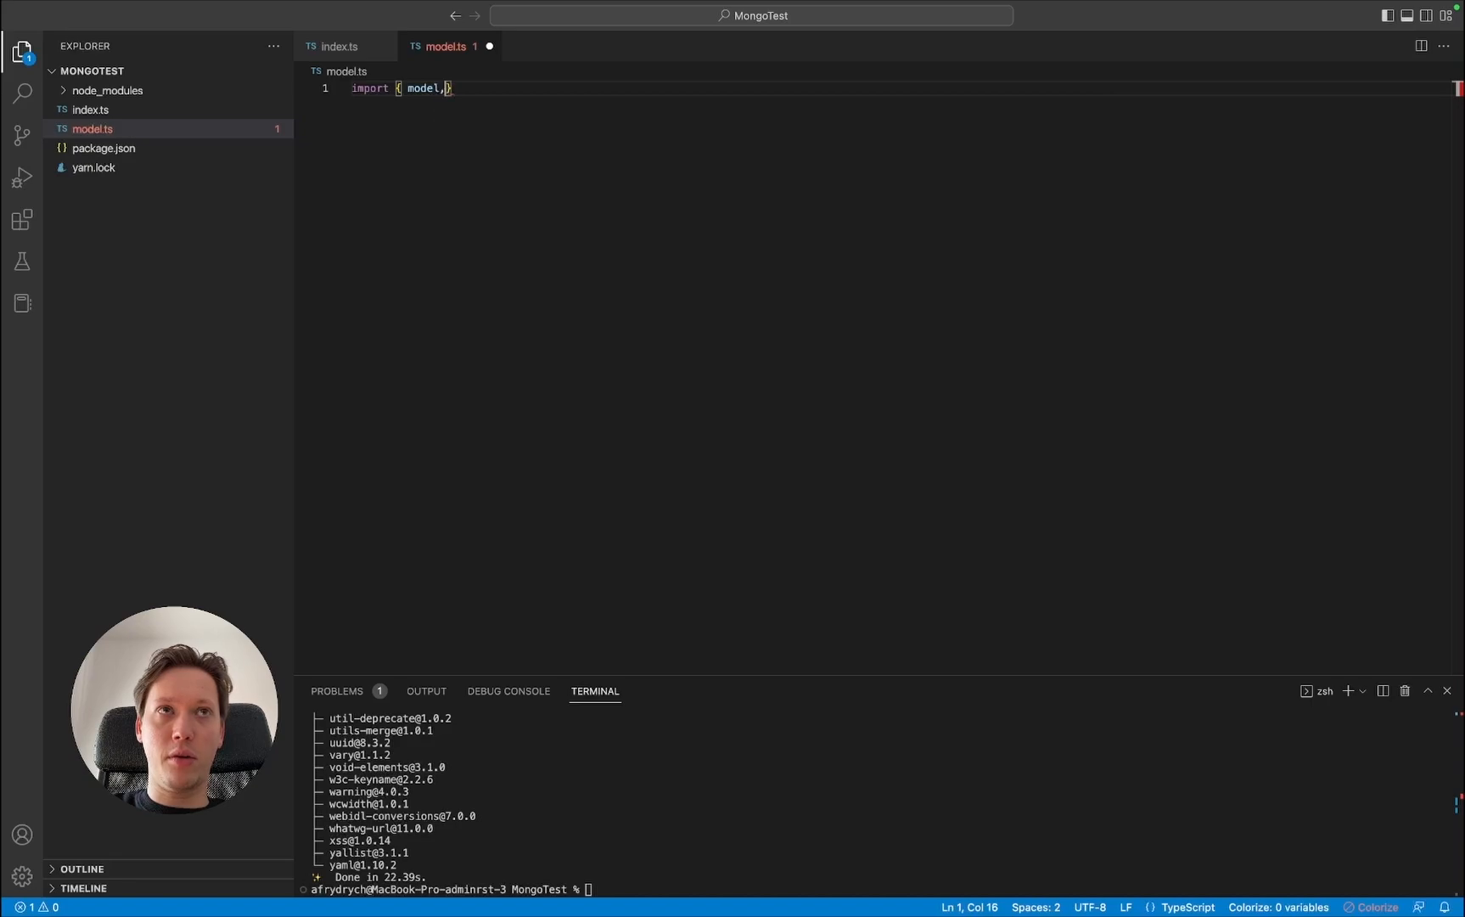
text(Schema)
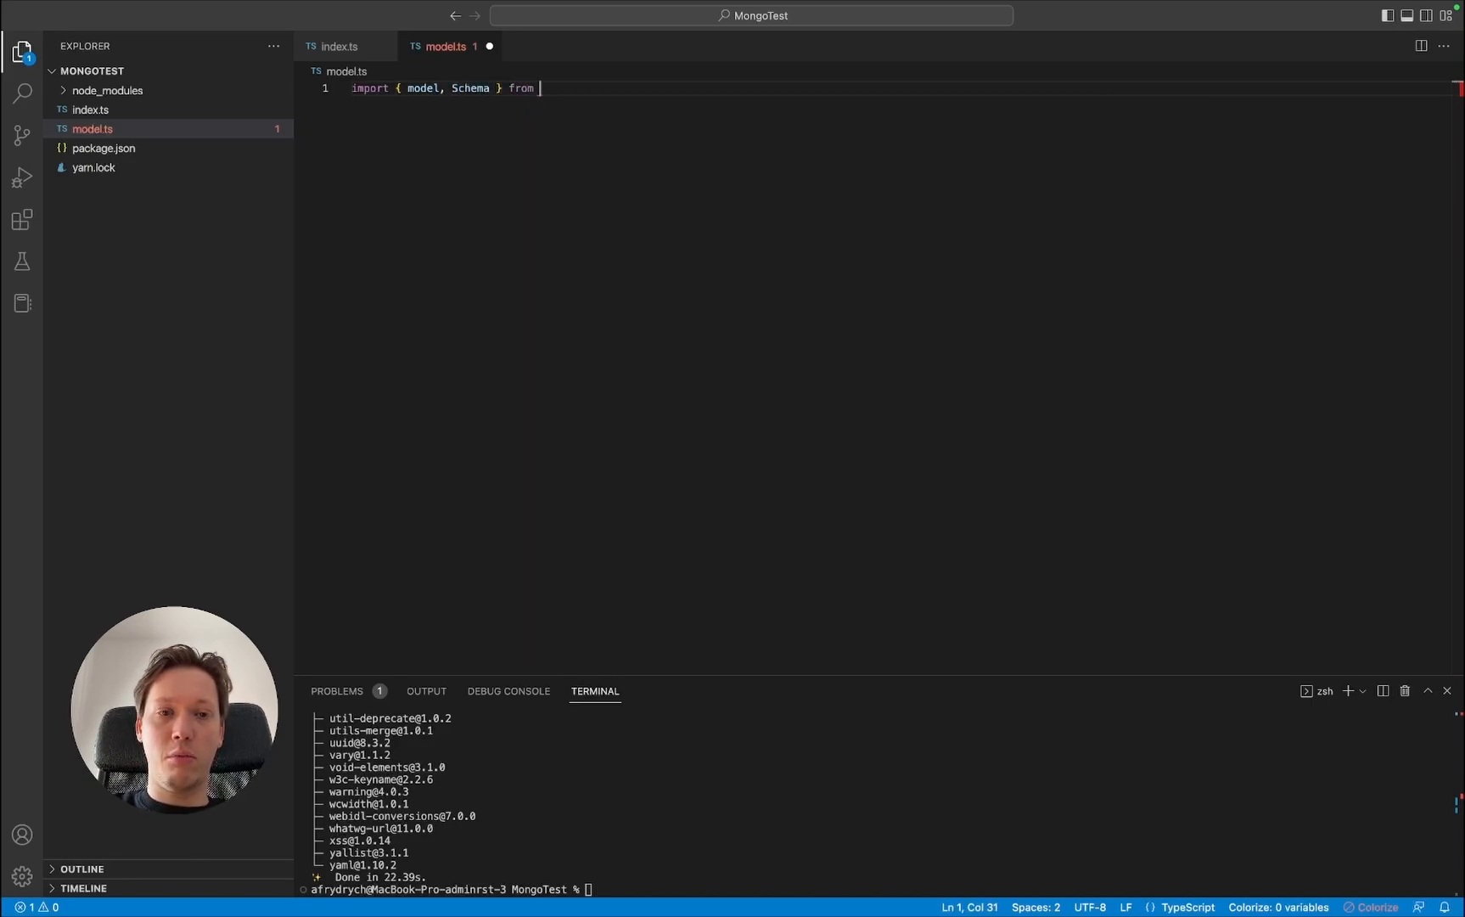
text('mongoose)
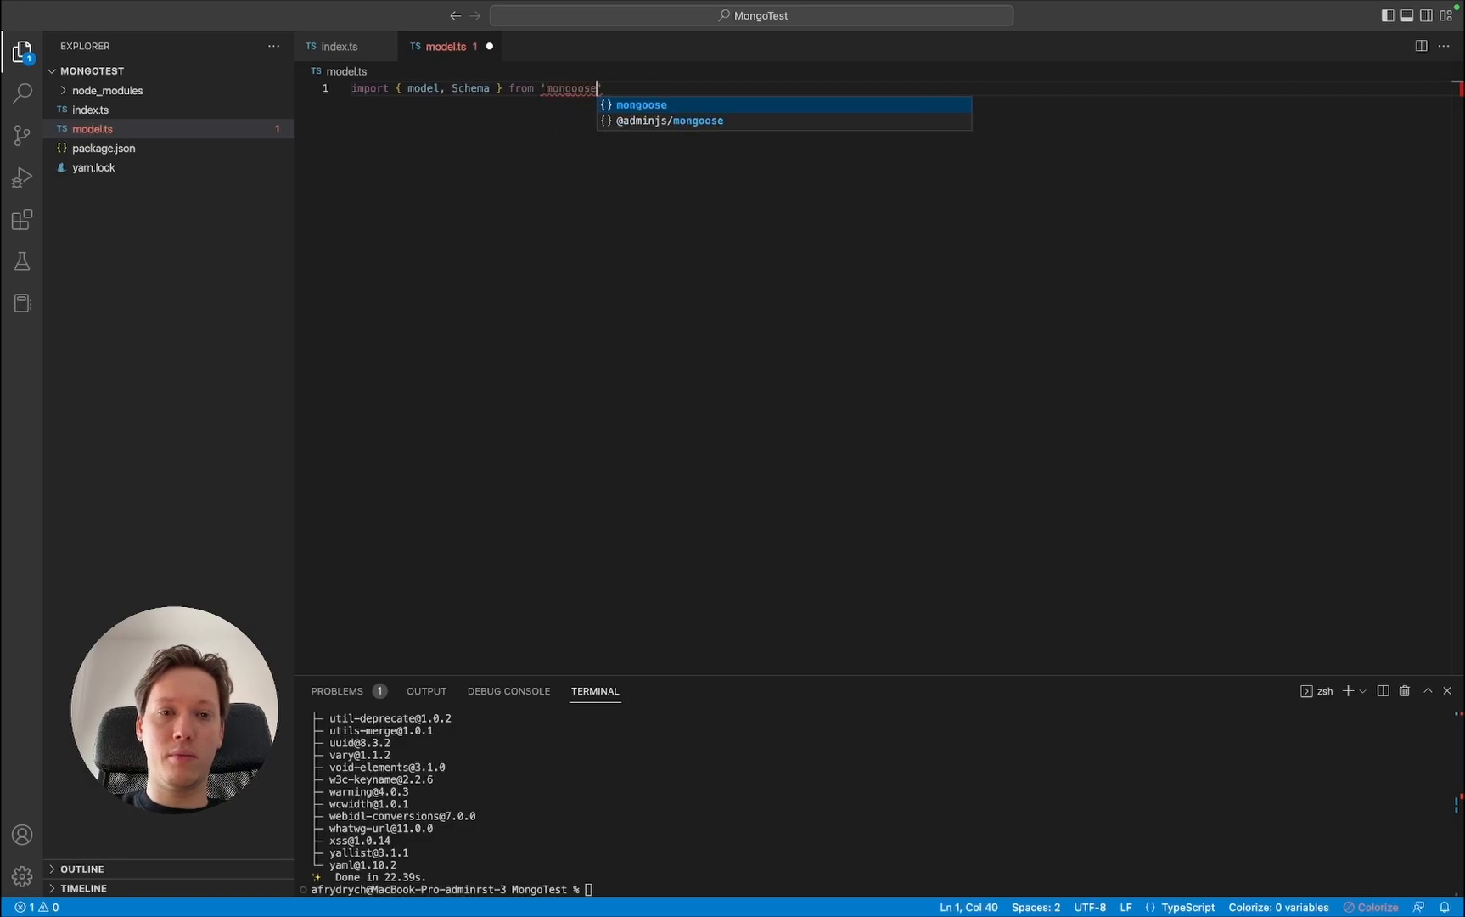
Step: Export a Person interface with name: string and age: number
text(export)
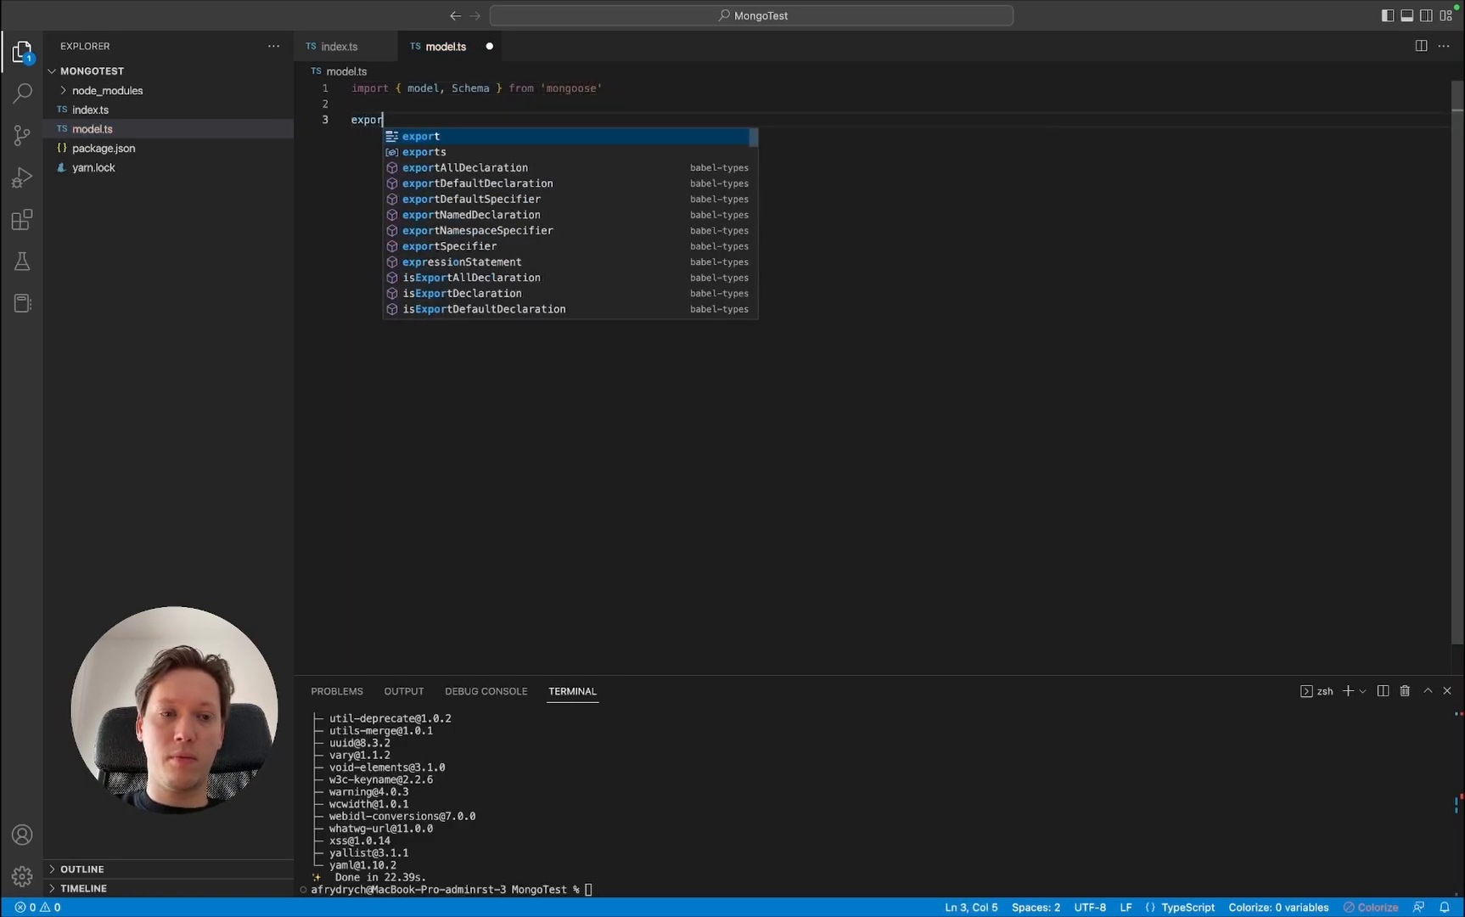
text(interface Person {)
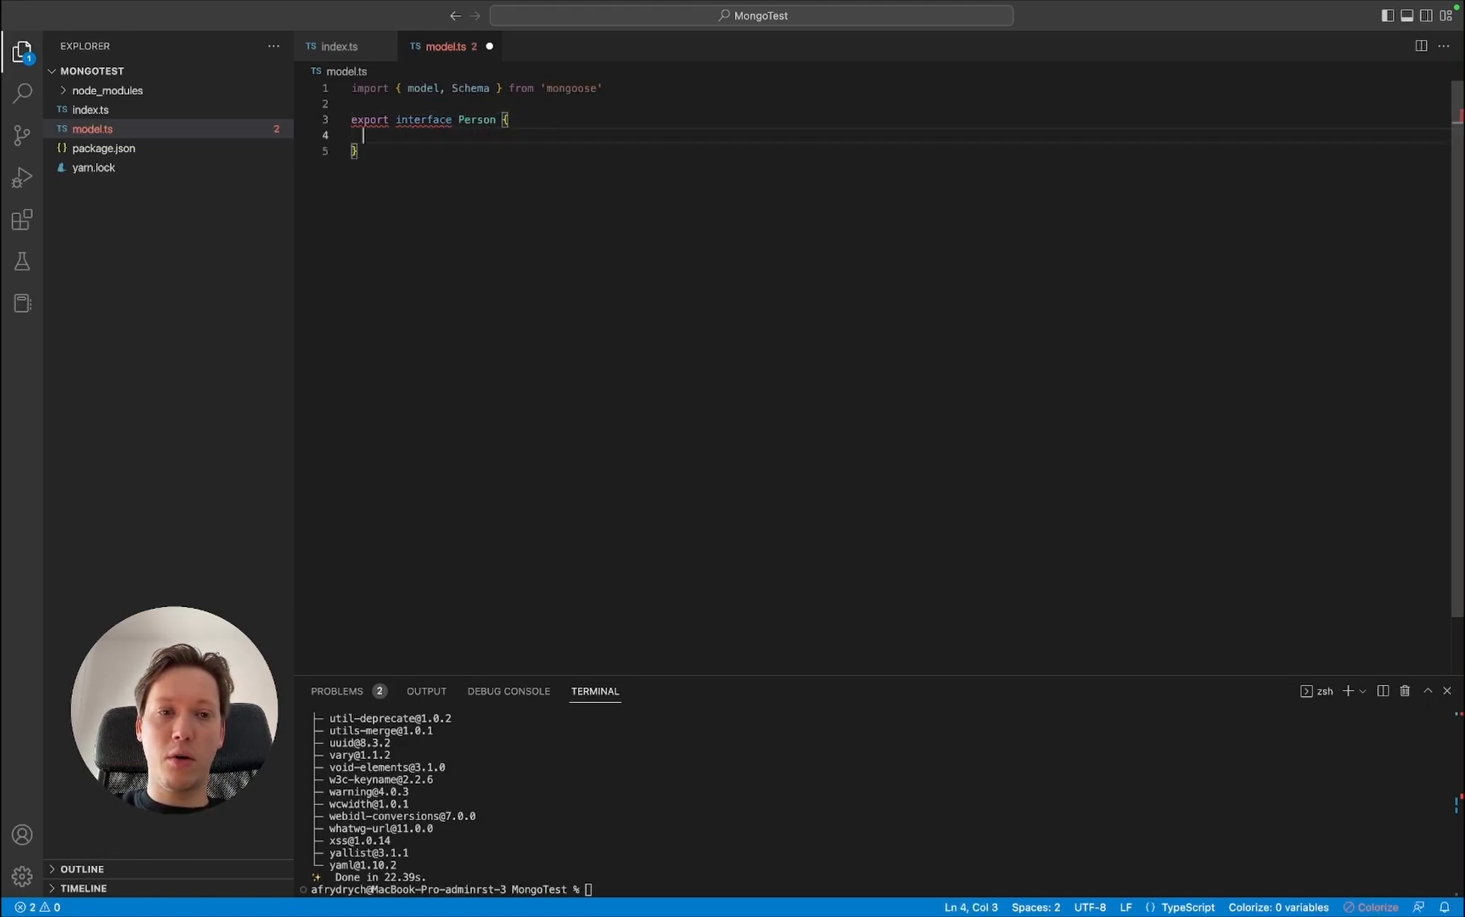
text(name)
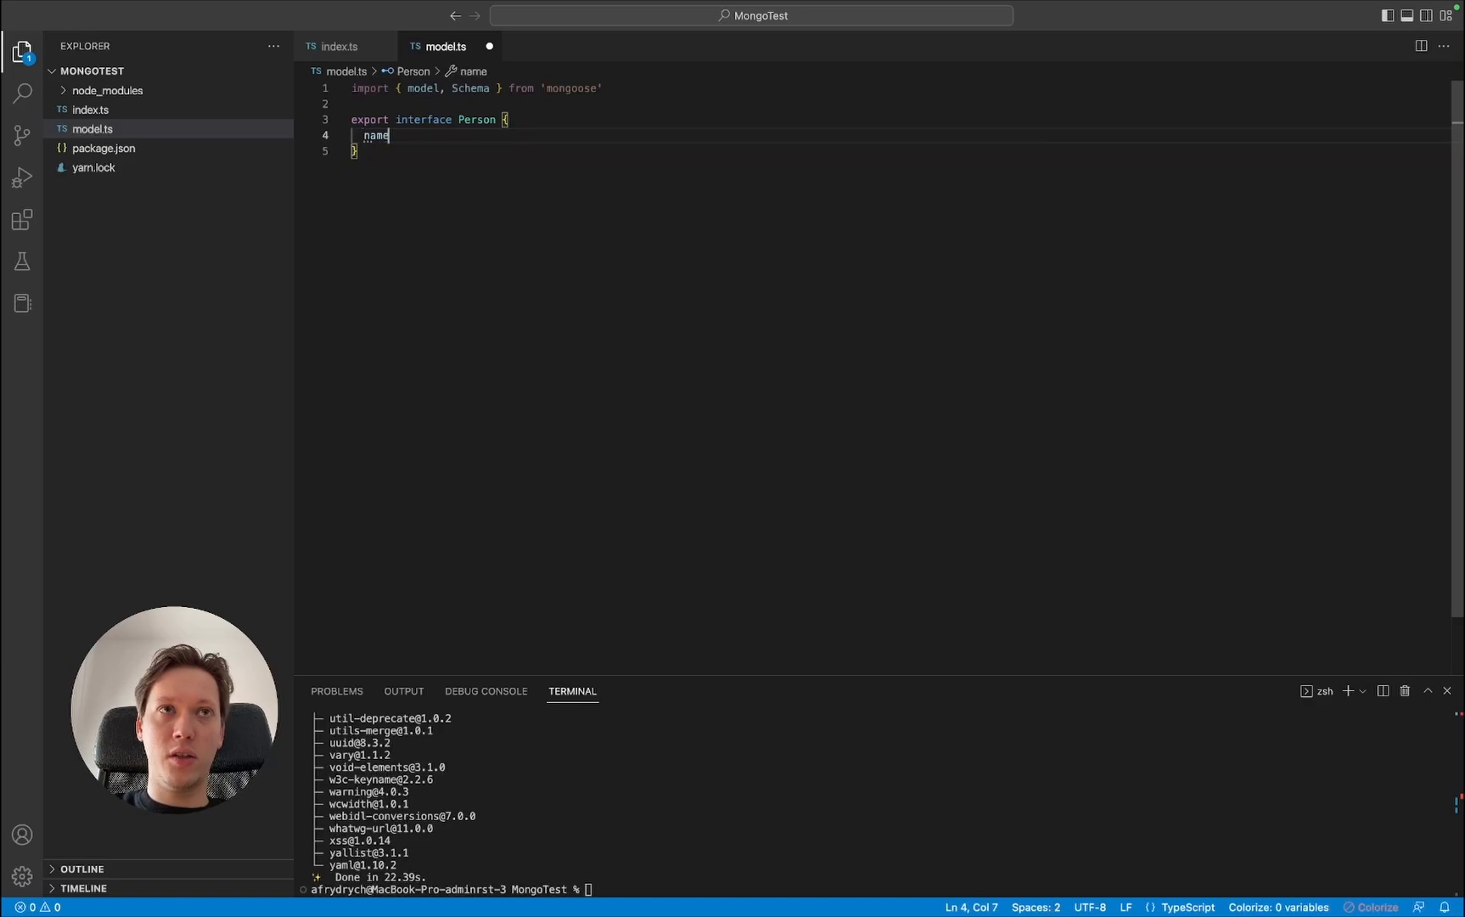
text(: string)
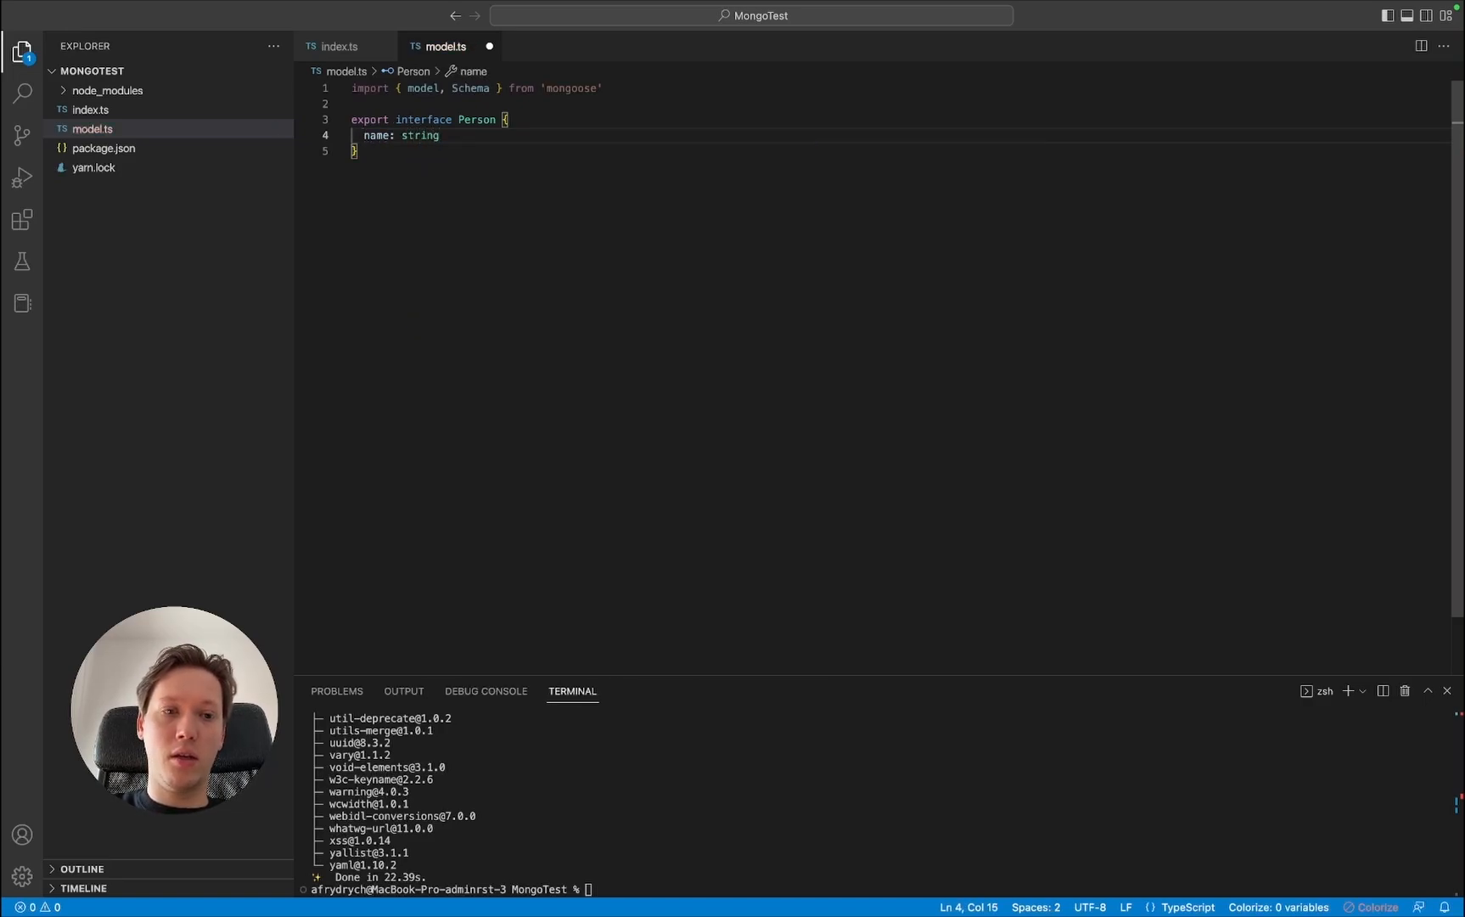
text(age)
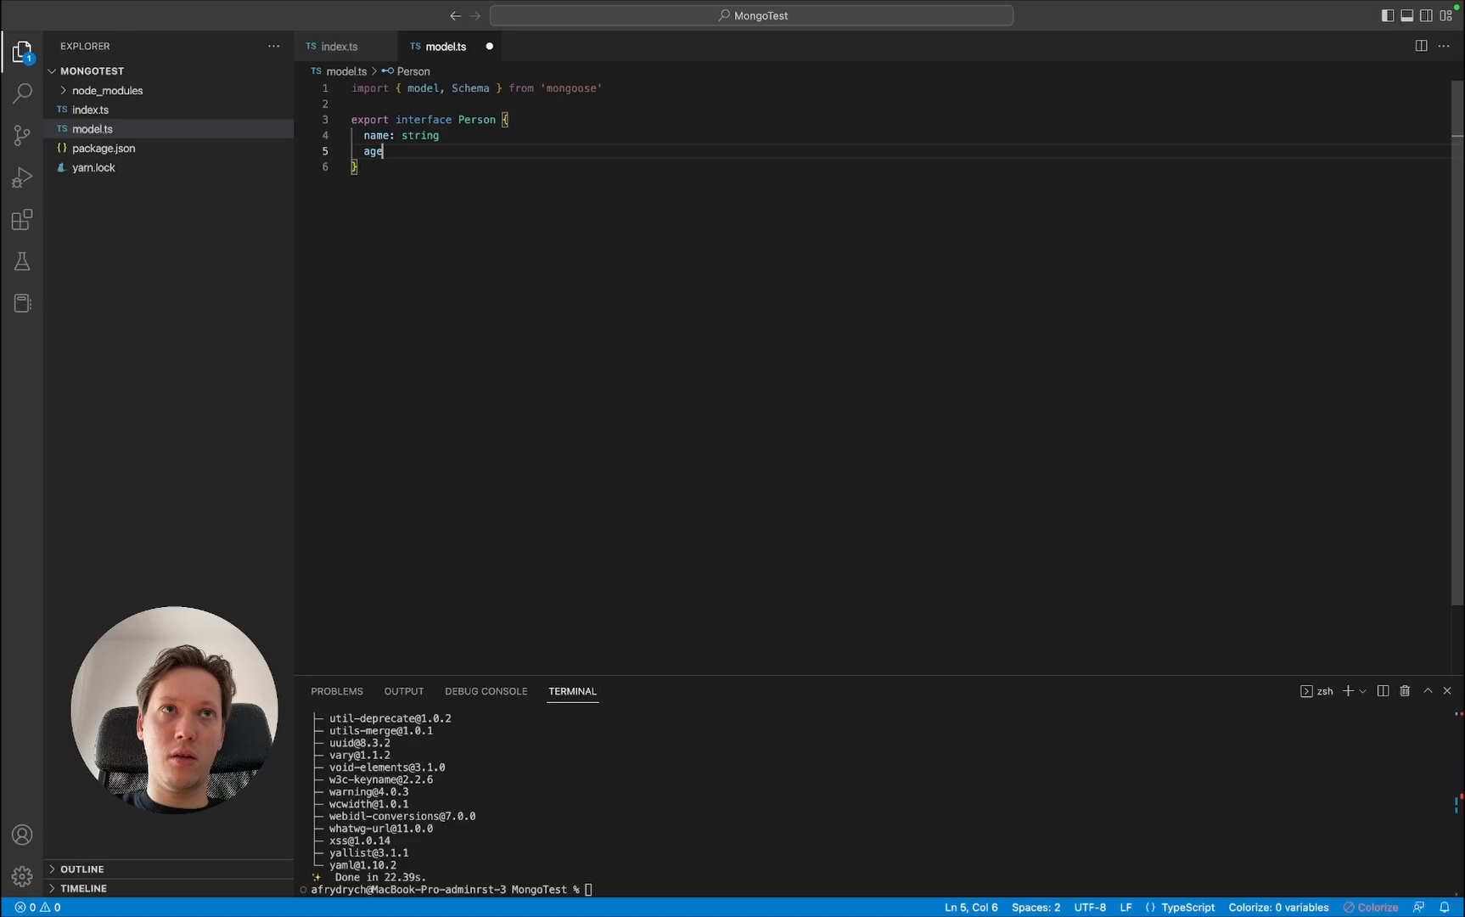
text(: number)
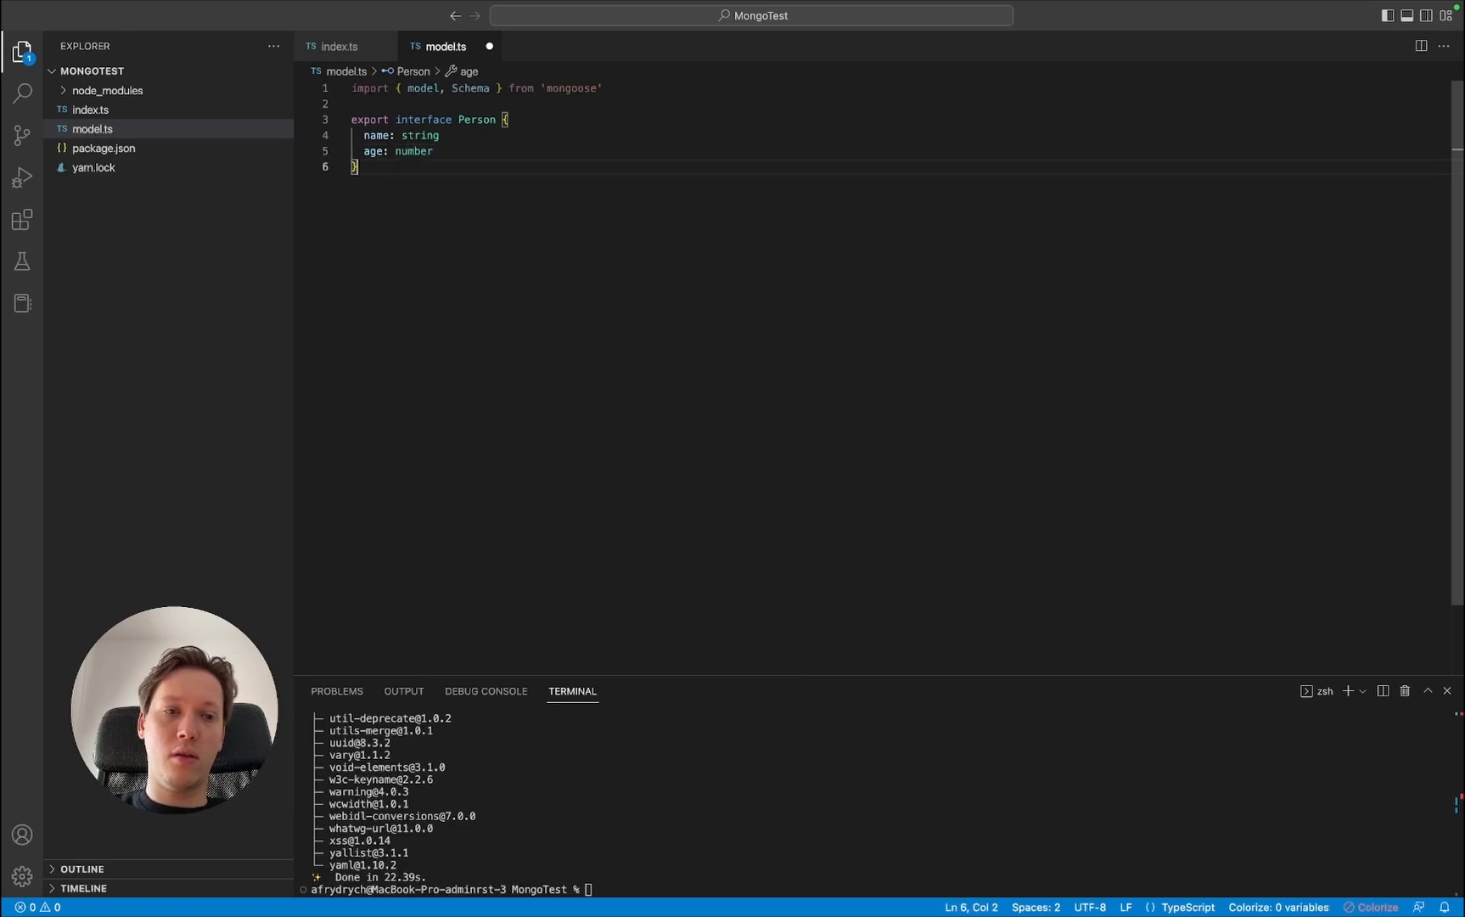
Step: Define PersonSchema with required name (String) and age (Number) fields in model.ts
text(ep)
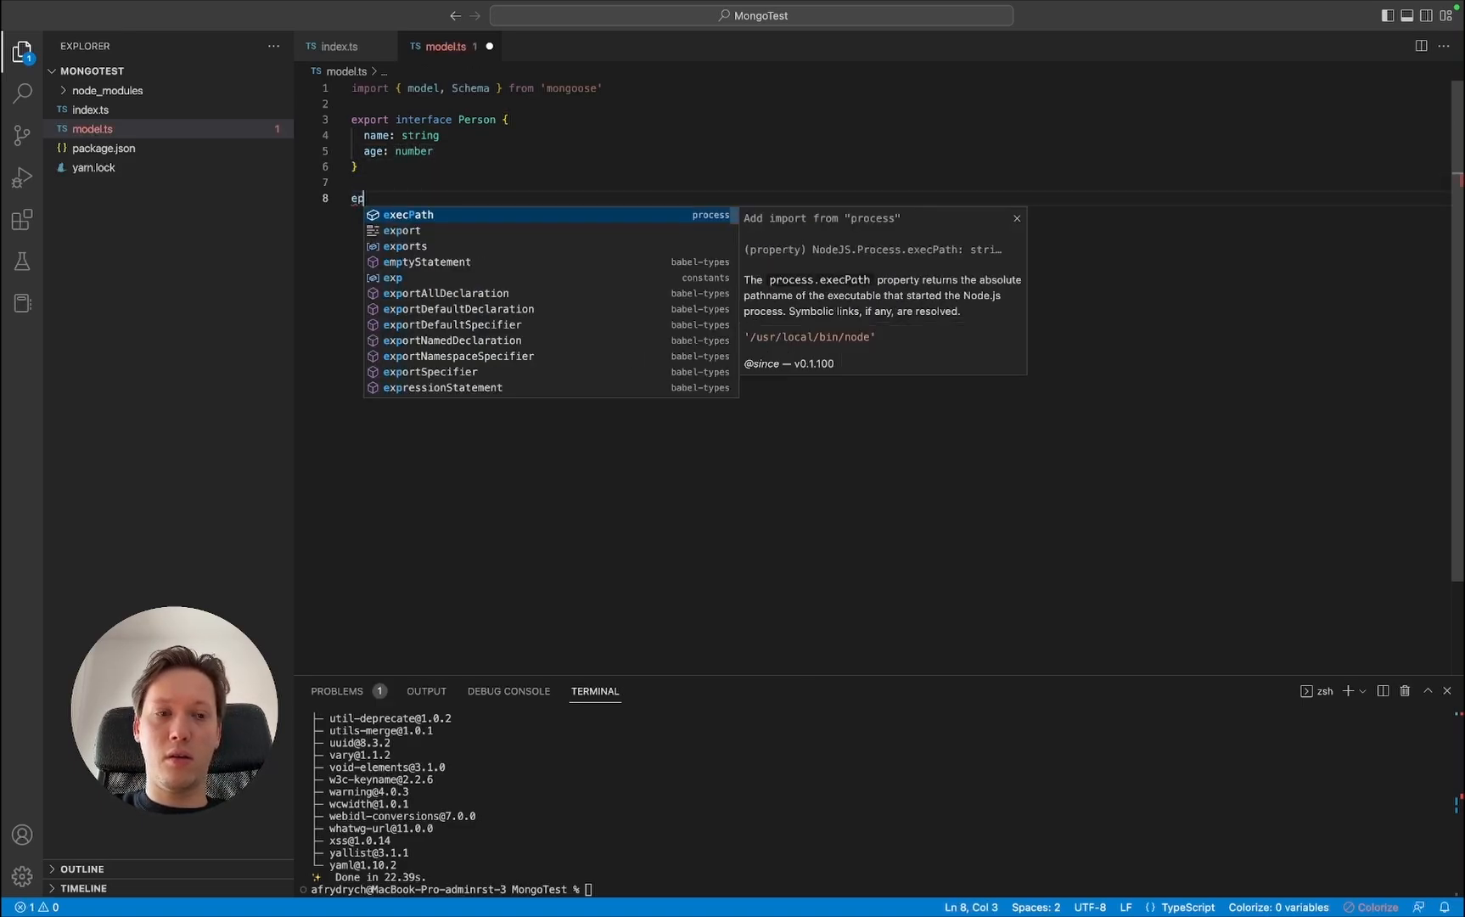
text(xport const PersonSch)
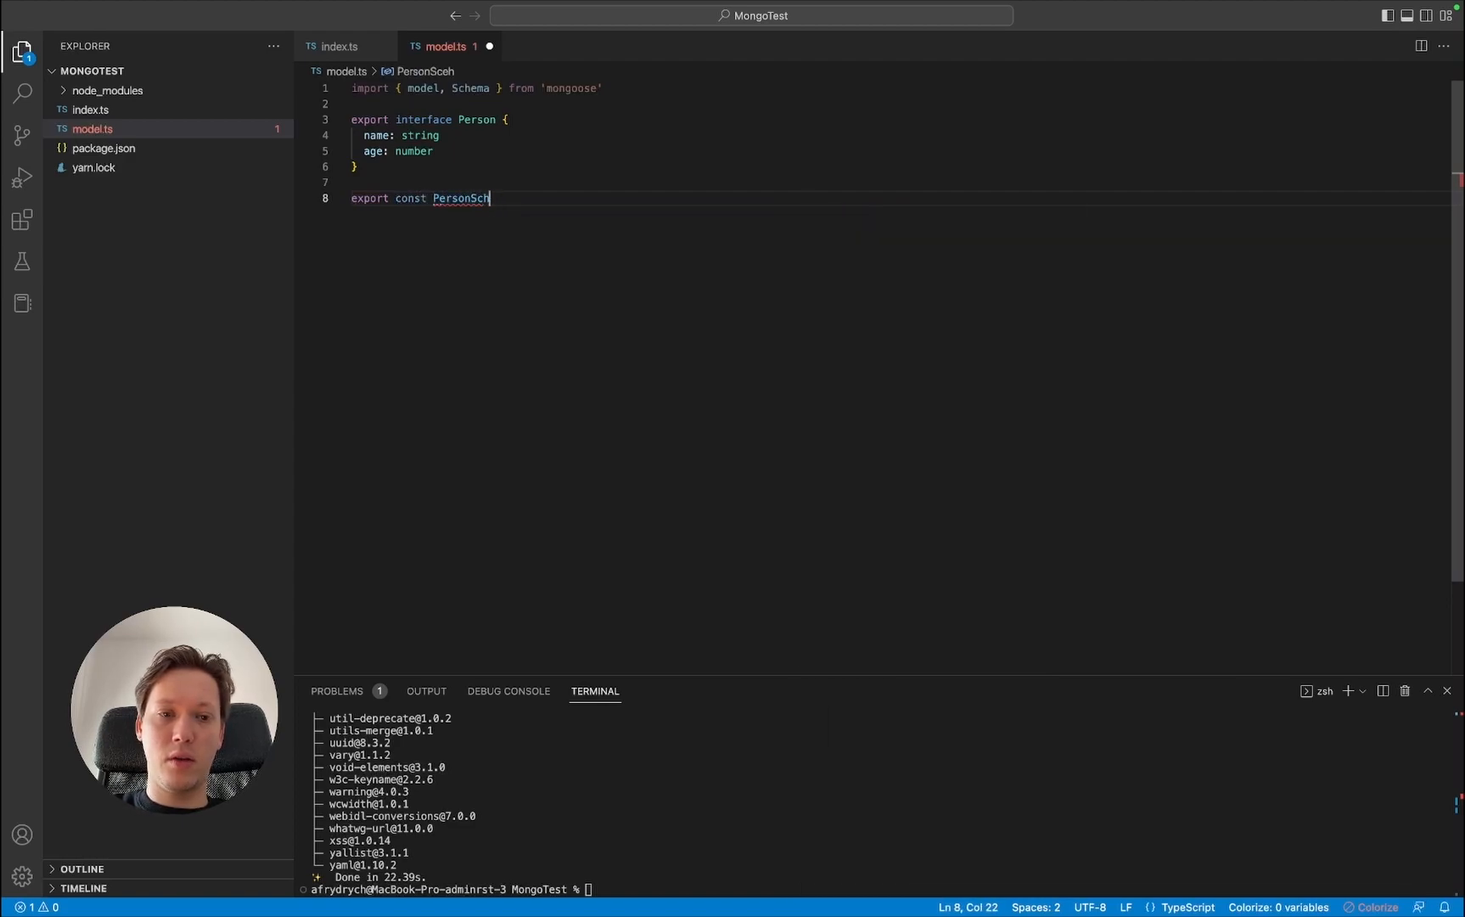
text(ema = new)
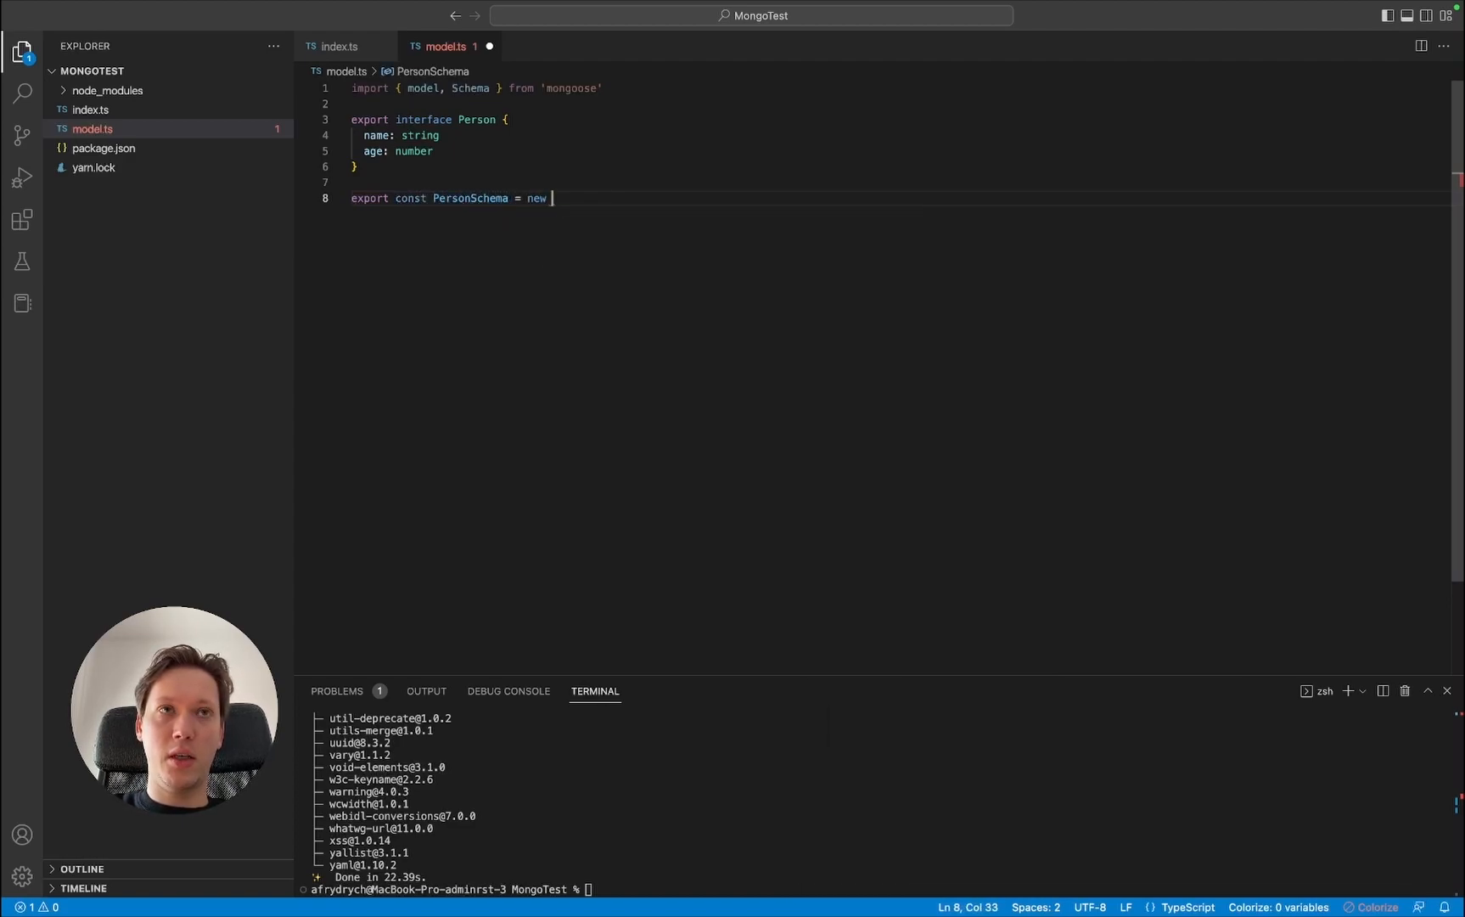
text(Schema)
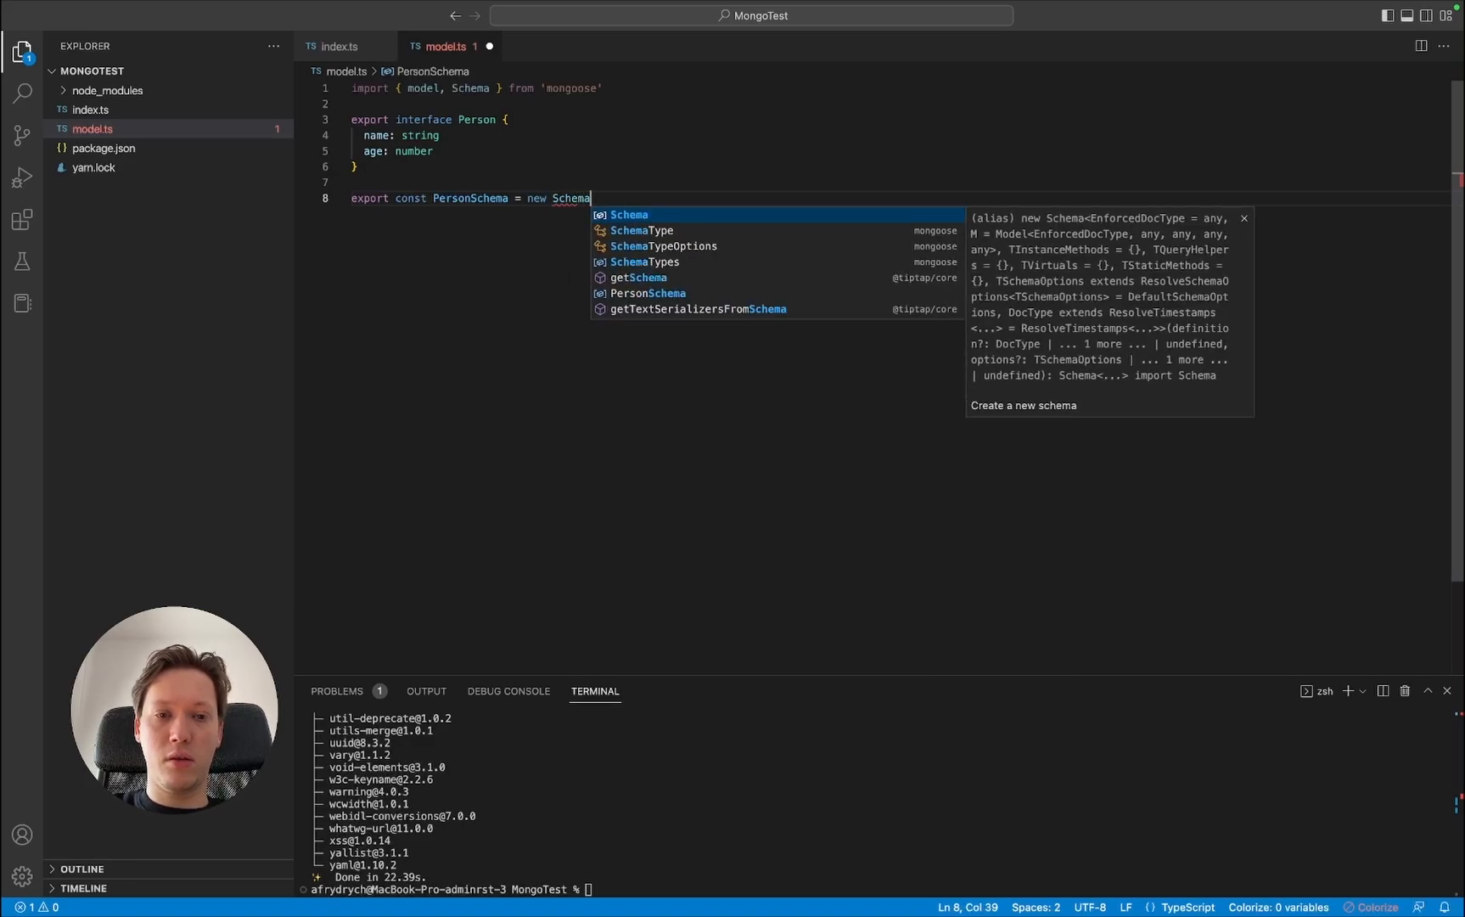
text(<Person>)
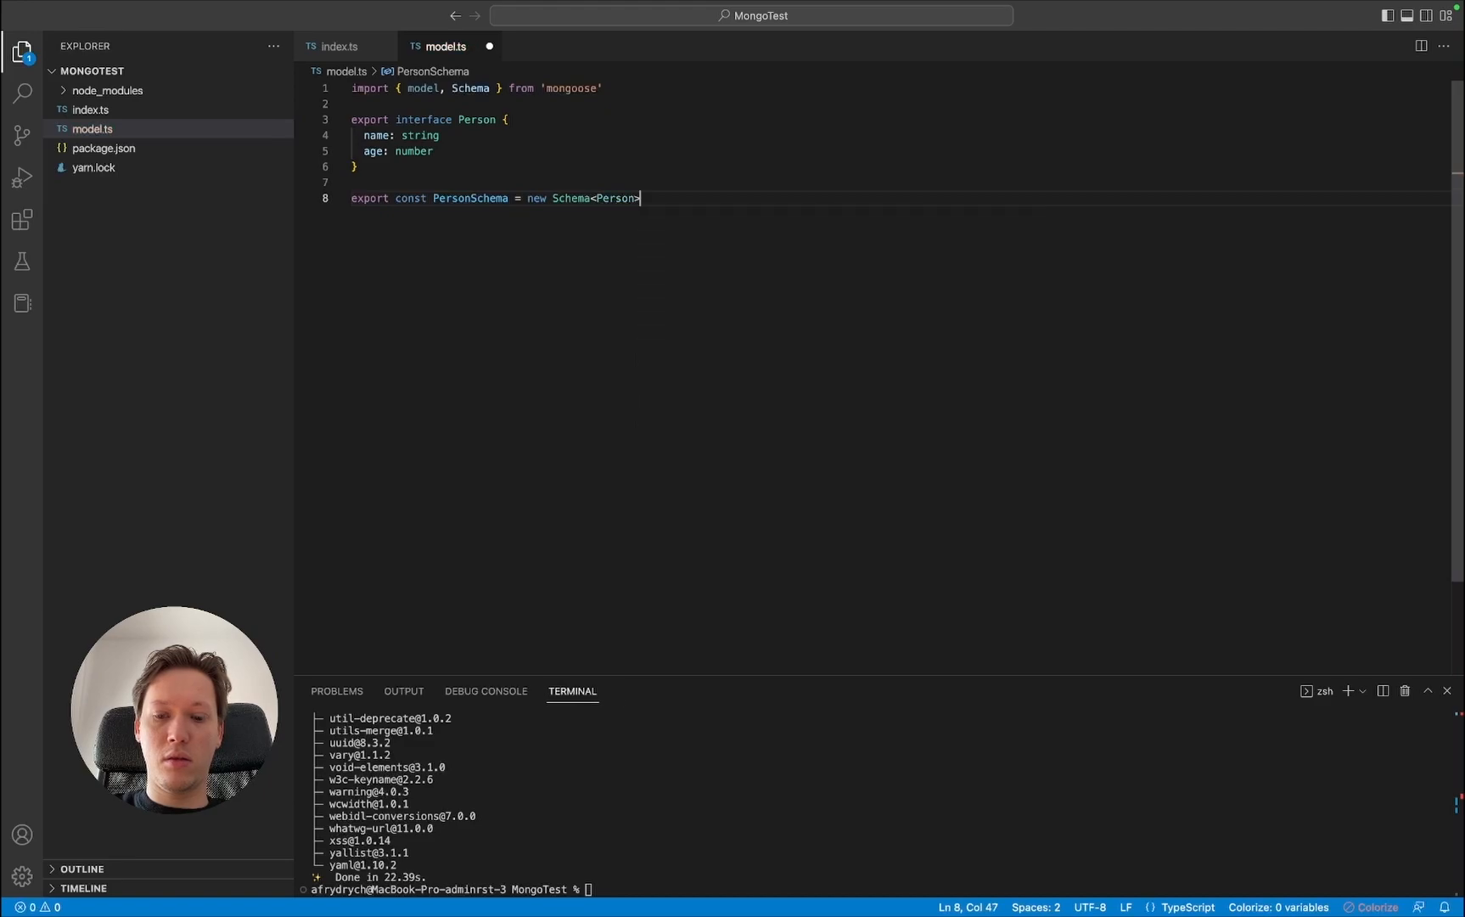
text(()
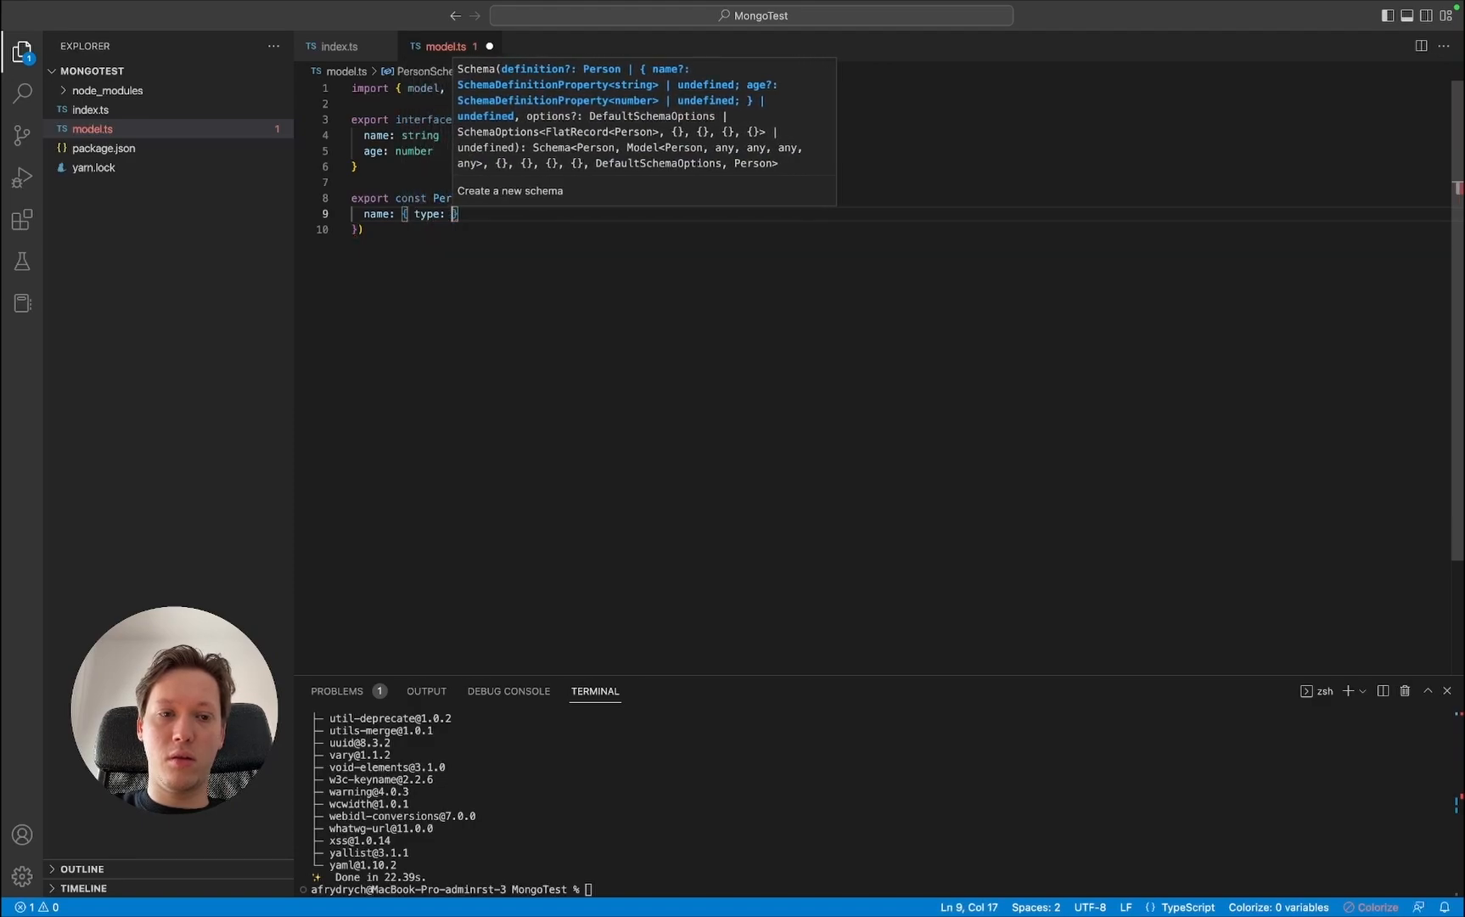
text(, required)
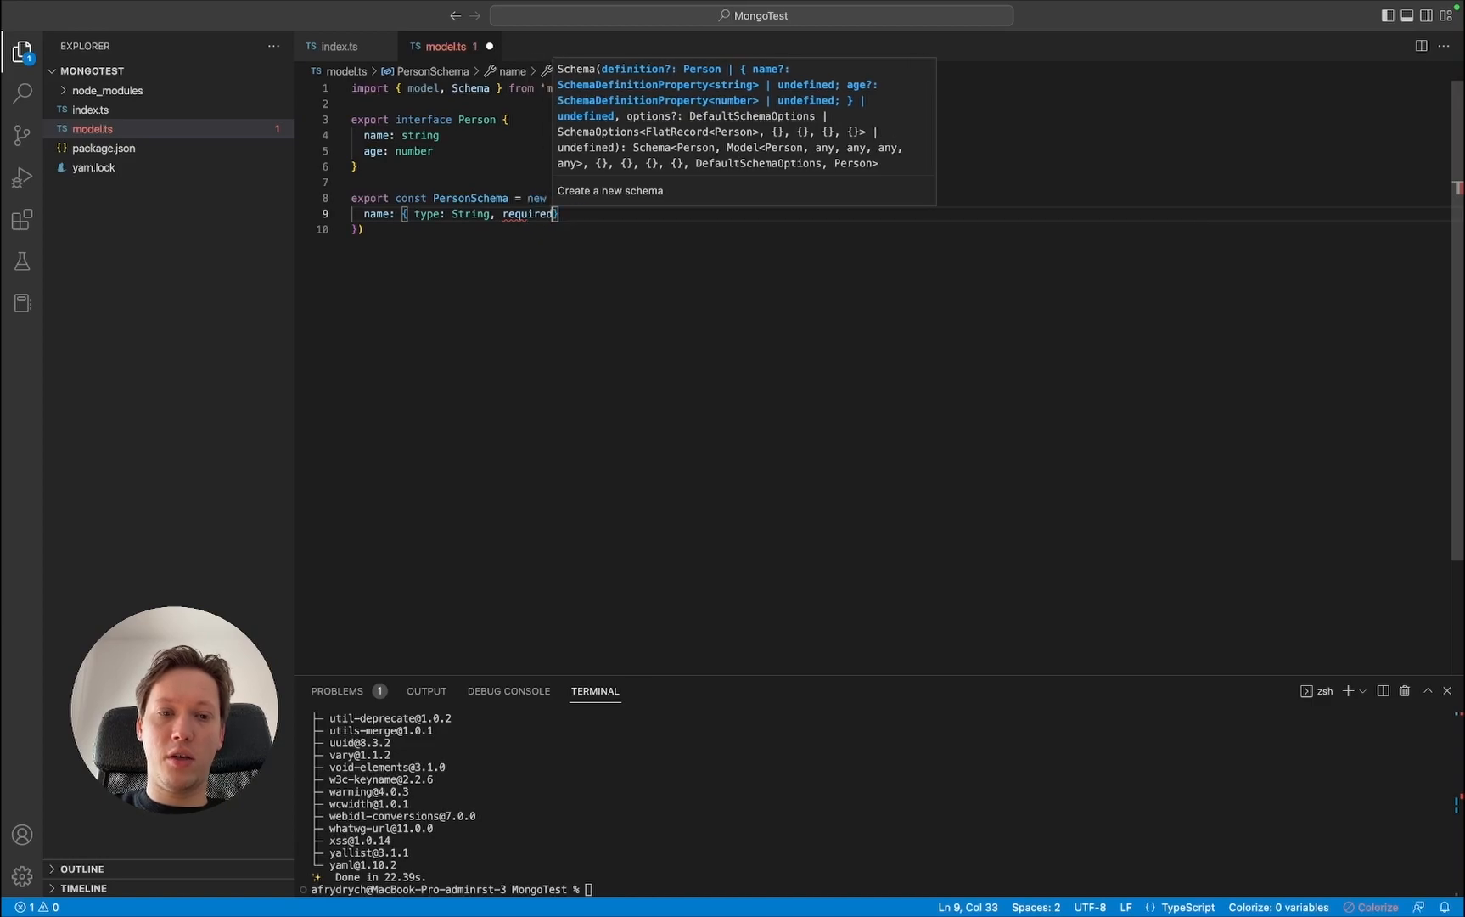
text(: true)
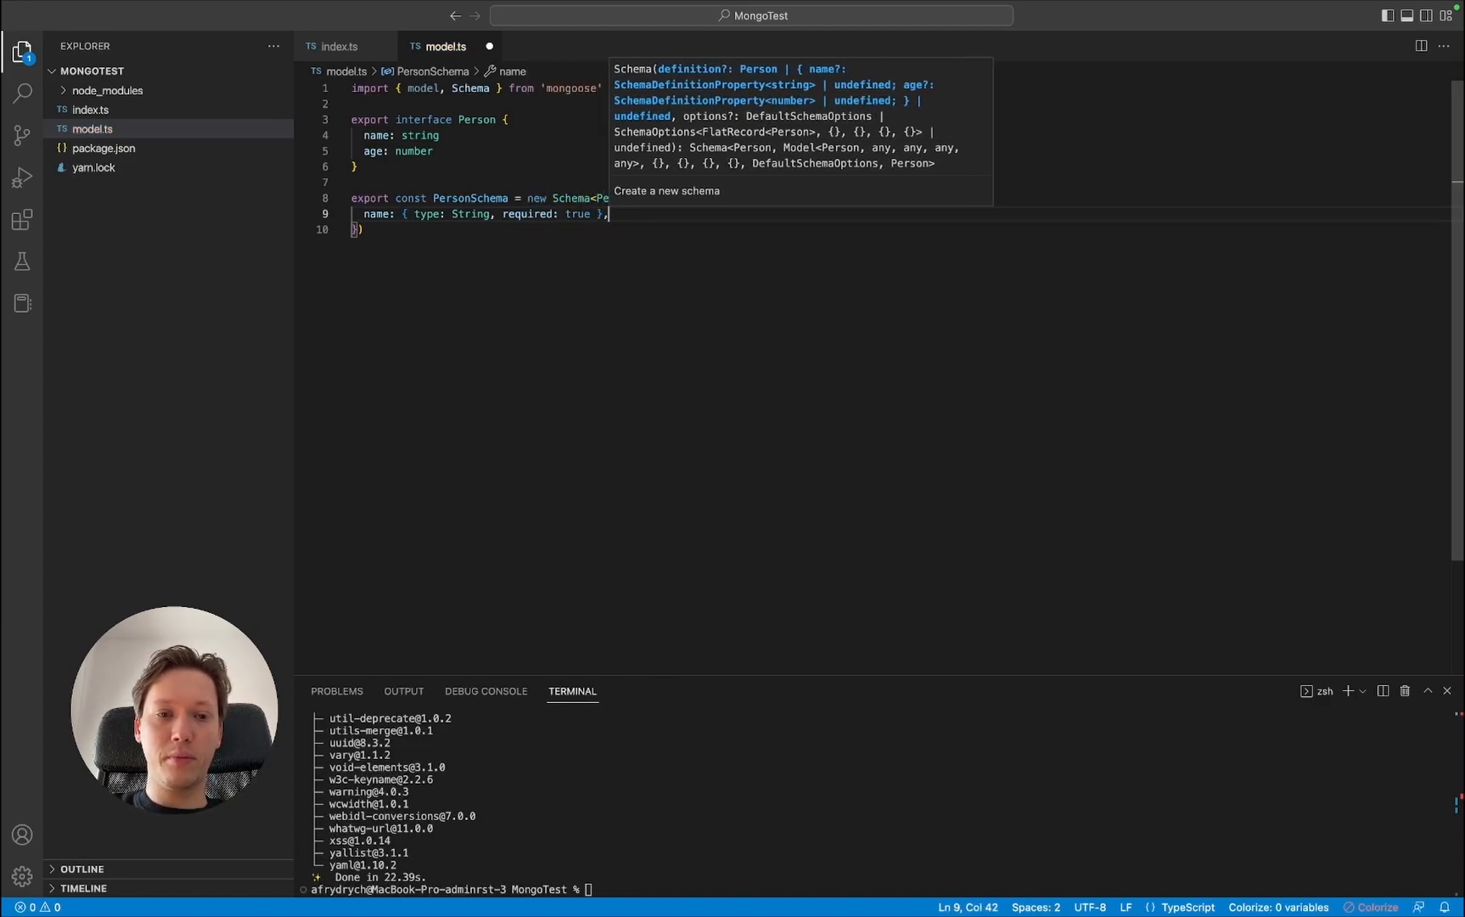
key(enter)
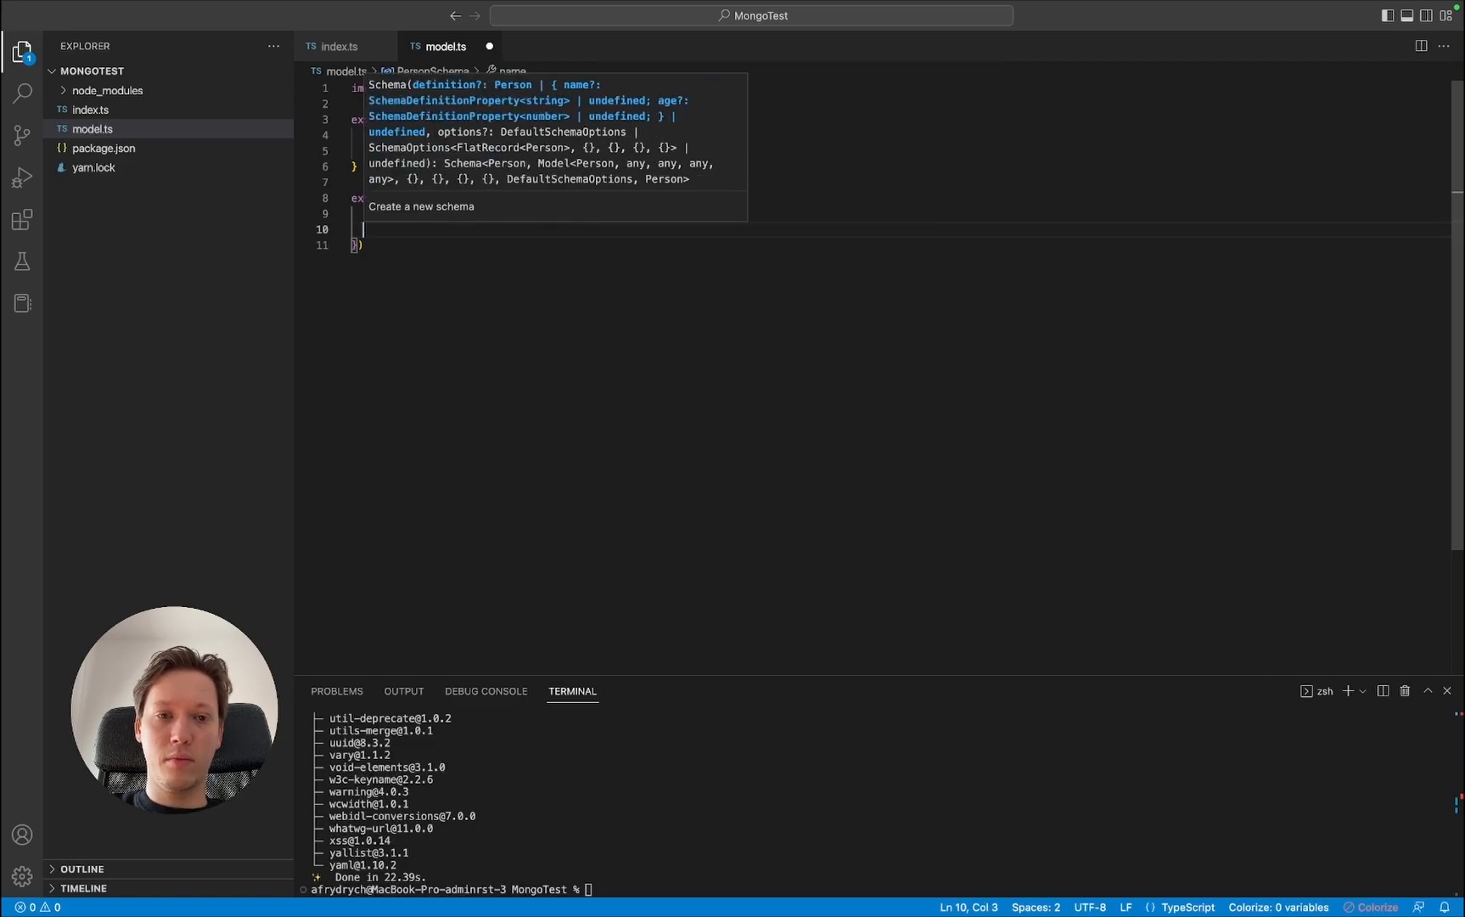
text(age)
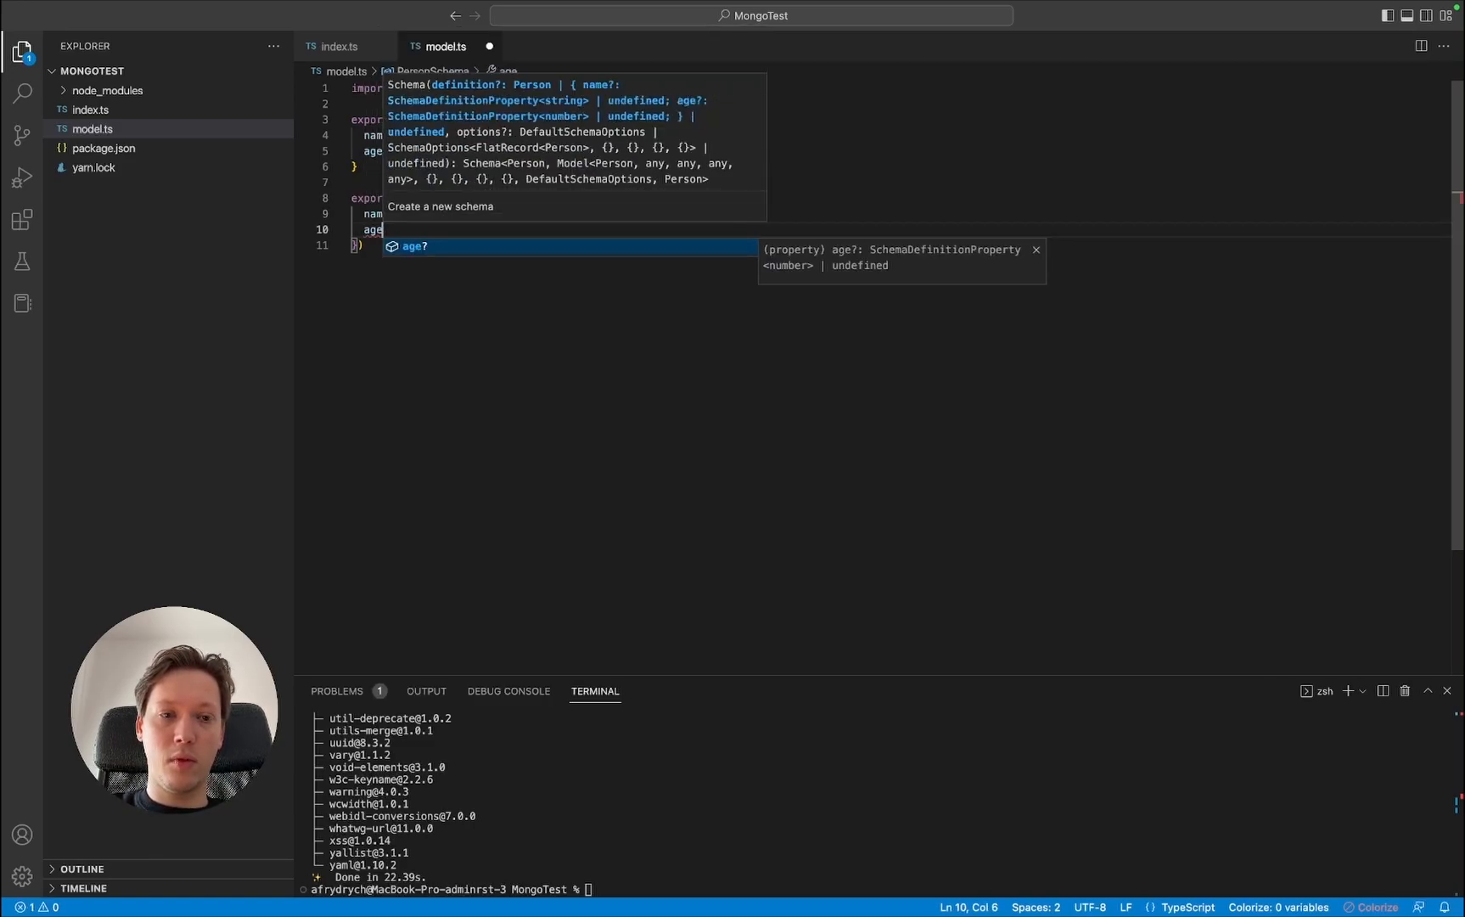
text({ type)
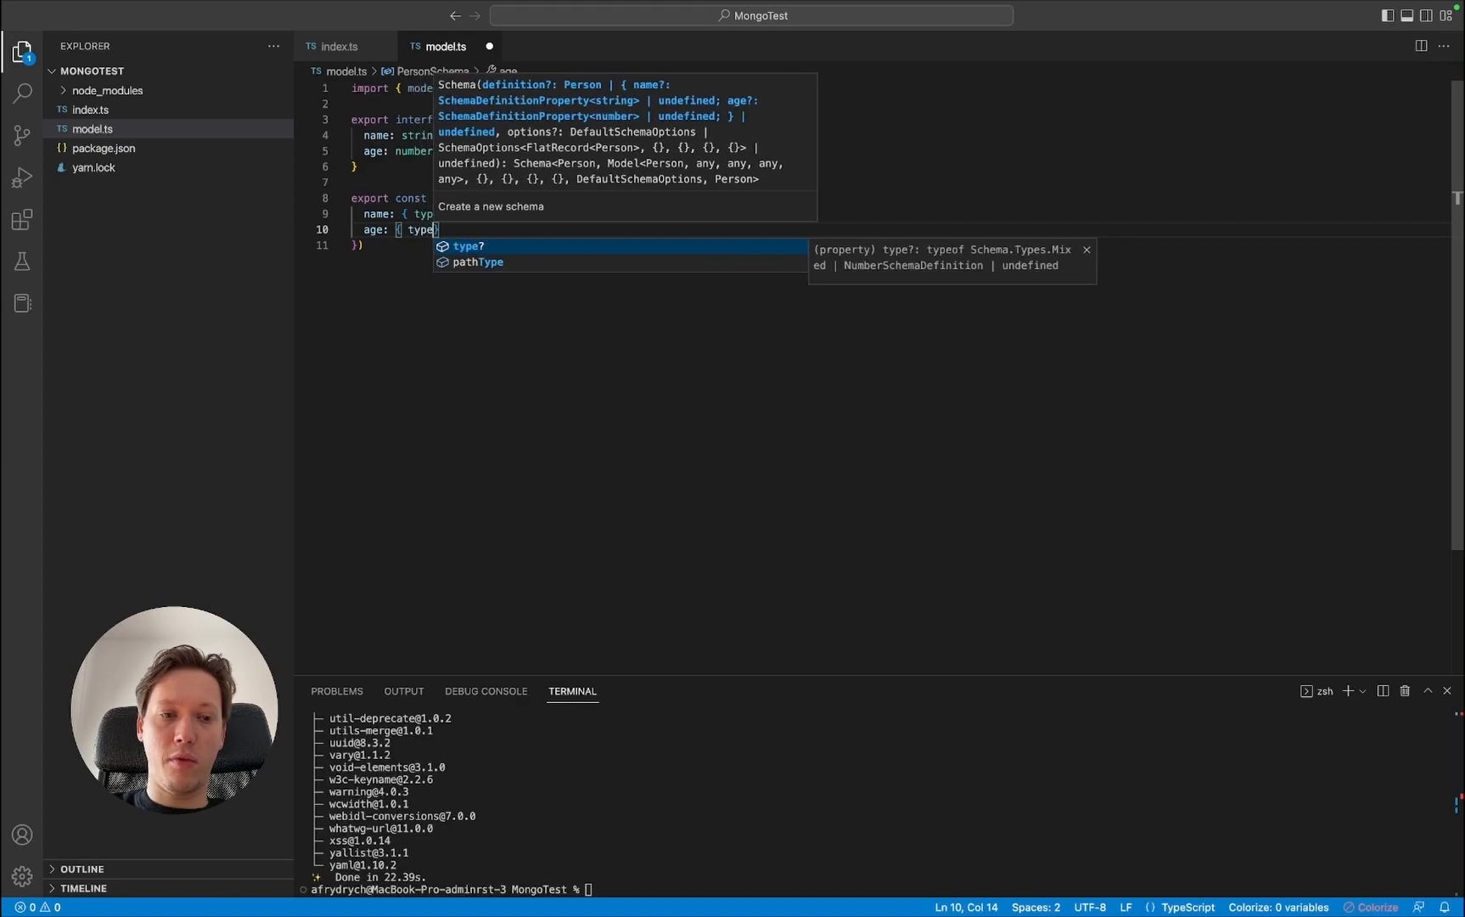
text(Number)
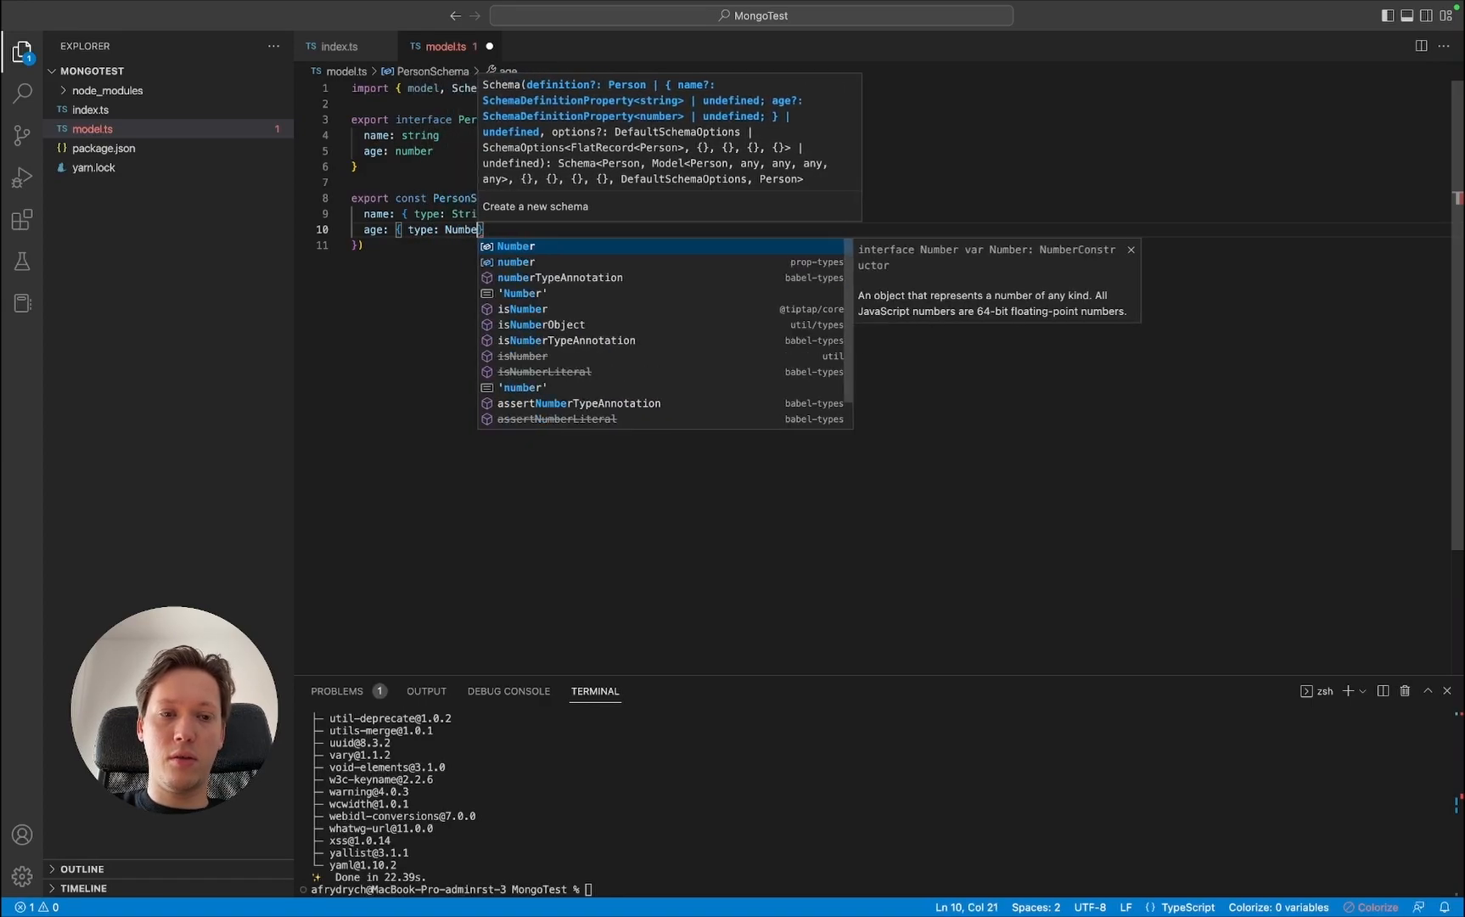
text(, required)
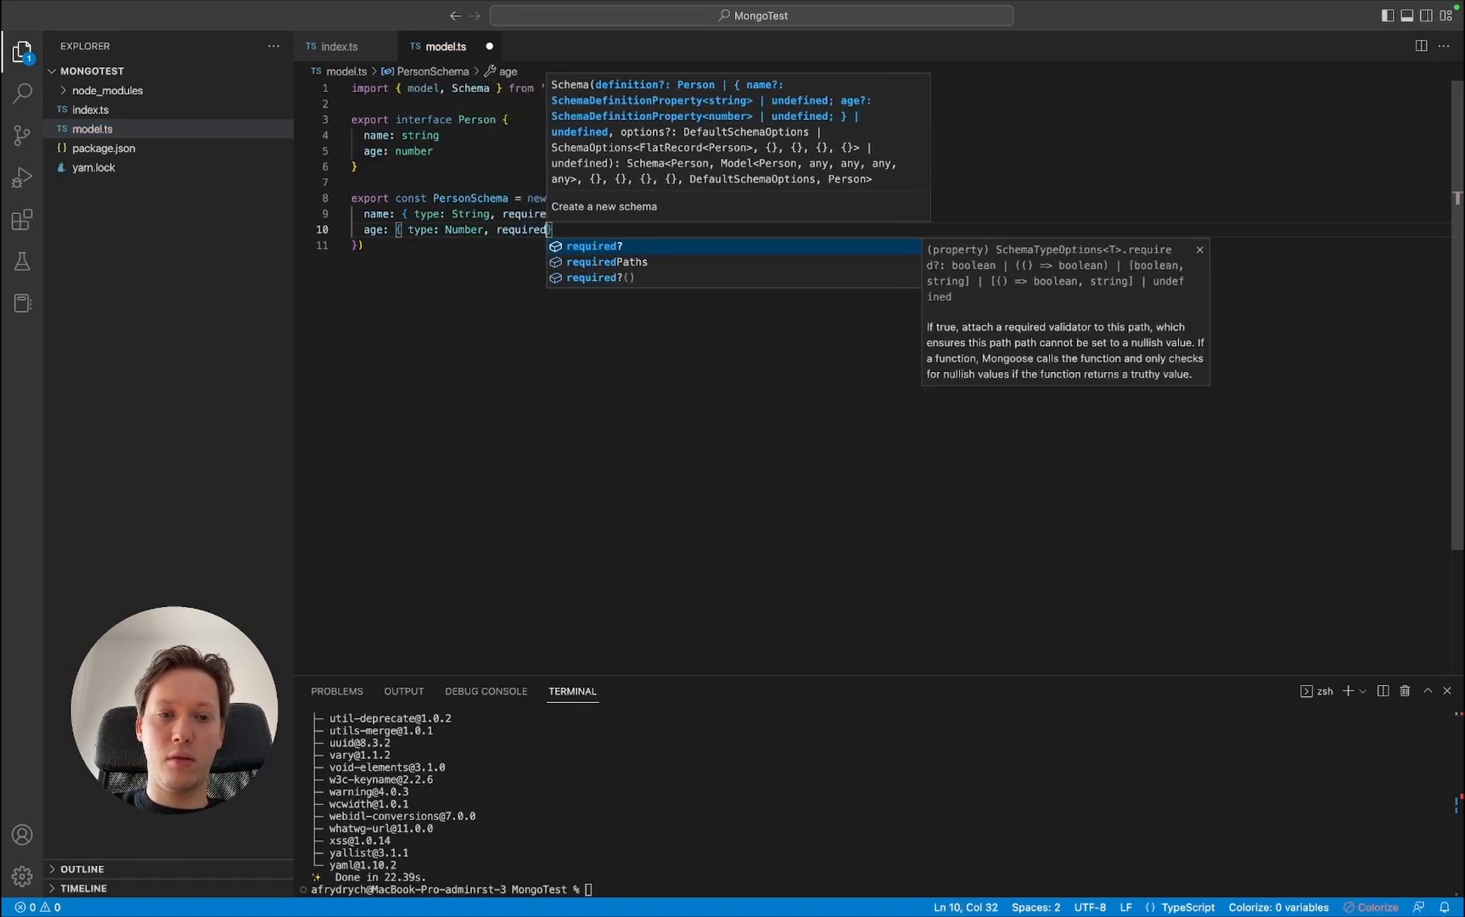
text(: true)
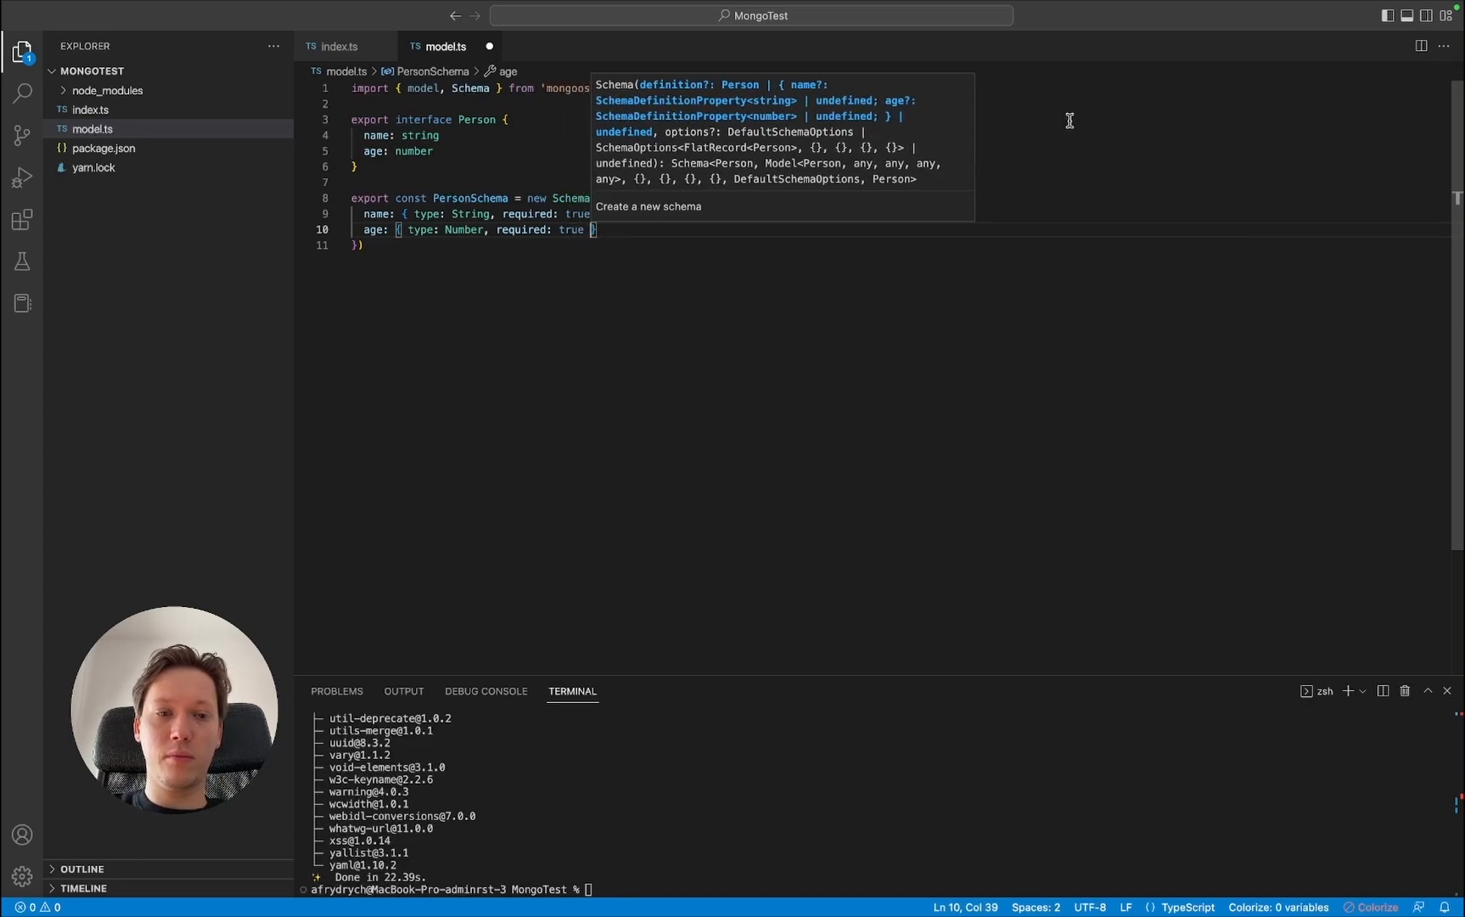
Step: Export PersonModel as model<Person>('Person', PersonSchema)
text(e)
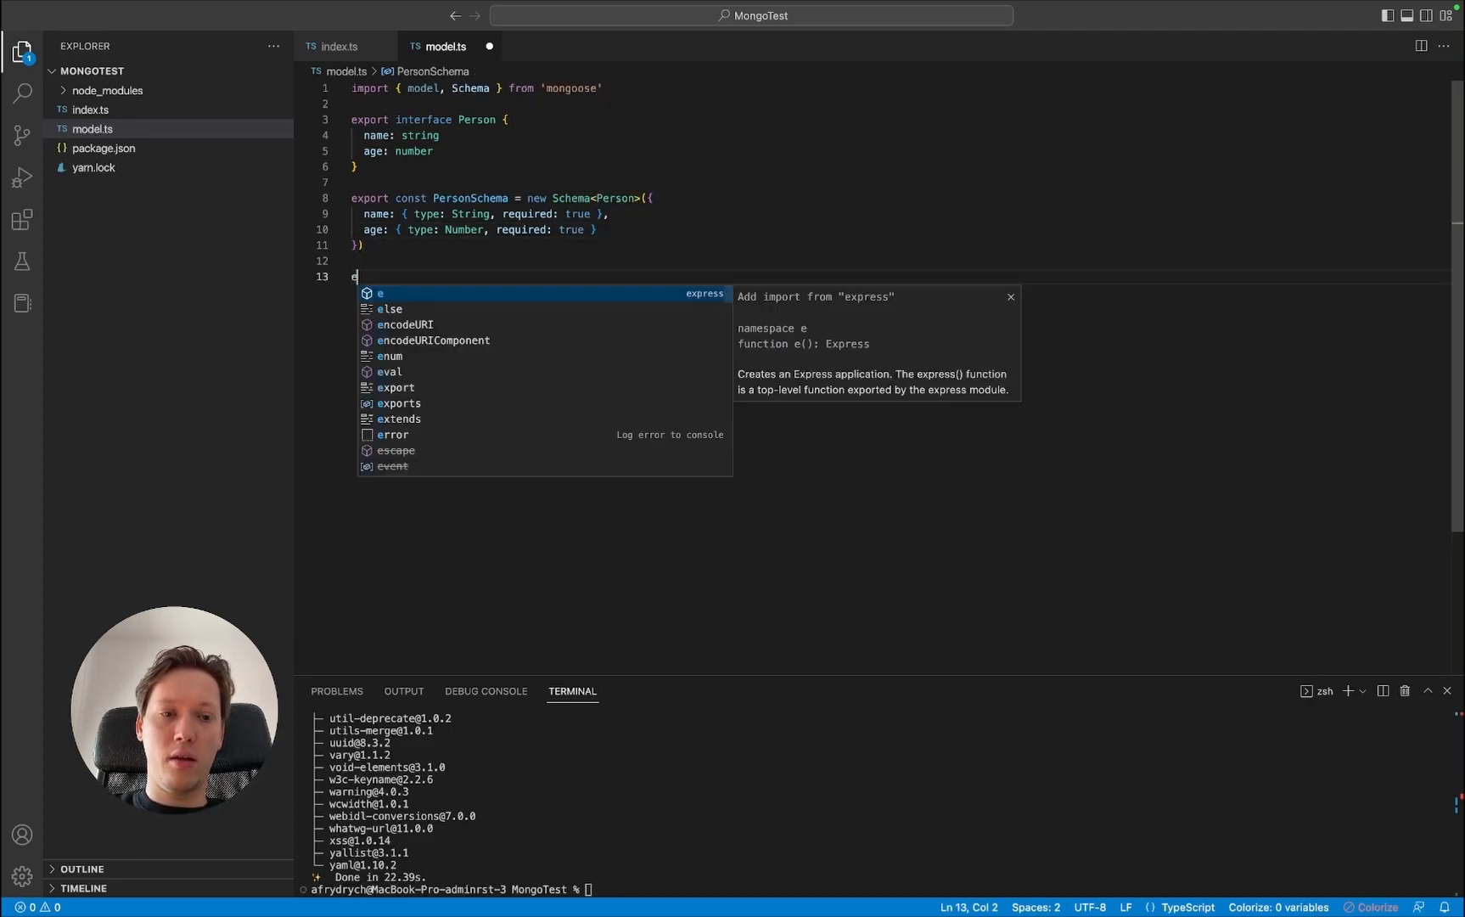
text(xport const)
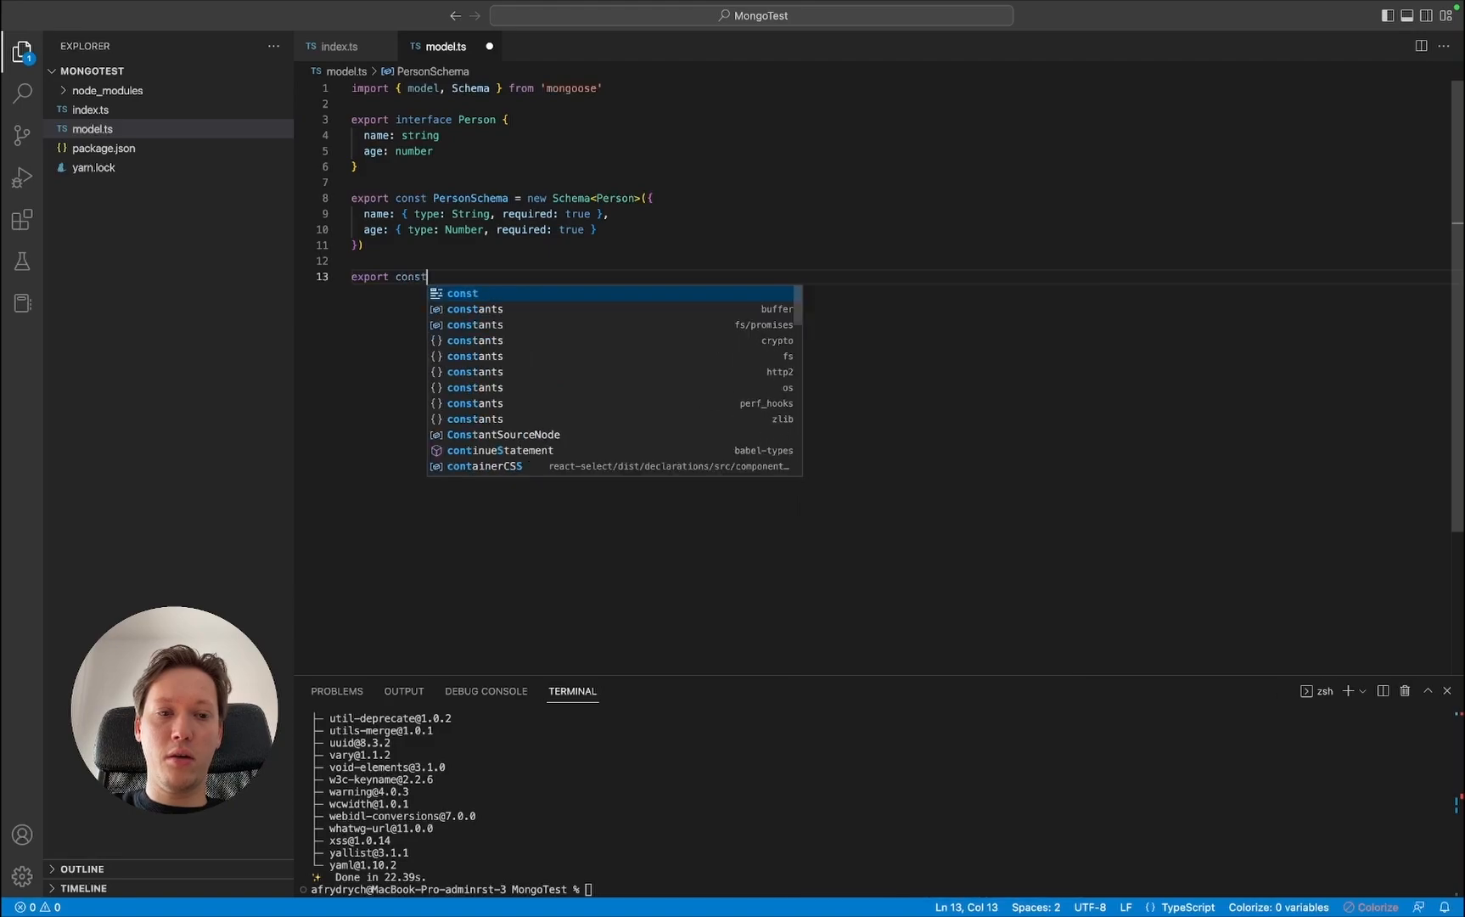
text(PersonModel)
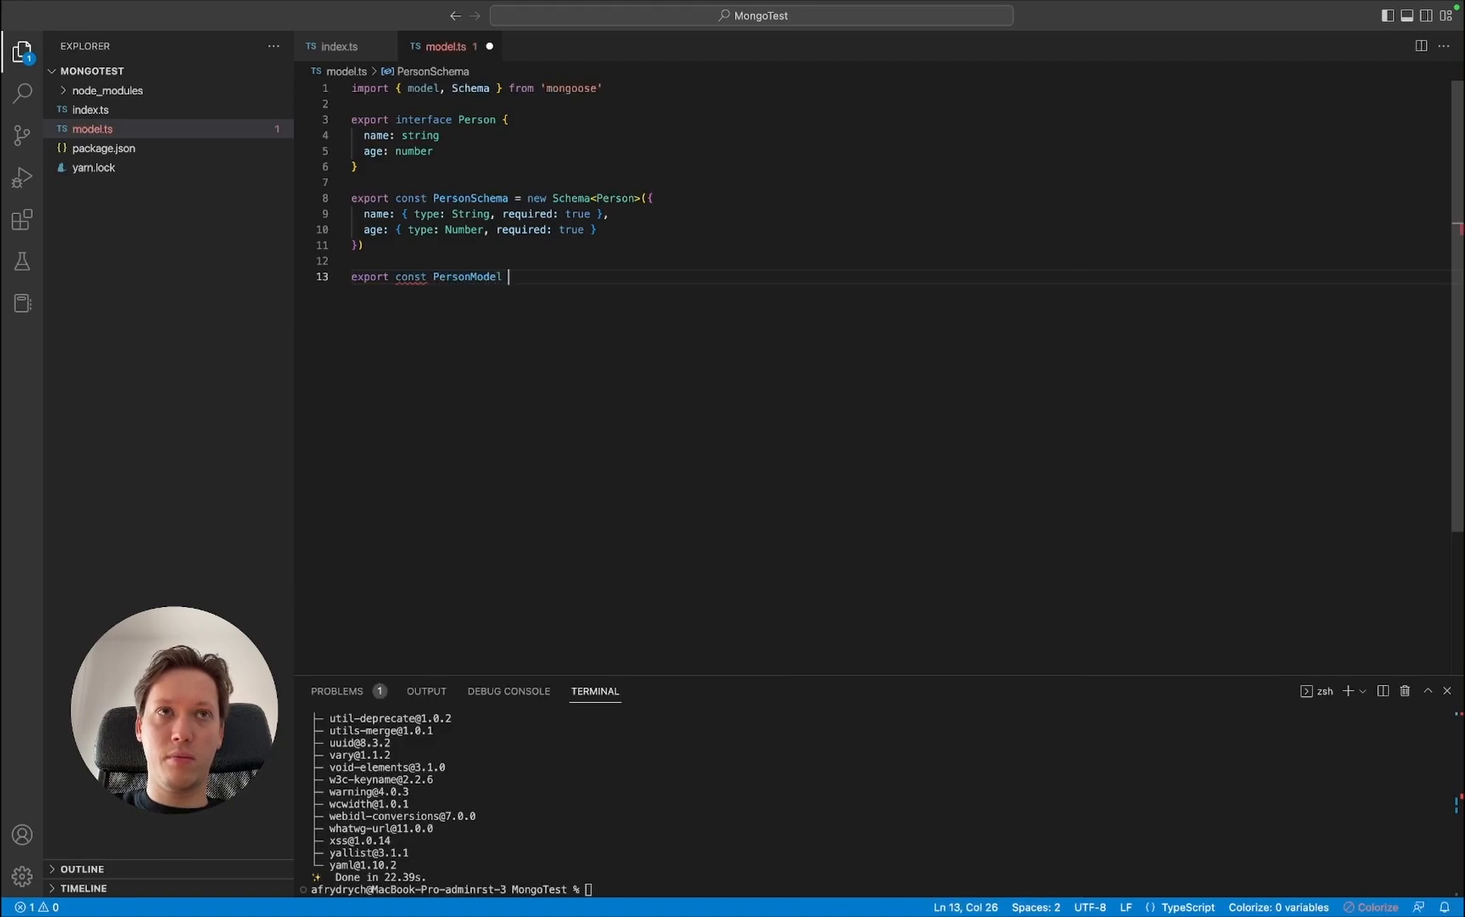
text(= model>)
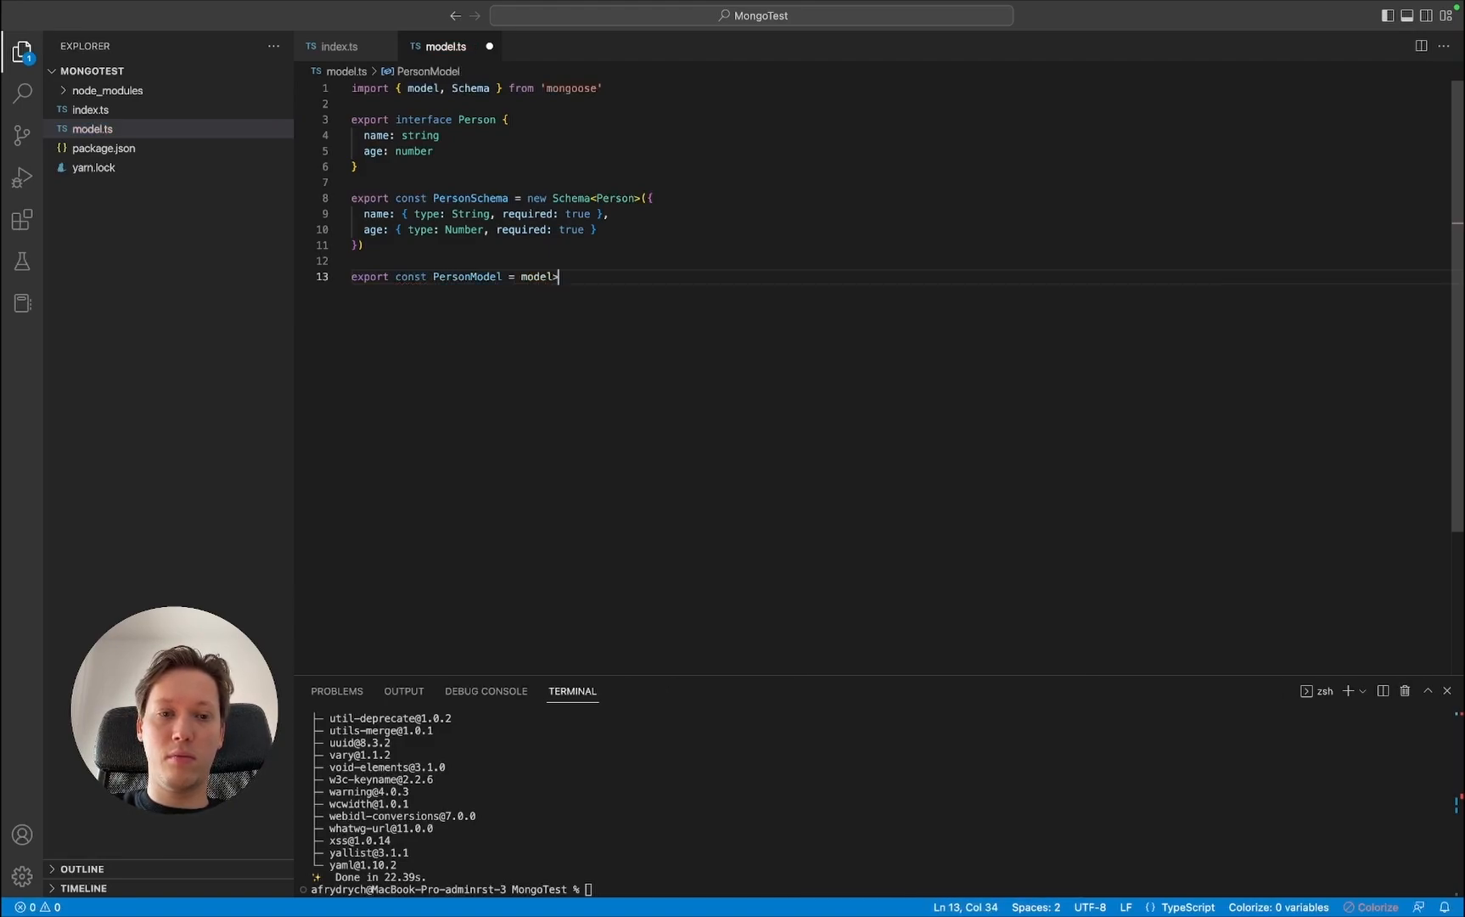
text(<Person)
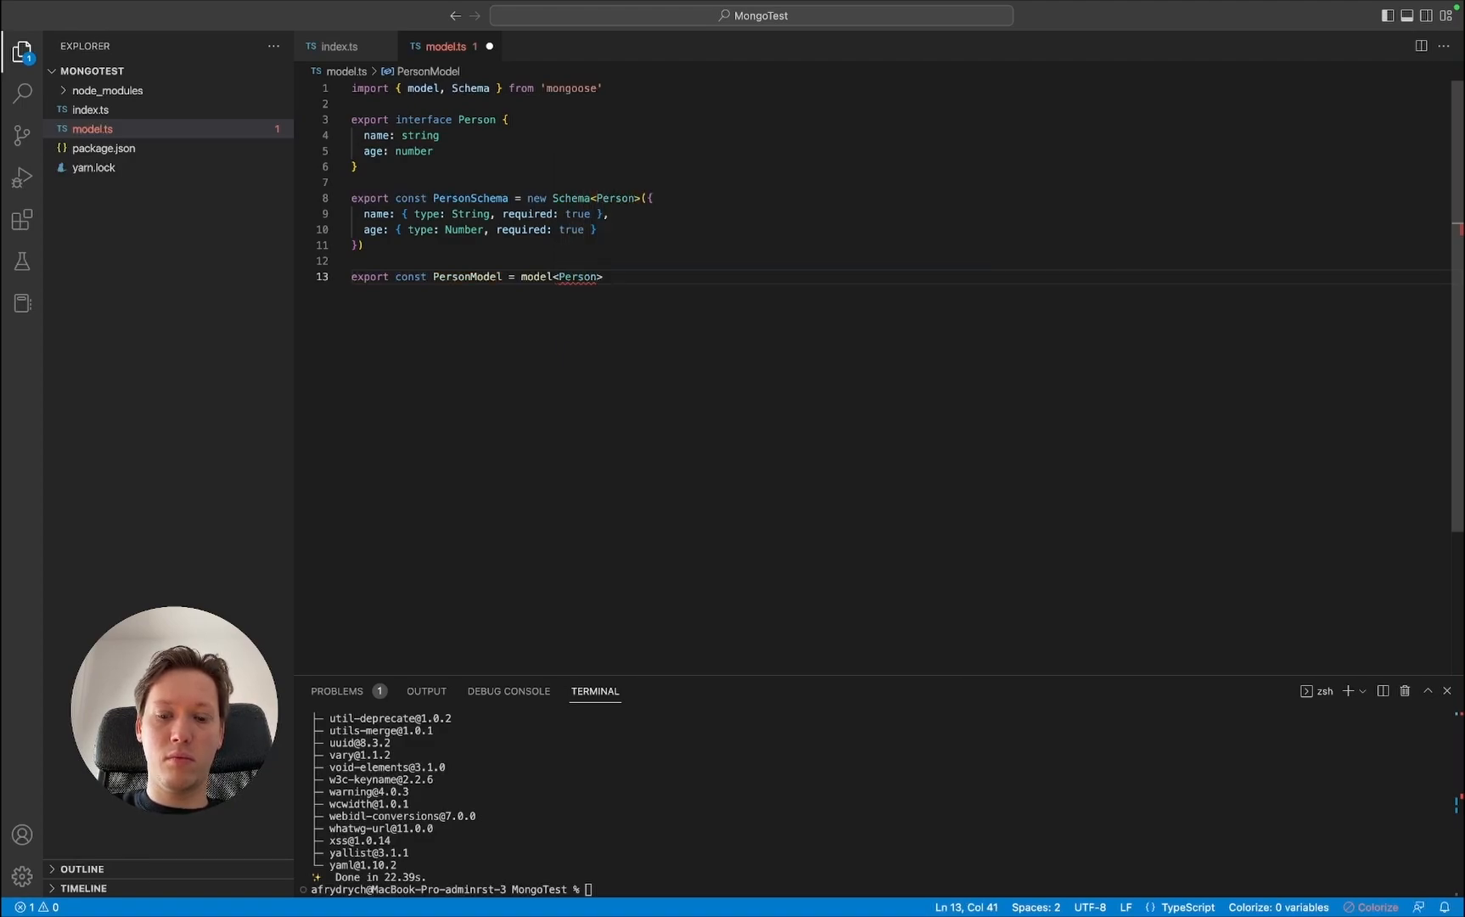
text(('P')
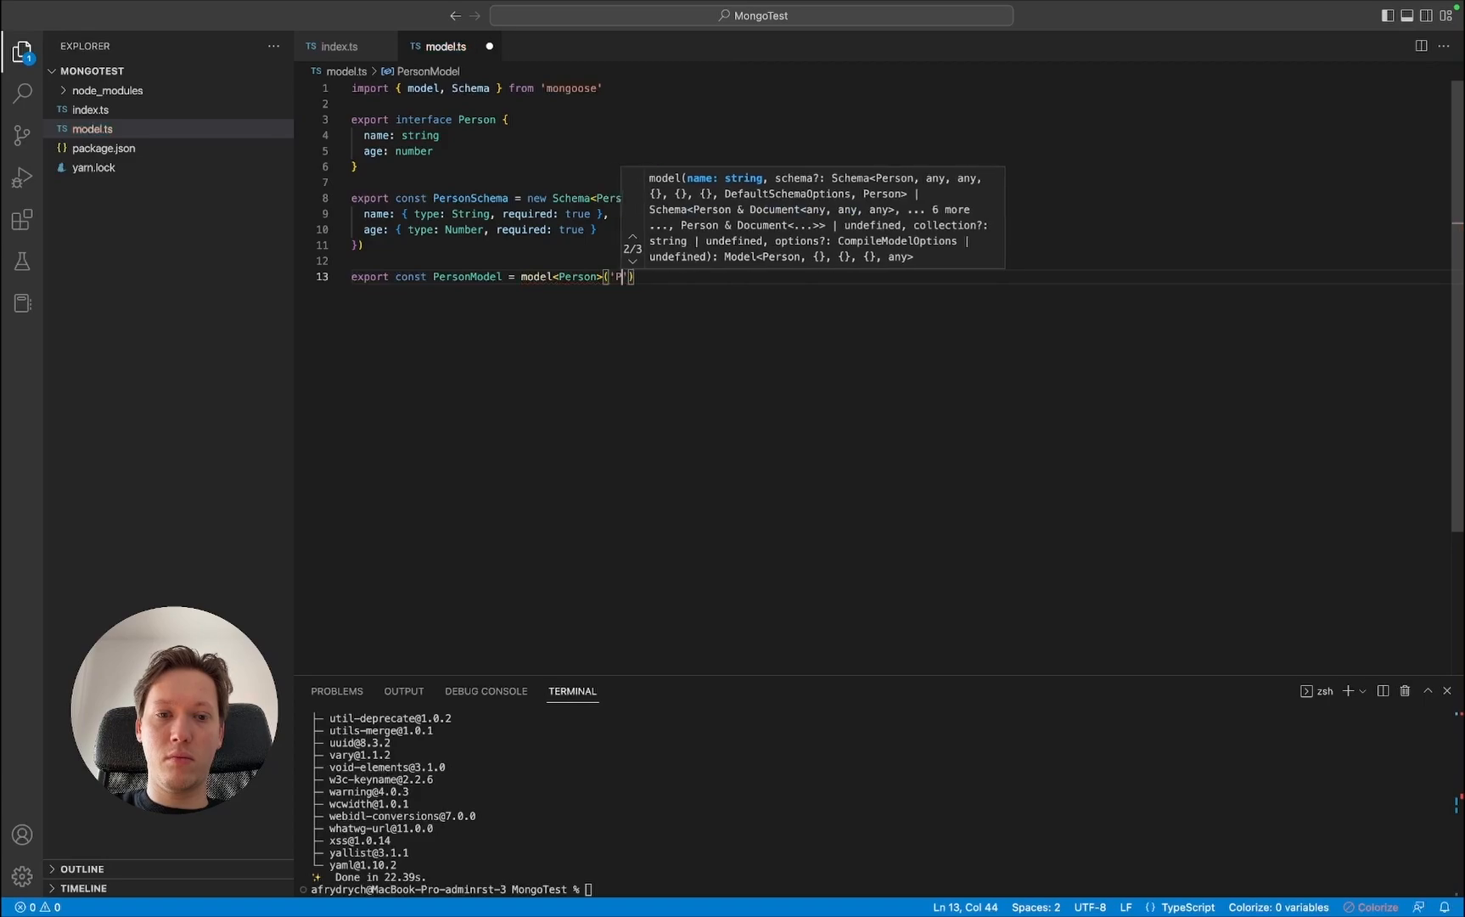
text(erson',)
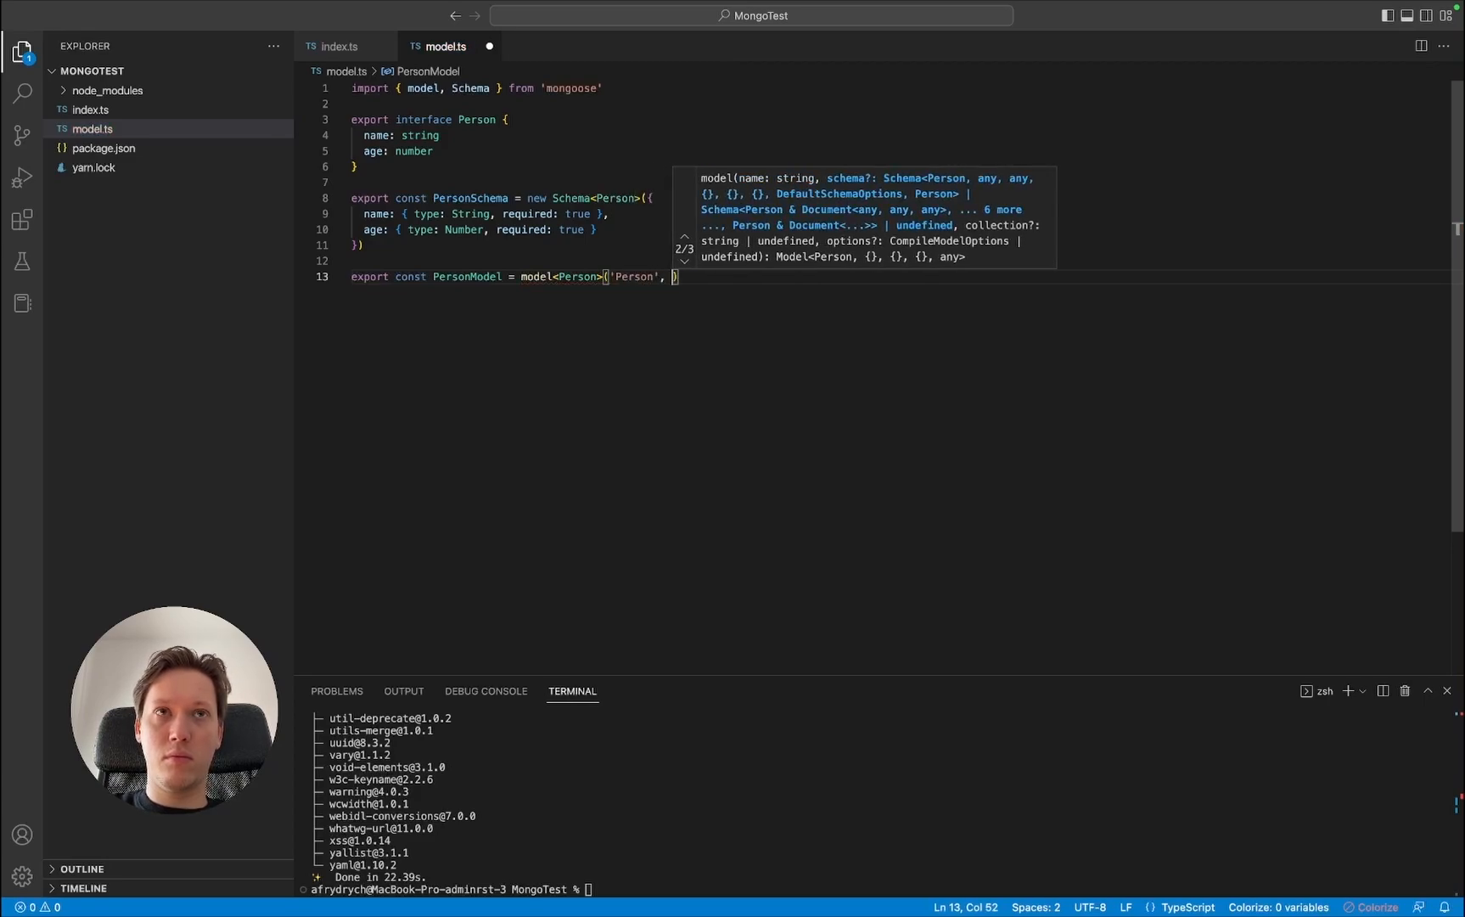
text(PersonSchema)
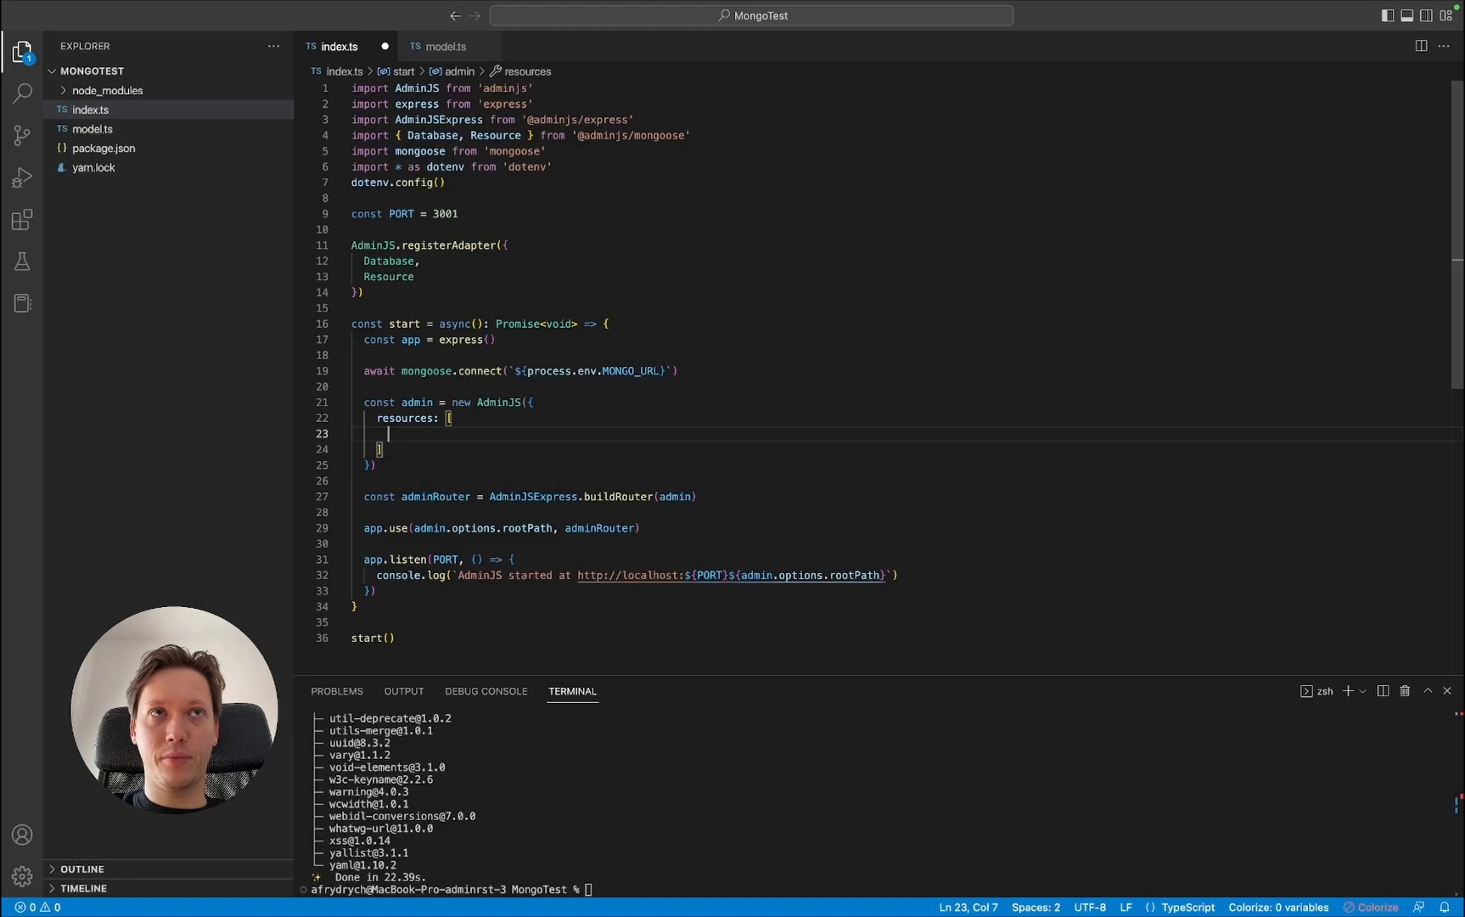
Step: Add { resource: PersonModel } to the AdminJS resources array in index.ts
text(resource: PersonModel)
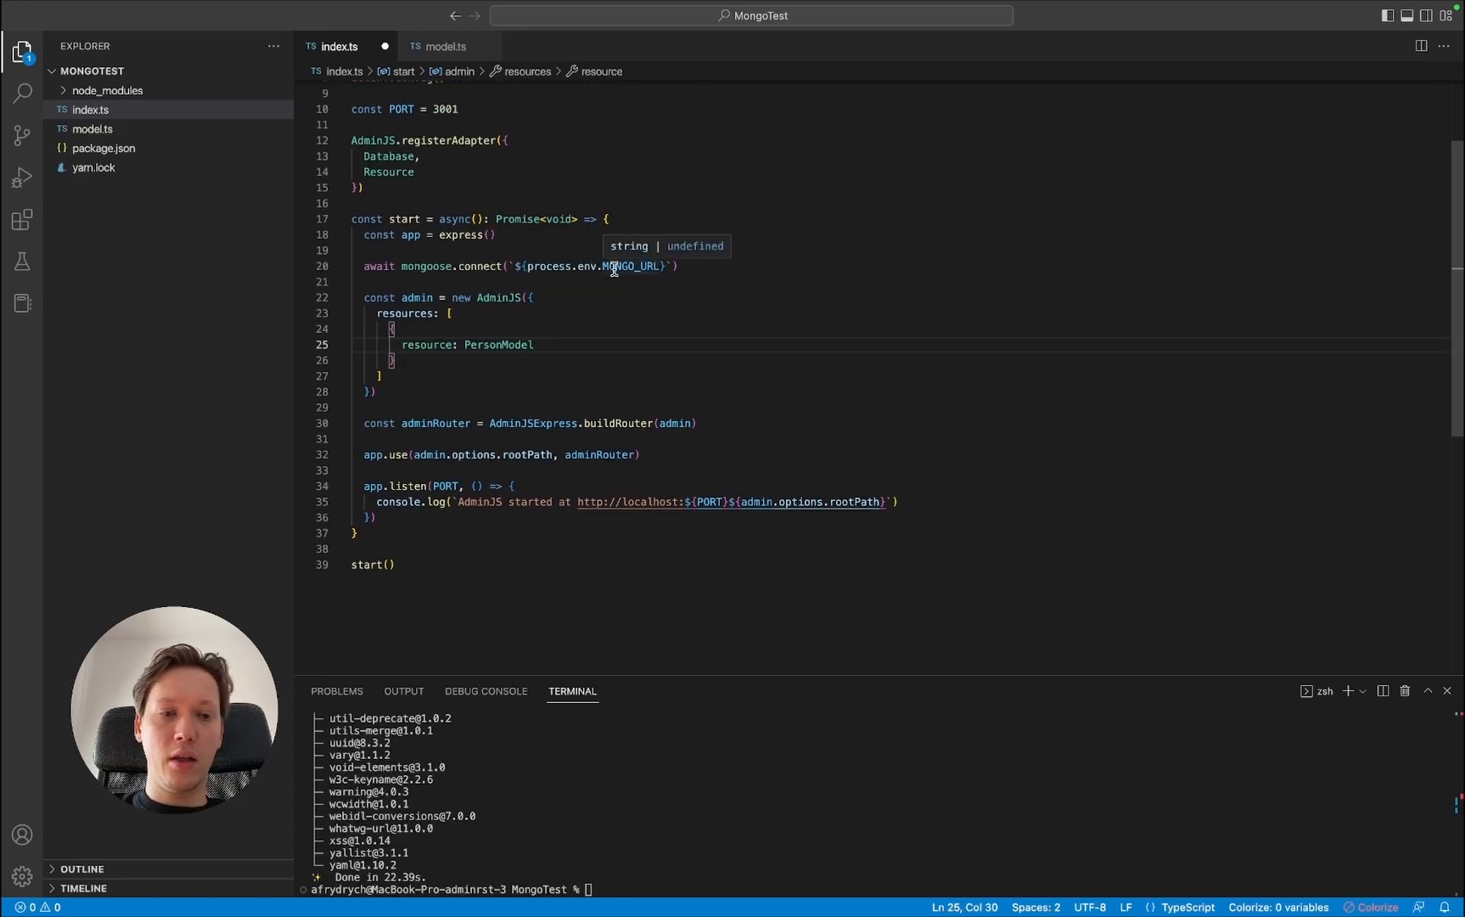
click(219, 71)
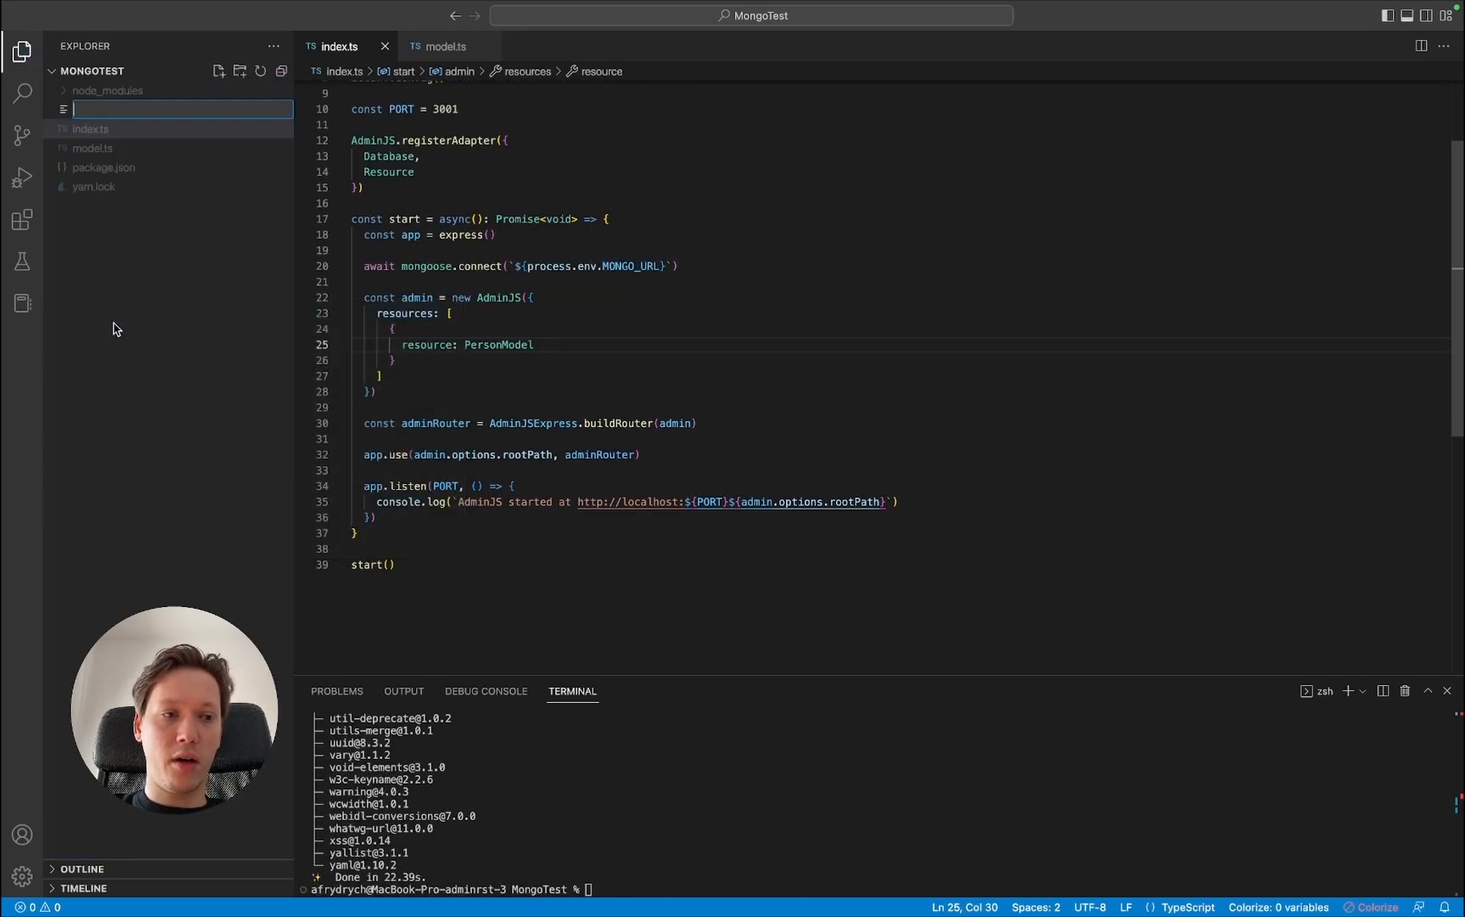
Step: Create a .env file whose first line starts with MONGO_URL=
text(.env)
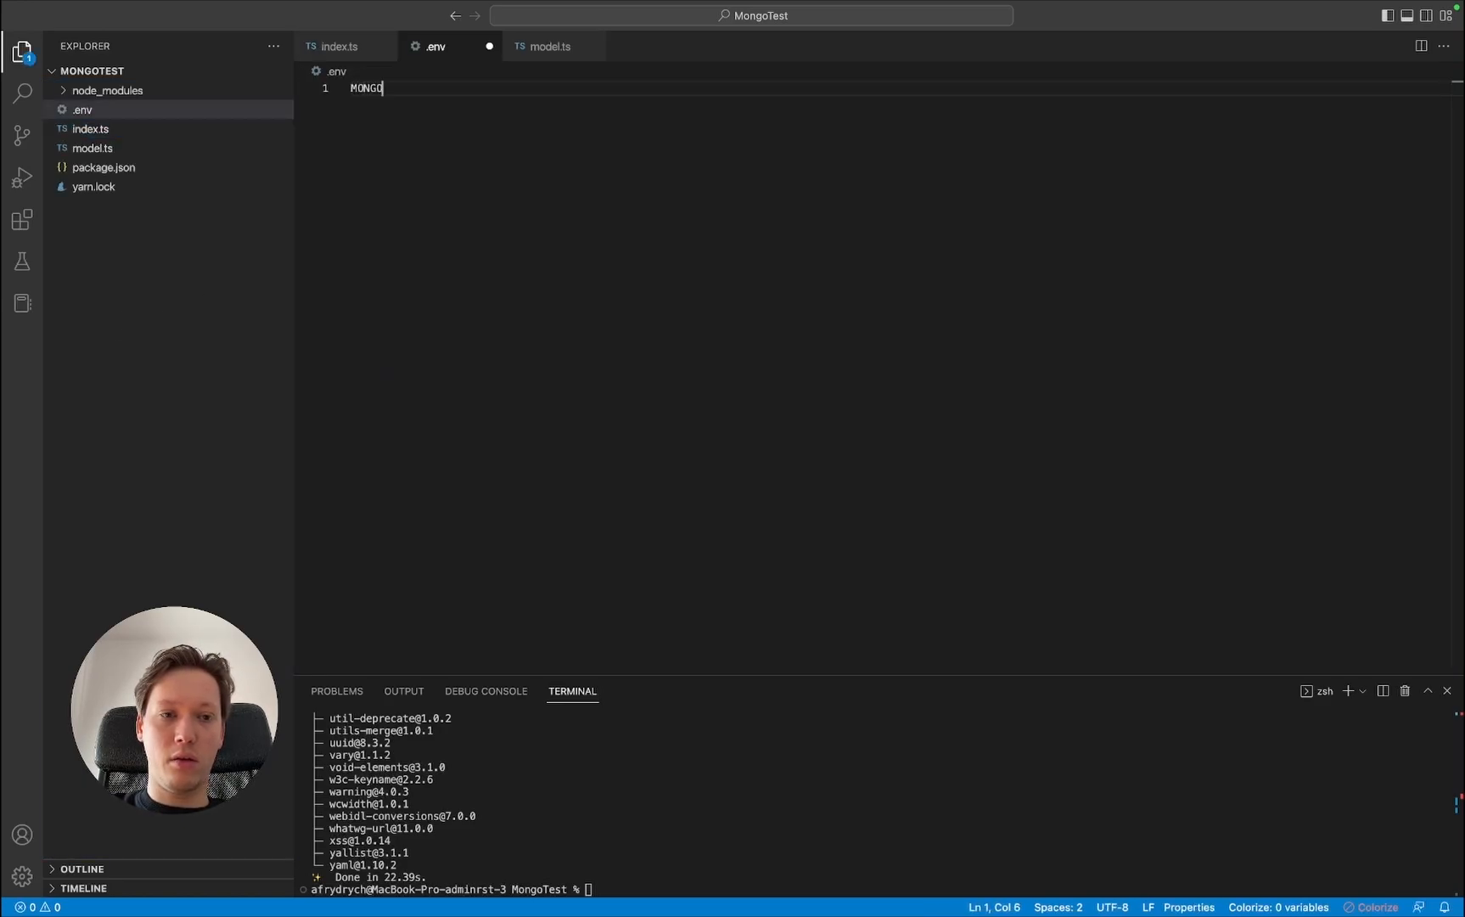
text(_)
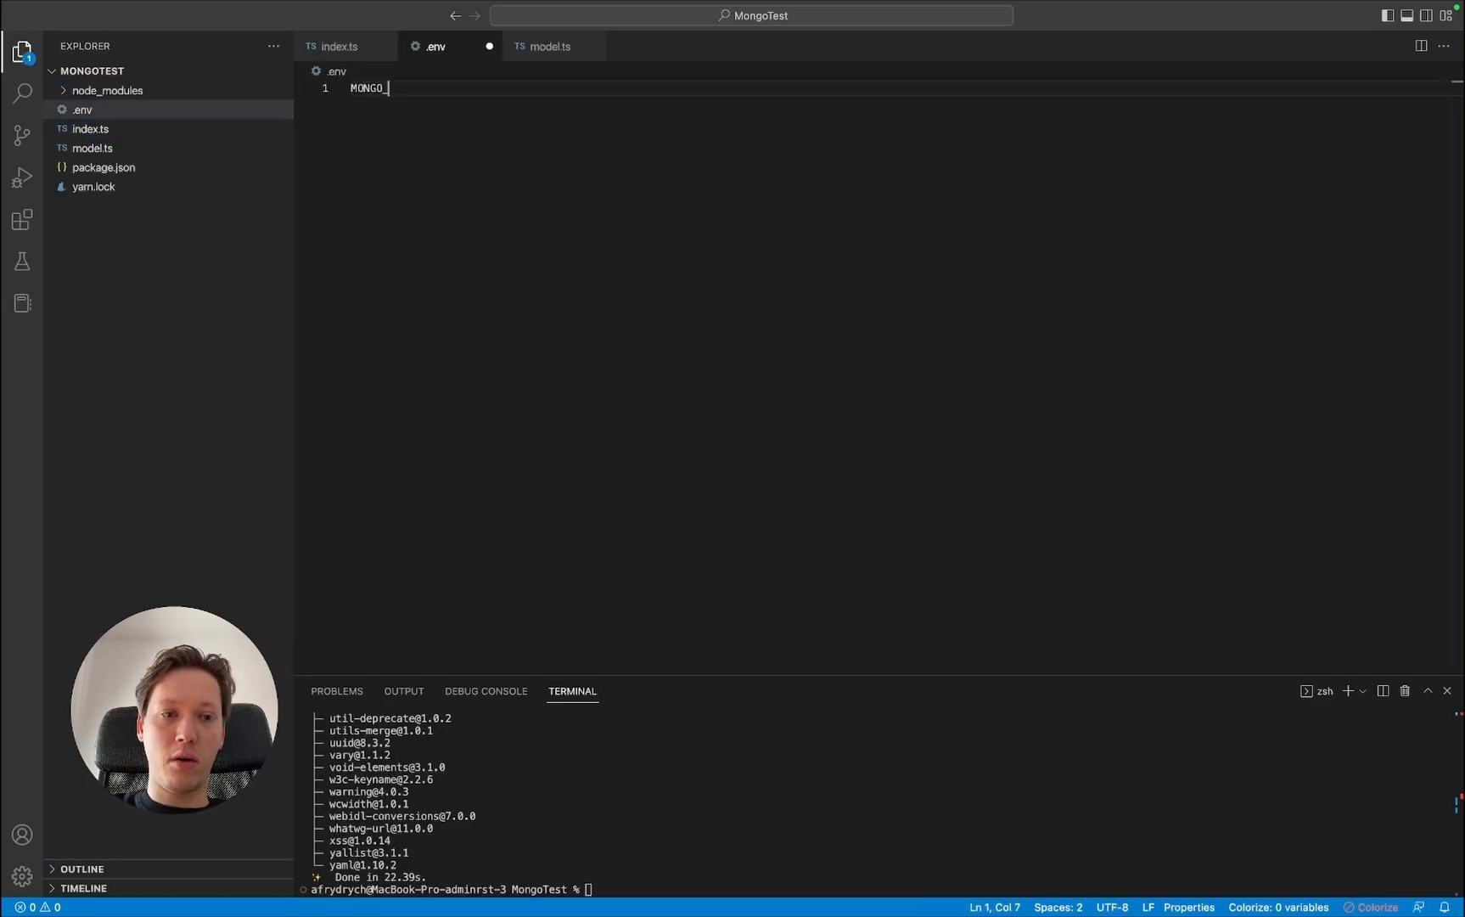
text(URL=)
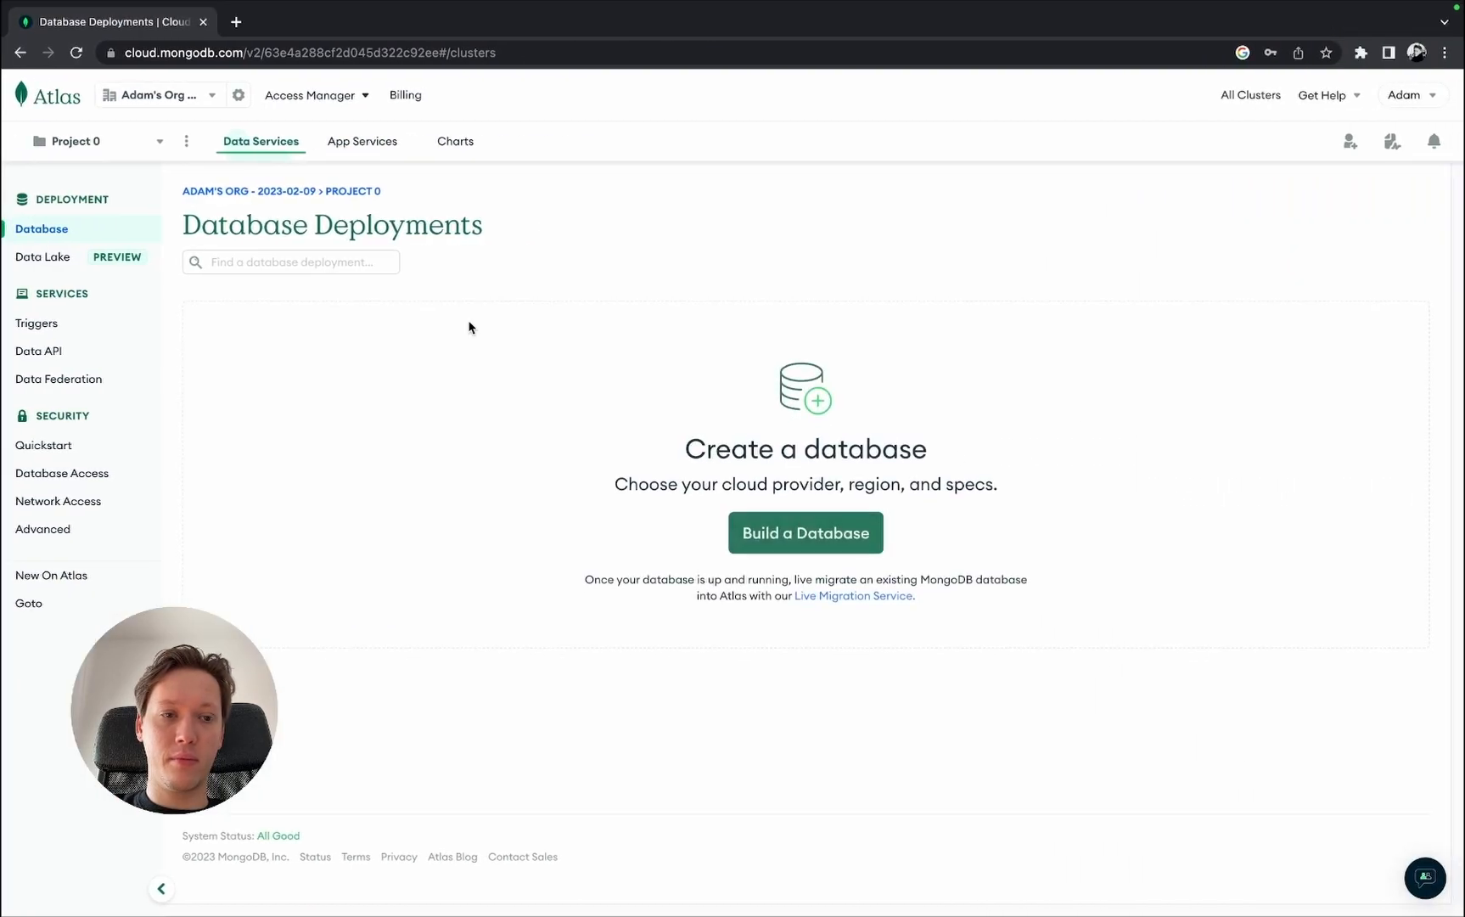
mouse_move(805, 529)
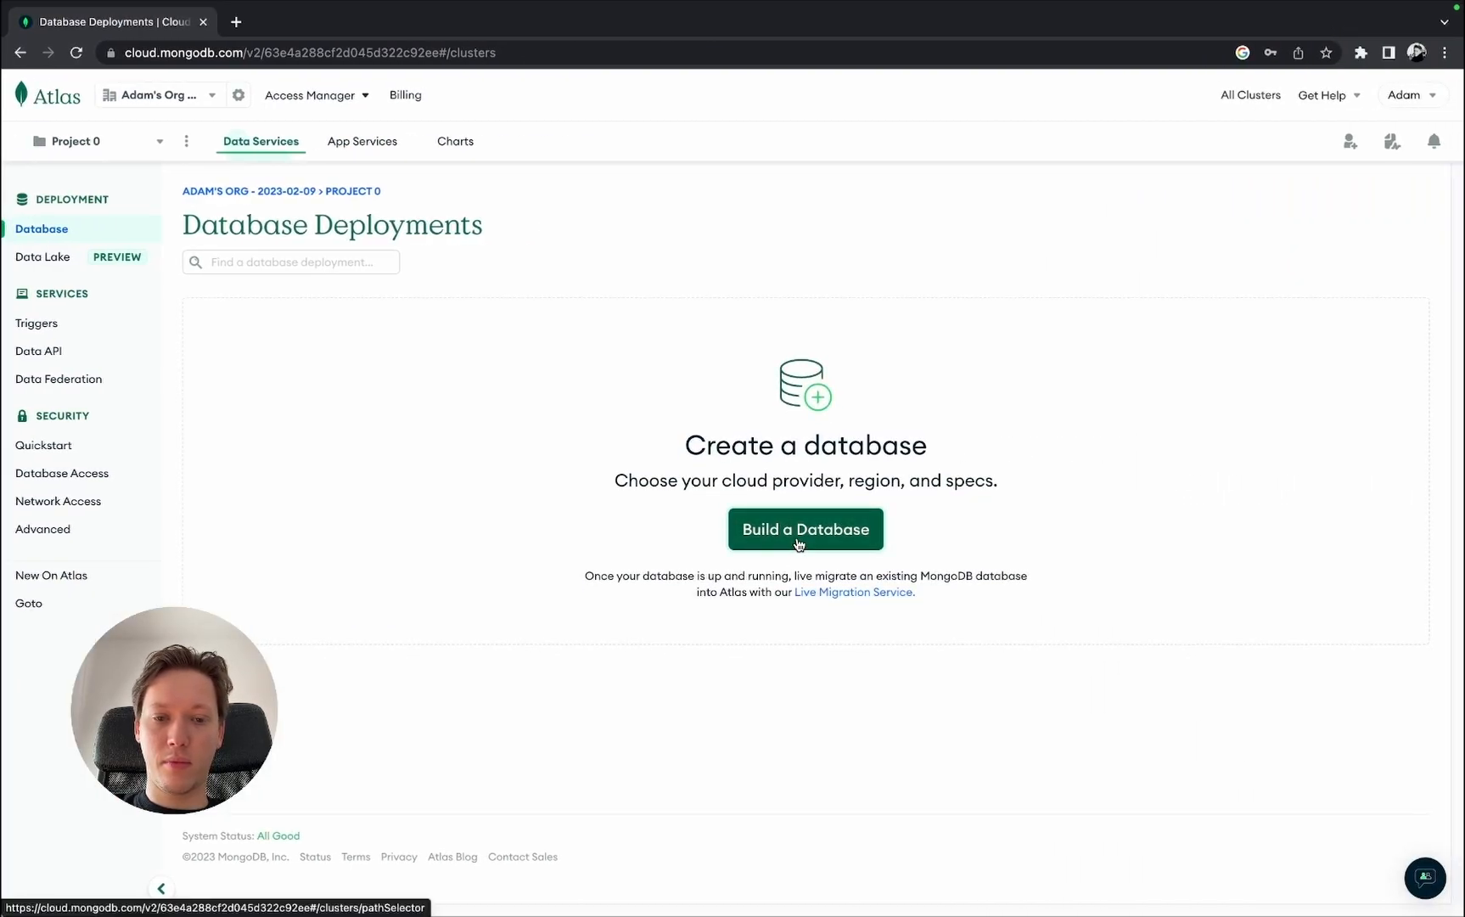
Step: Create a free Shared cluster named mongo-video in Atlas
click(803, 528)
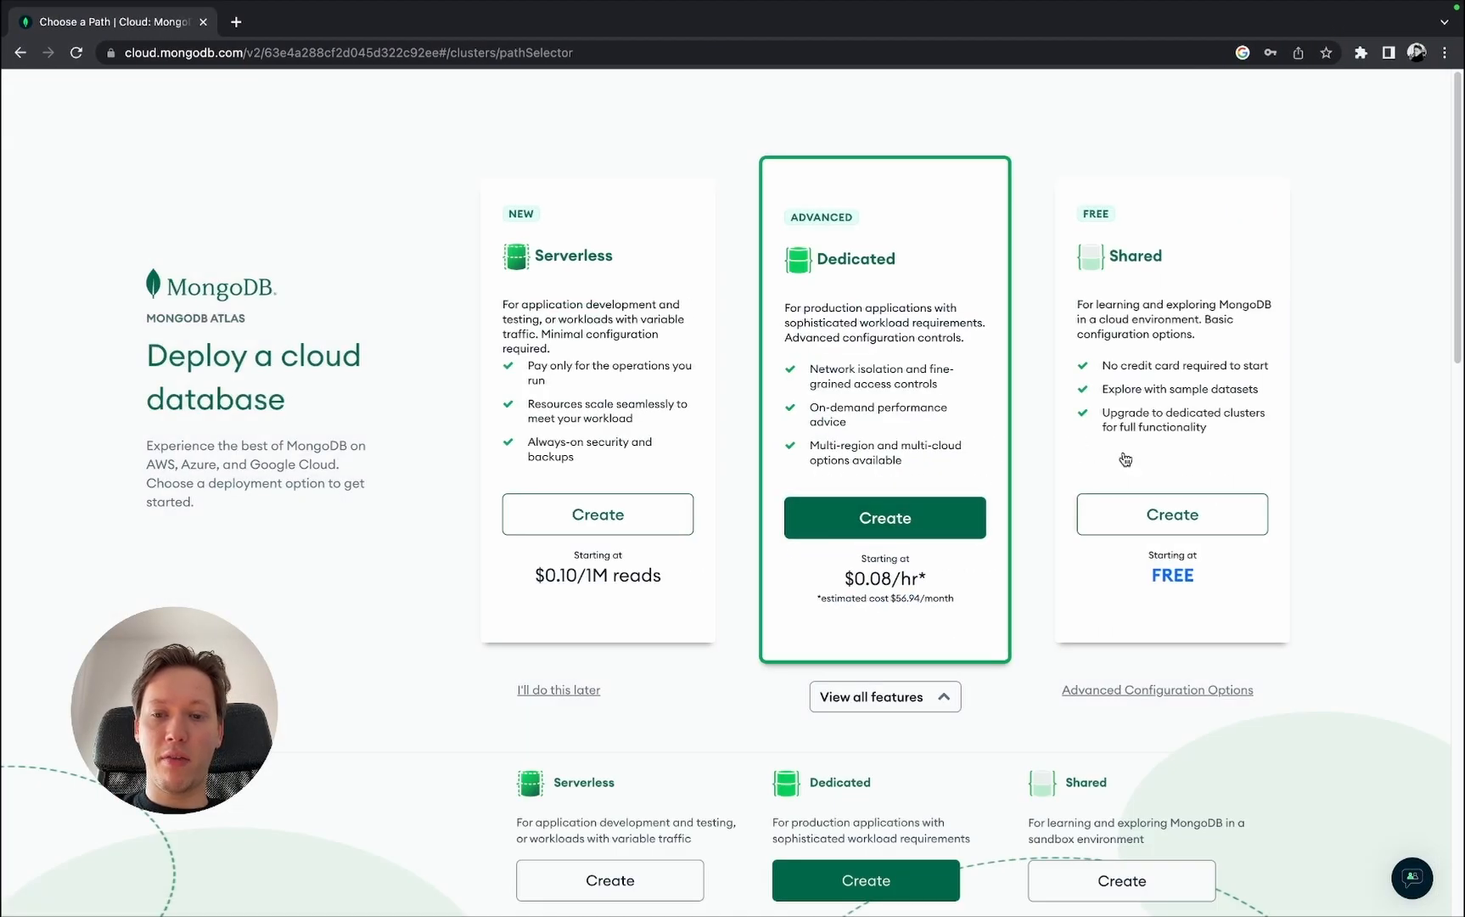
click(1170, 515)
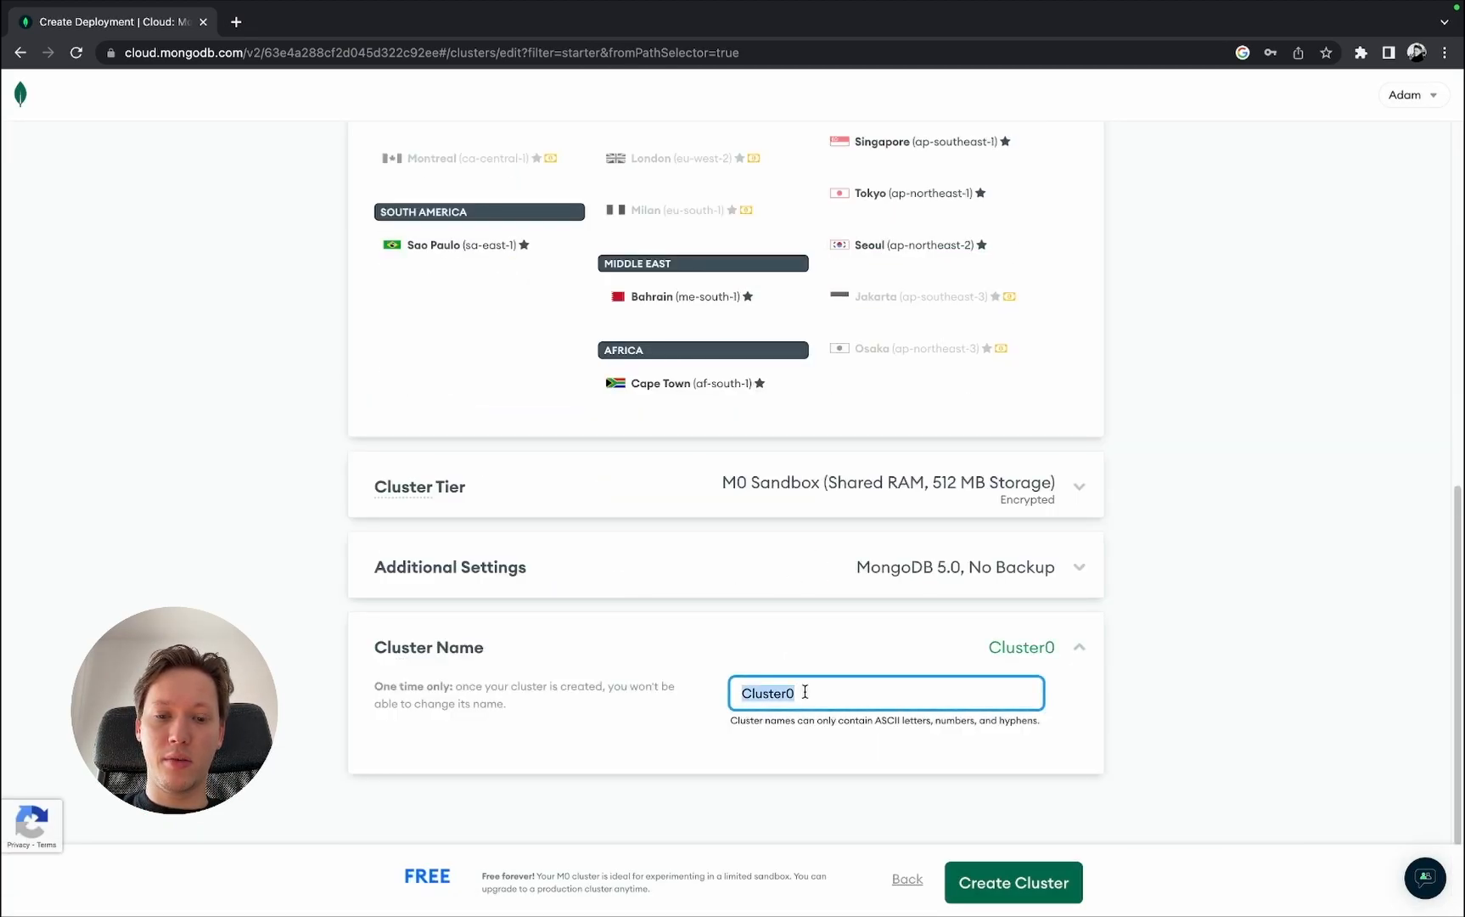
text(mongo)
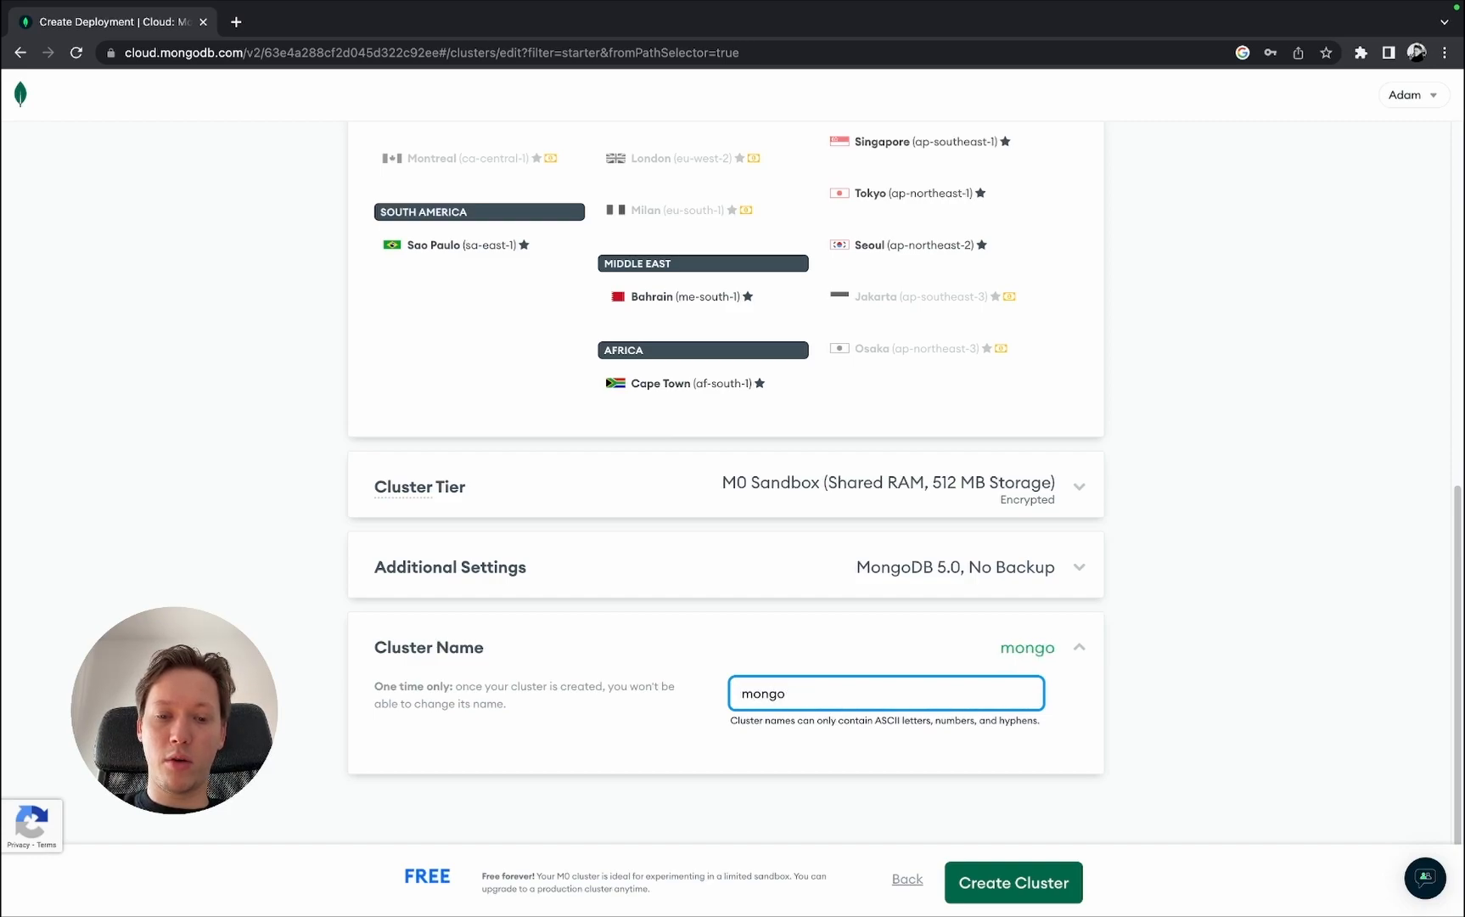
text(-video)
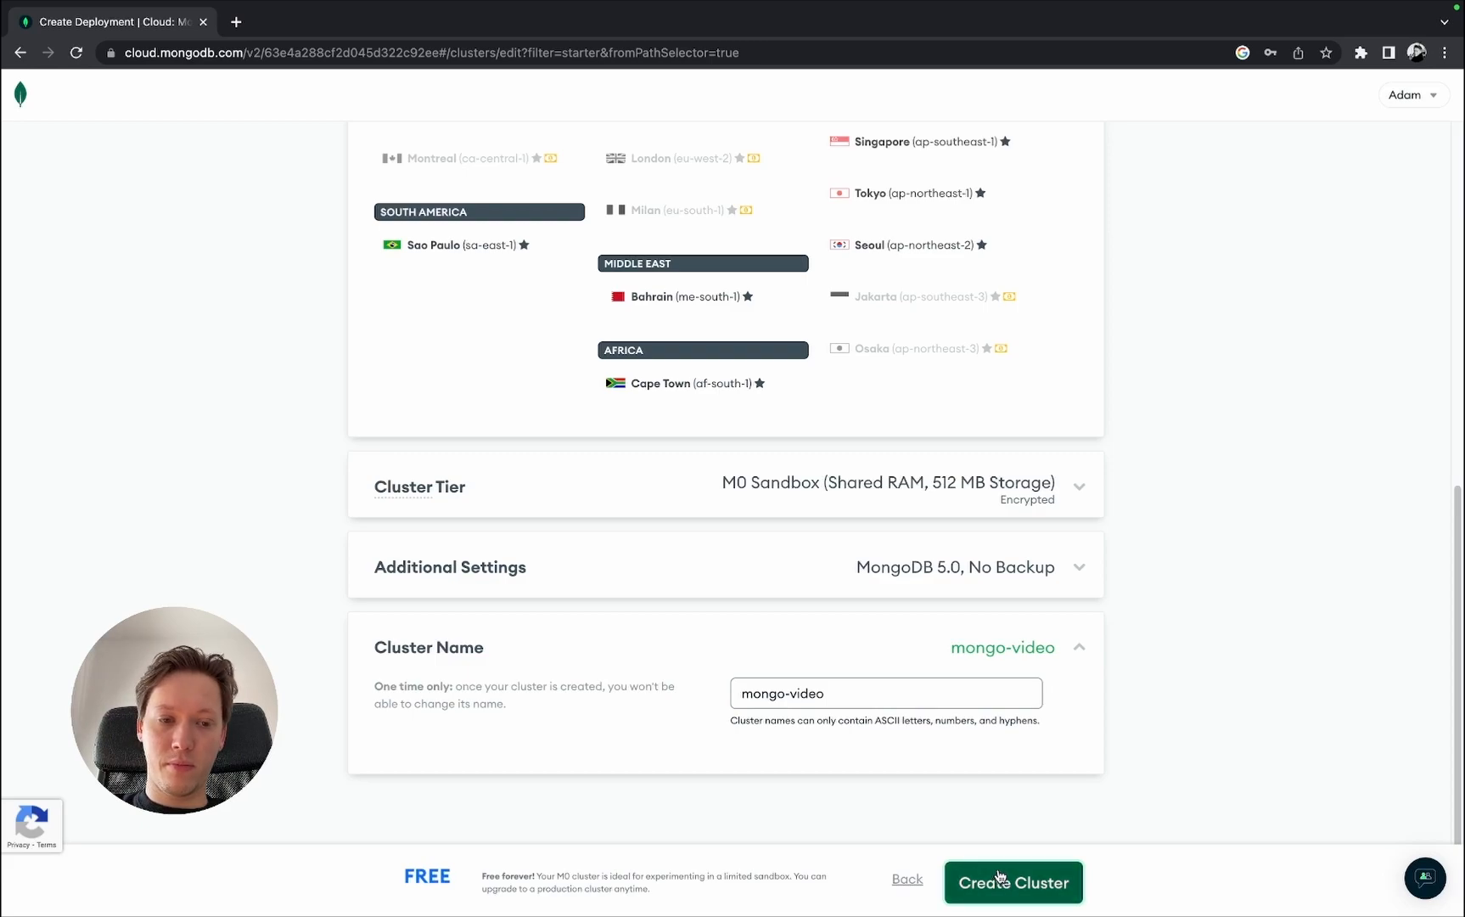
click(1013, 881)
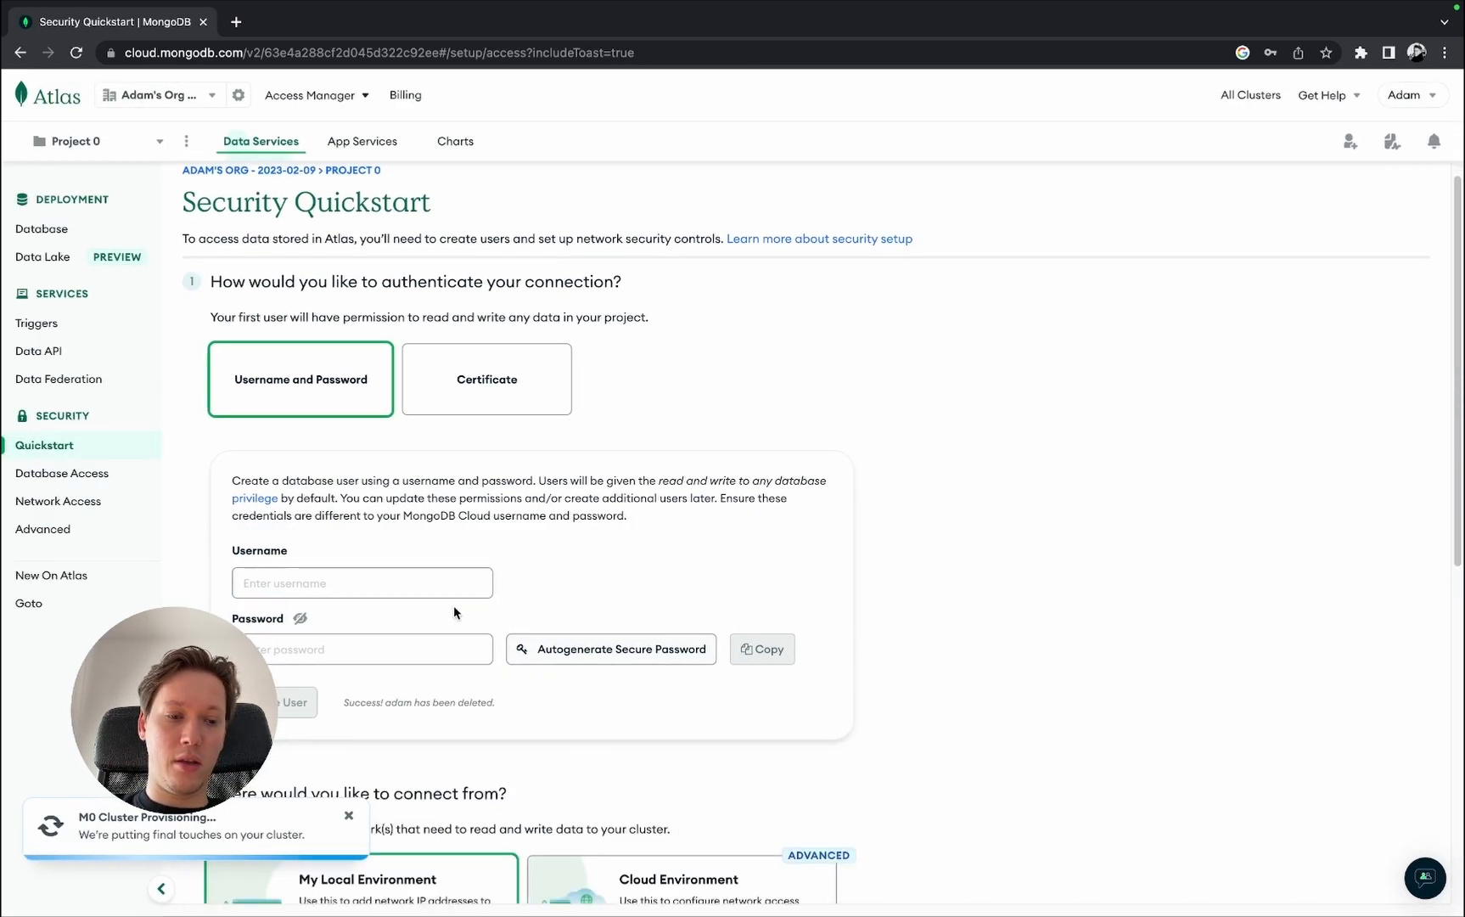
Step: Create database user 'adam' with a copied autogenerated password, and bring up the cluster's connection string
click(362, 582)
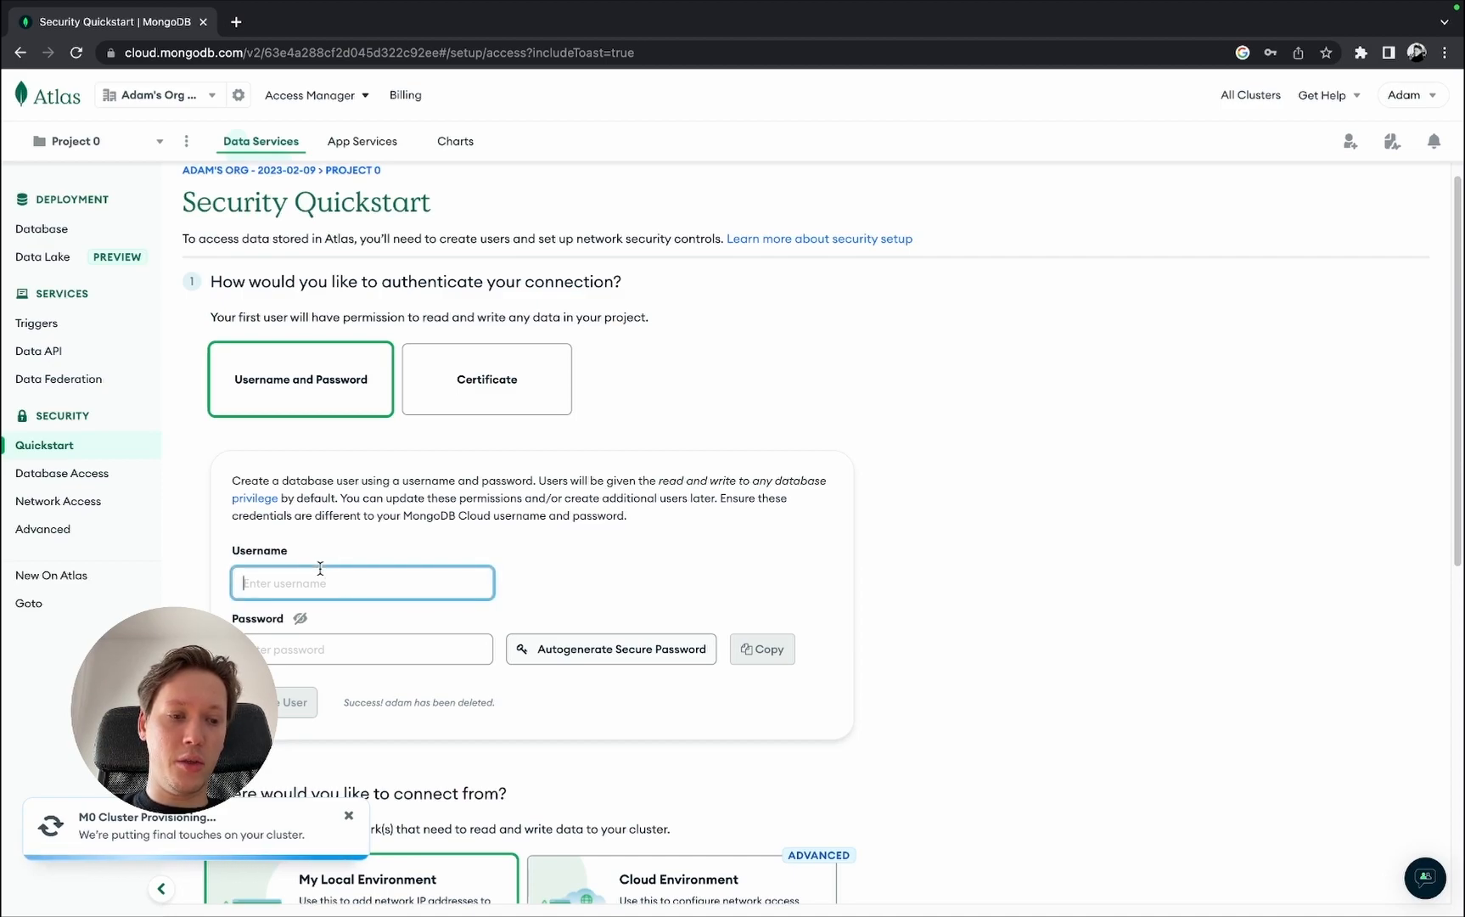
text(adam)
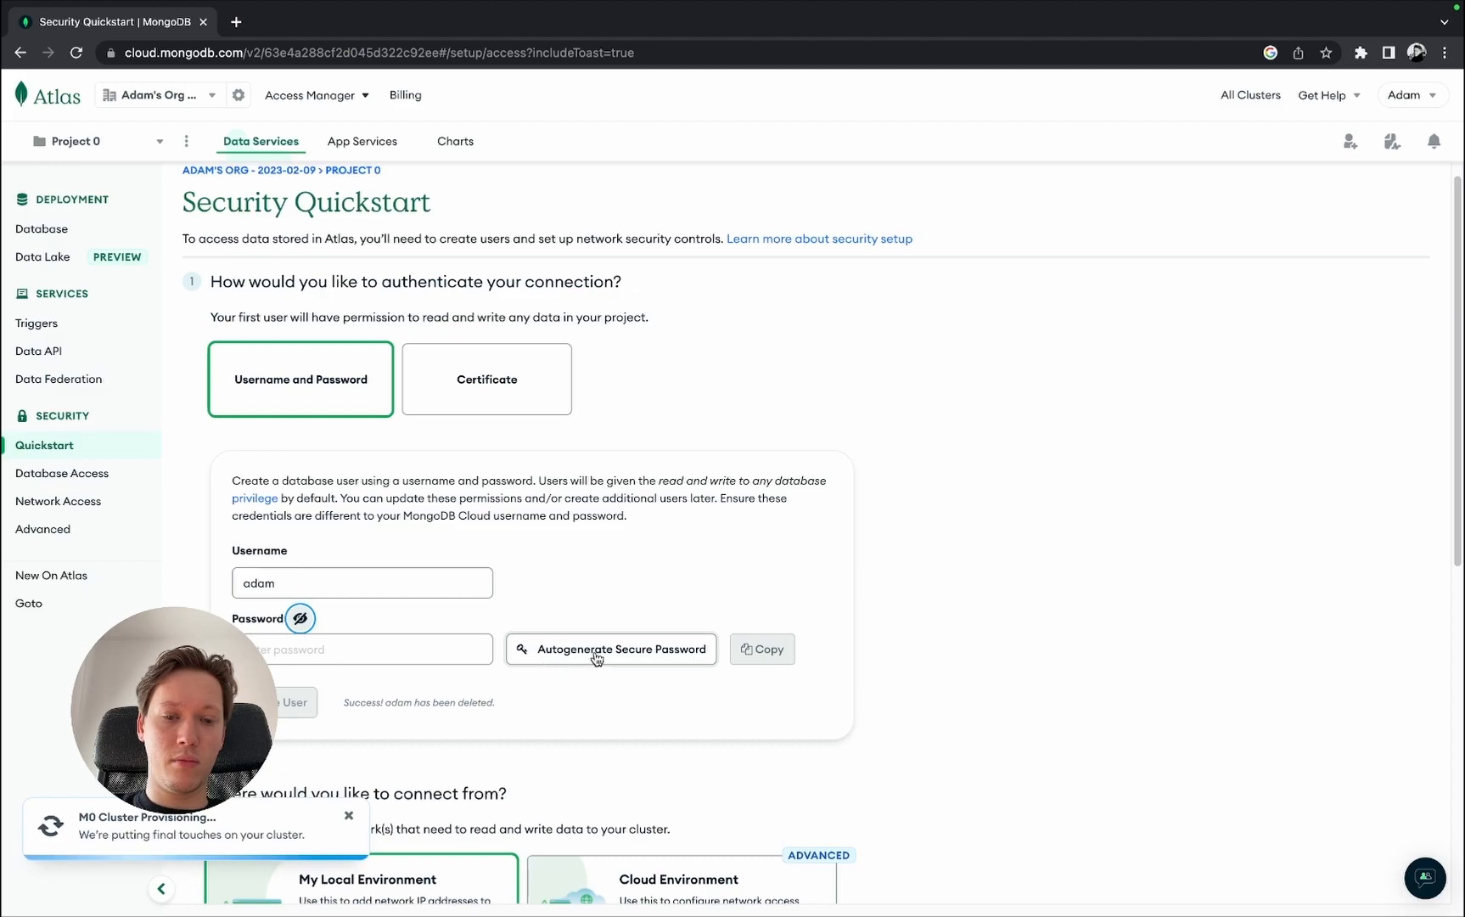
click(610, 648)
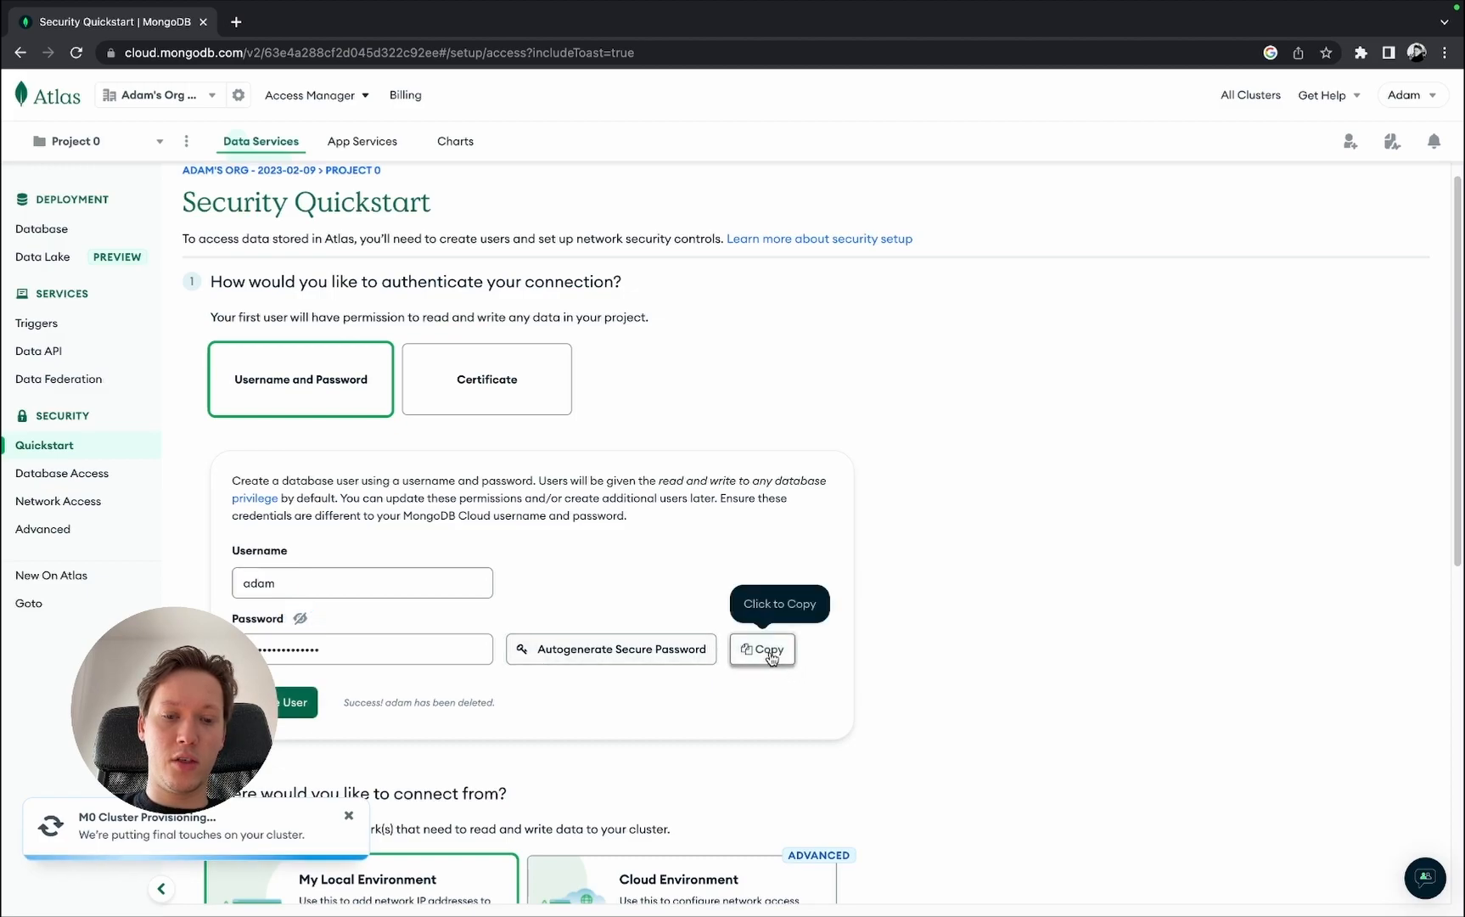
click(285, 702)
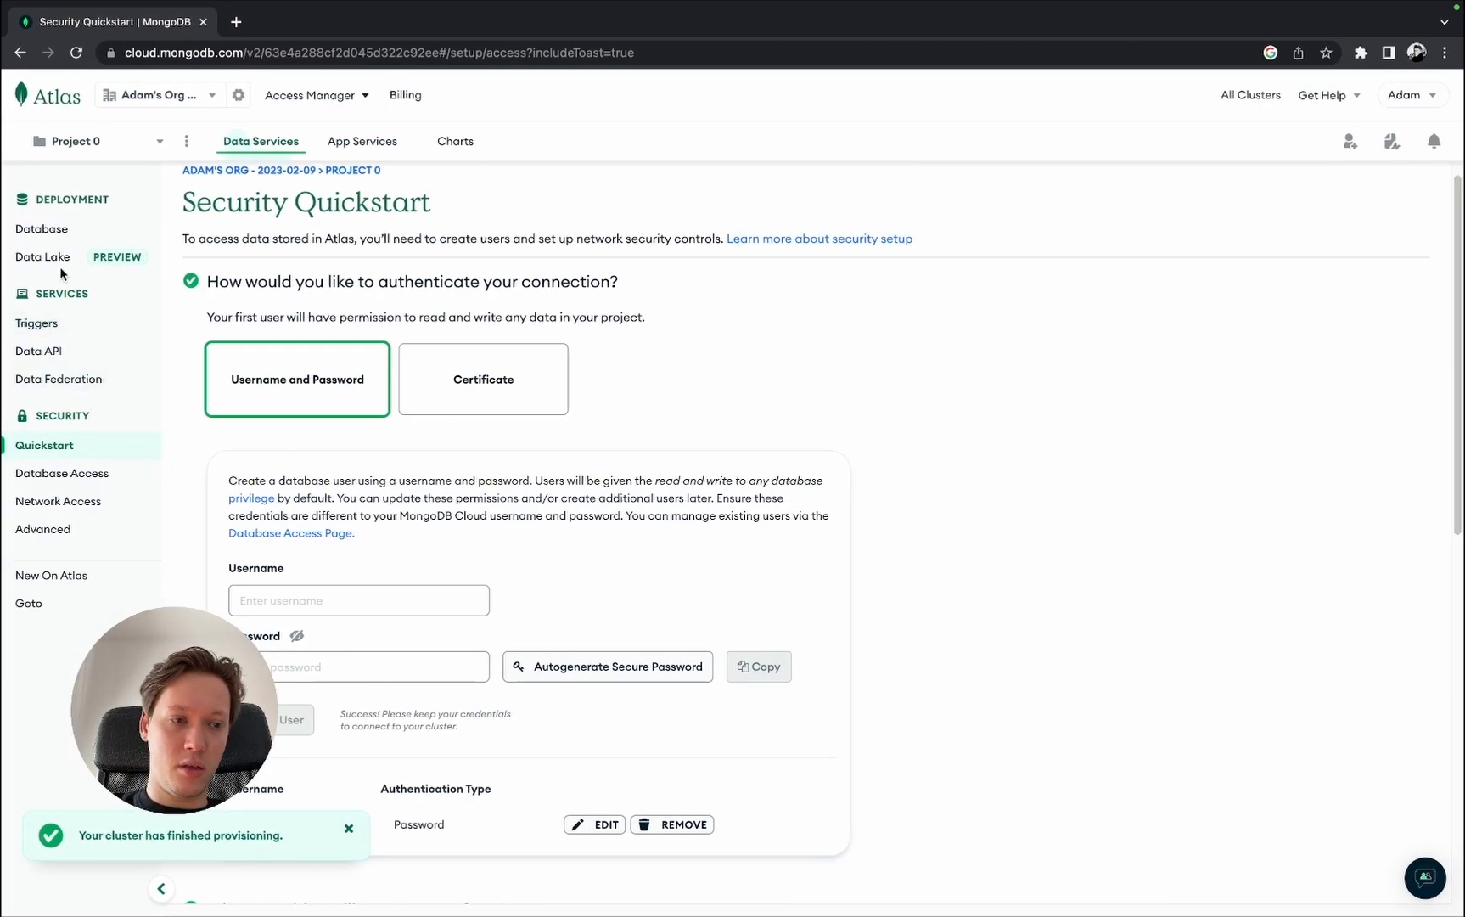
click(42, 229)
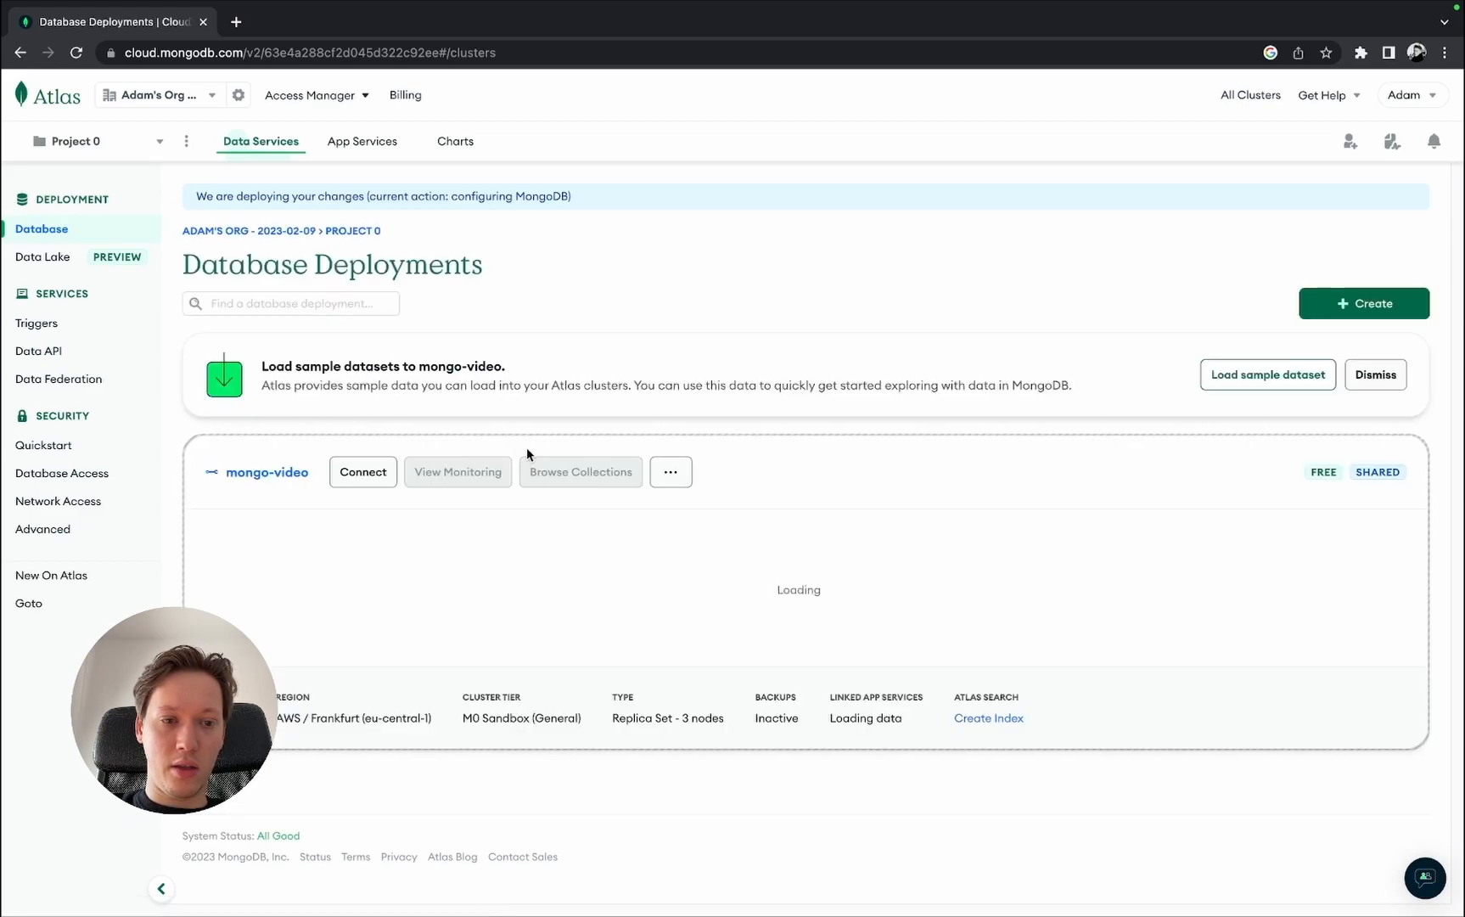
click(362, 471)
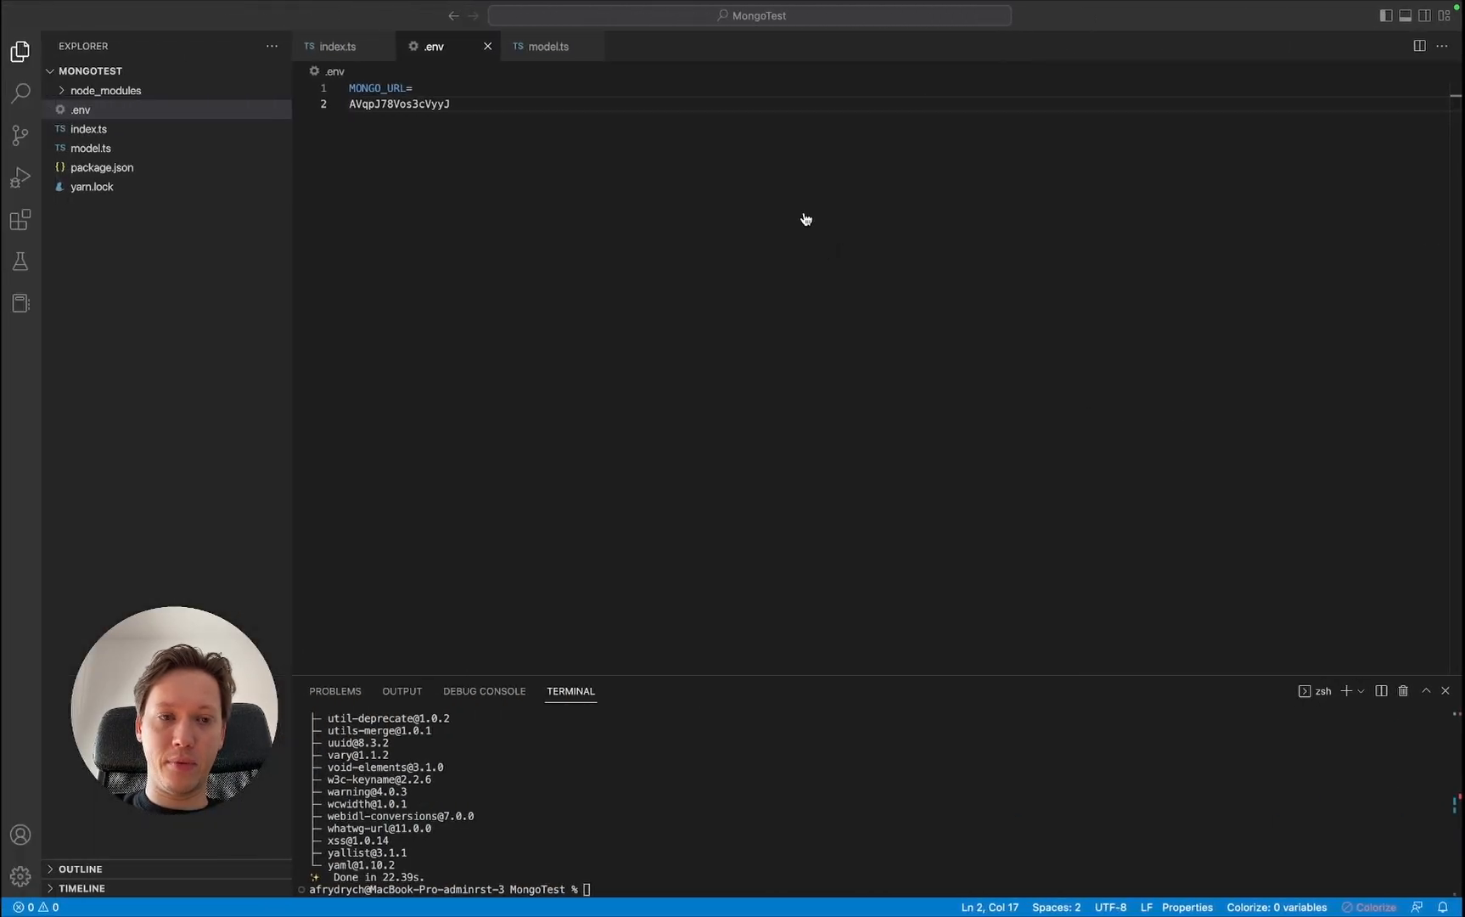
text(mongodb+srv://adam:<password>@mongo-video.wlttu9w.mongodb.net/?retryWrites=true&w=majority)
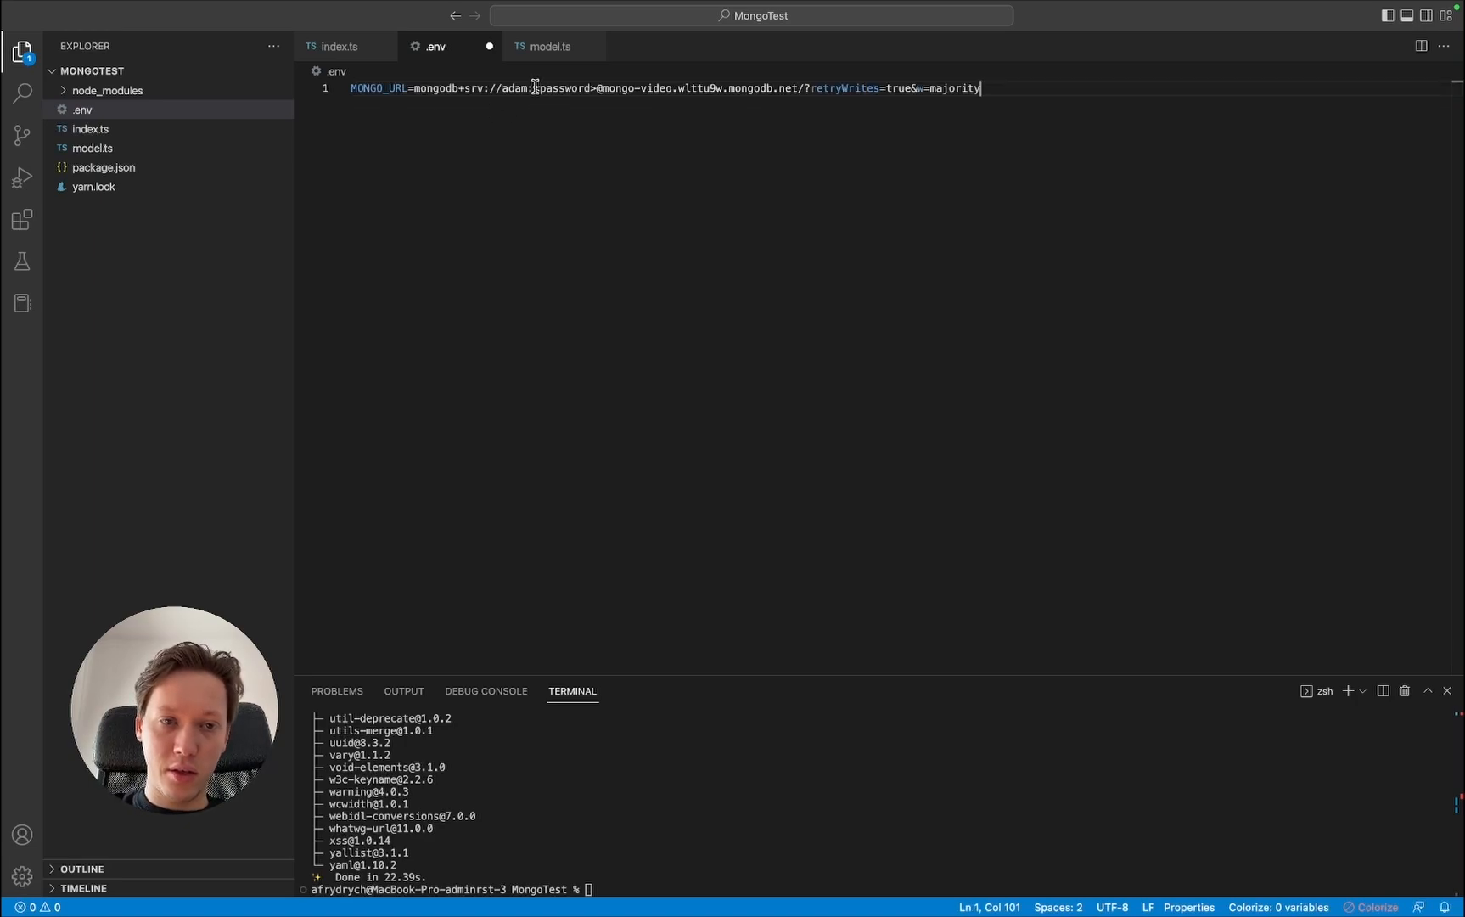
double_click(564, 87)
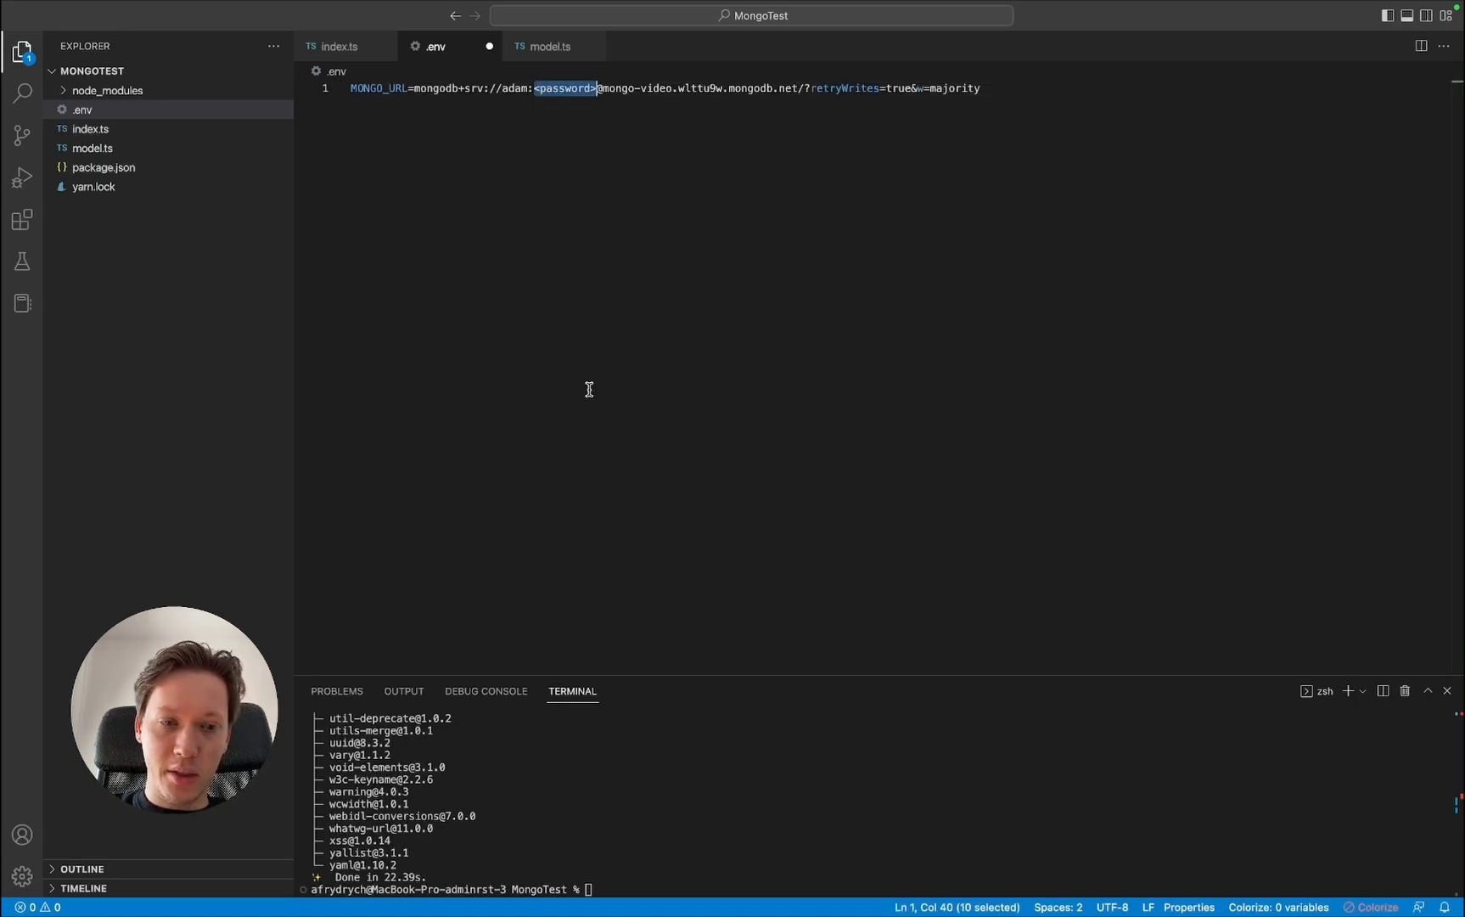
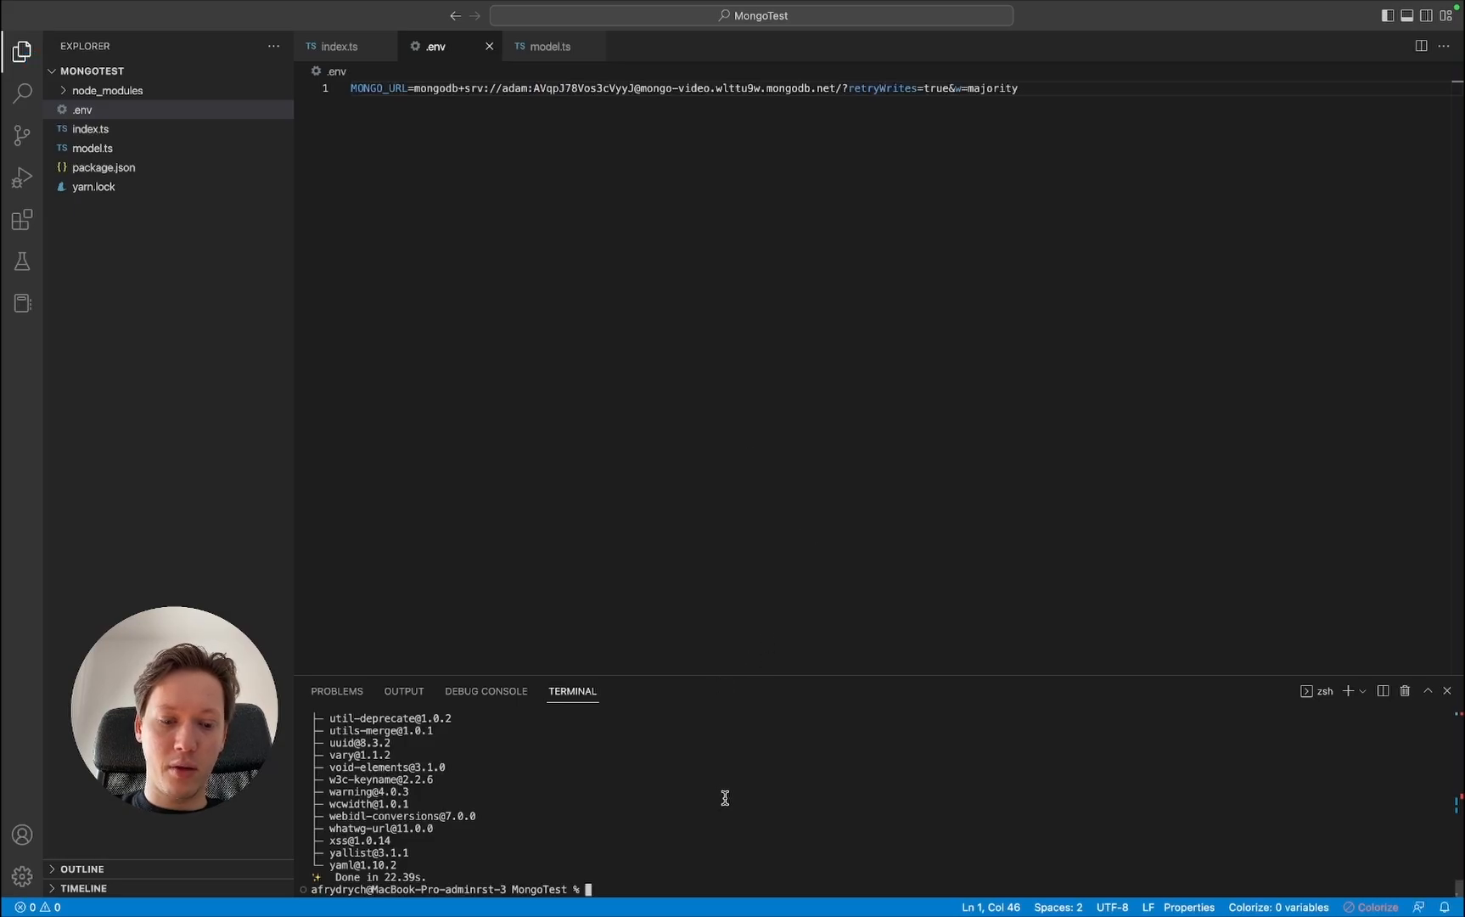
click(103, 167)
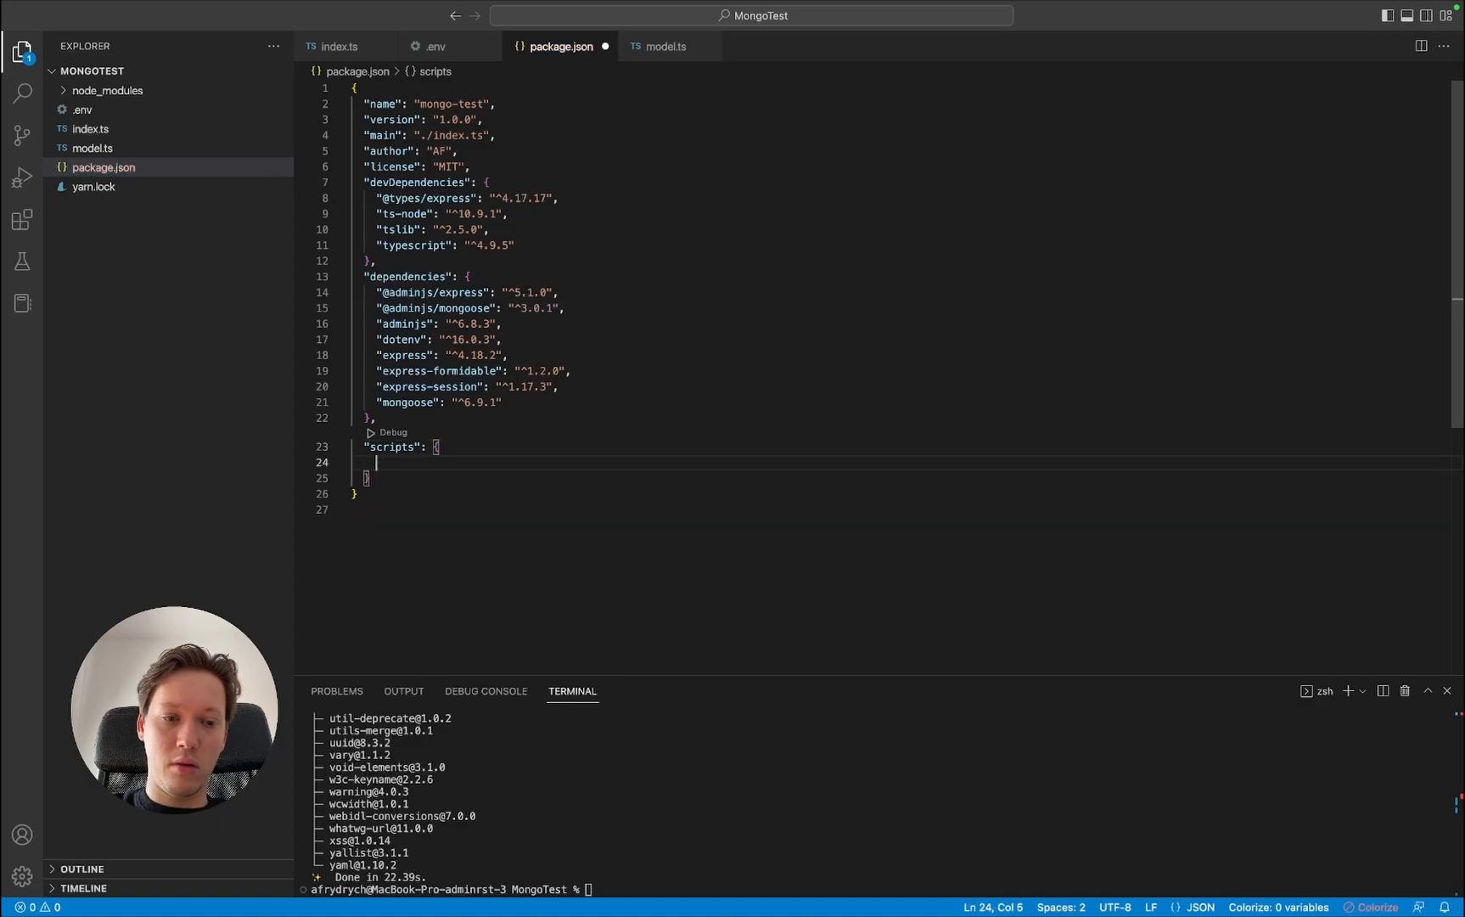
Step: Add a "dev": "ts-node index.ts" script to package.json and run yarn run dev
text("dev":)
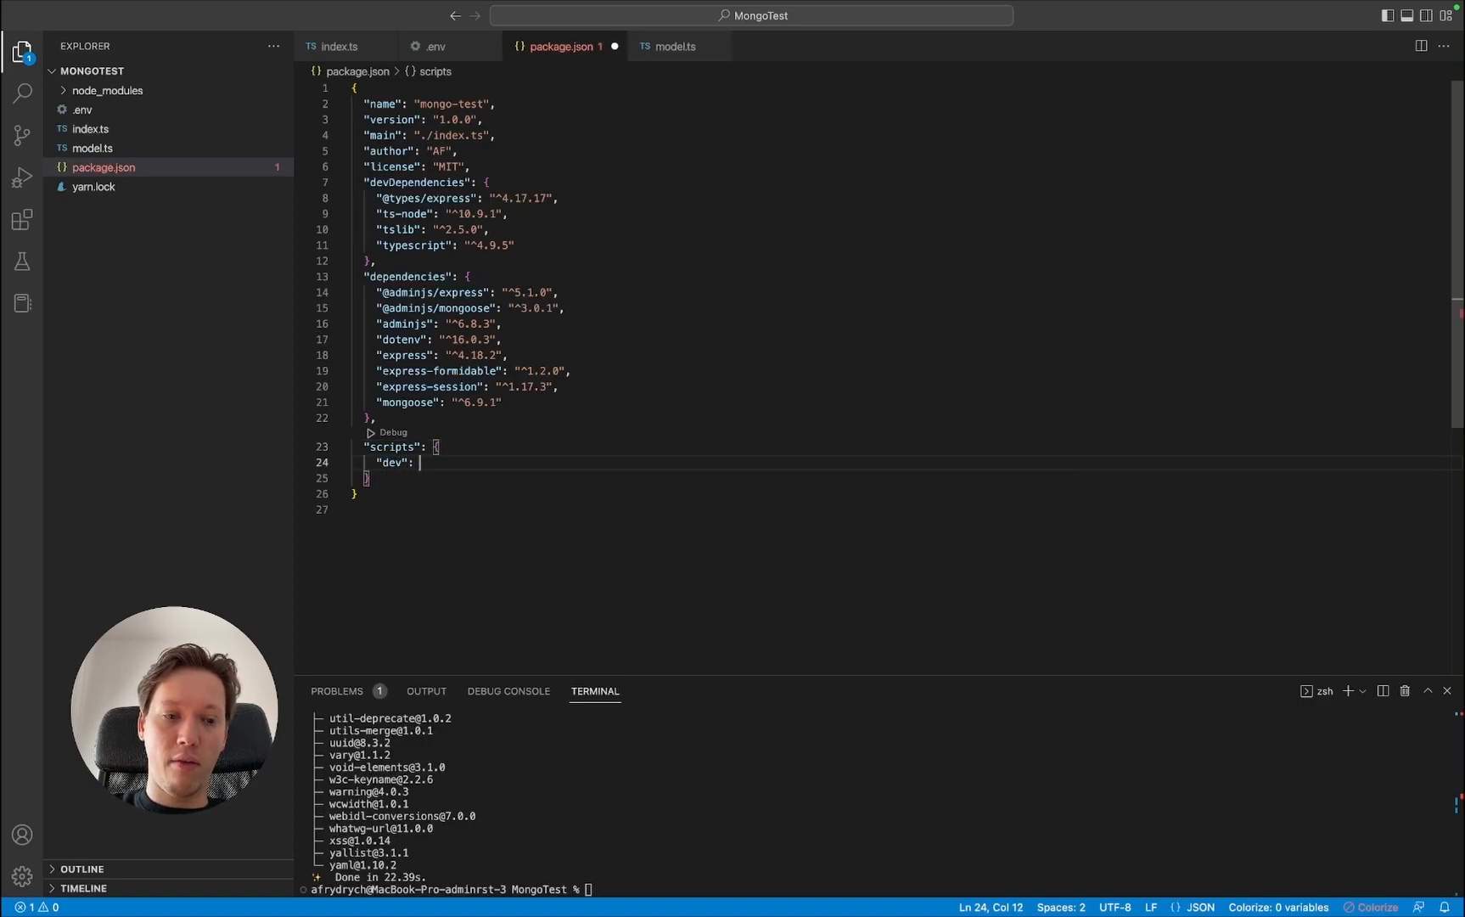
text(ts-node index.ts")
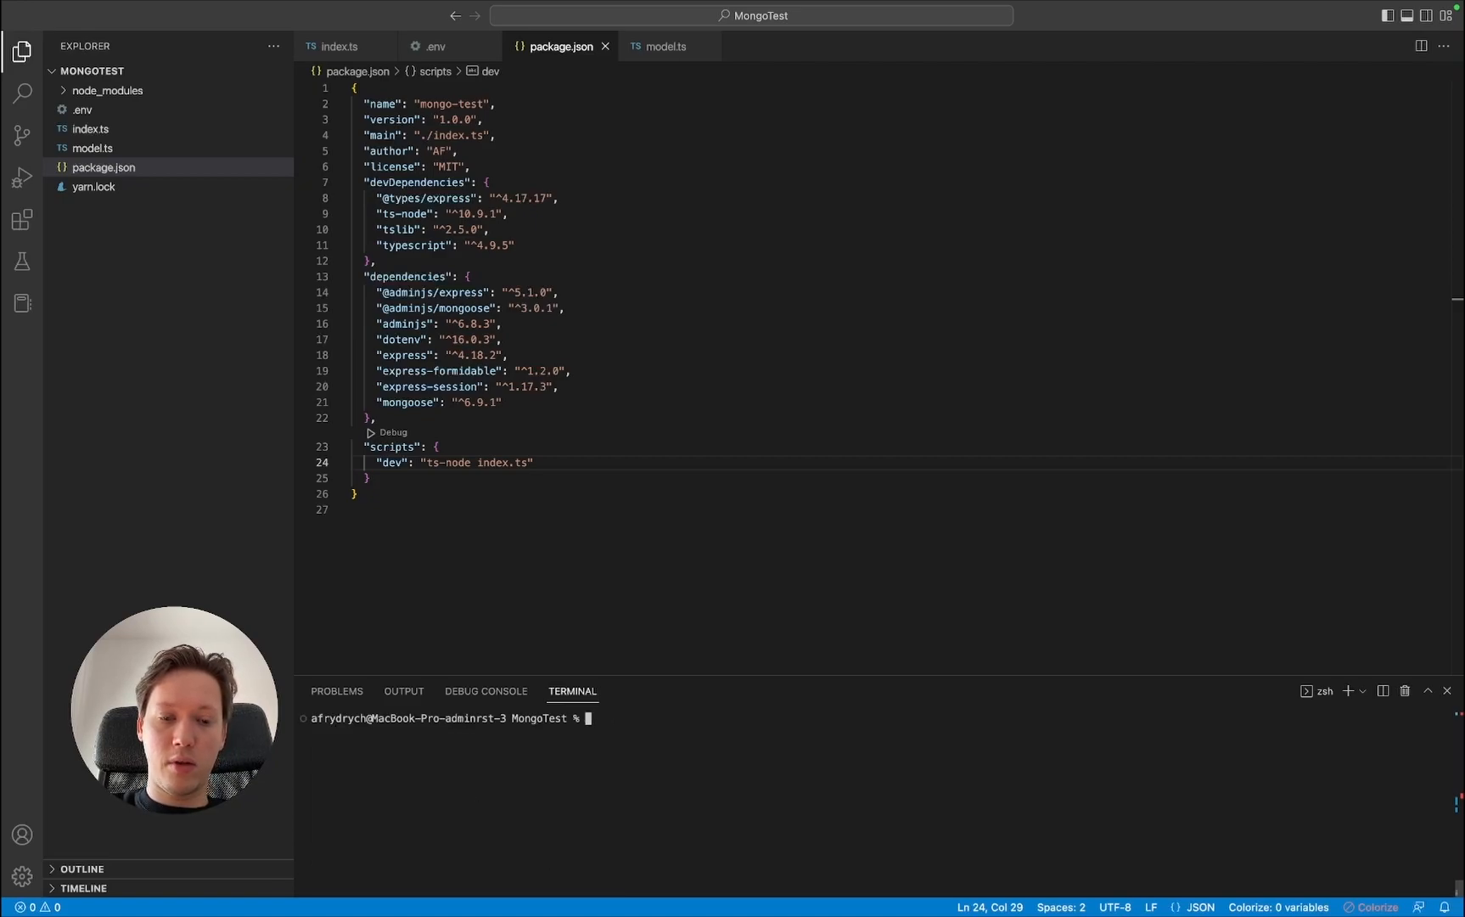
text(yarn run de)
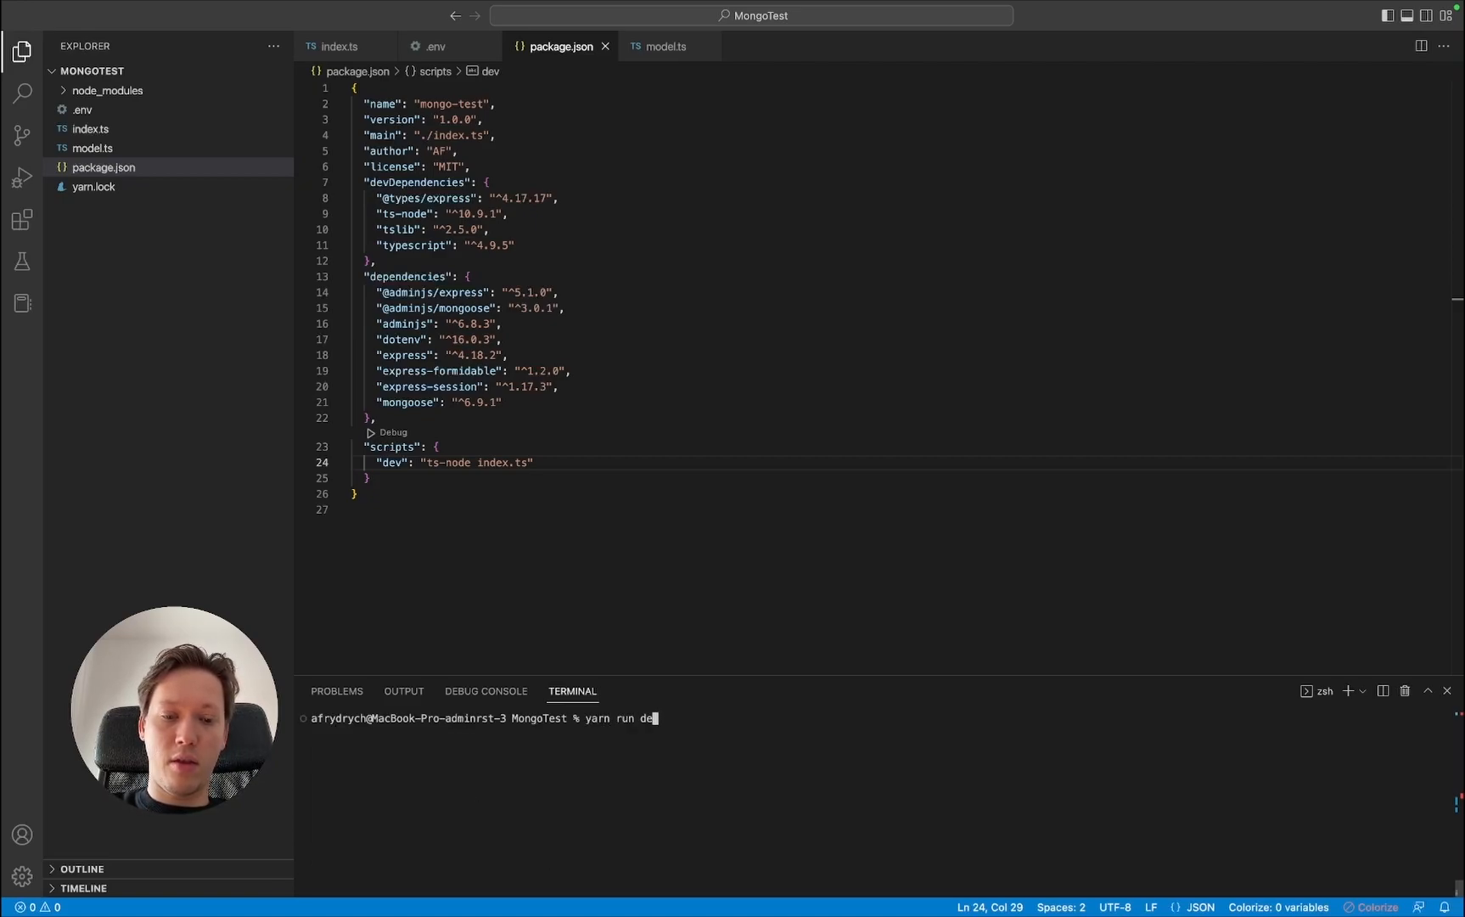
key(Return)
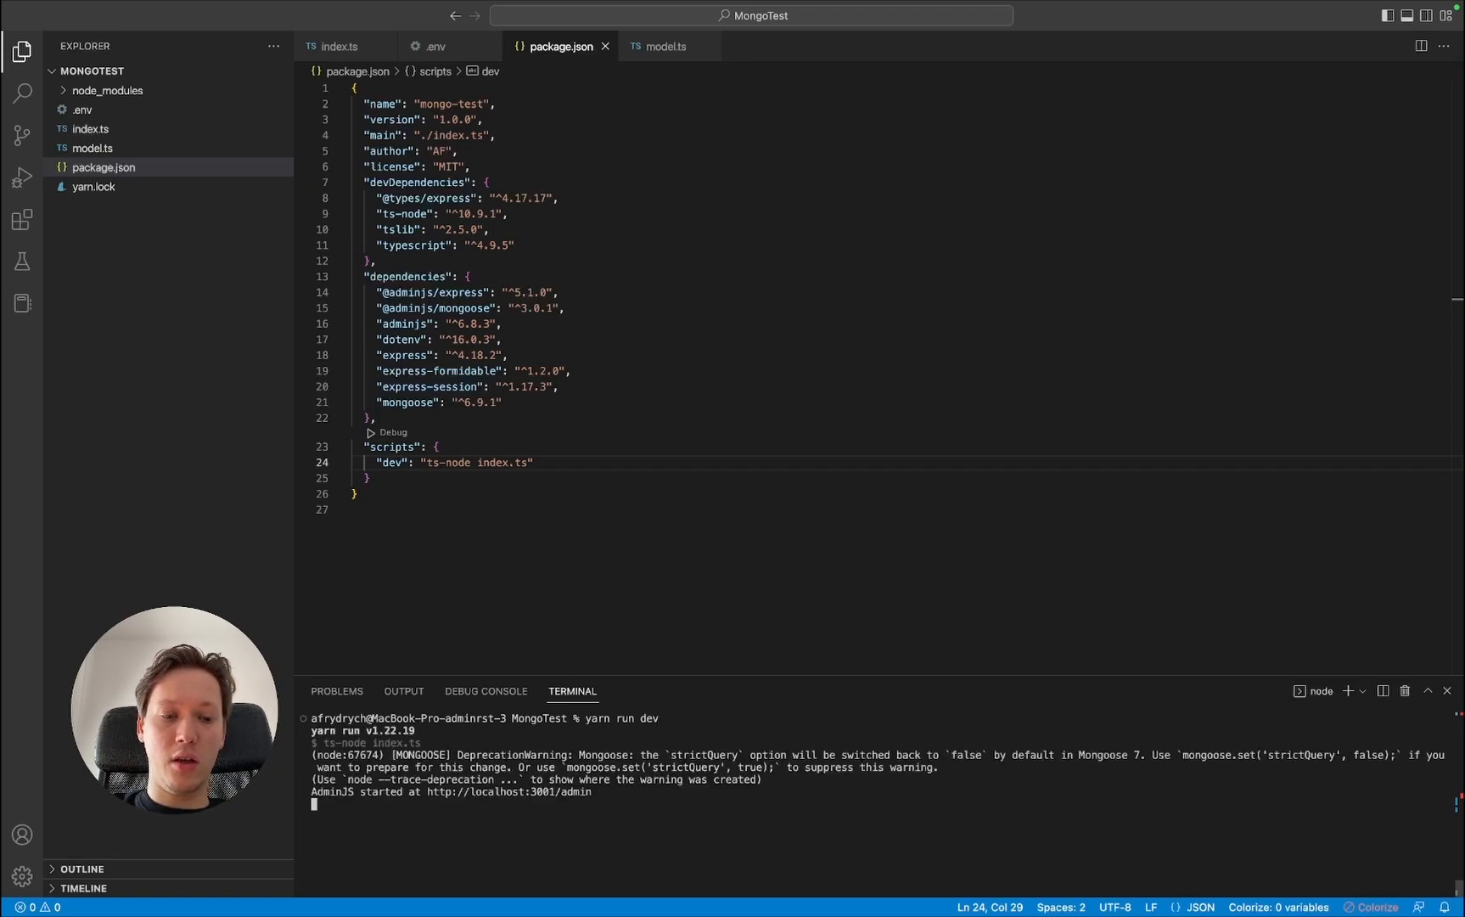
mouse_move(673, 791)
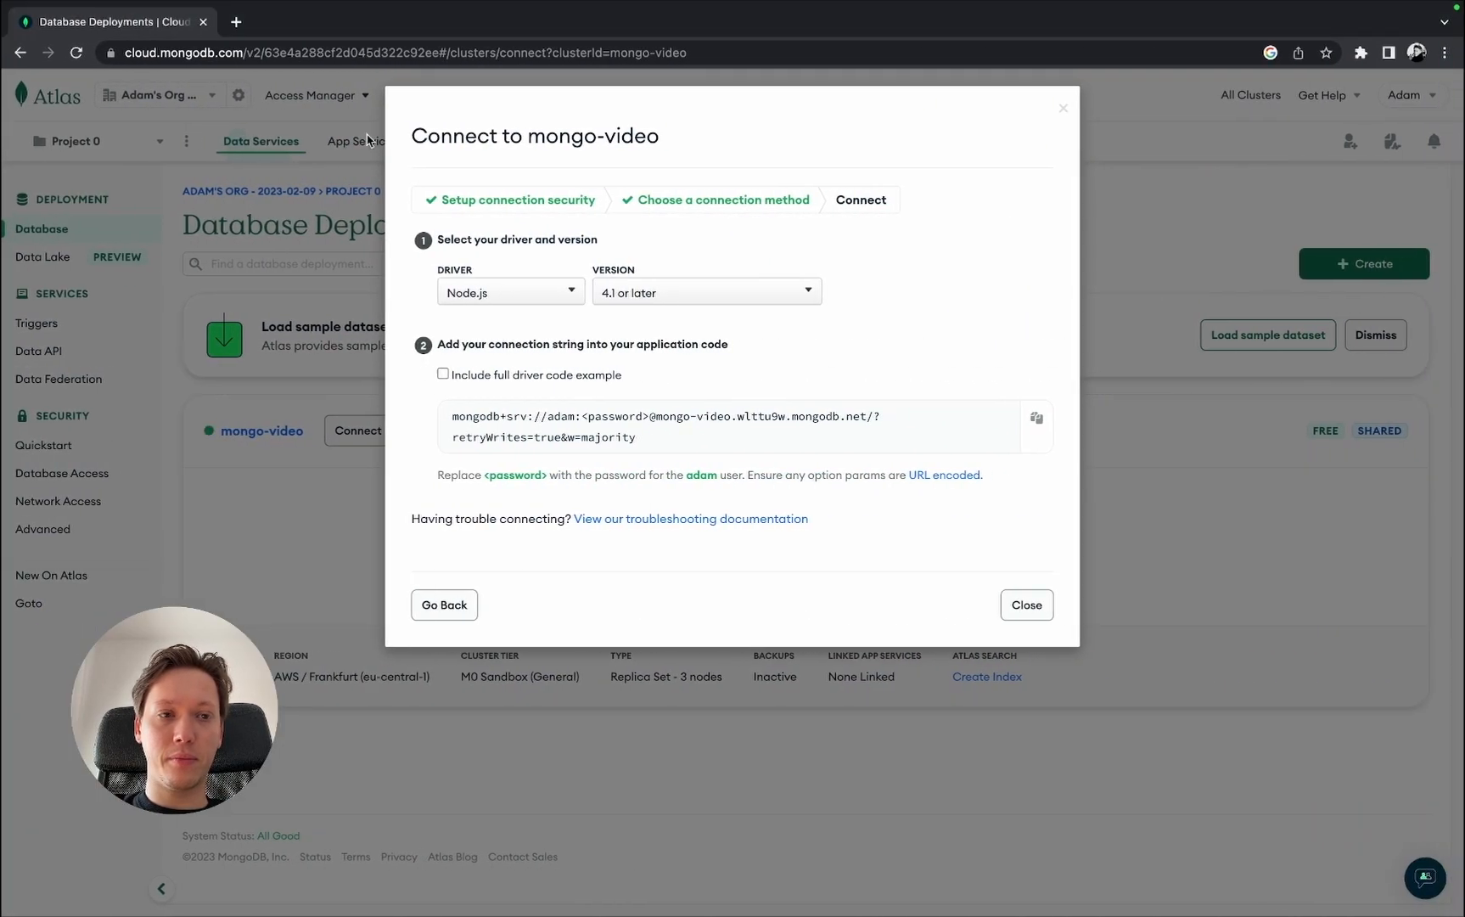
Step: Create a Person record named Adam, age 28, in the AdminJS panel
click(444, 21)
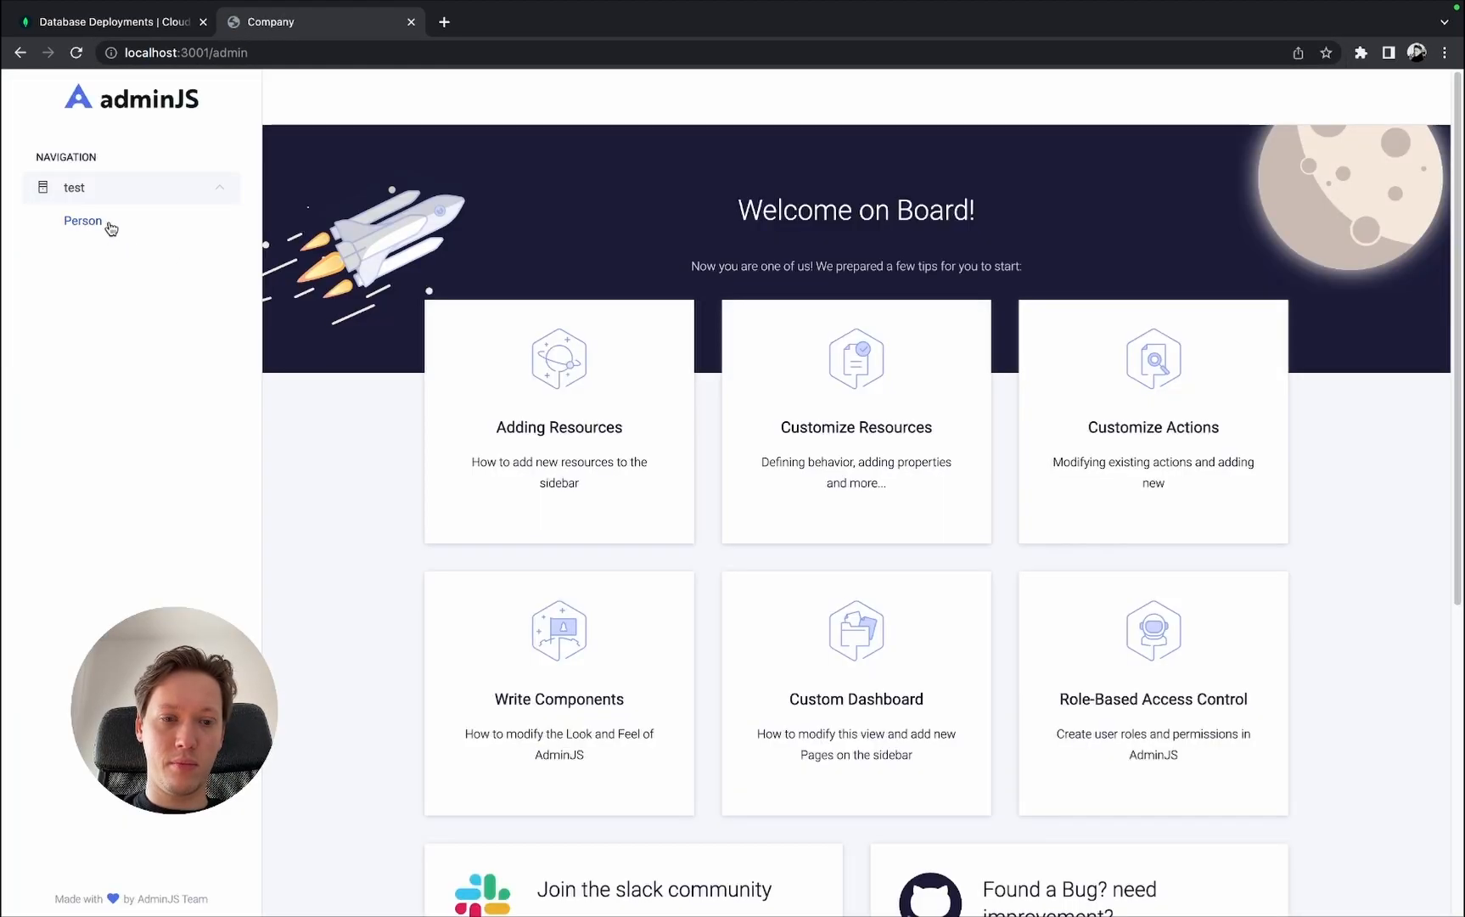
click(82, 224)
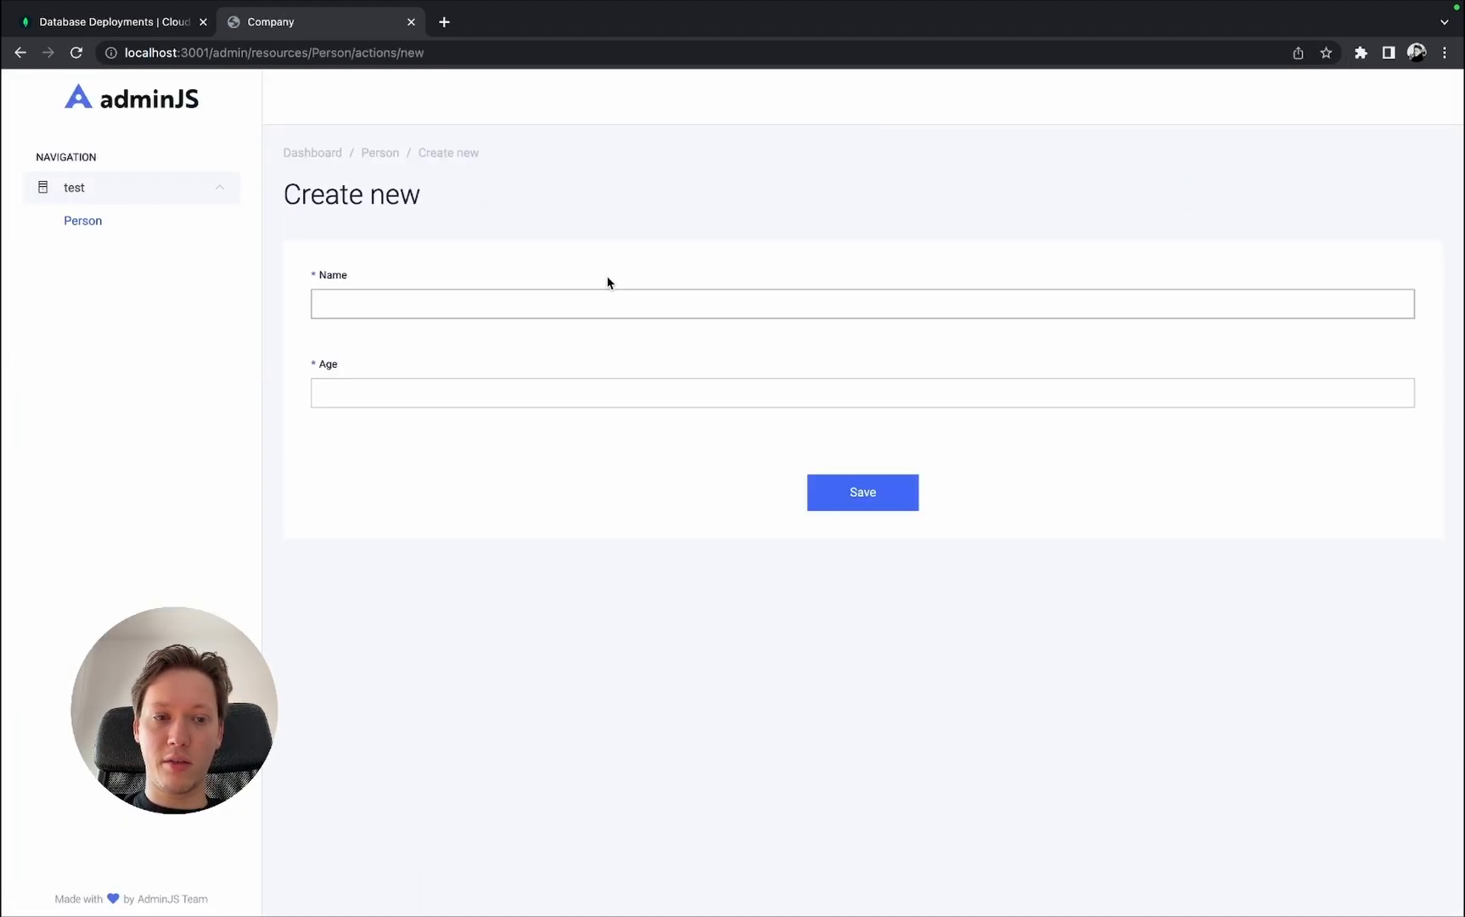
text(Adam)
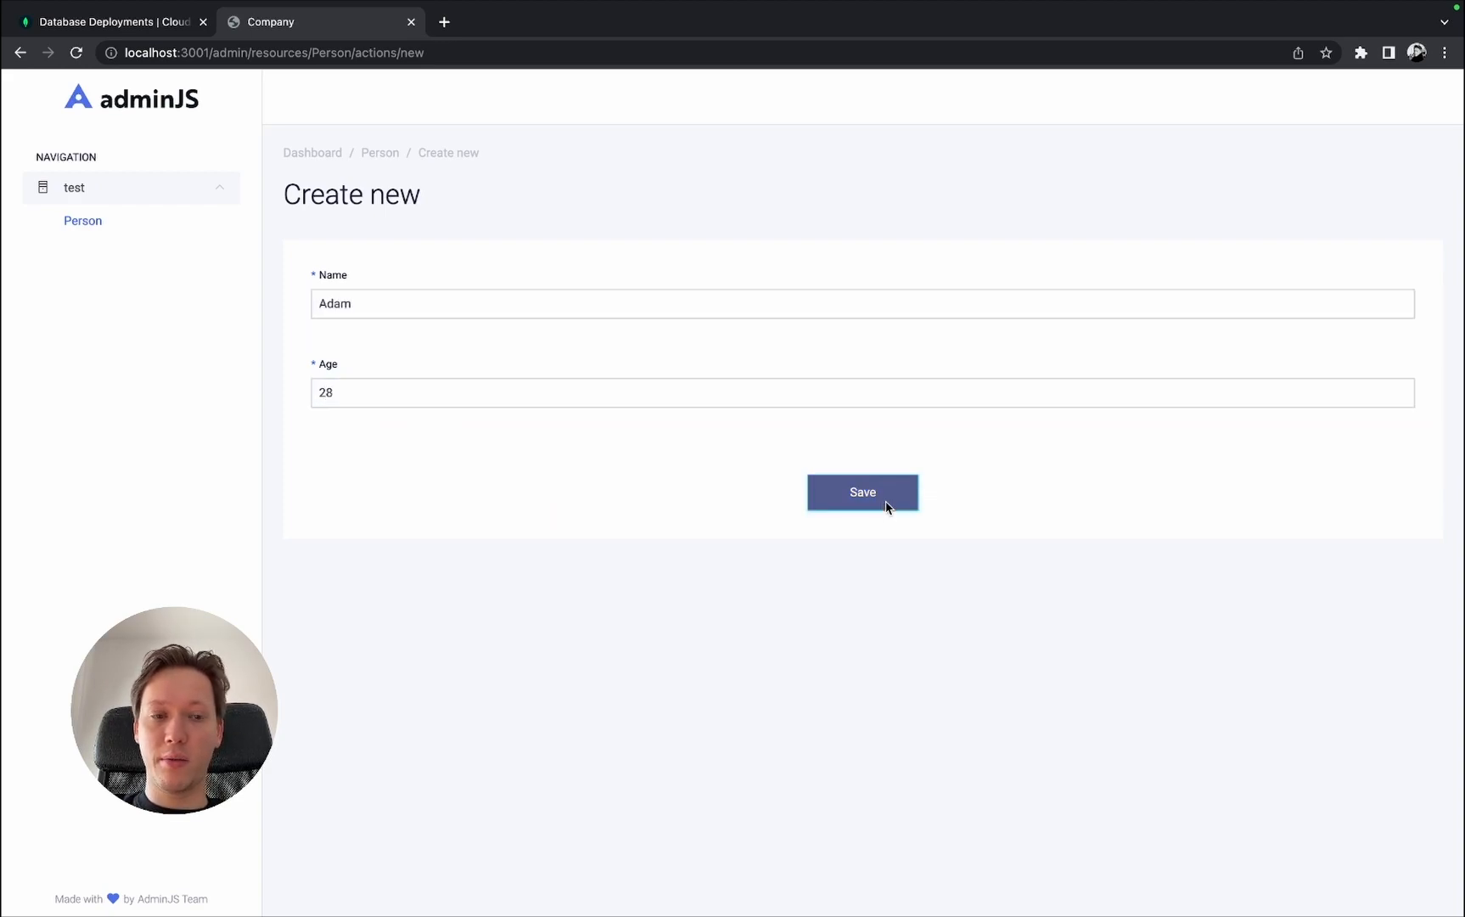
click(861, 491)
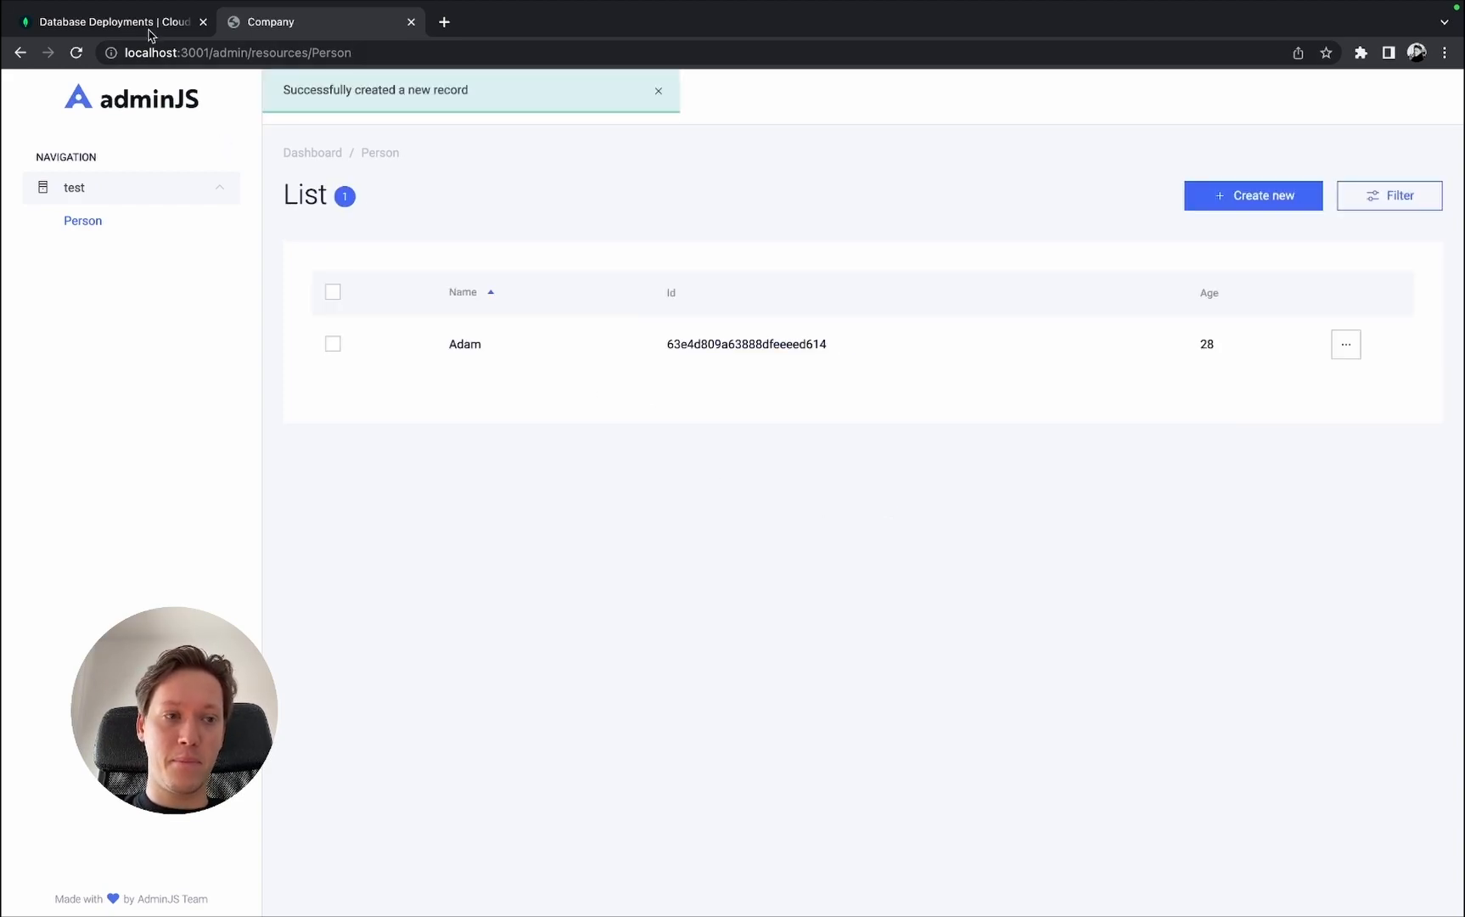
click(103, 22)
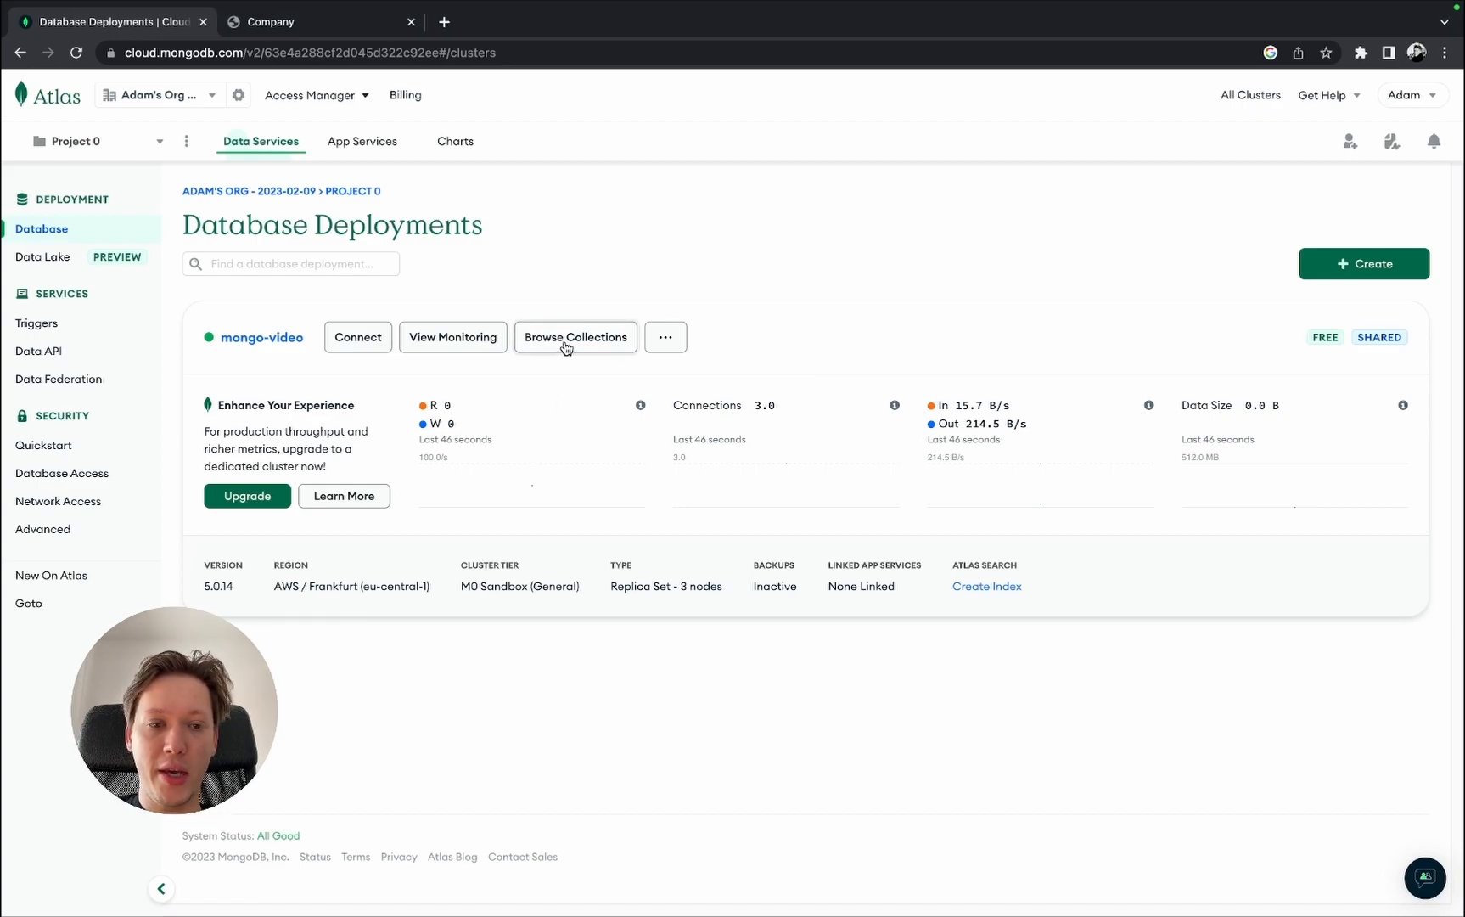
Step: Browse the mongo-video cluster's collections to view Adam's test.people document
click(574, 336)
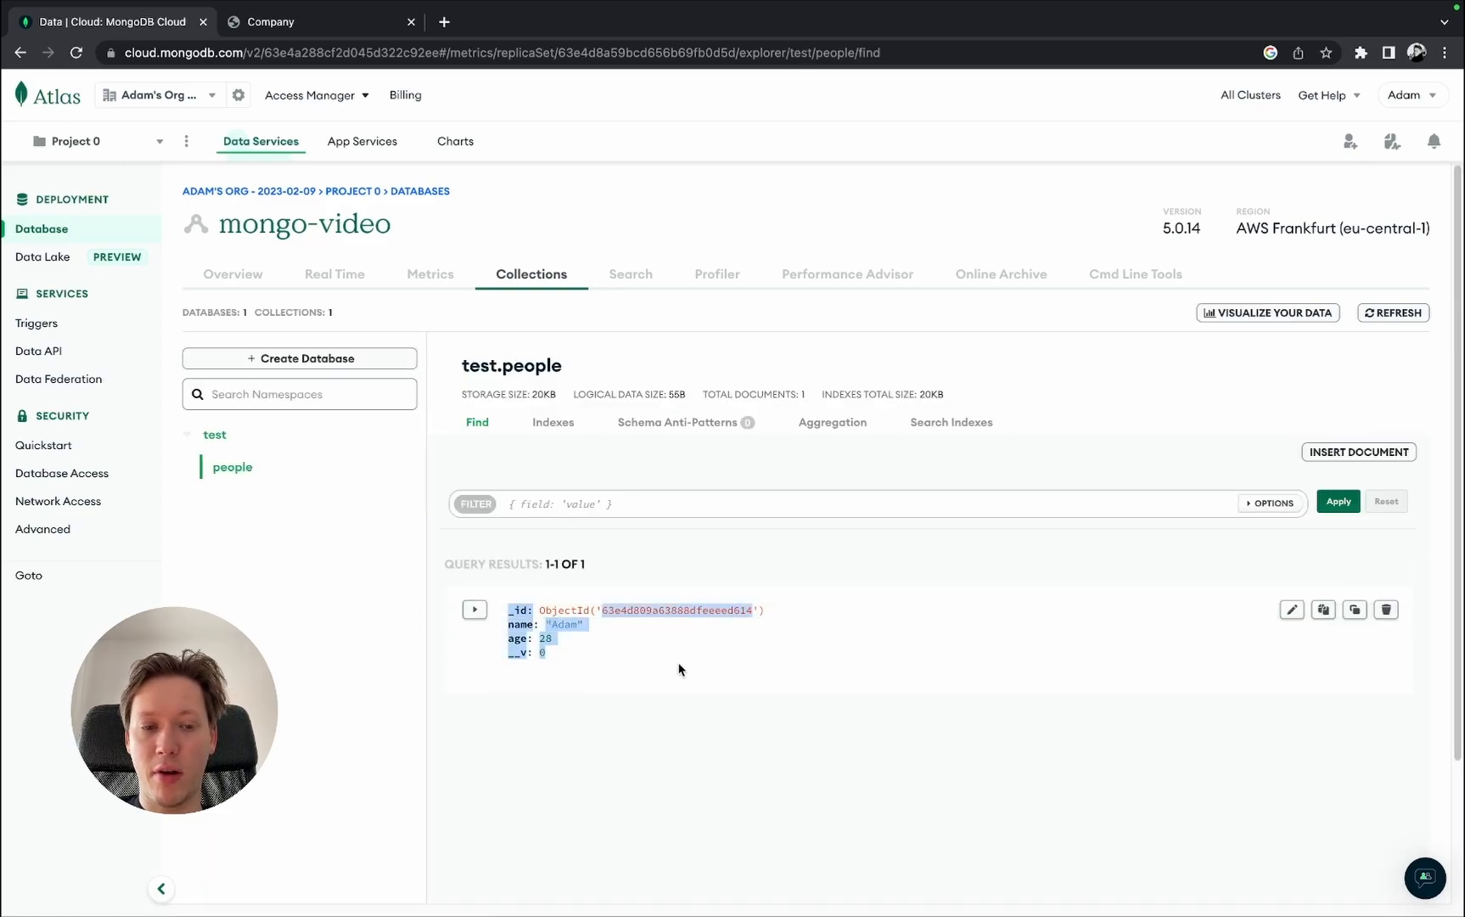
mouse_move(274, 327)
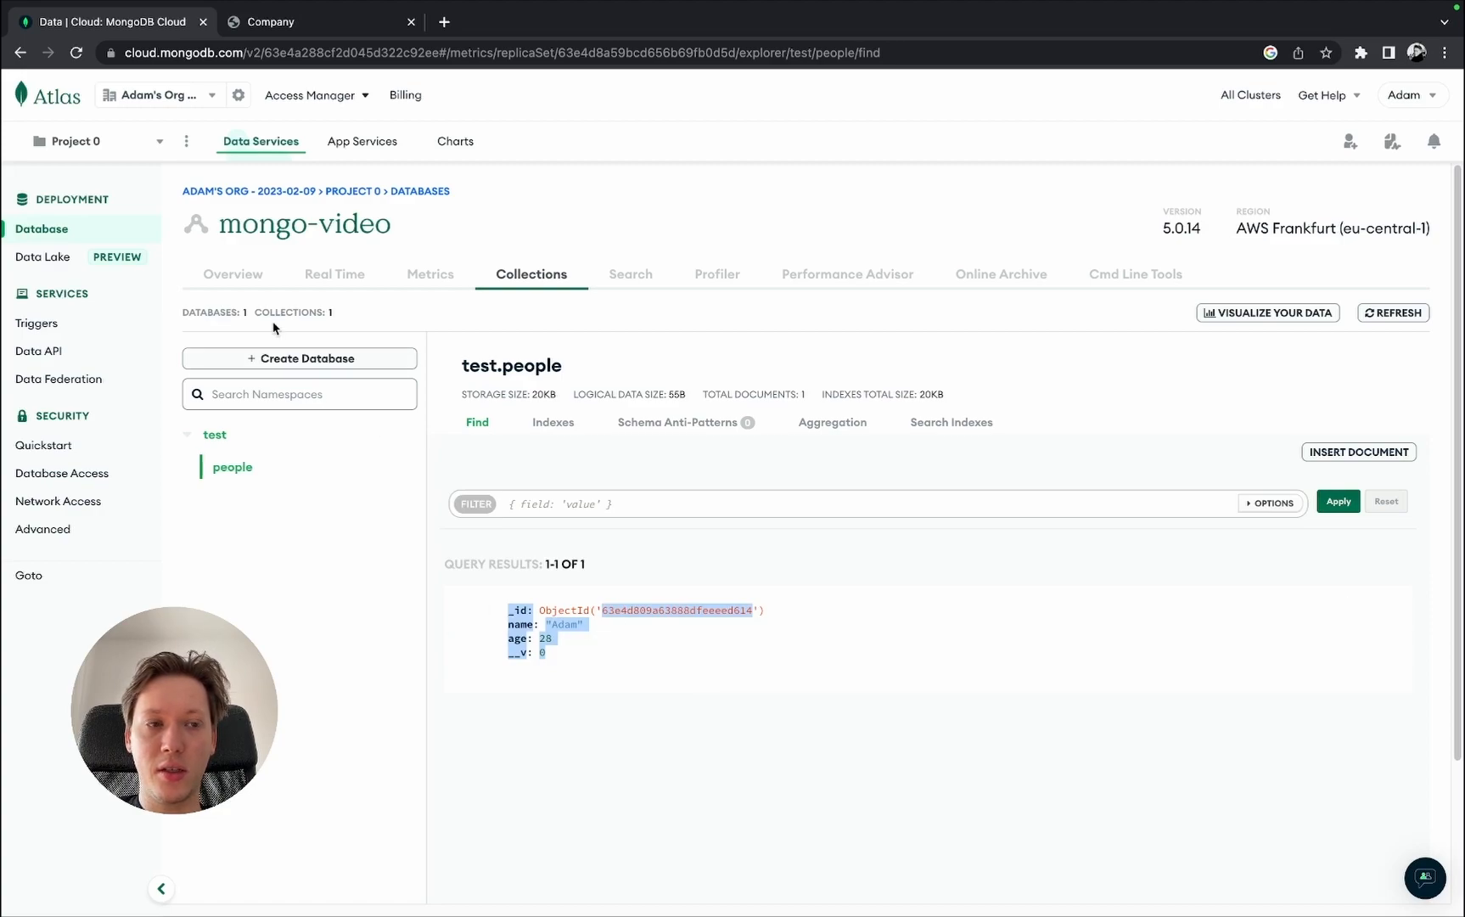
mouse_move(398, 247)
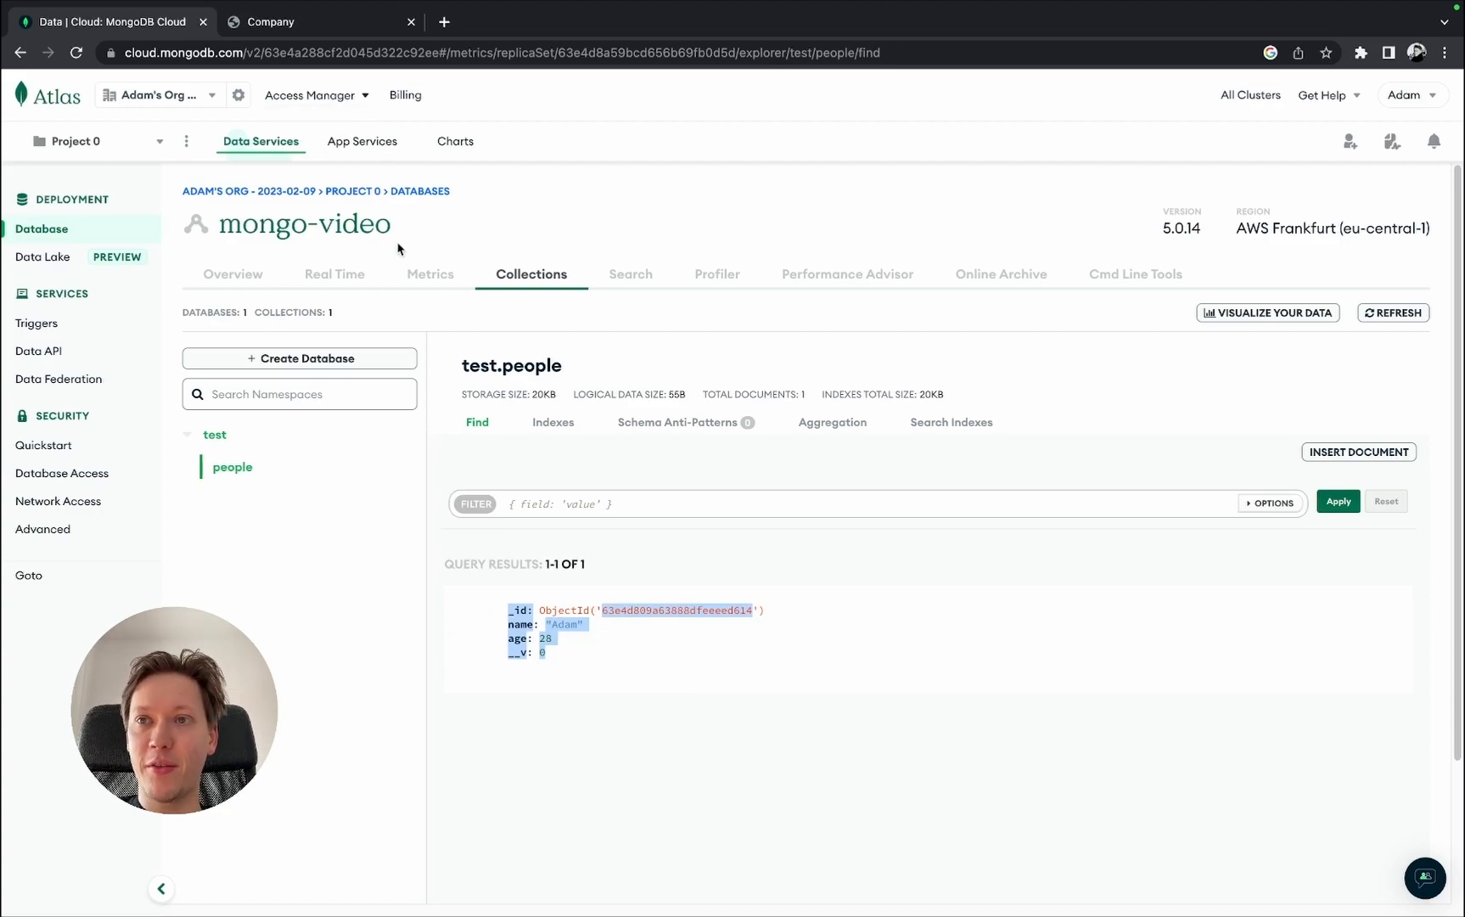